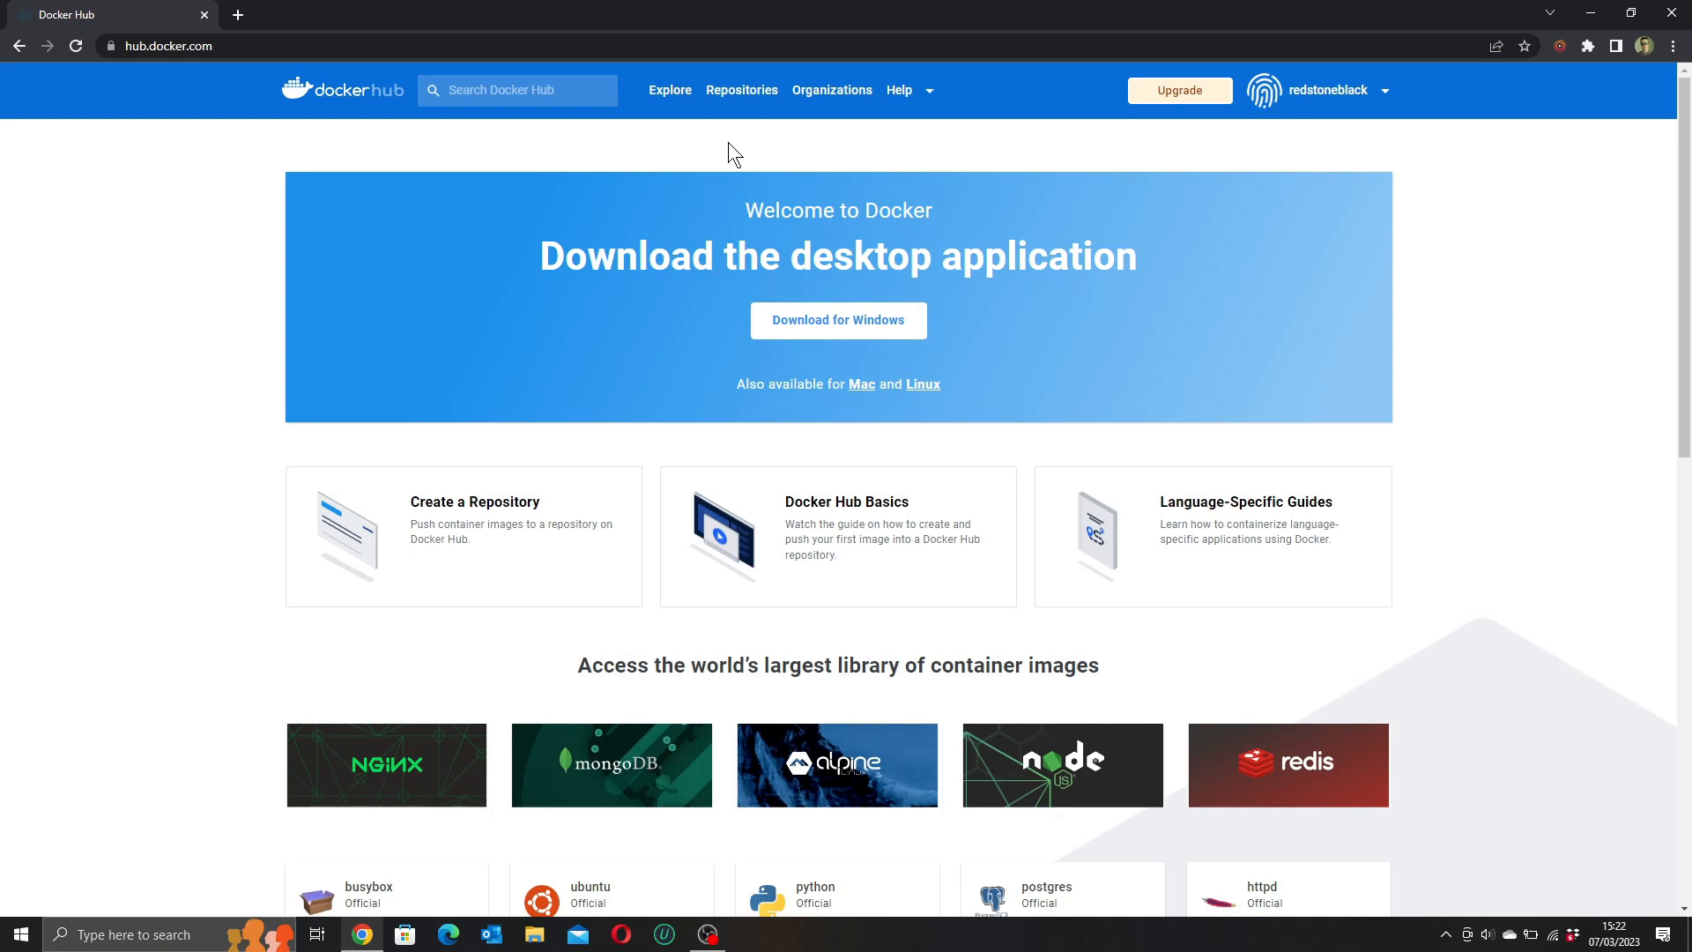
Step: Open Docker Hub's Explore catalogue, listing official images like alpine, busybox, nginx and ubuntu
{"action": "left_click", "coordinate": [669, 89]}
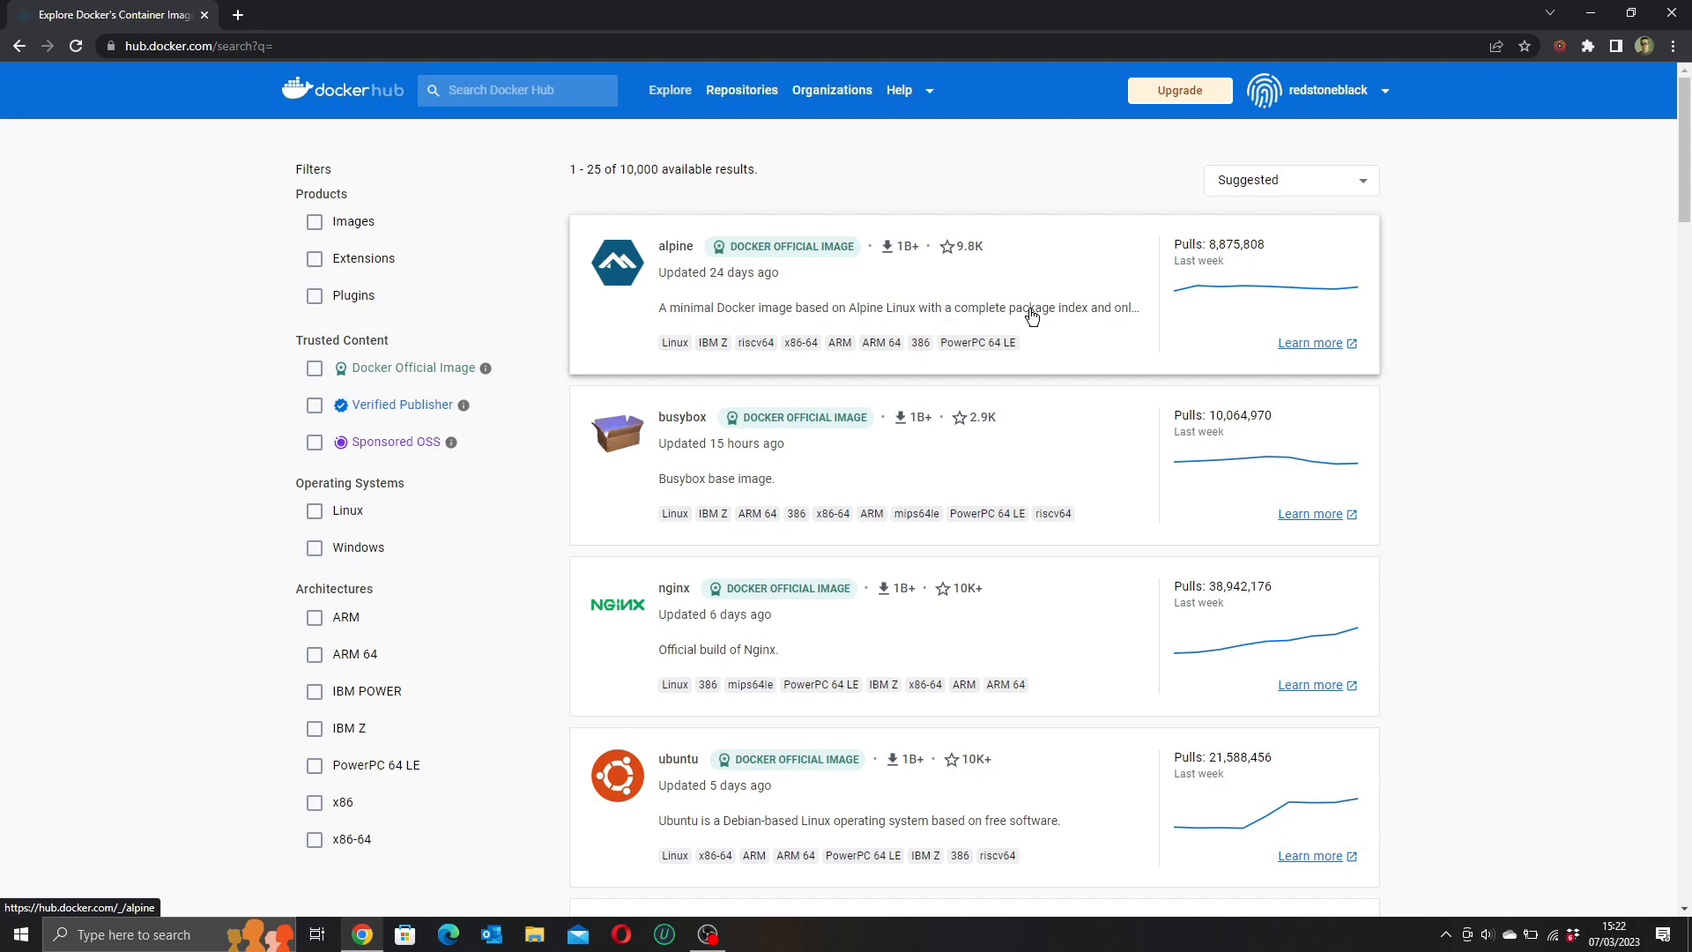
{"action": "mouse_move", "coordinate": [1014, 658]}
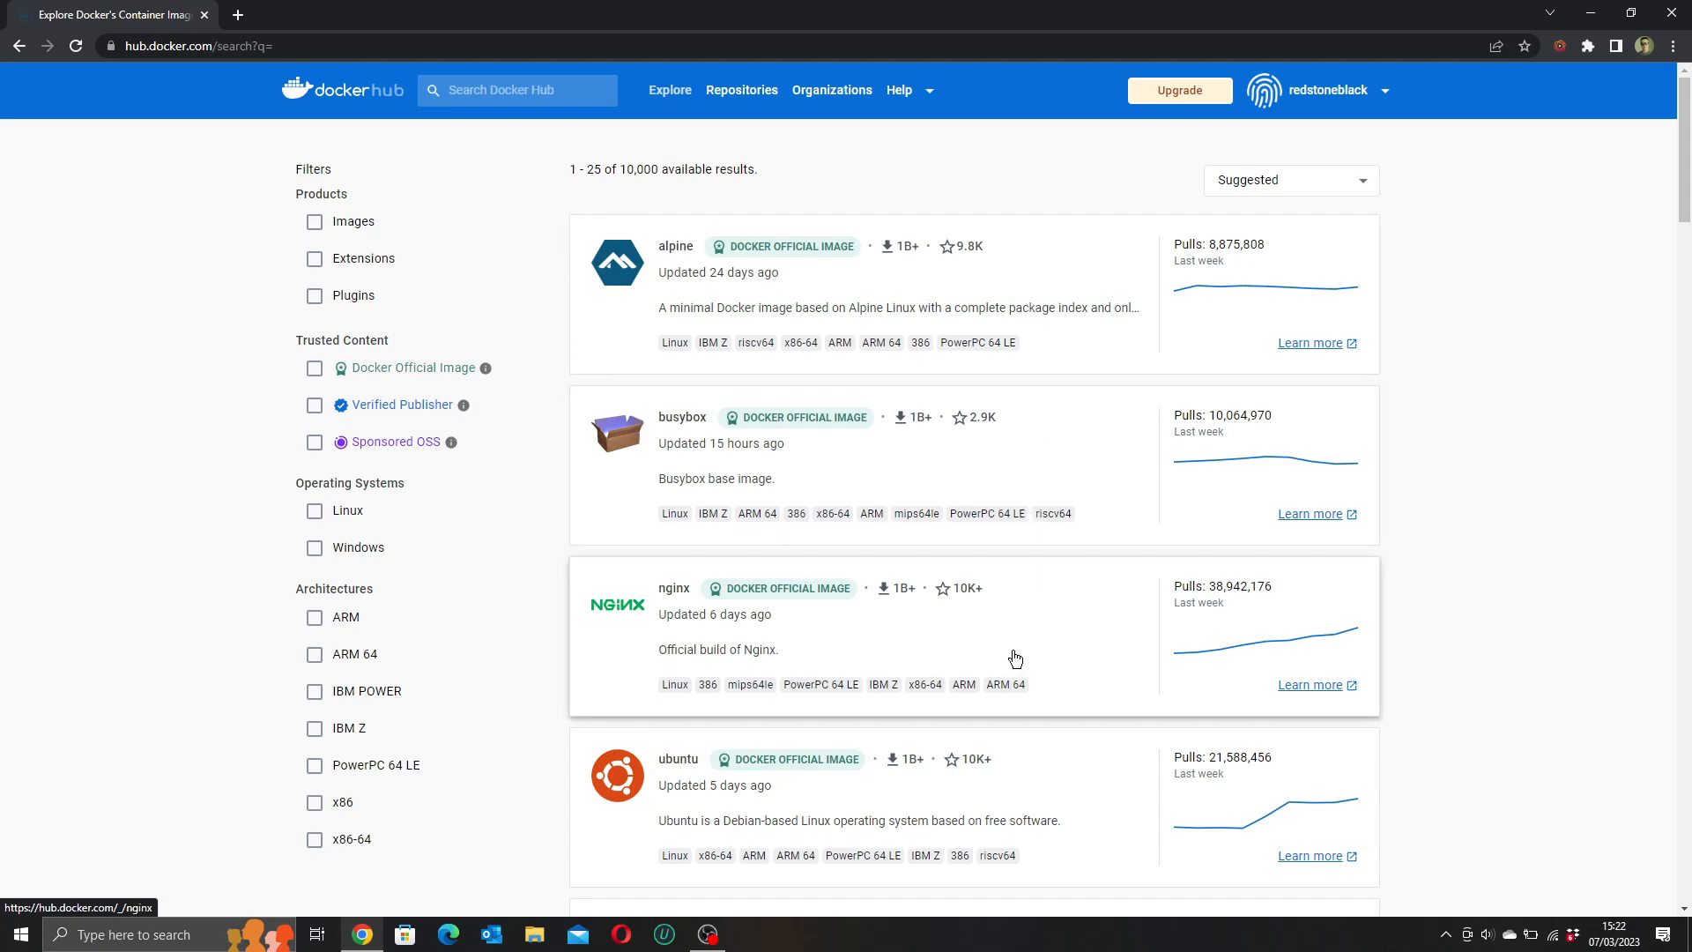
{"action": "mouse_move", "coordinate": [1002, 654]}
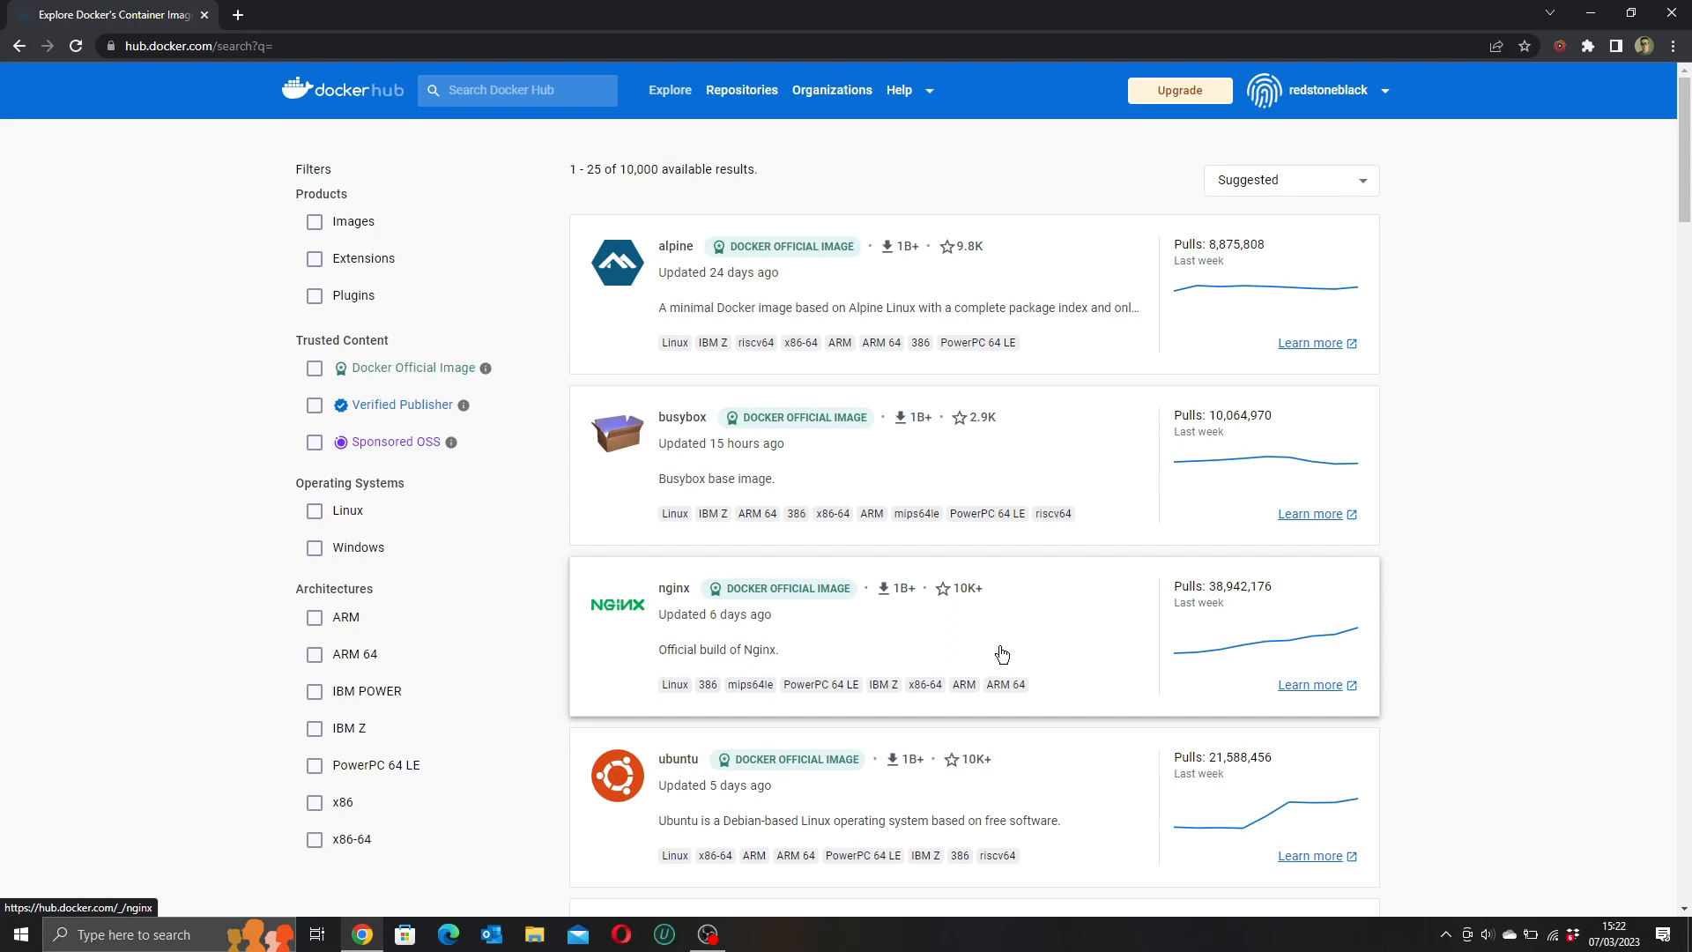
{"action": "scroll", "scroll_direction": "down", "scroll_amount": 3}
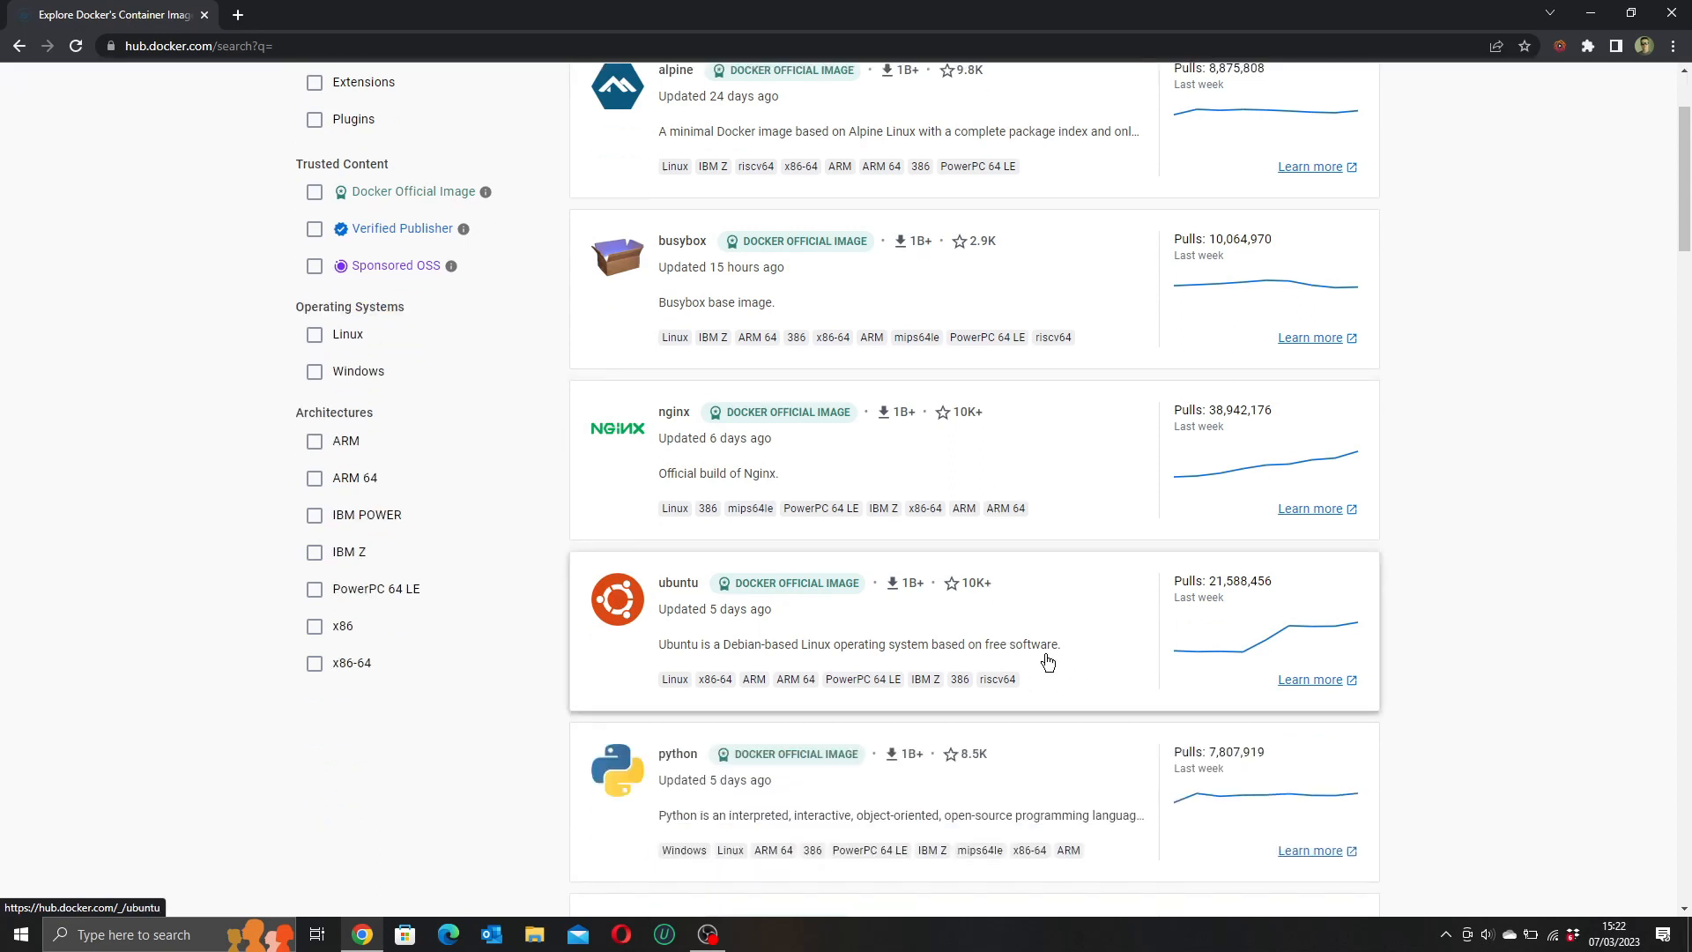
{"action": "scroll", "scroll_direction": "down", "scroll_amount": 3}
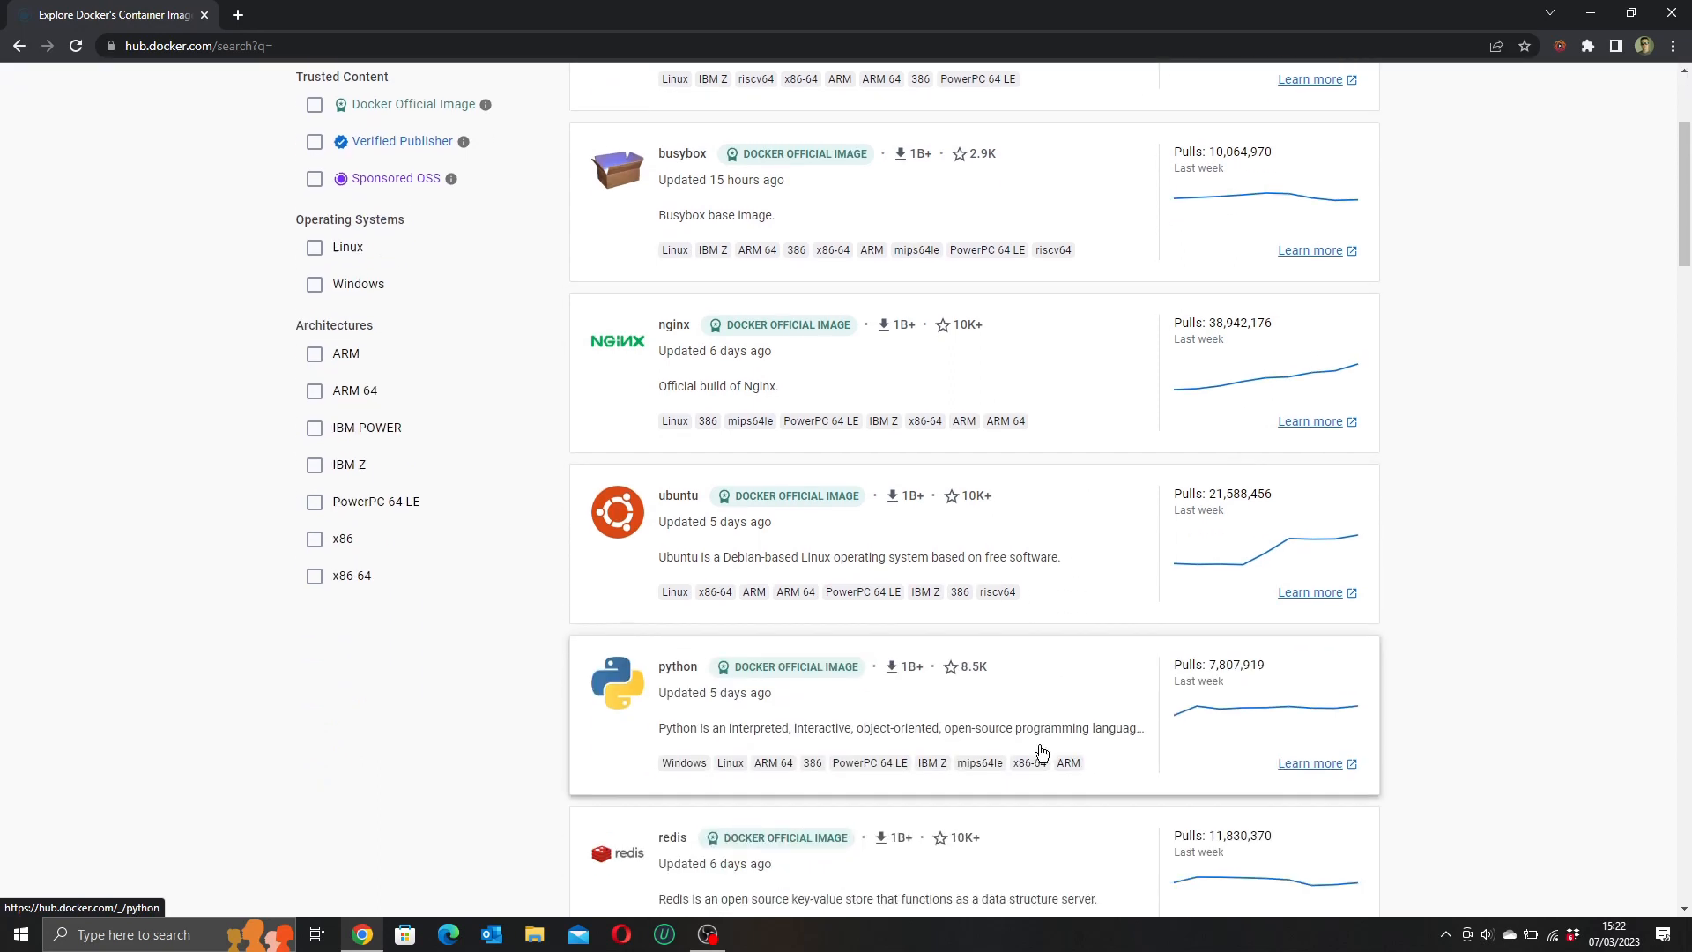
{"action": "scroll", "scroll_direction": "down", "scroll_amount": 3}
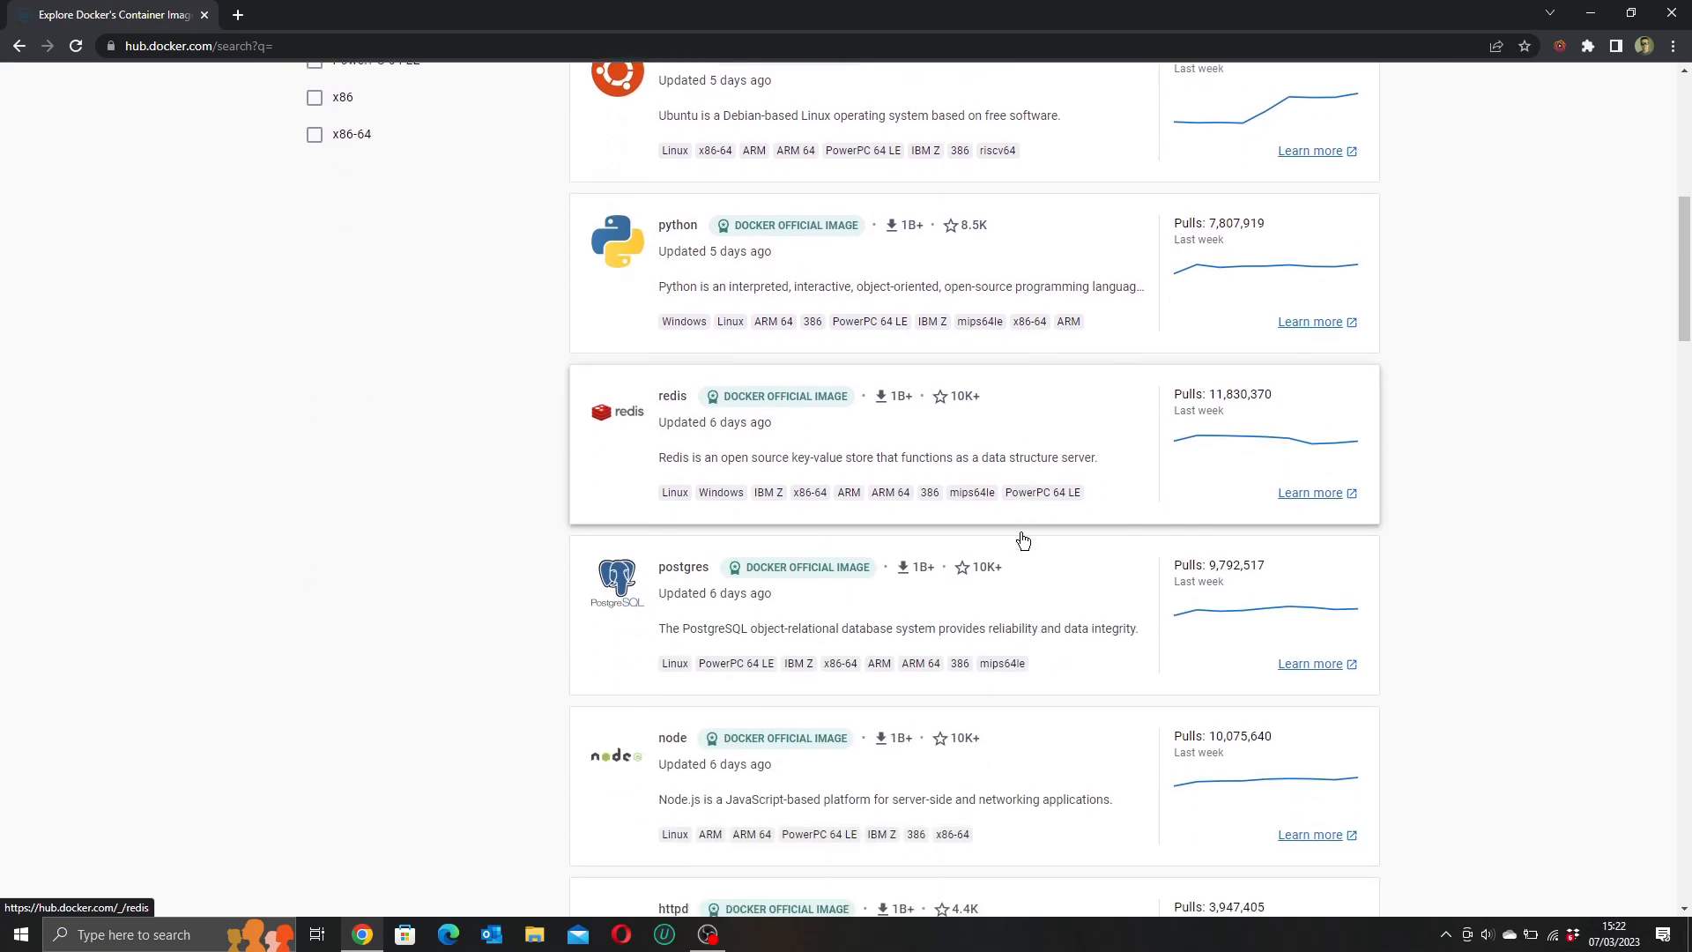
{"action": "scroll", "scroll_direction": "down", "scroll_amount": 3}
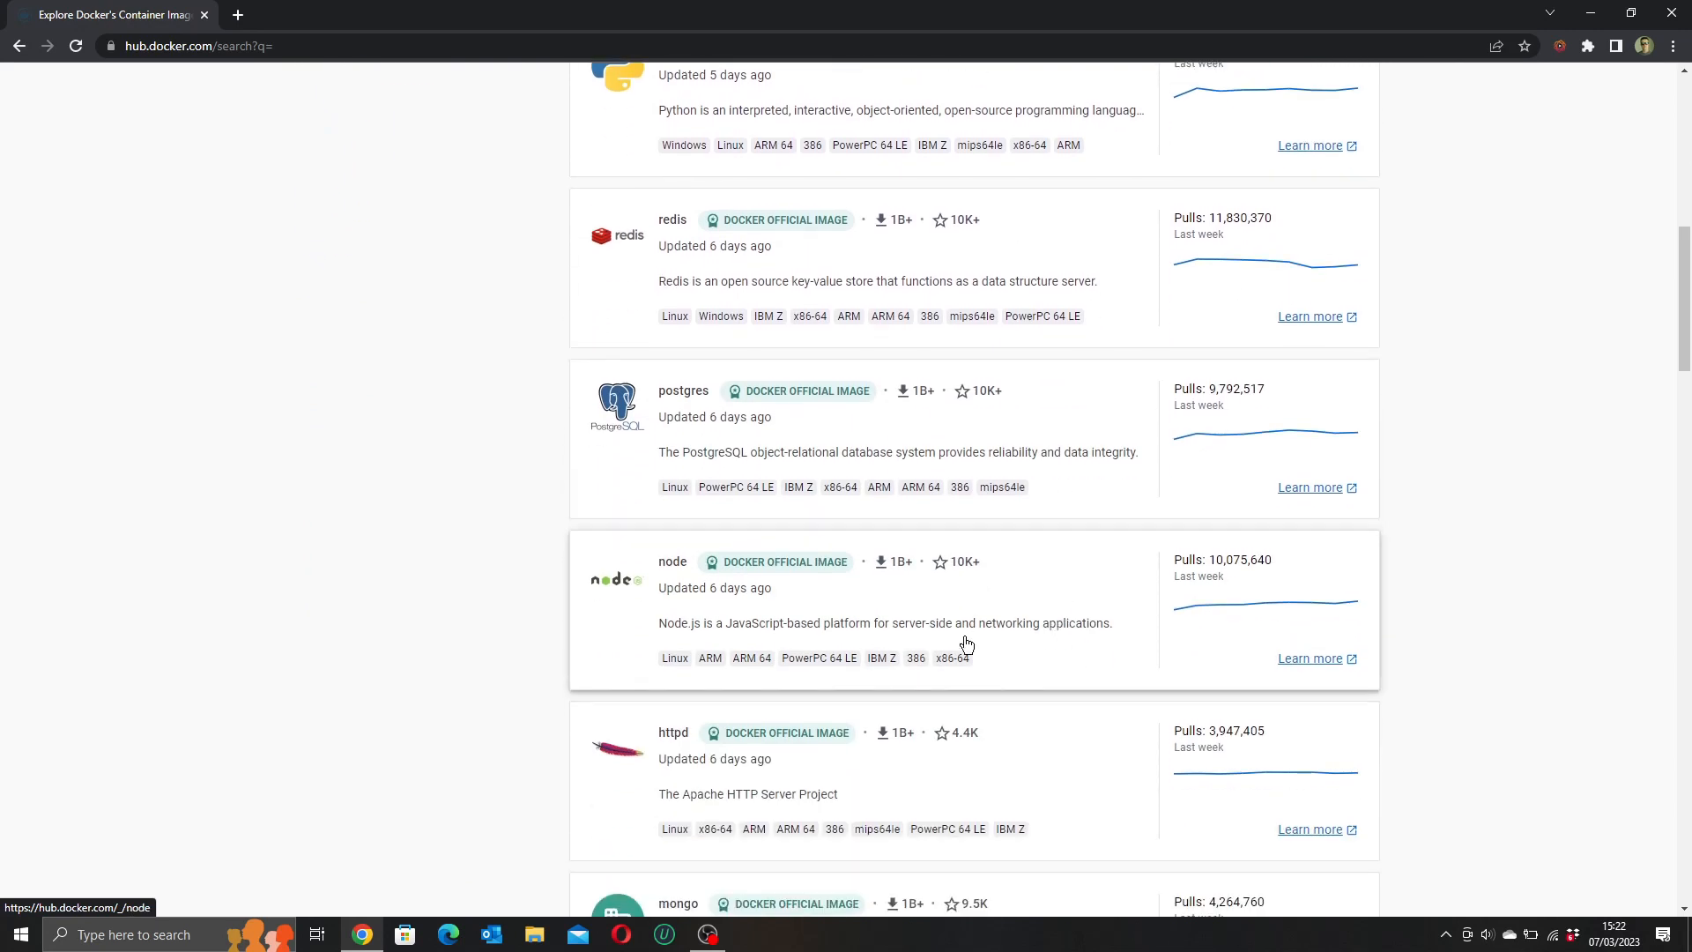
{"action": "mouse_move", "coordinate": [916, 619]}
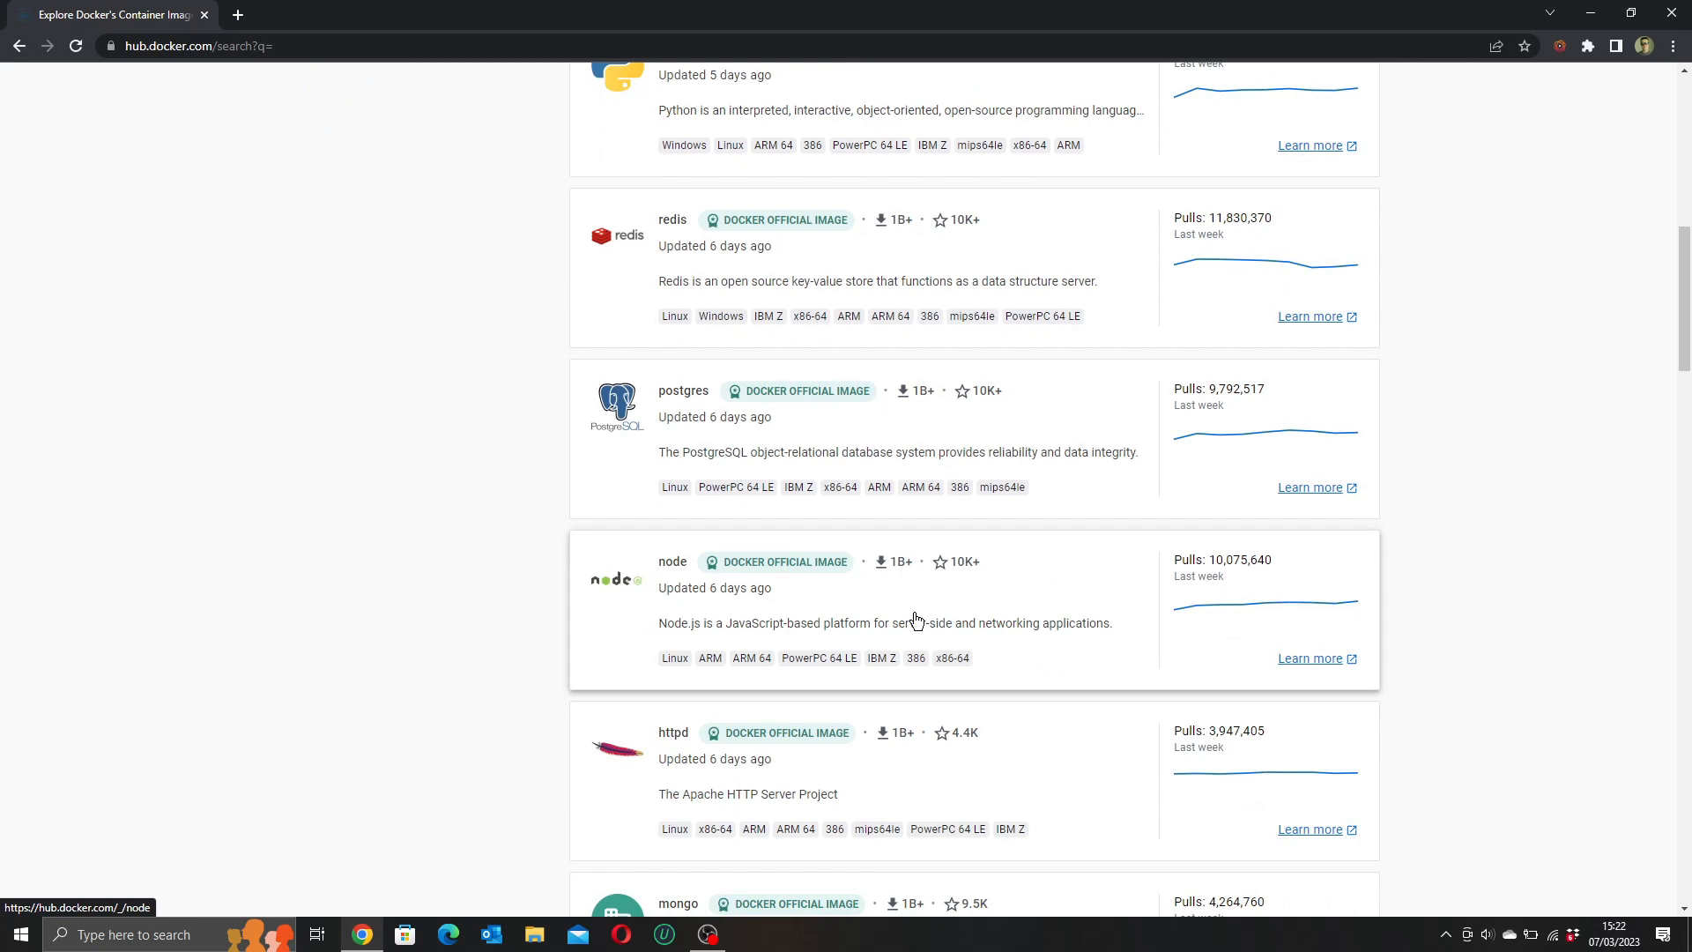
{"action": "mouse_move", "coordinate": [1075, 627]}
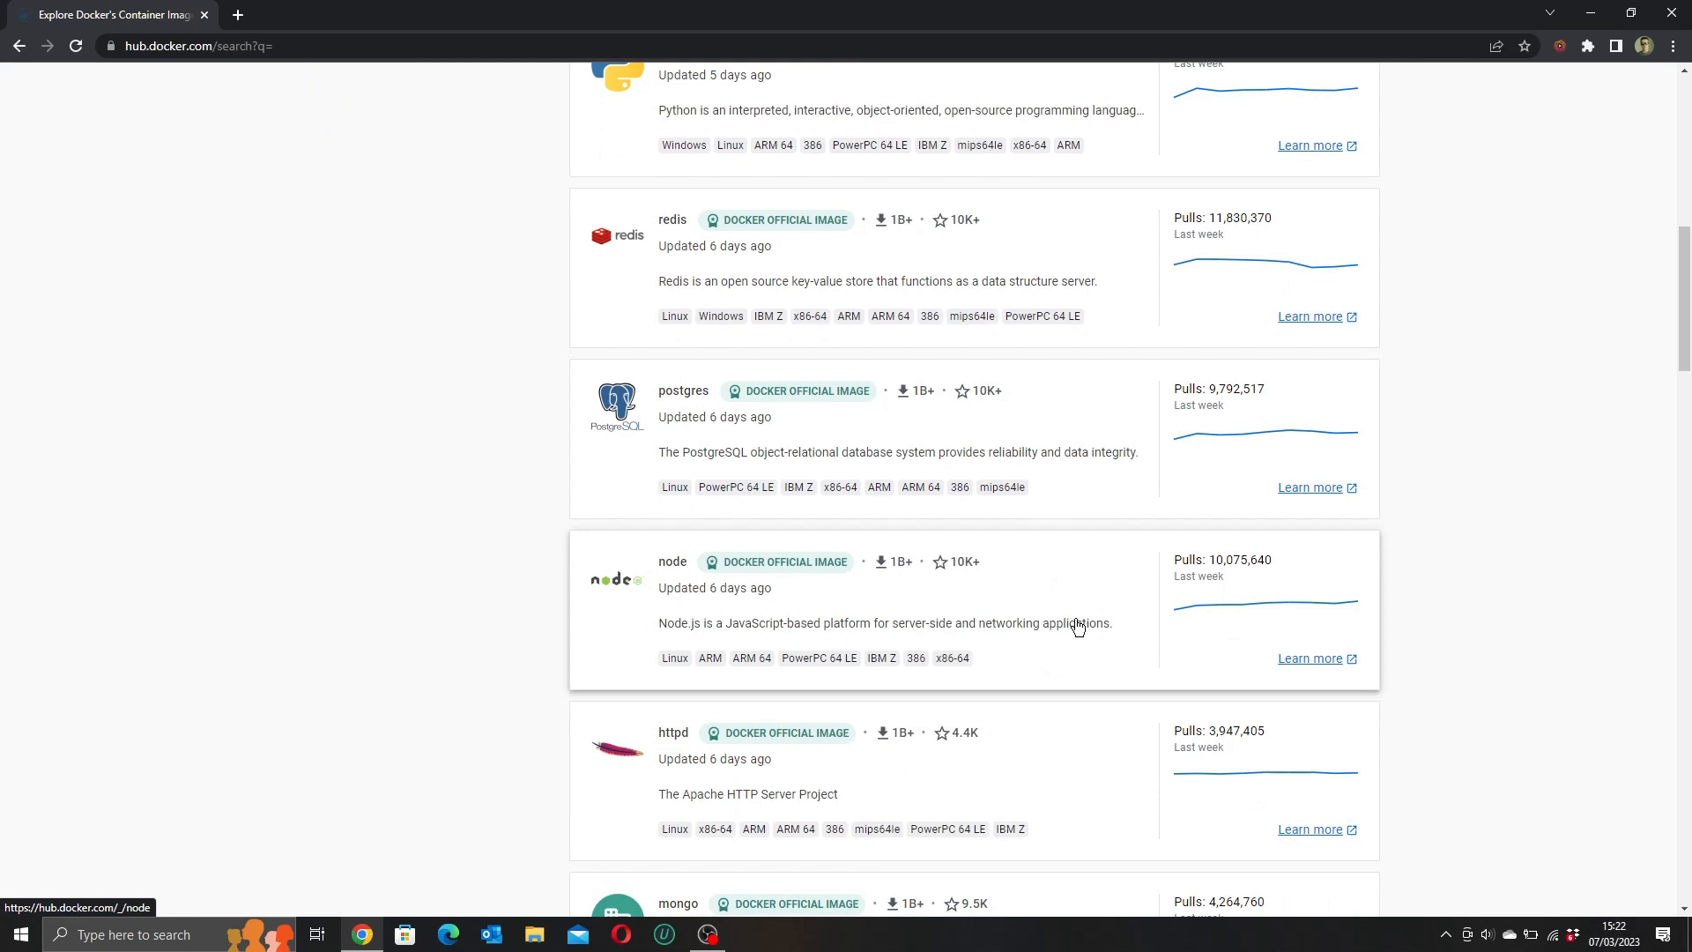
{"action": "scroll", "scroll_direction": "down", "scroll_amount": 3}
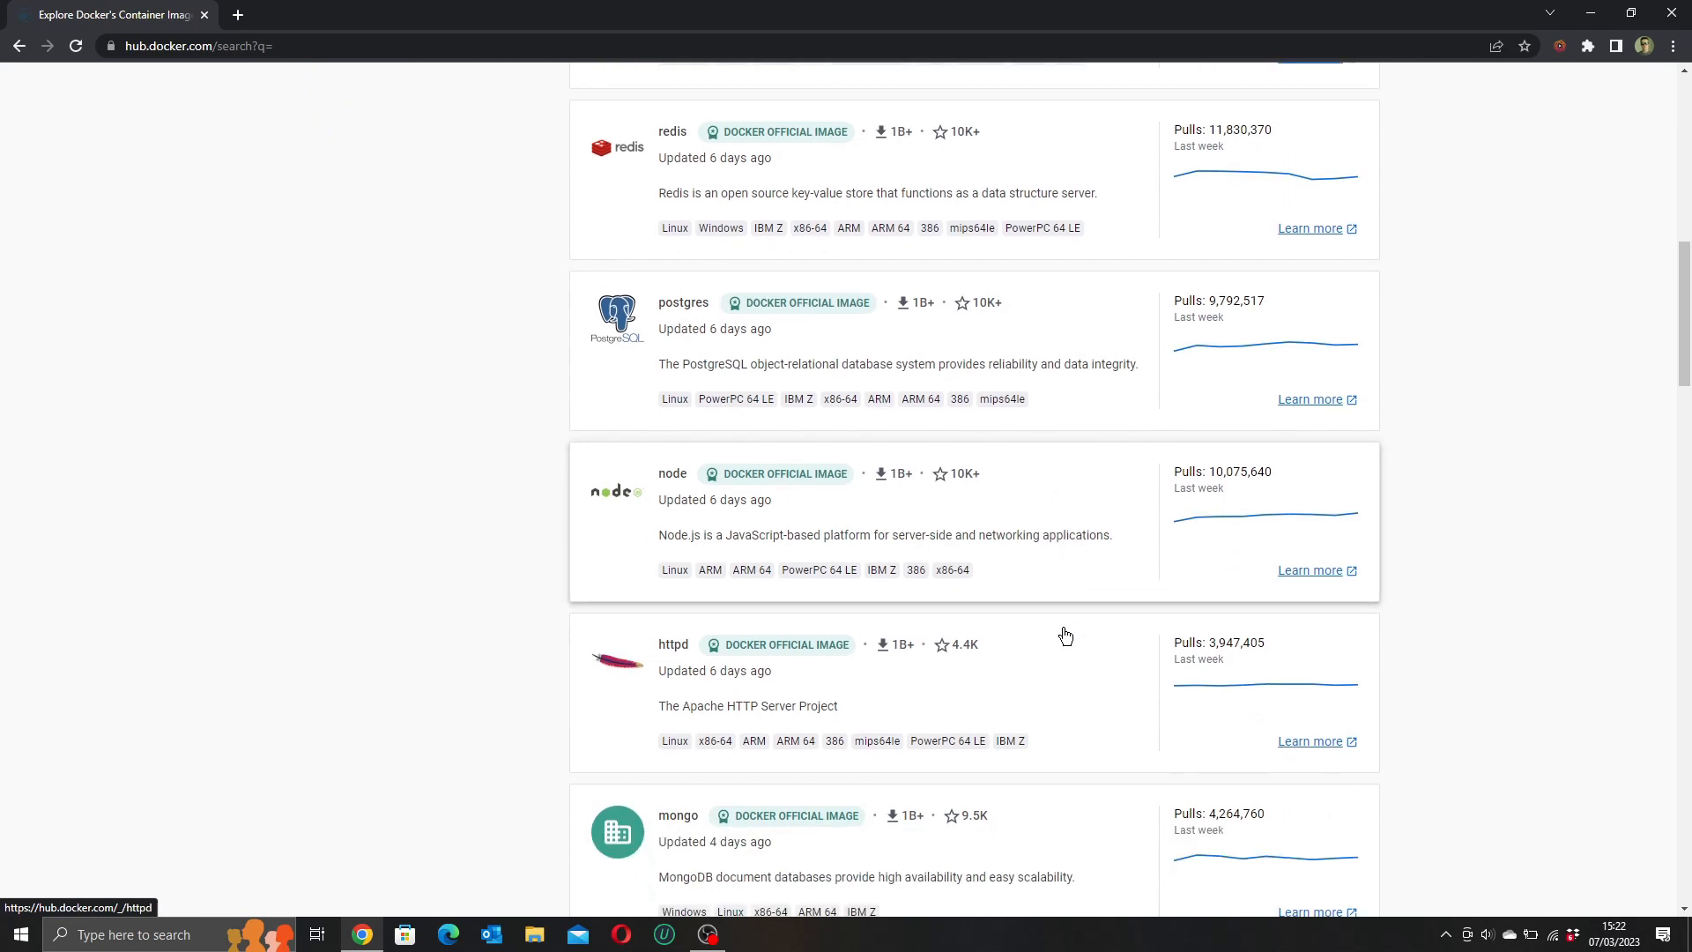
{"action": "mouse_move", "coordinate": [1048, 710]}
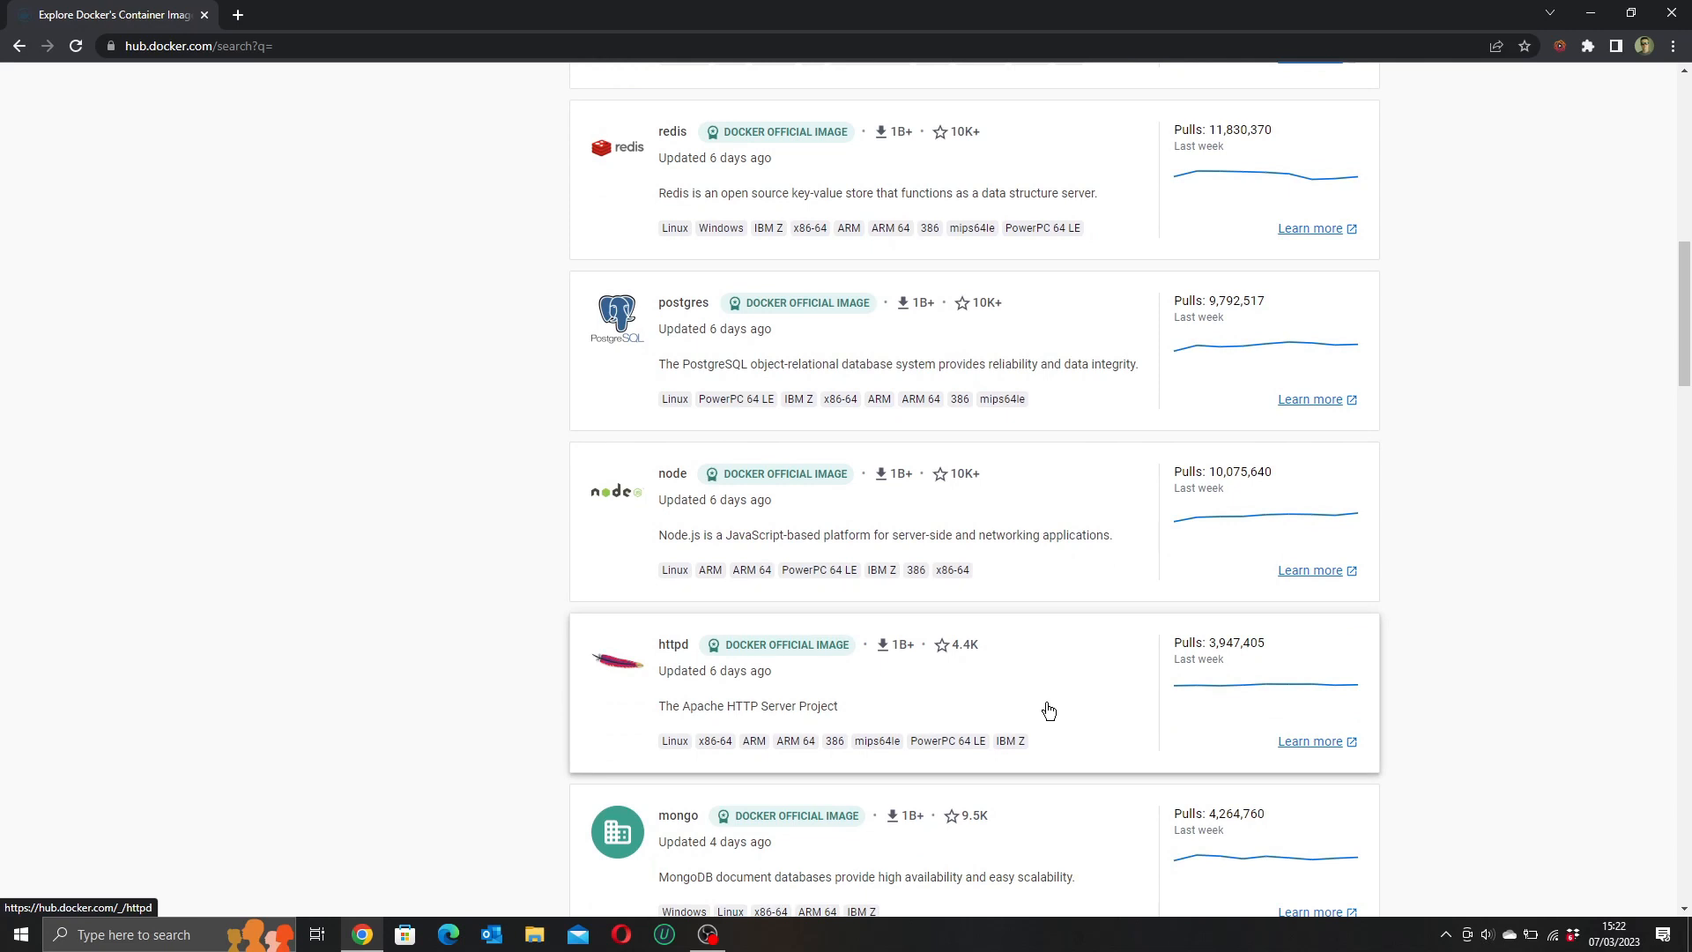
{"action": "scroll", "scroll_direction": "down", "scroll_amount": 3}
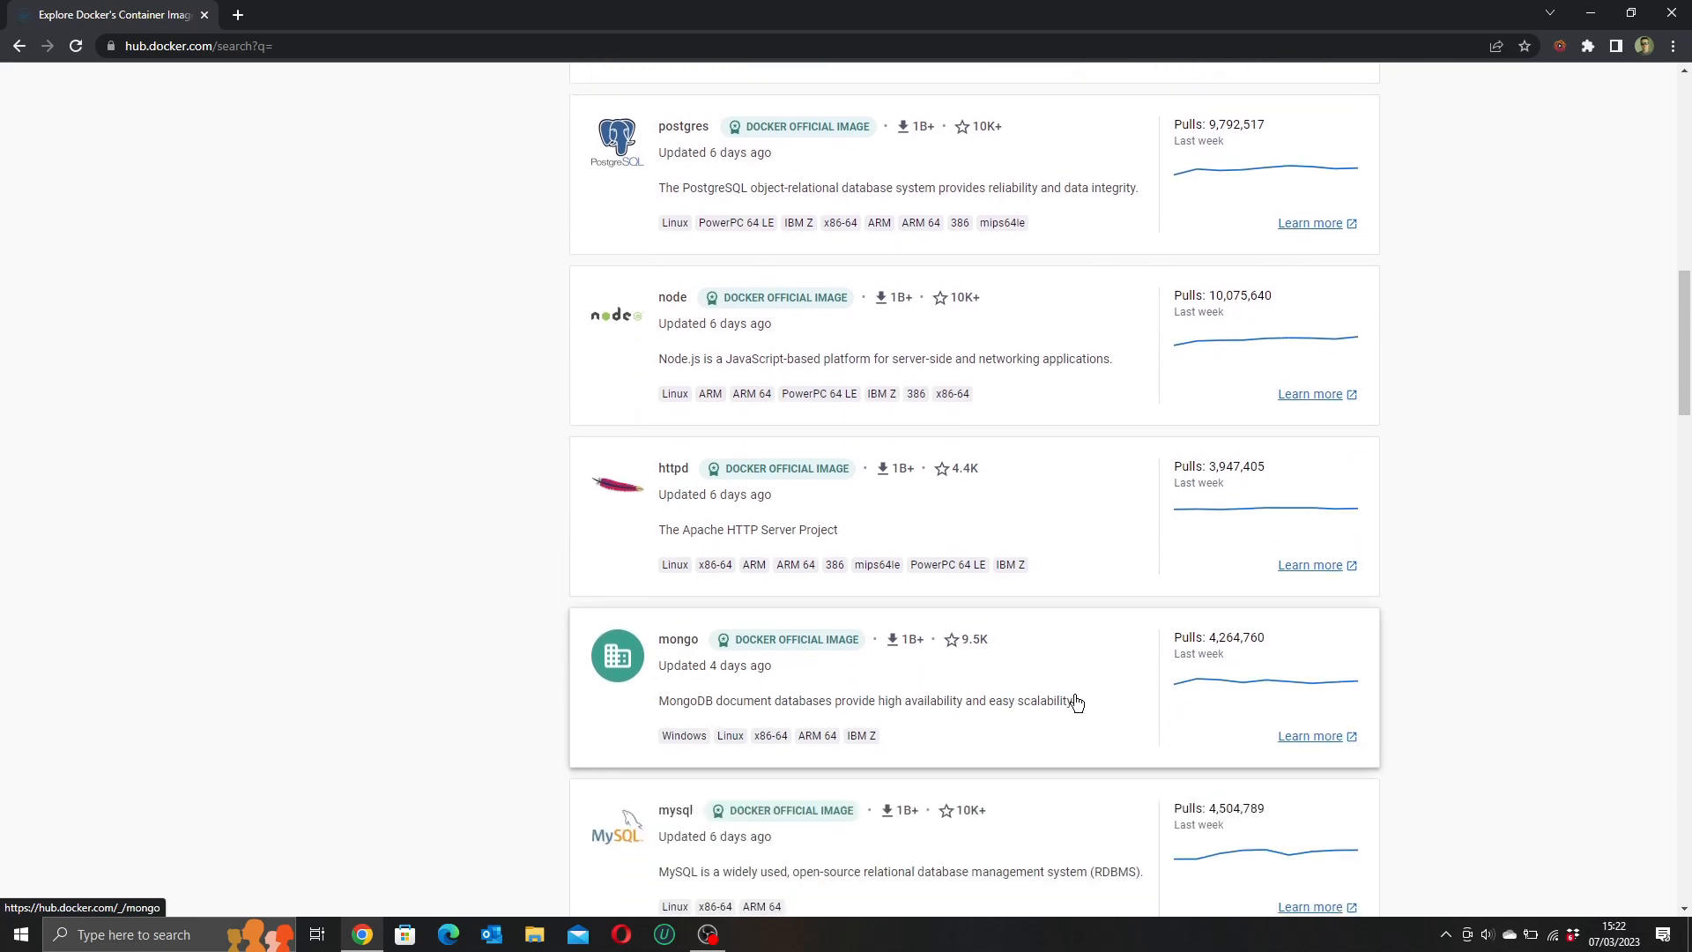
{"action": "scroll", "scroll_direction": "down", "scroll_amount": 3}
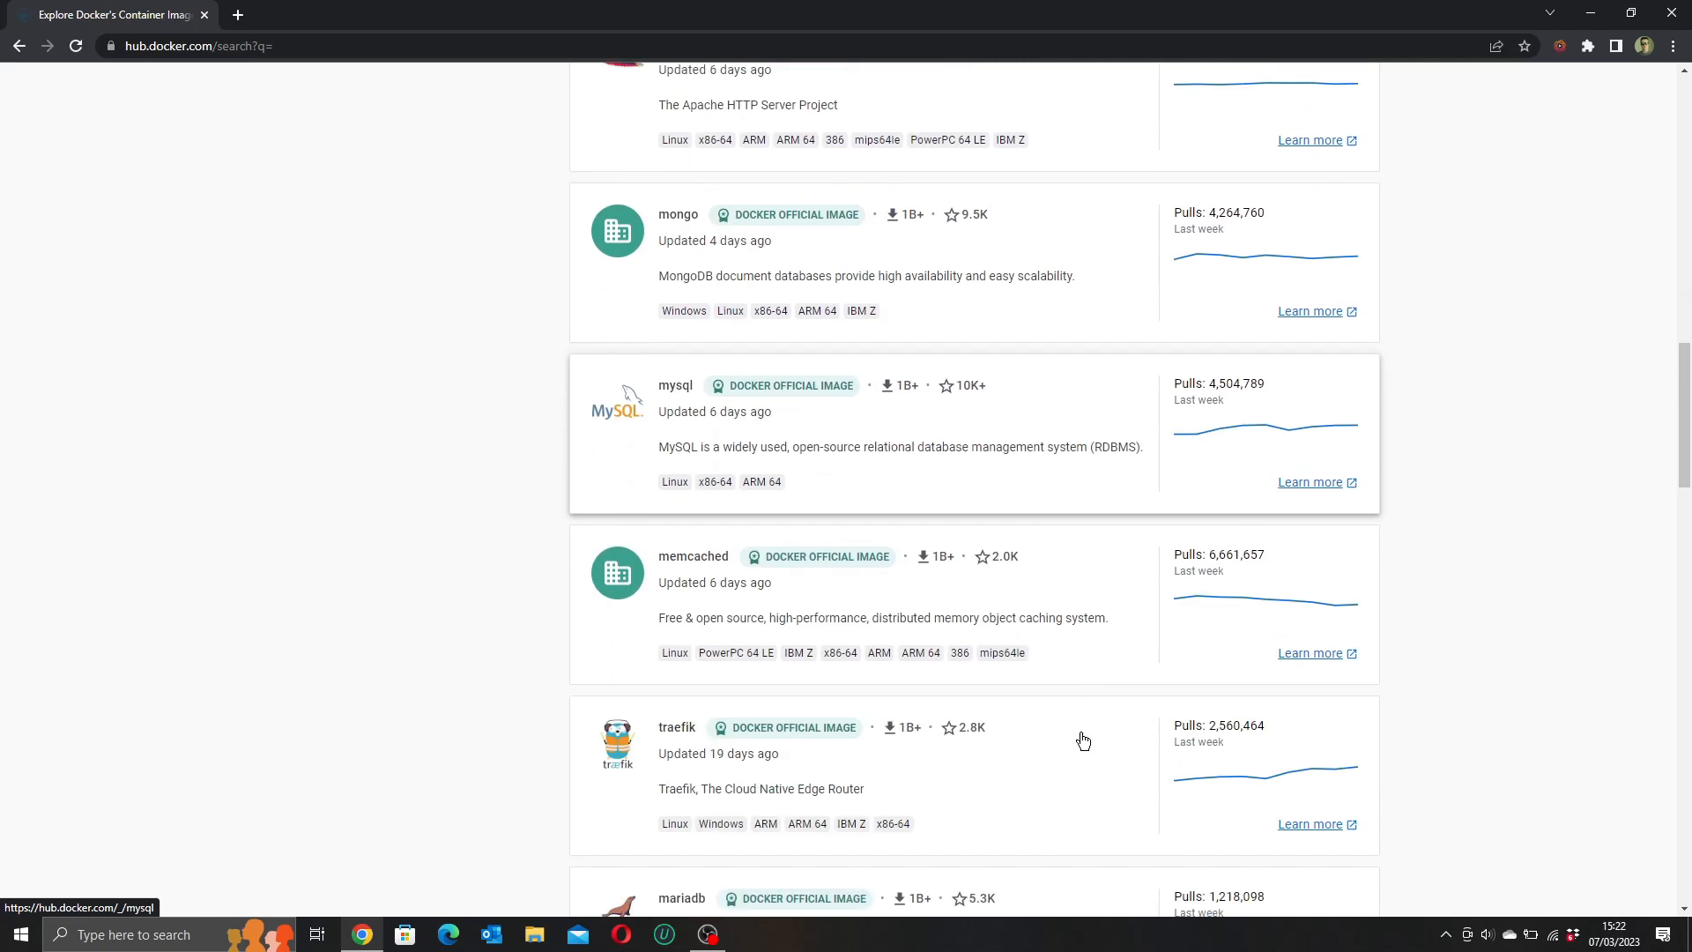
{"action": "scroll", "scroll_direction": "down", "scroll_amount": 3}
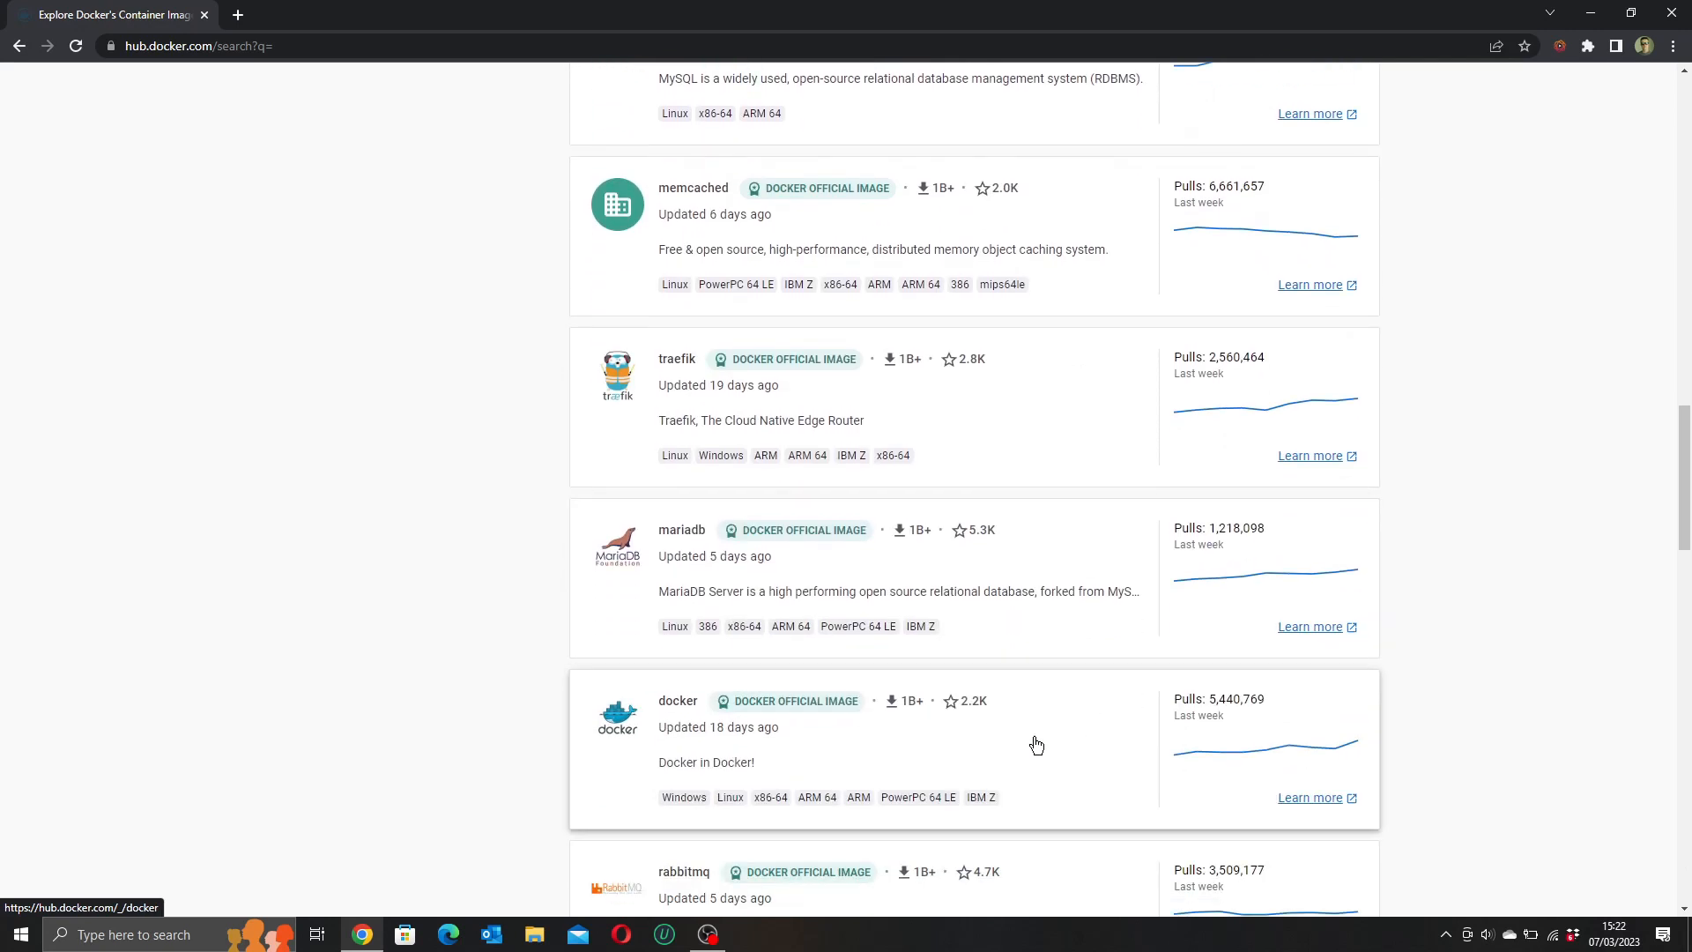
{"action": "mouse_move", "coordinate": [1063, 765]}
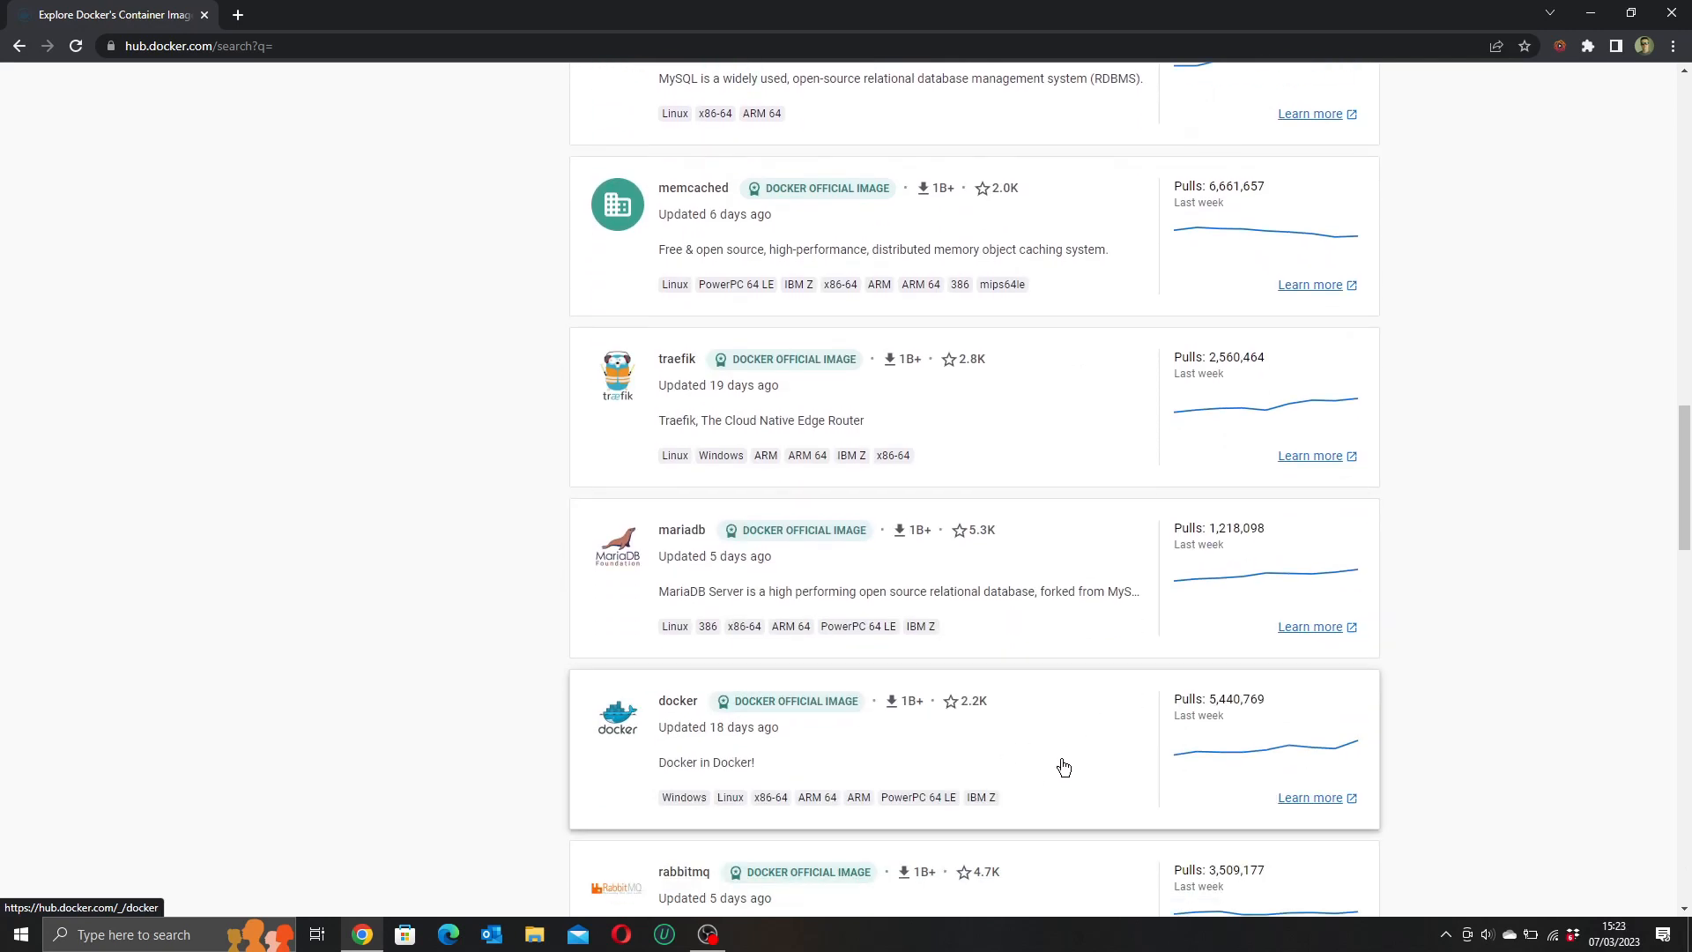
{"action": "scroll", "scroll_direction": "down", "scroll_amount": 3}
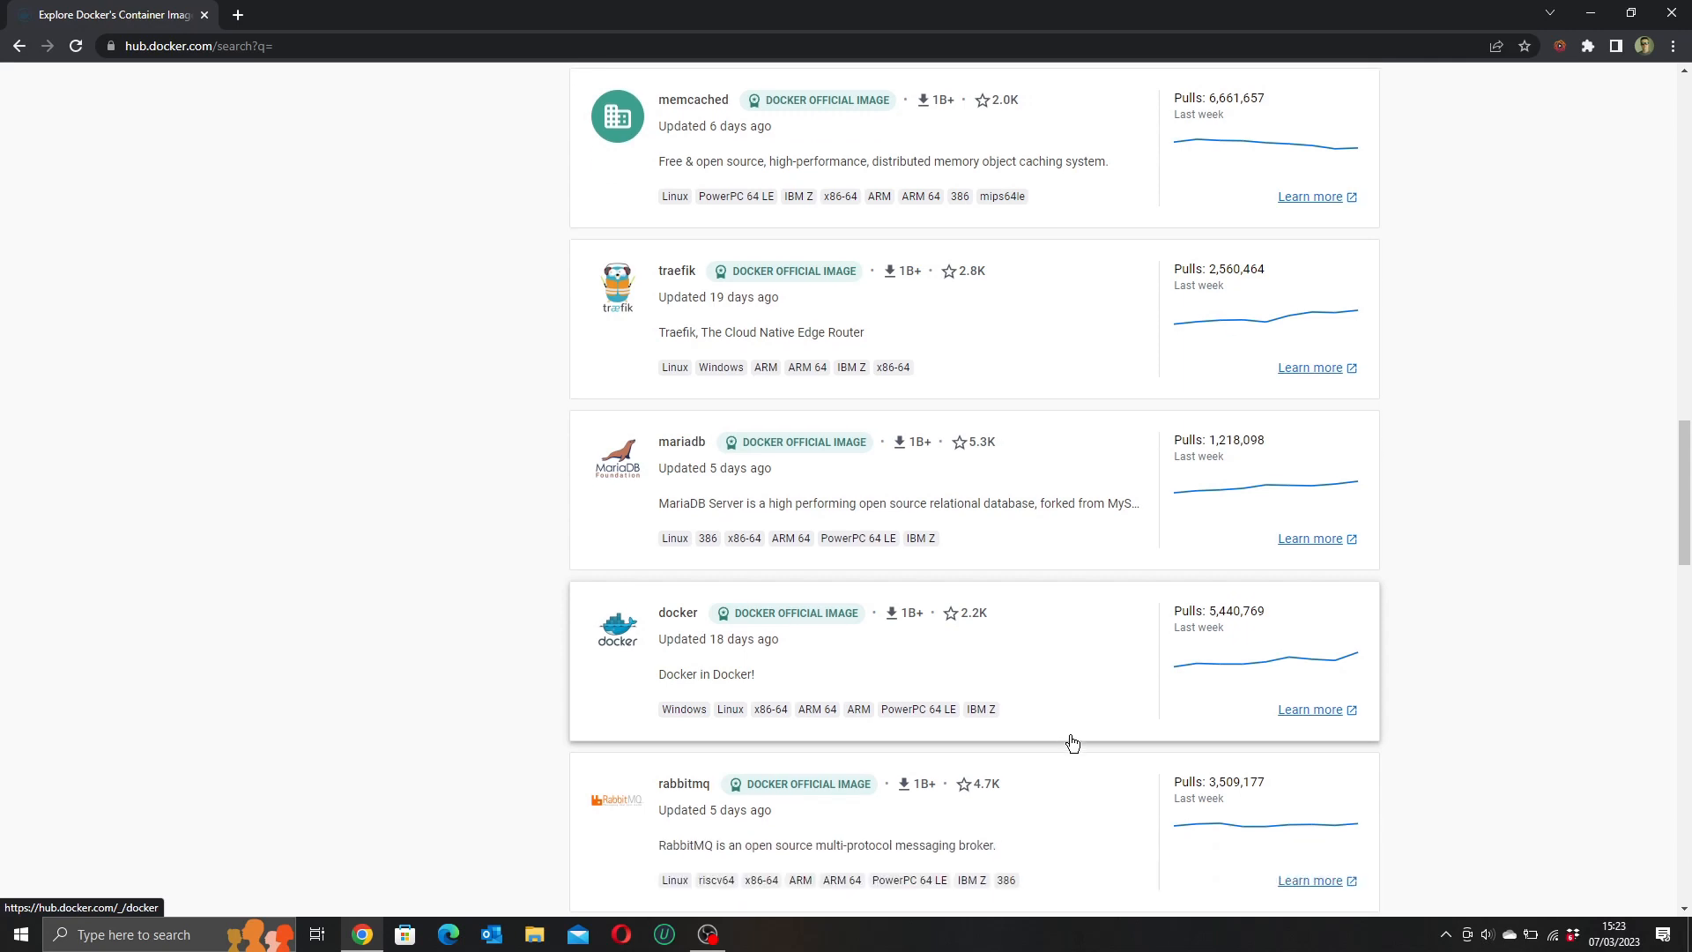
{"action": "scroll", "scroll_direction": "down", "scroll_amount": 3}
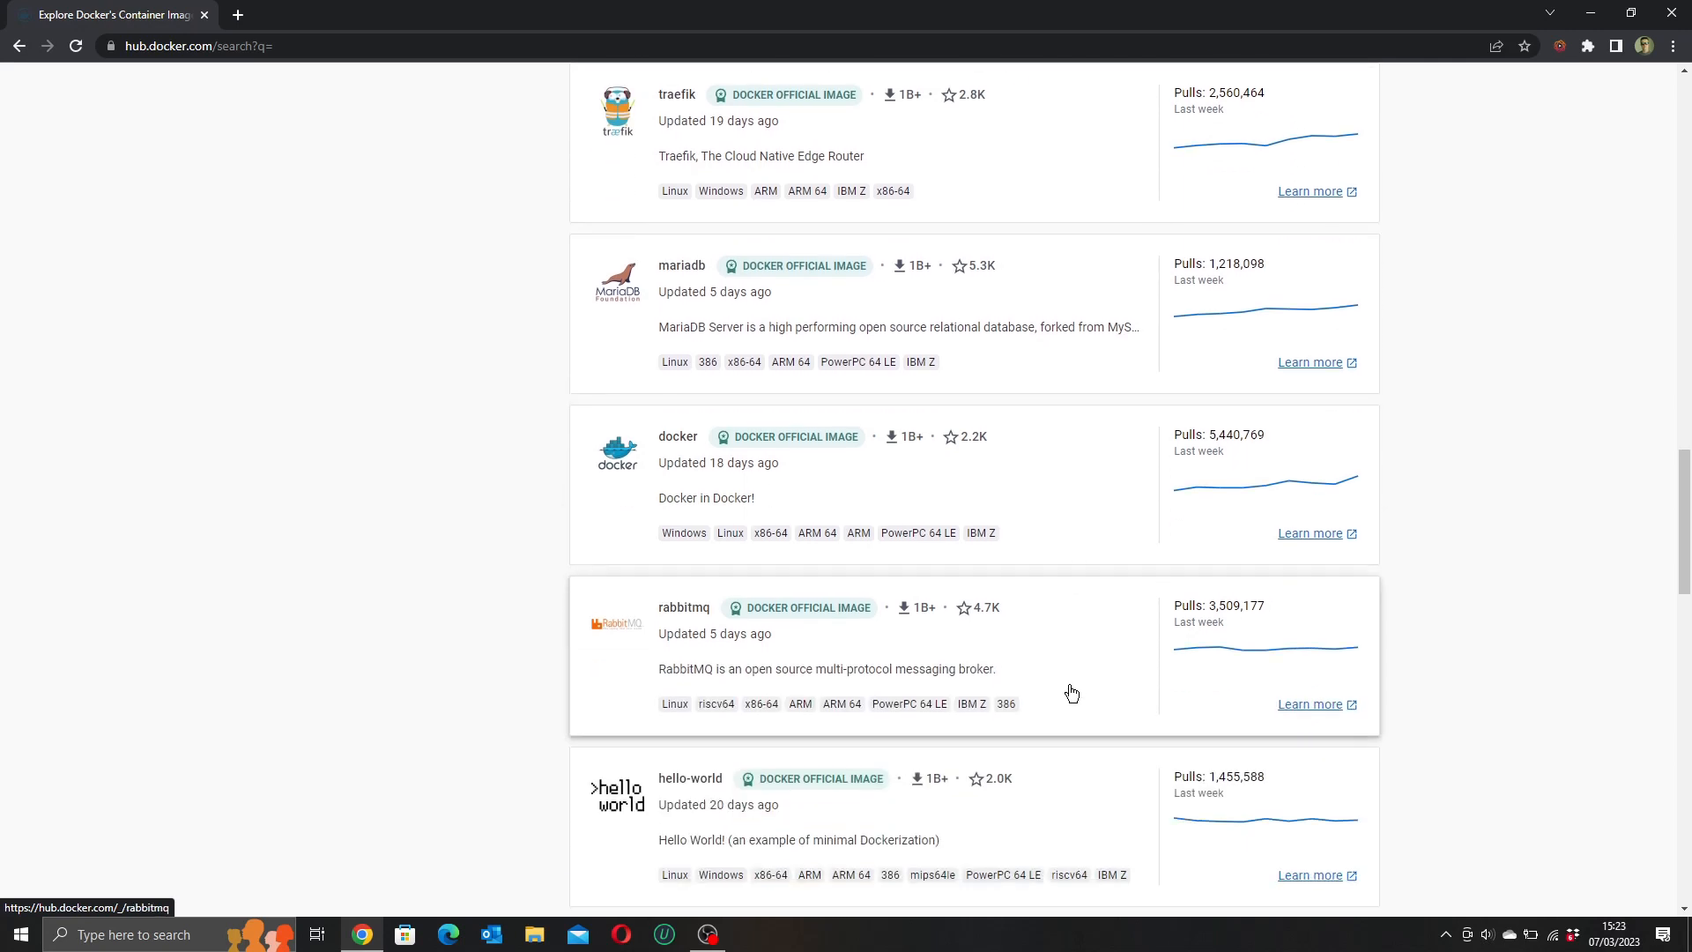
{"action": "scroll", "scroll_direction": "down", "scroll_amount": 3}
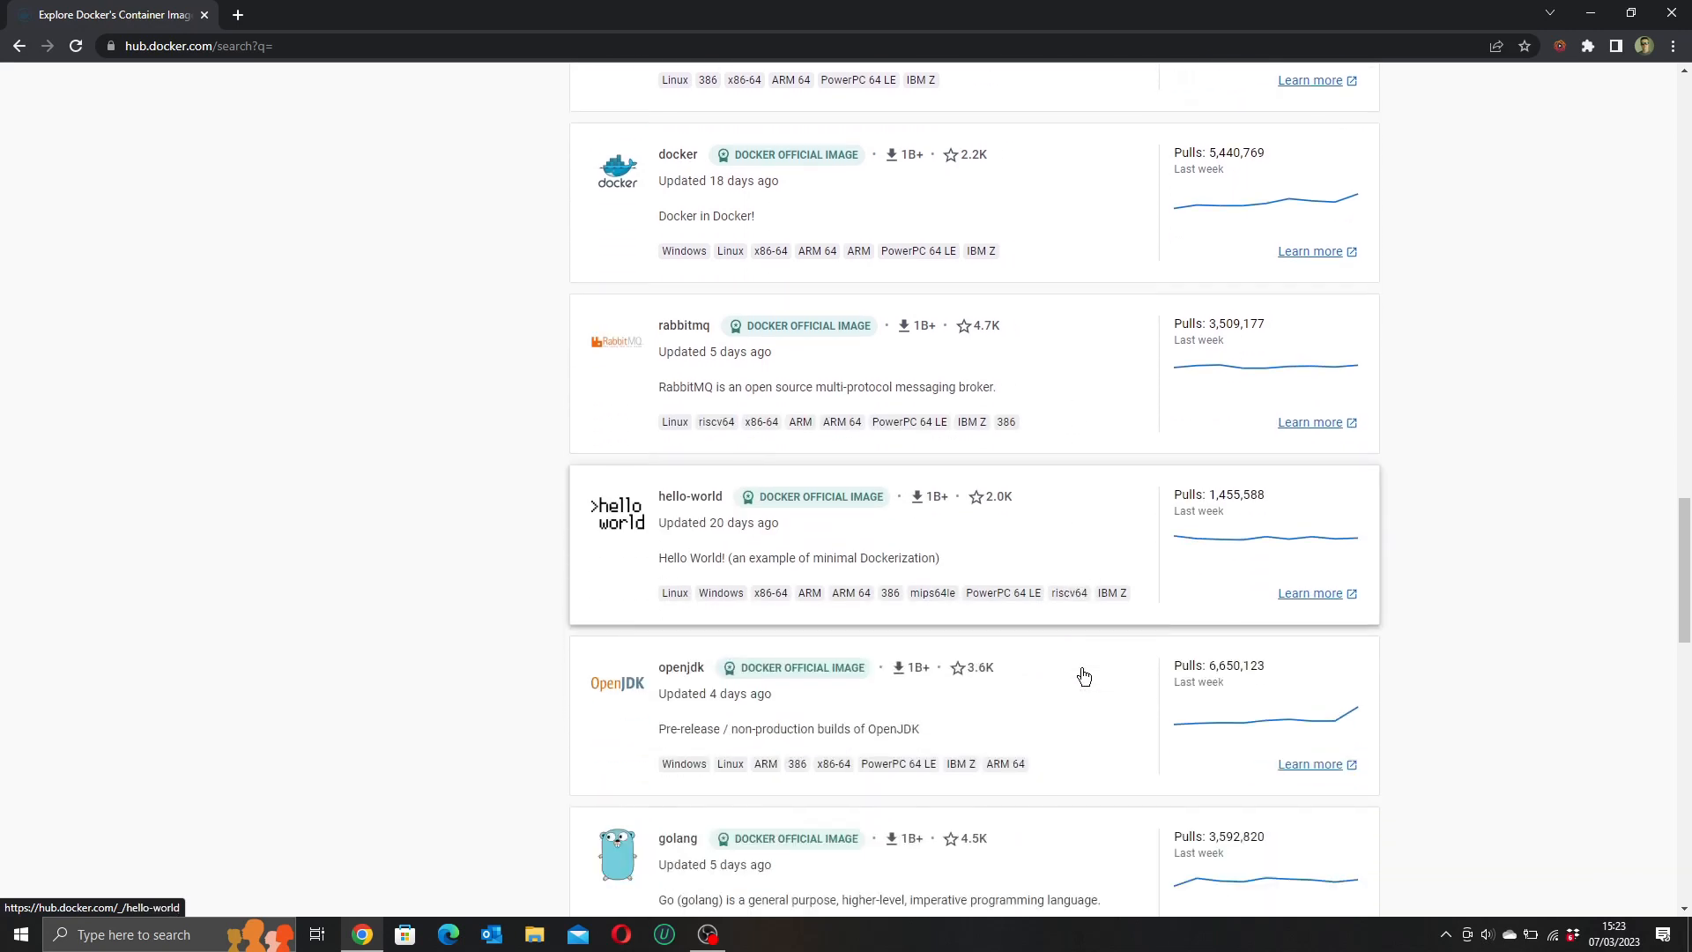
{"action": "scroll", "scroll_direction": "down", "scroll_amount": 3}
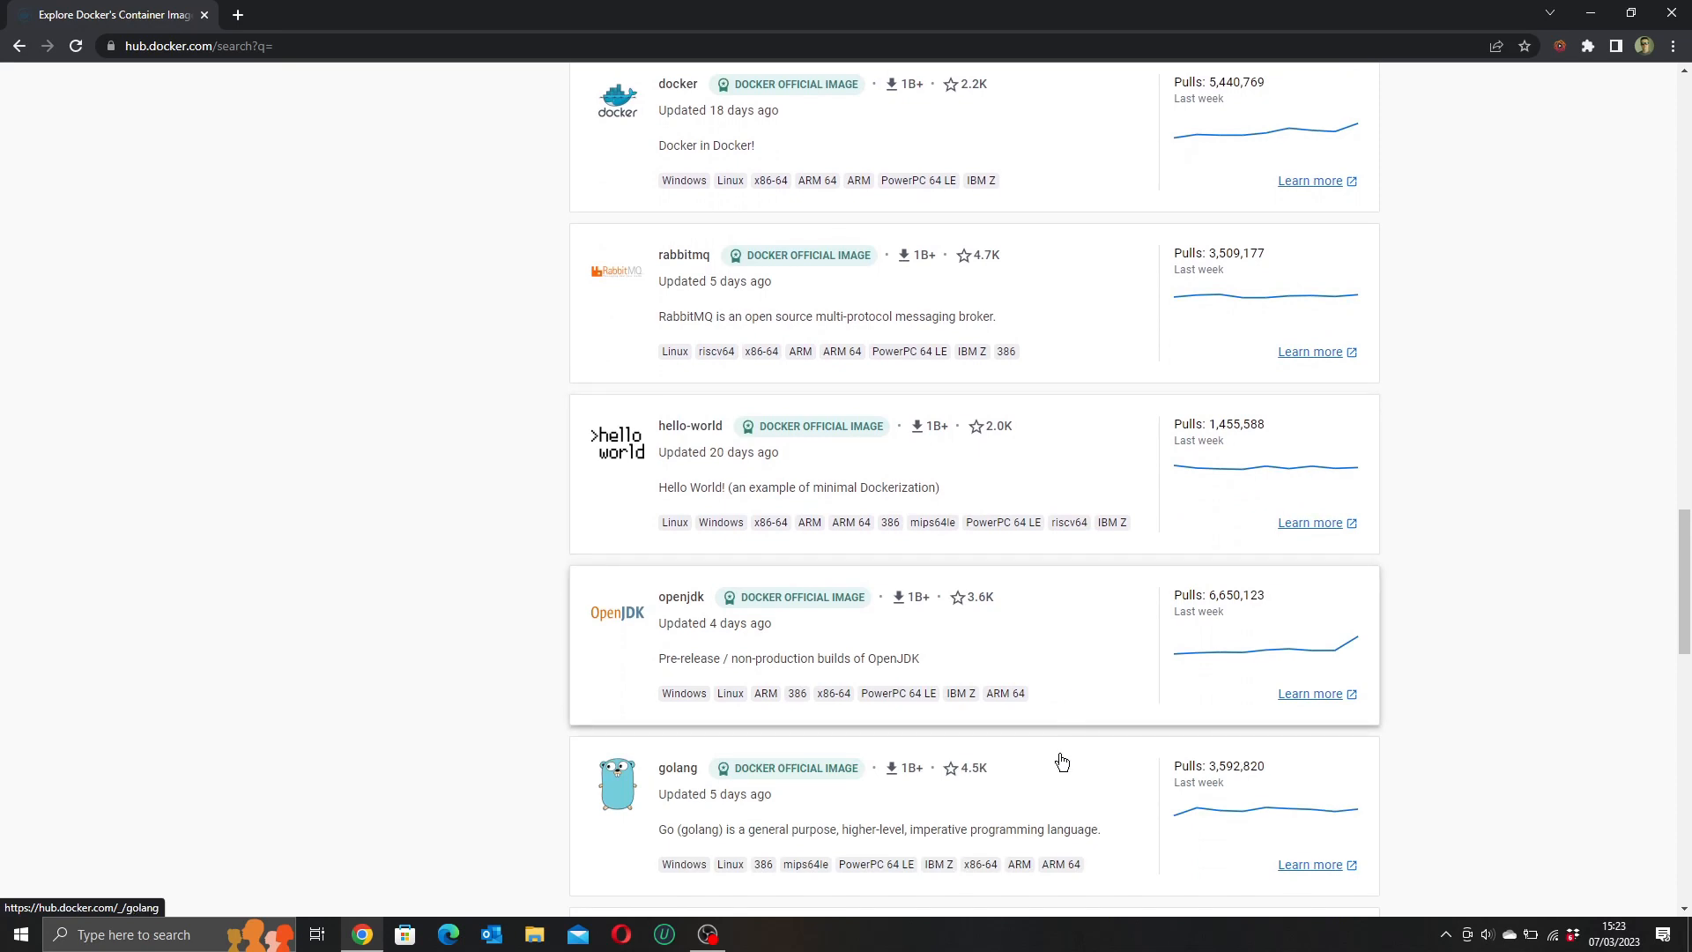
{"action": "scroll", "scroll_direction": "down", "scroll_amount": 3}
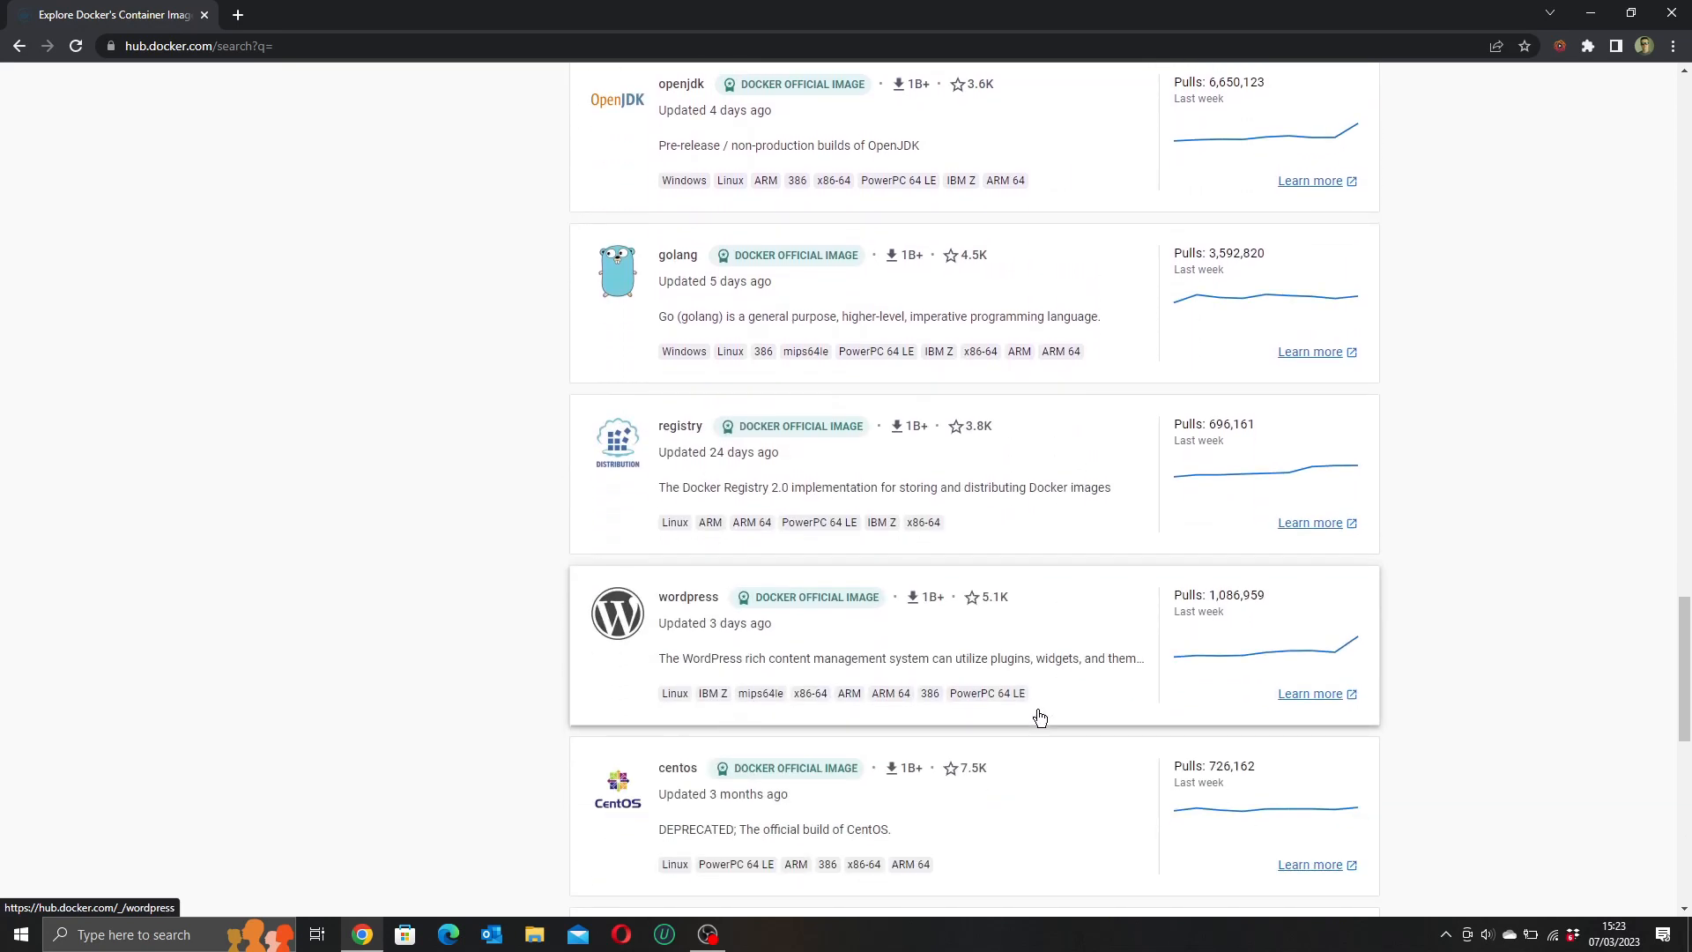
{"action": "scroll", "scroll_direction": "down", "scroll_amount": 3}
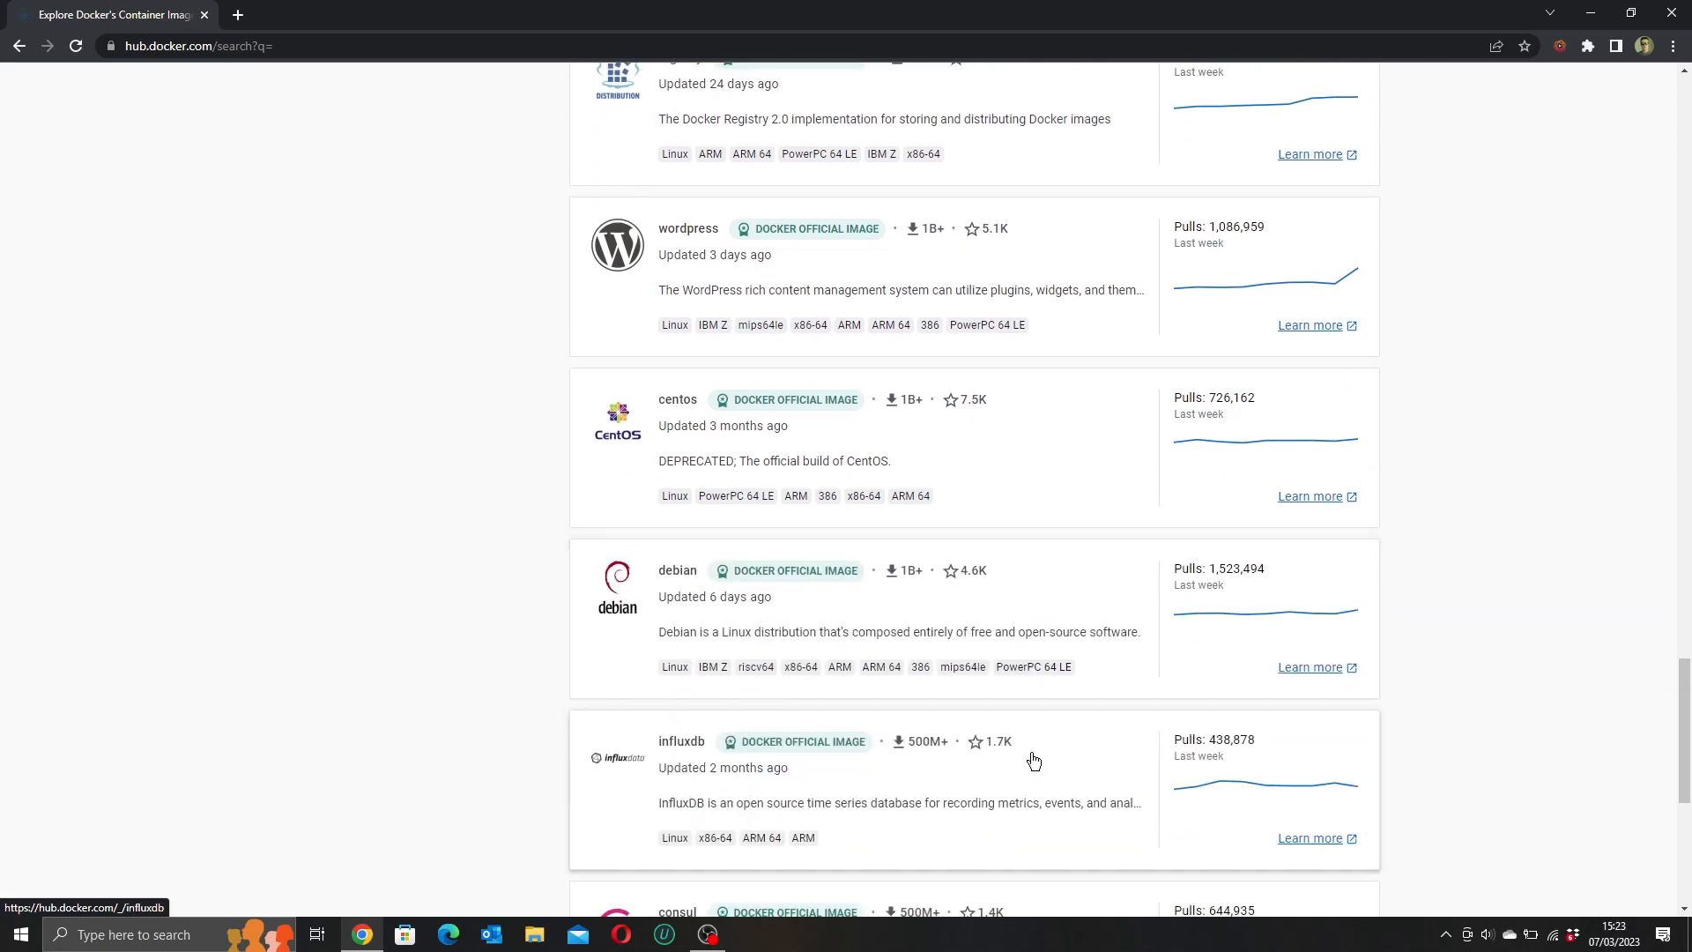
{"action": "scroll", "scroll_direction": "down", "scroll_amount": 3}
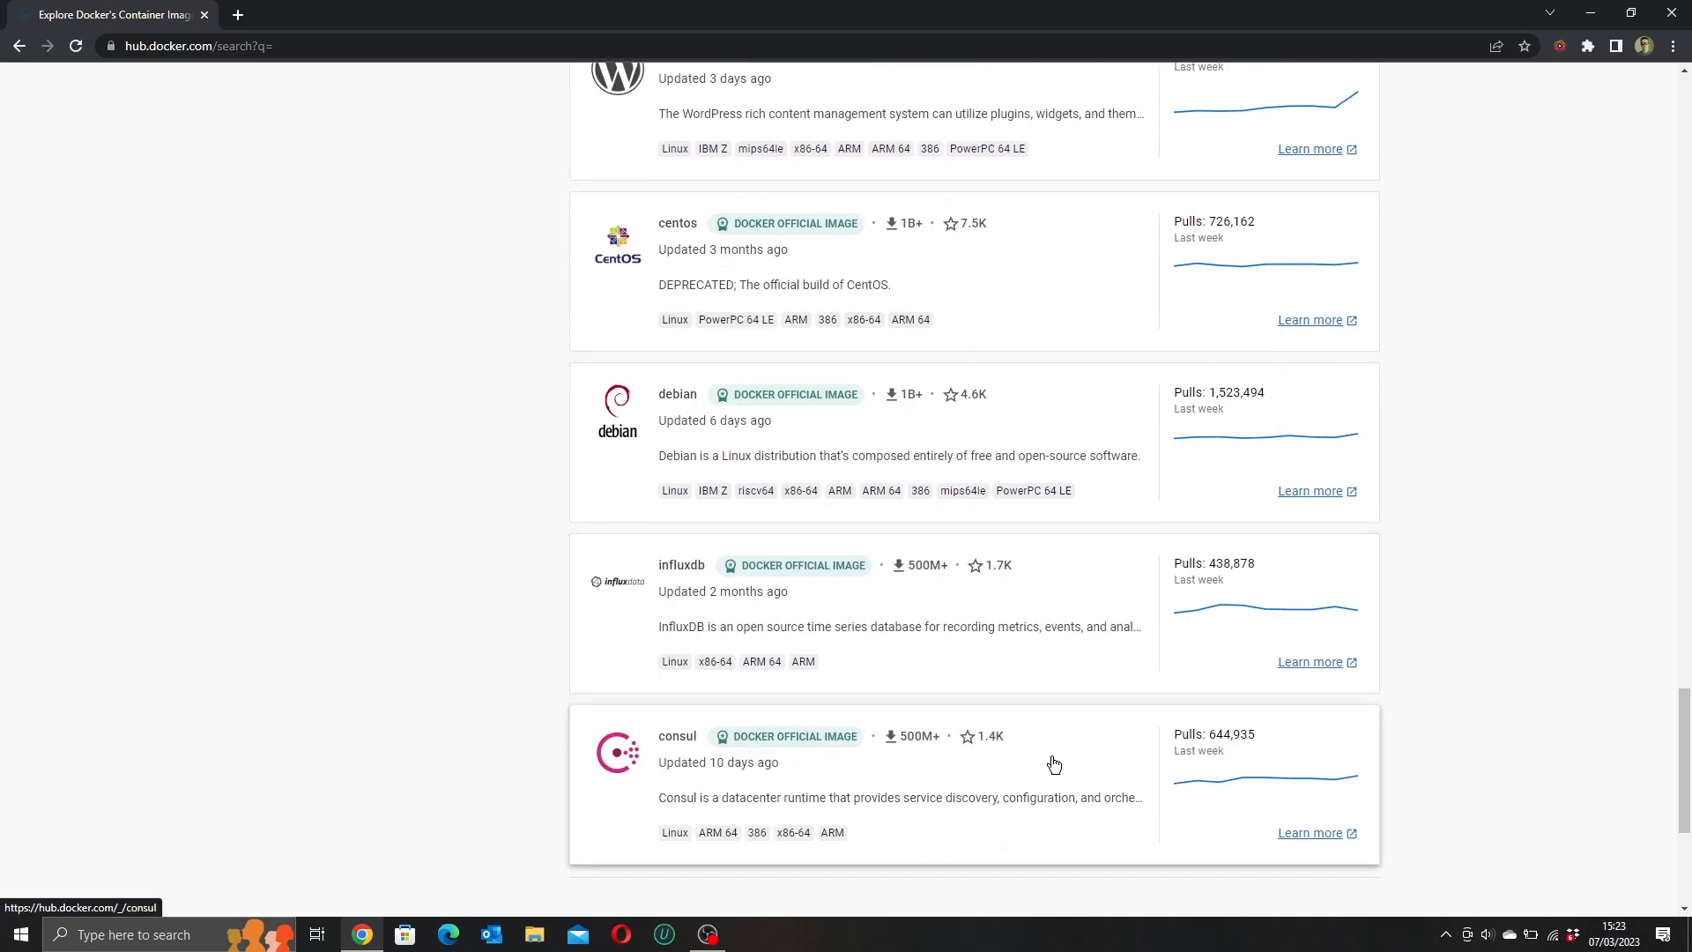
{"action": "scroll", "scroll_direction": "down", "scroll_amount": 3}
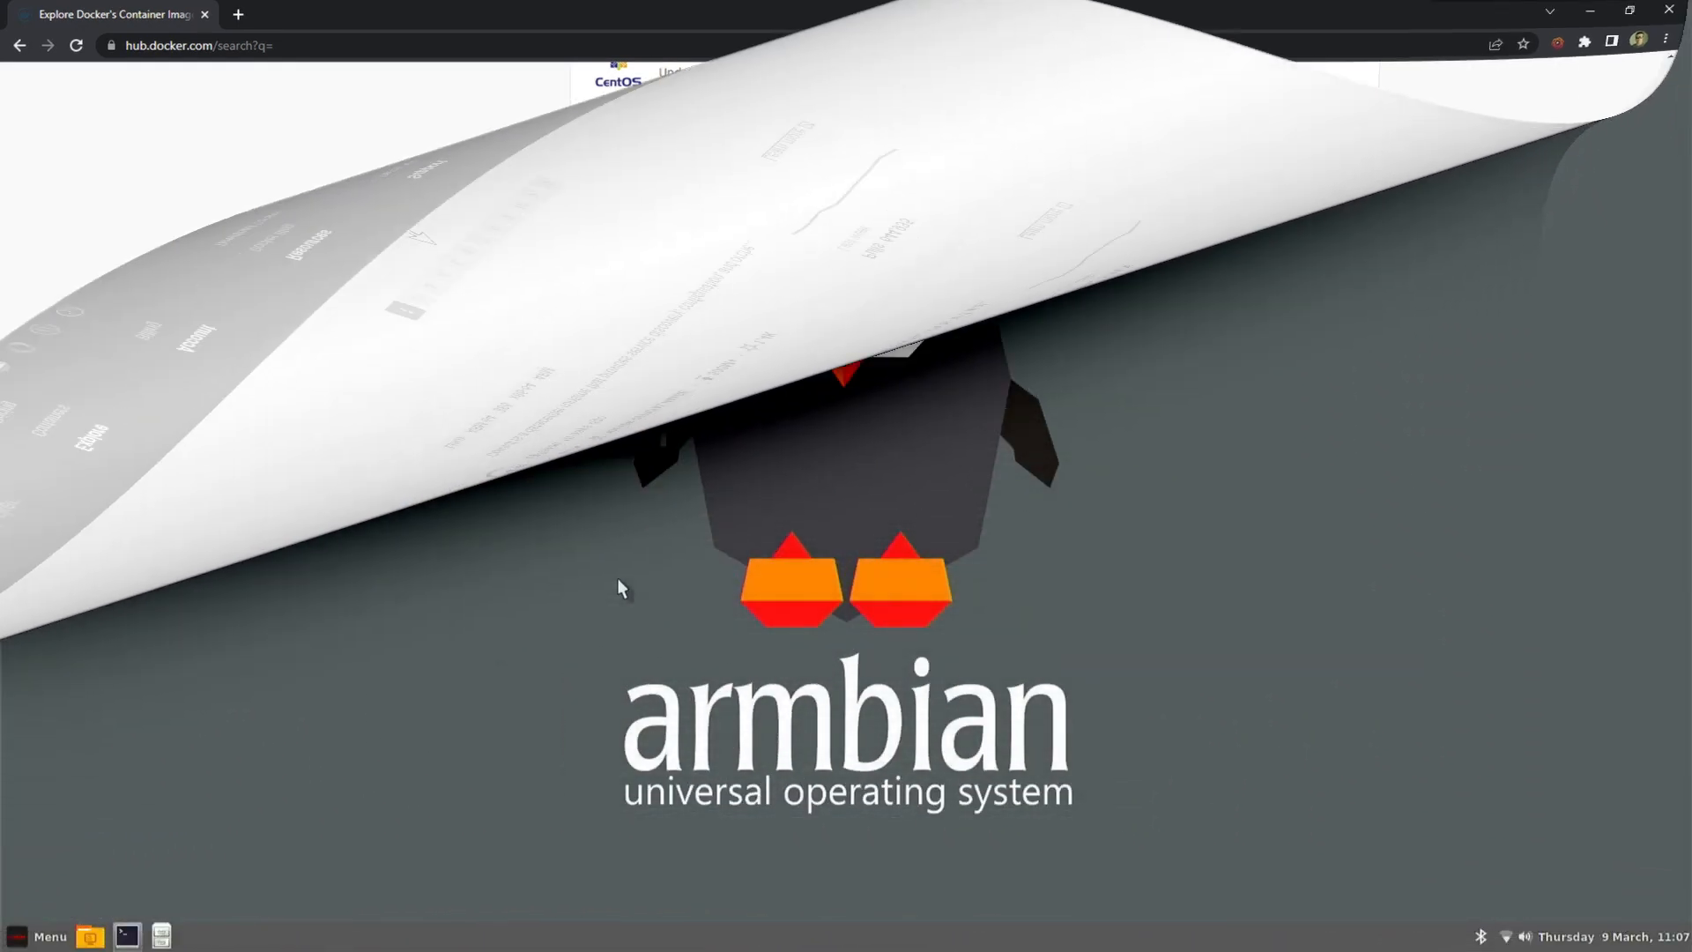
Step: Switch to the Rock Pi's Armbian desktop with a terminal at an empty prompt
{"action": "left_click", "coordinate": [125, 936]}
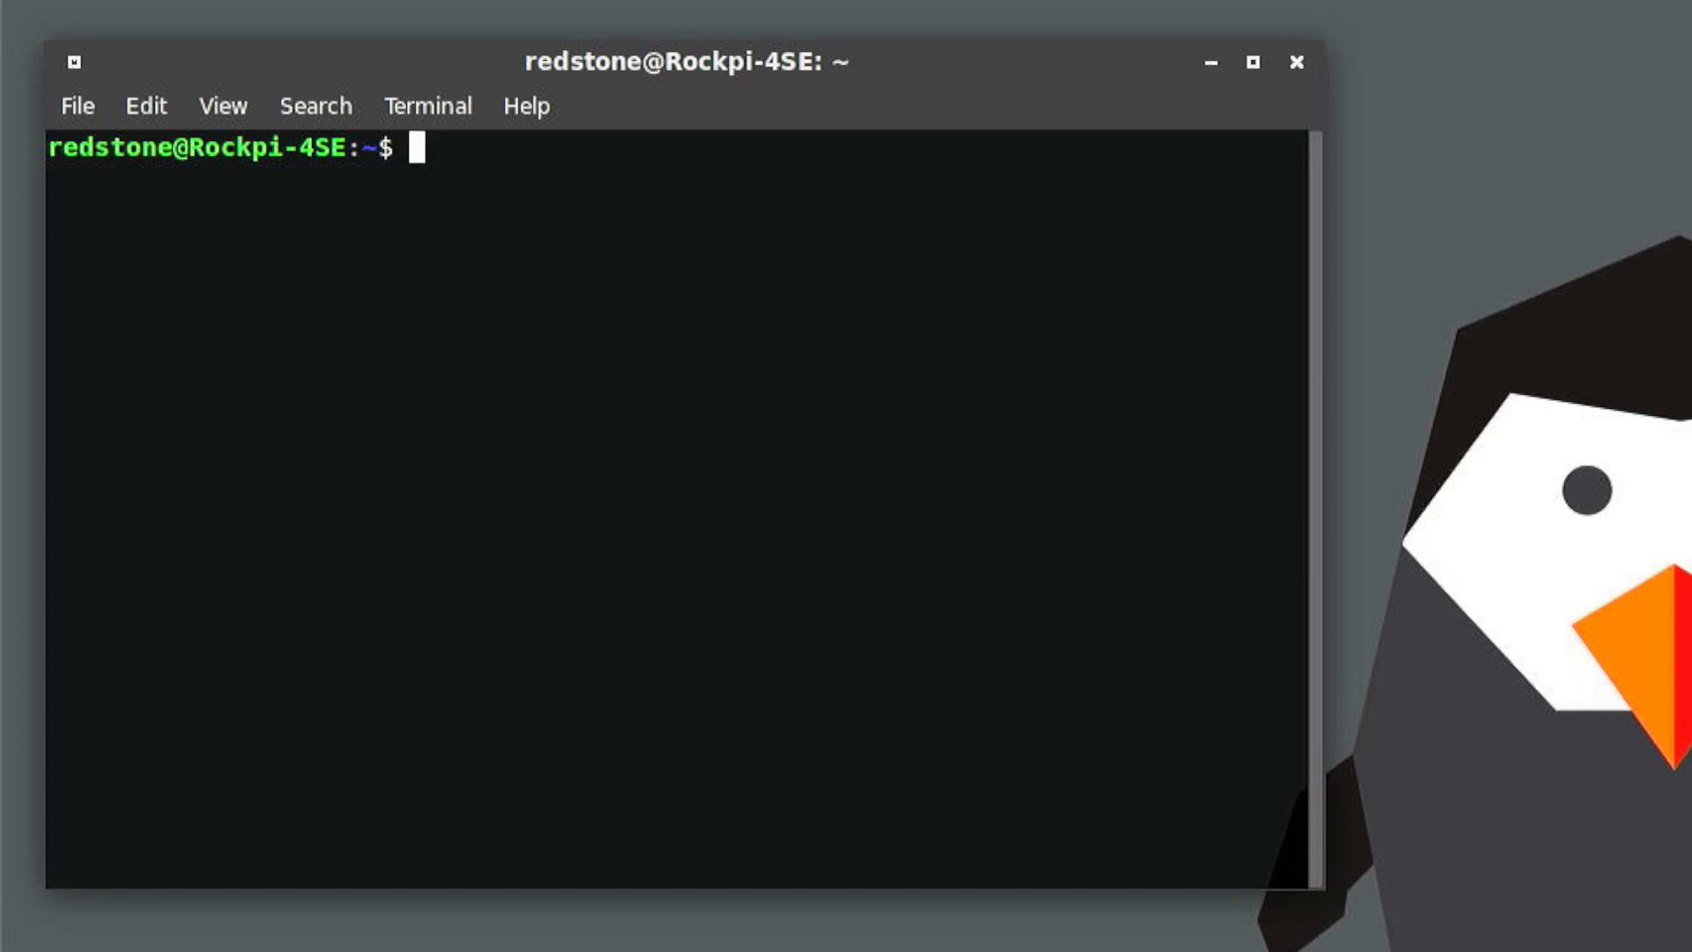
Step: Run 'sudo apt update && sudo apt upgrade -y', supplying the sudo password
{"action": "type", "text": "sudo"}
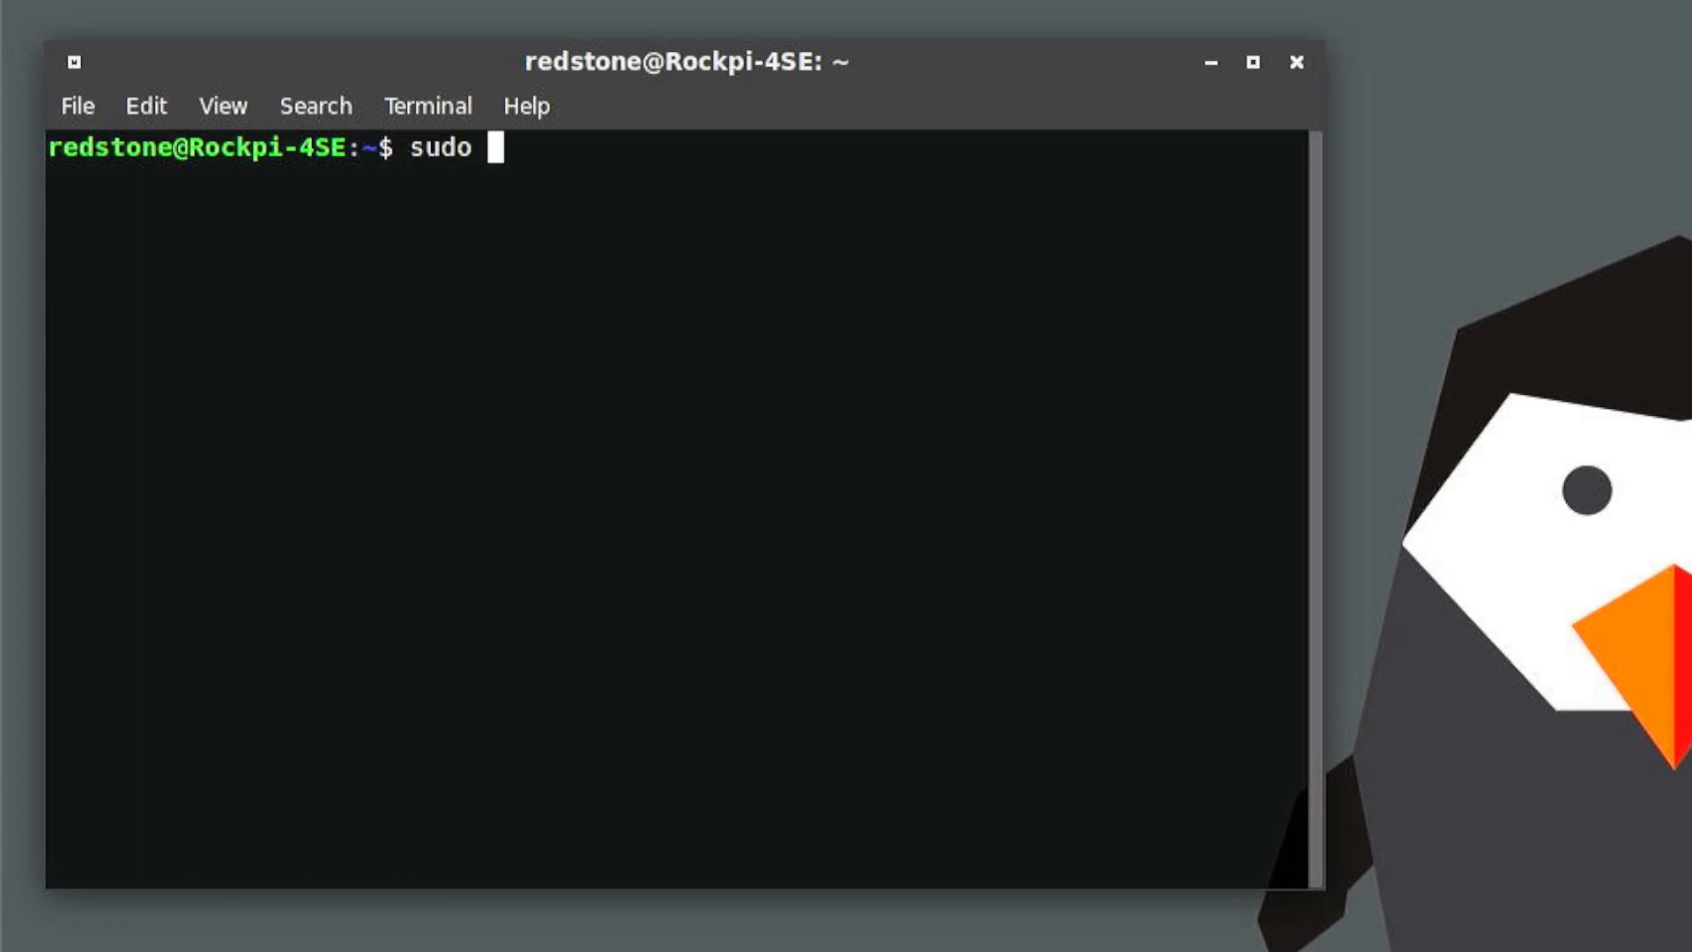
{"action": "type", "text": "apt ud"}
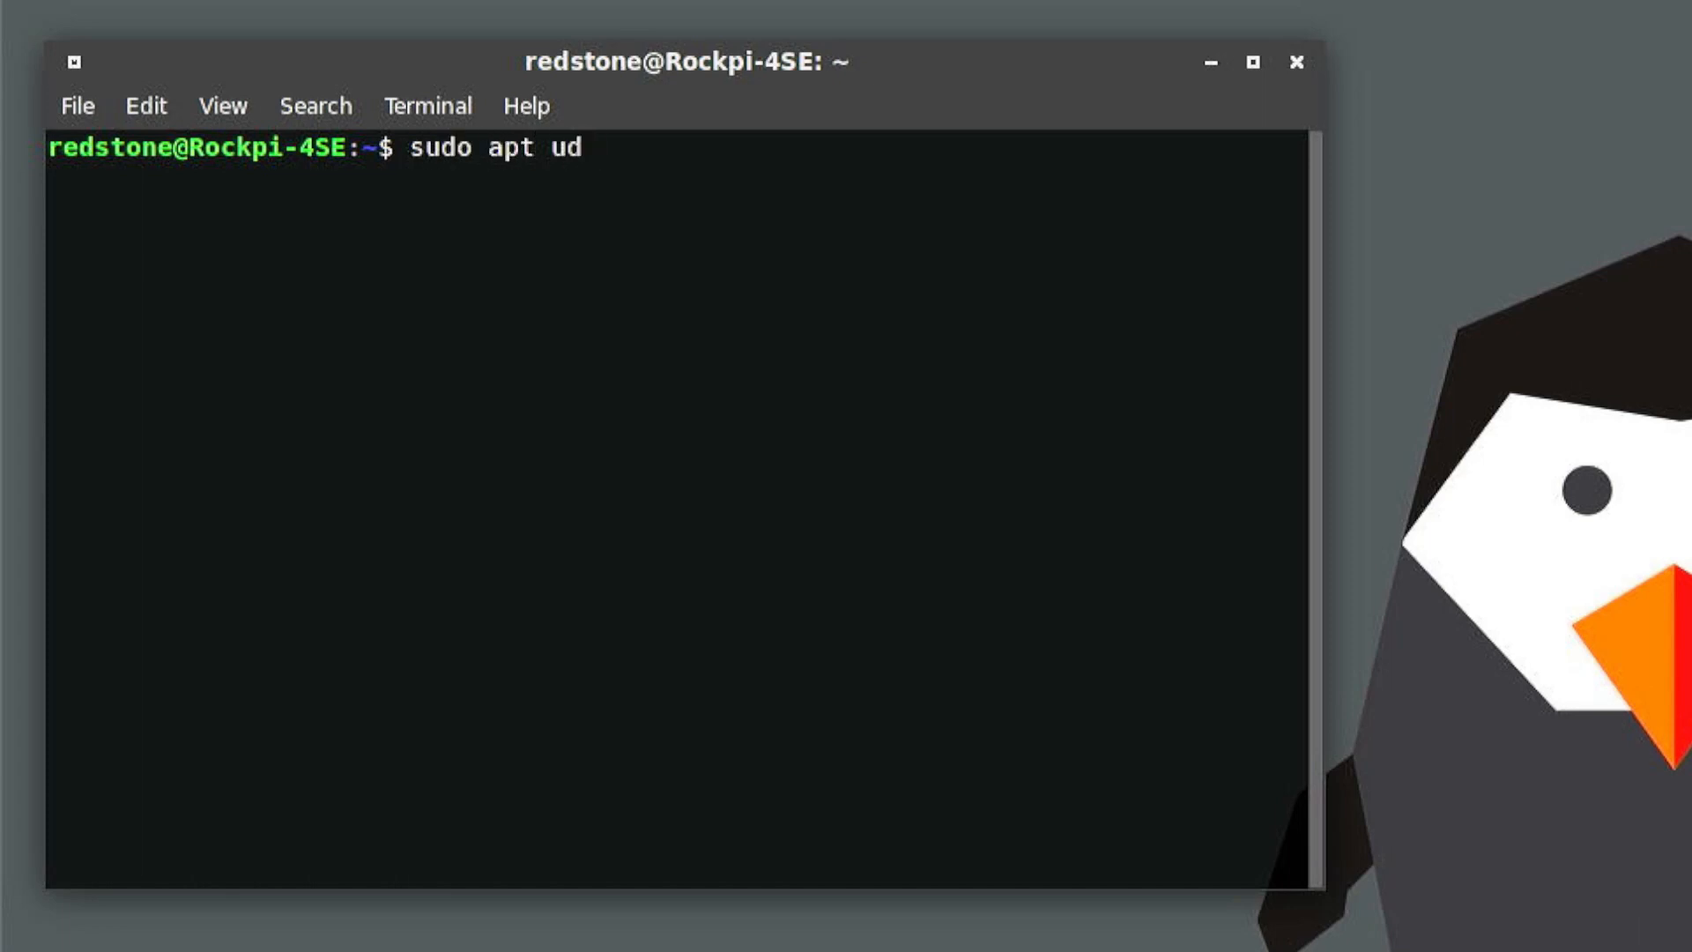
{"action": "type", "text": "pdate &&"}
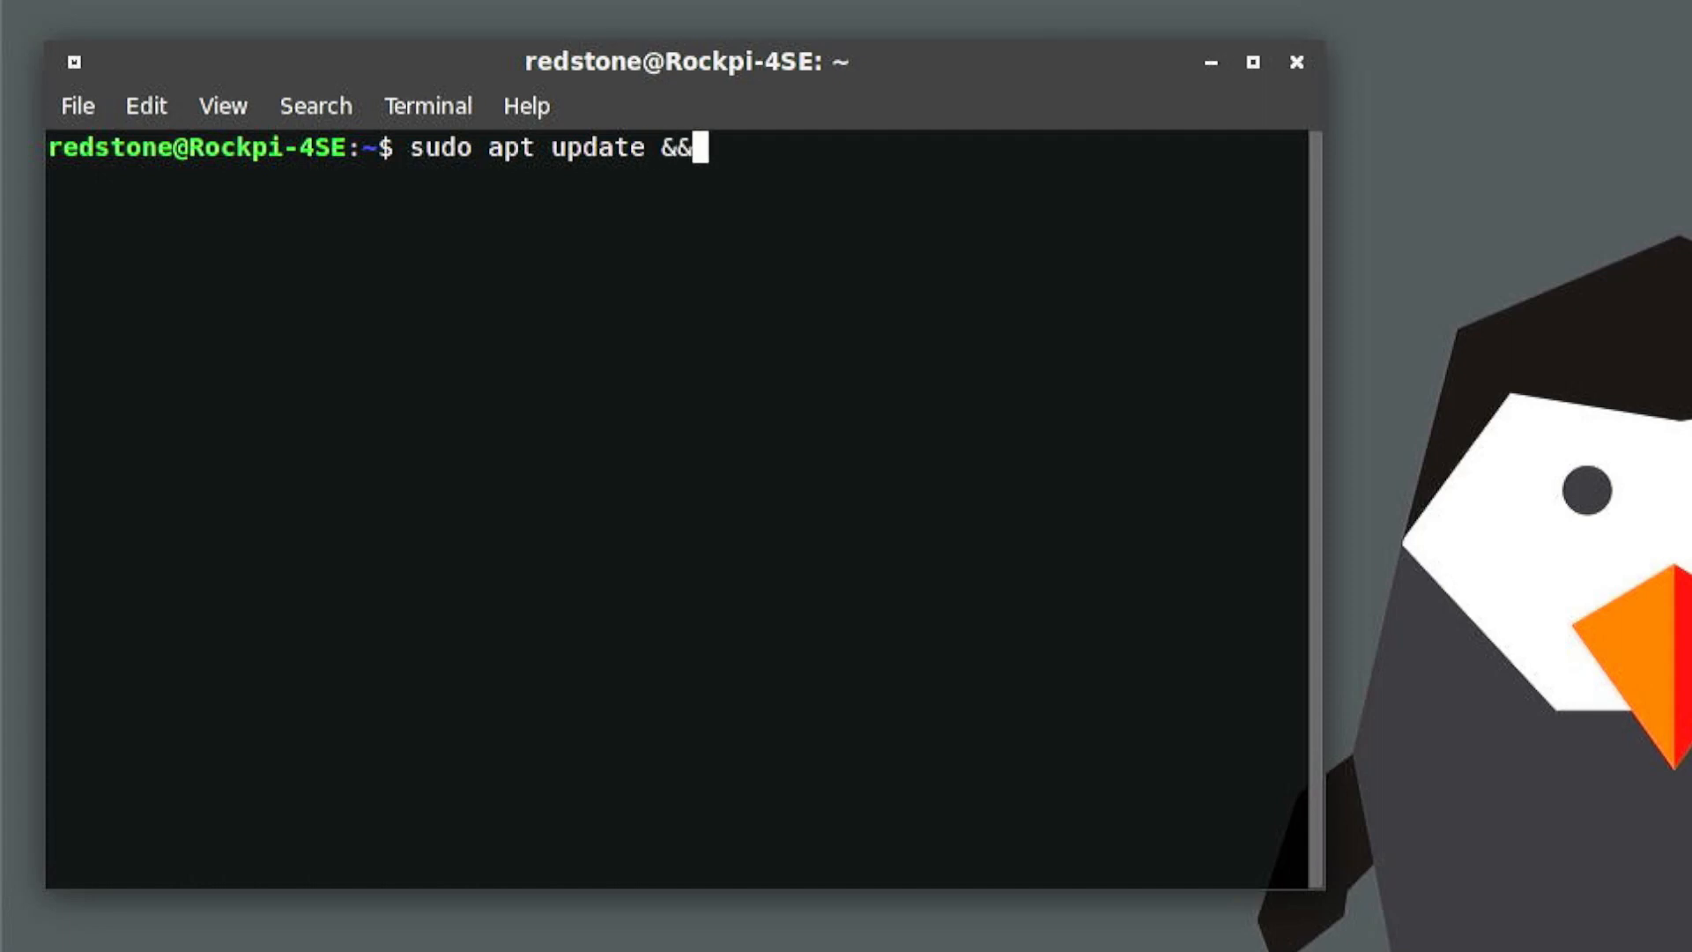
{"action": "type", "text": "sudo a"}
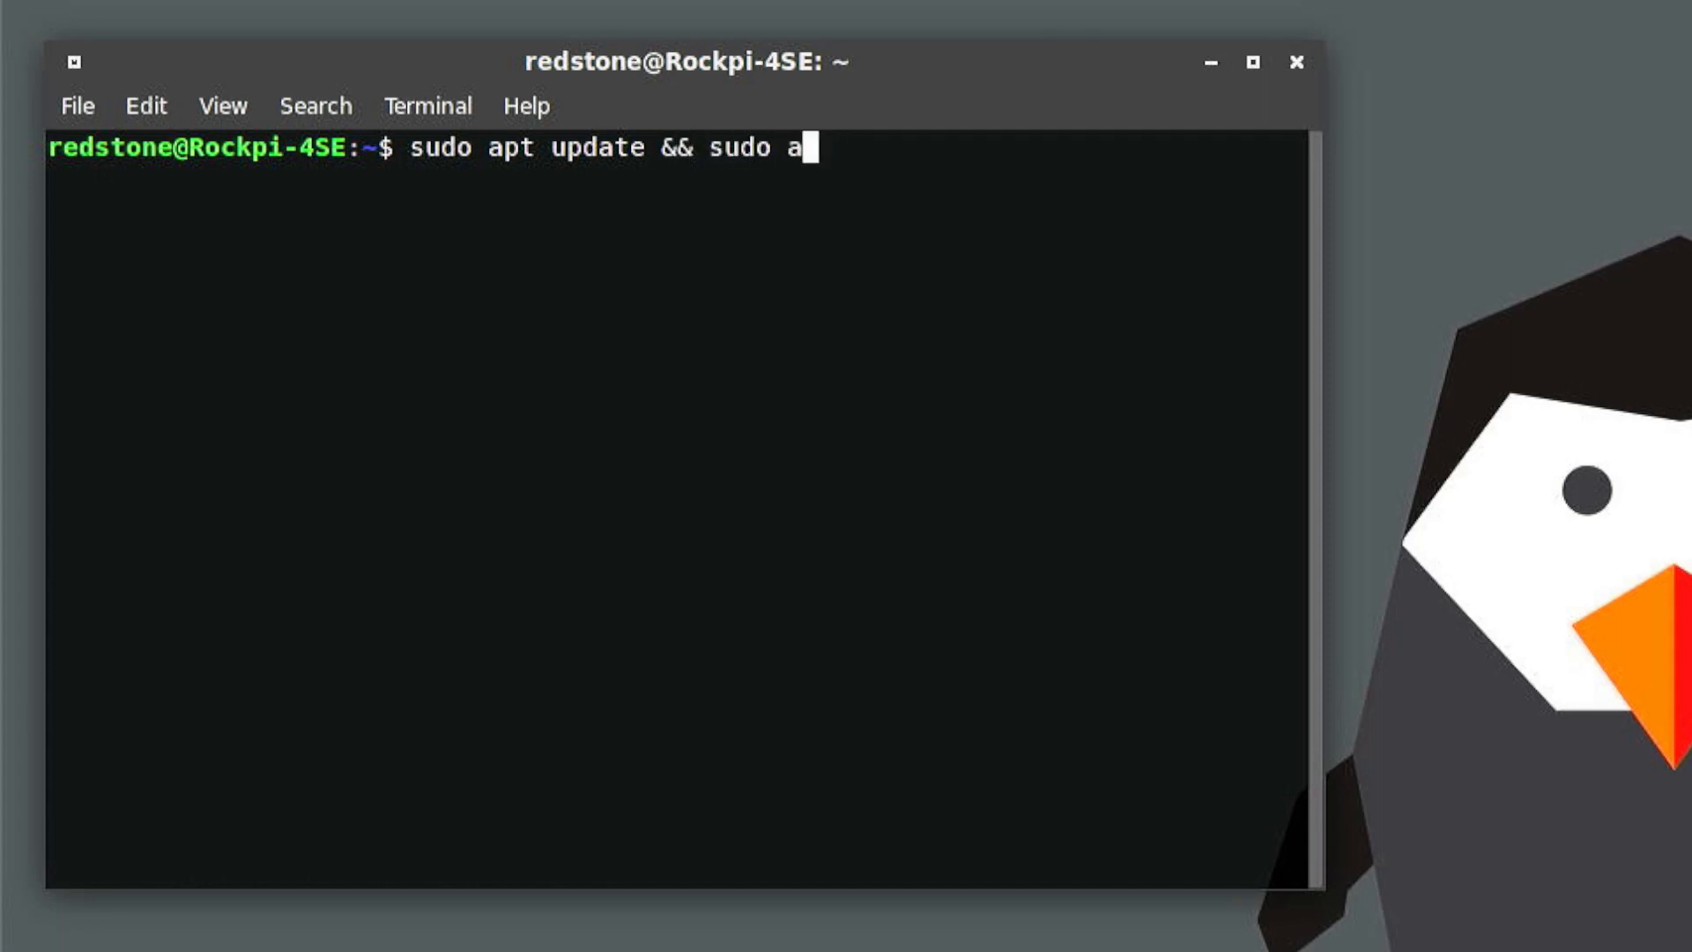
{"action": "type", "text": "pt upg"}
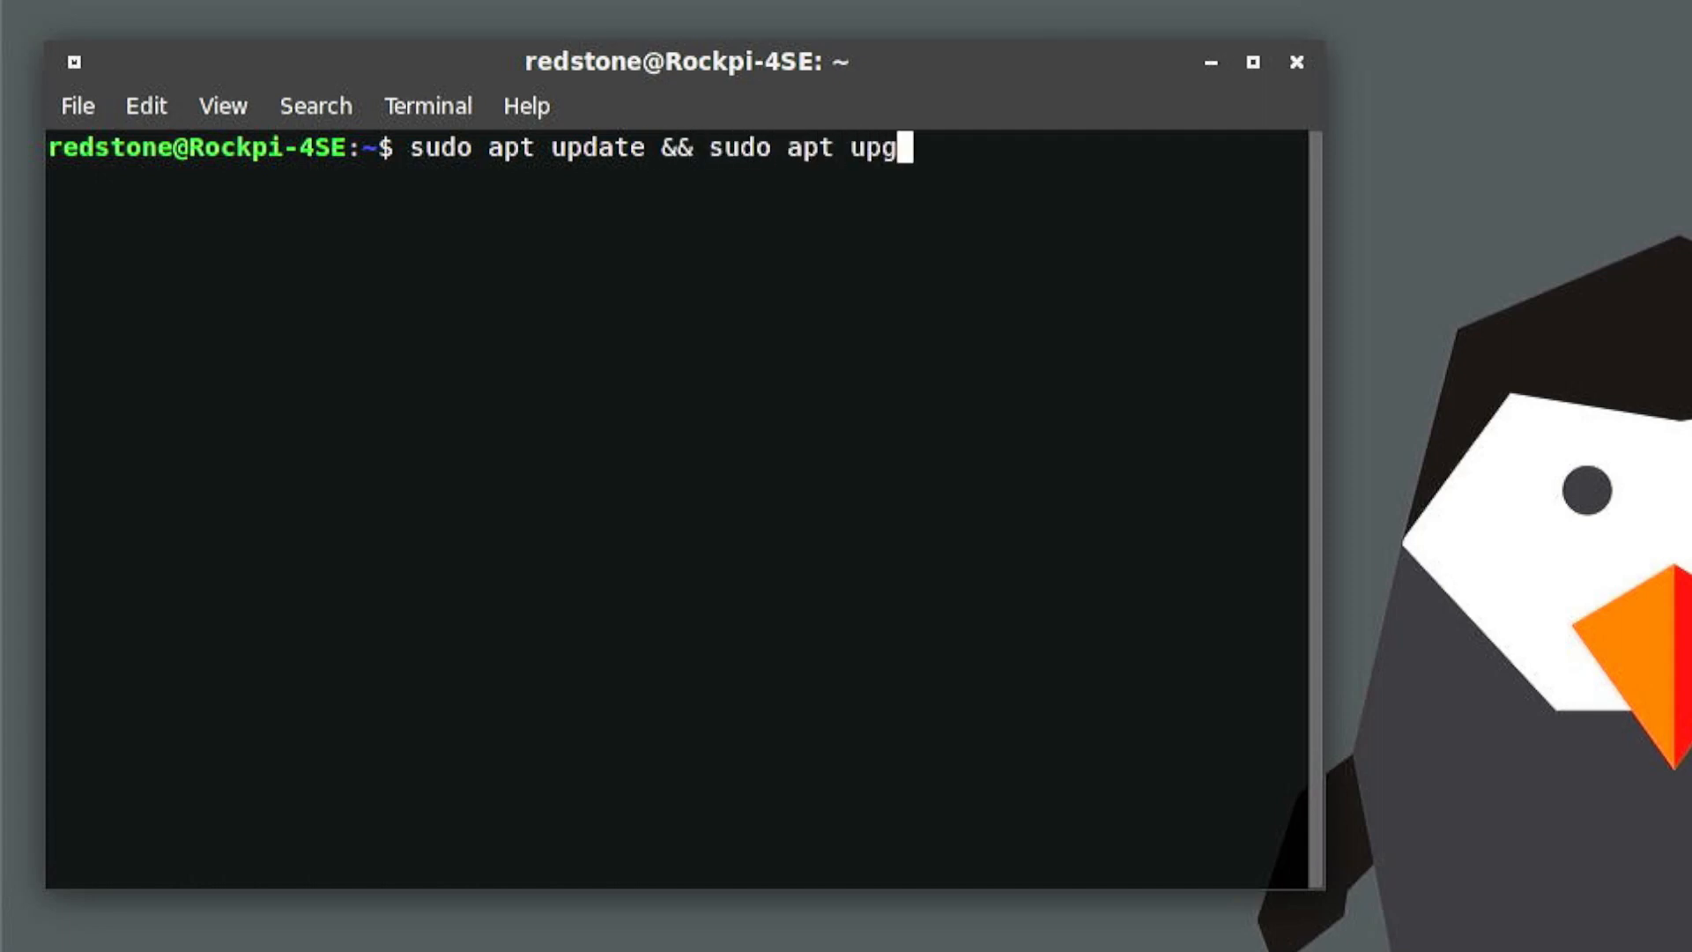
{"action": "key", "text": "Return"}
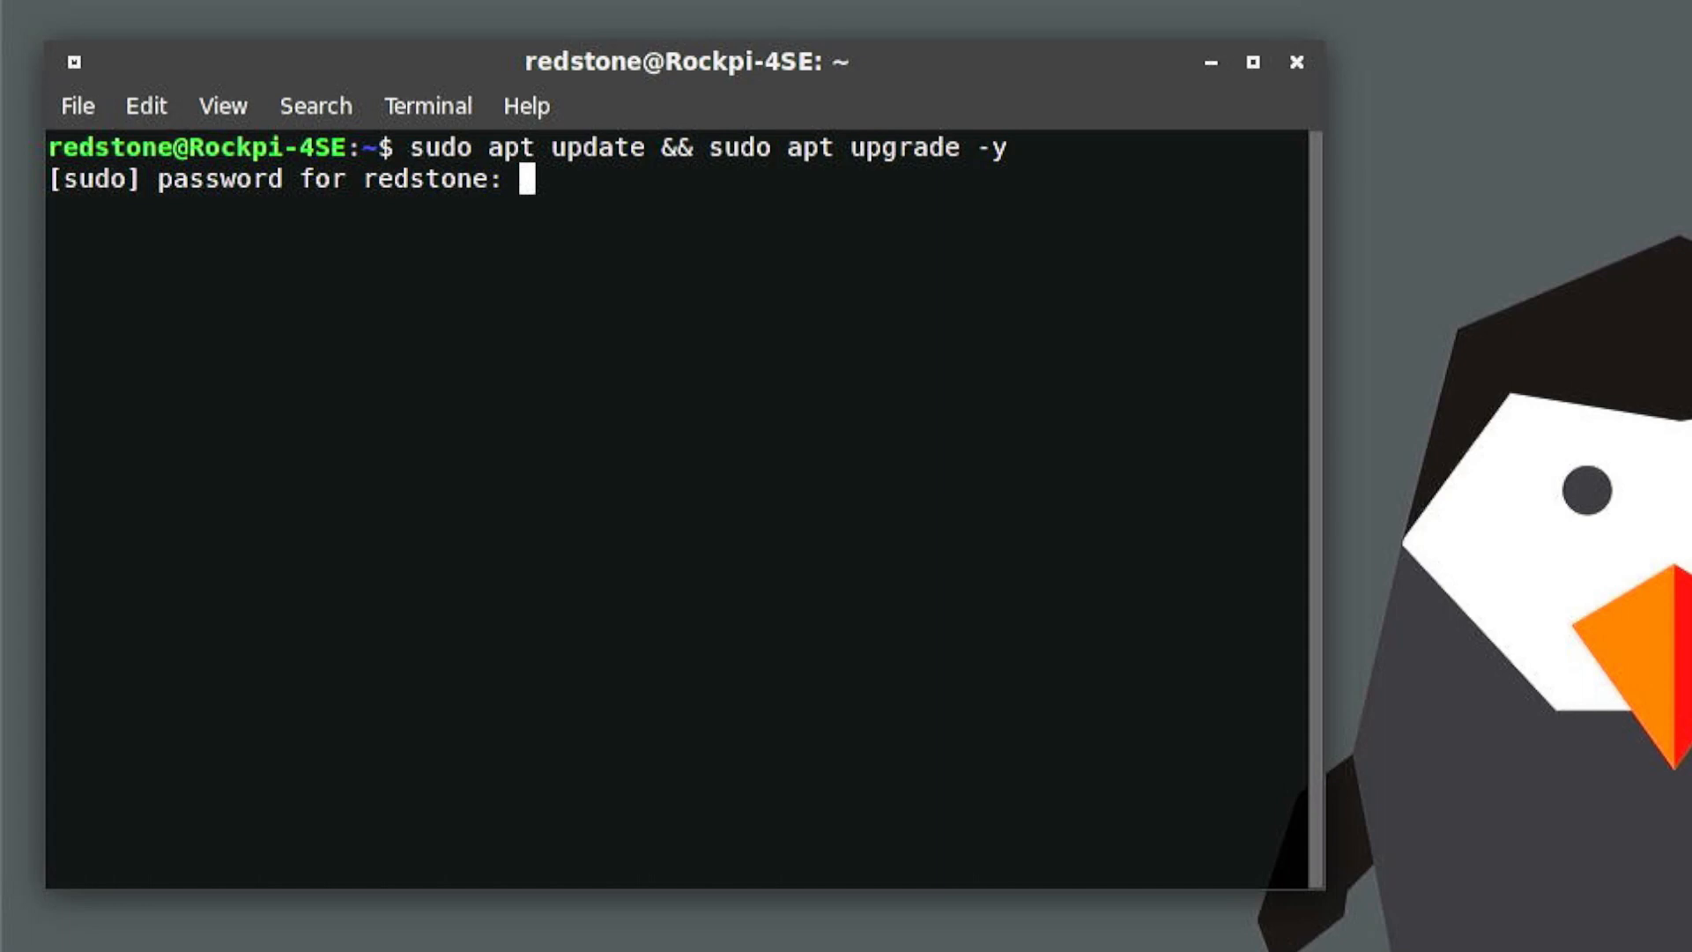
{"action": "key", "text": "Return"}
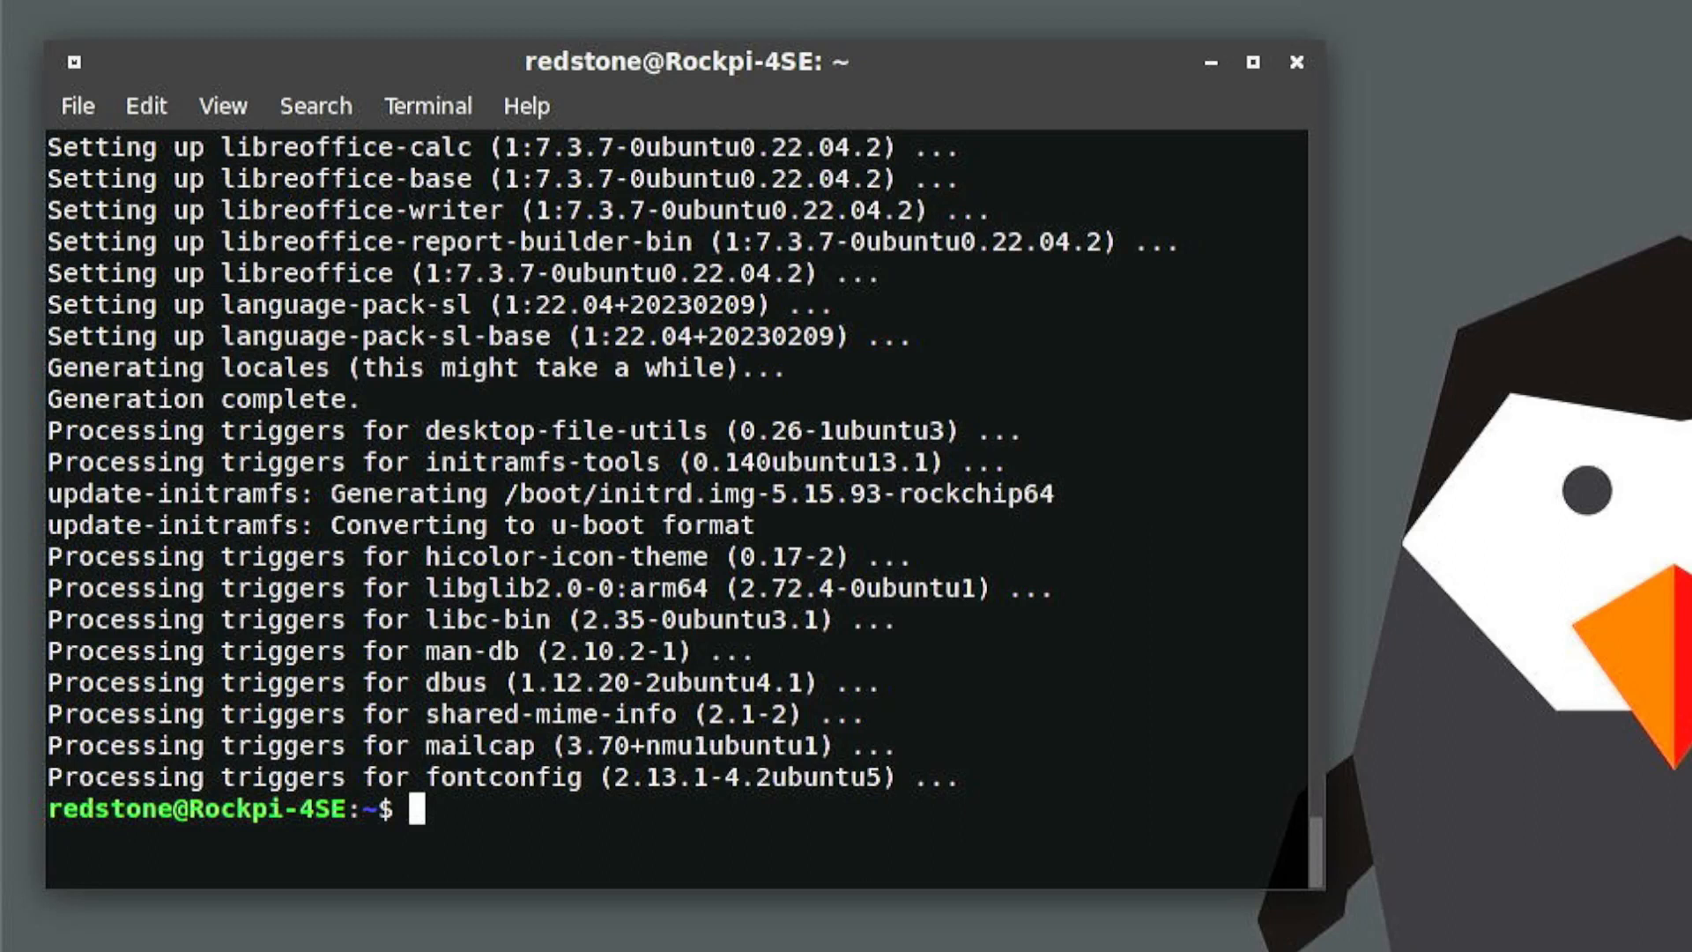
Step: Install docker.io and docker-compose with sudo apt install, confirming with y
{"action": "type", "text": "sudo a"}
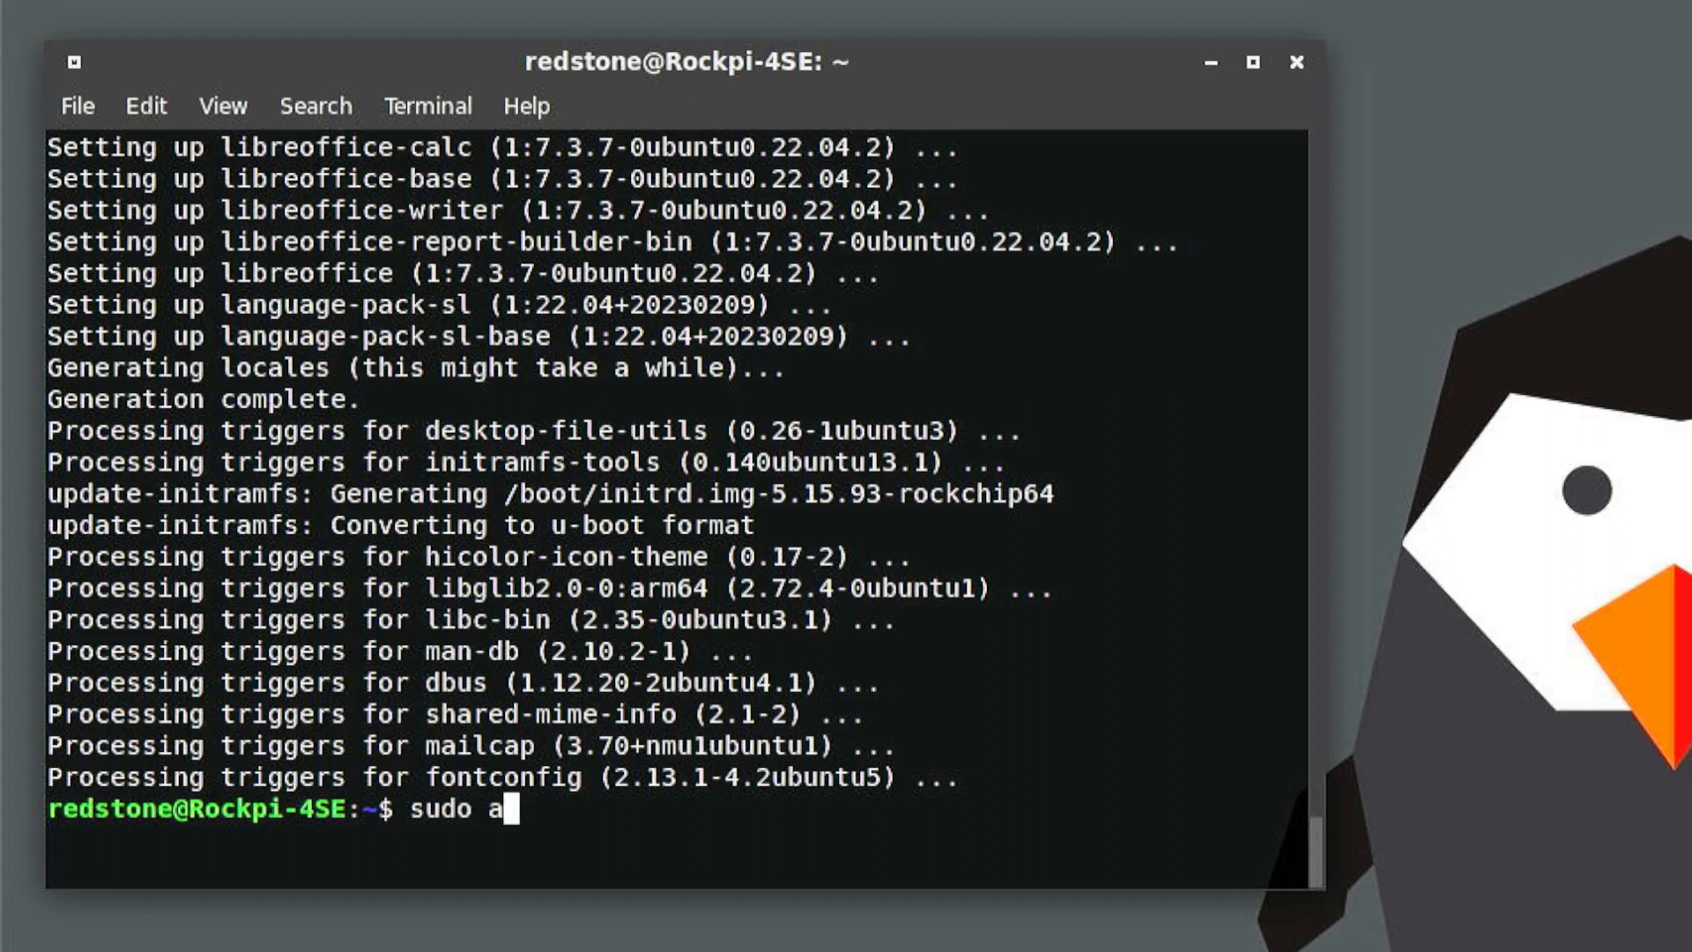
{"action": "type", "text": "pt insta"}
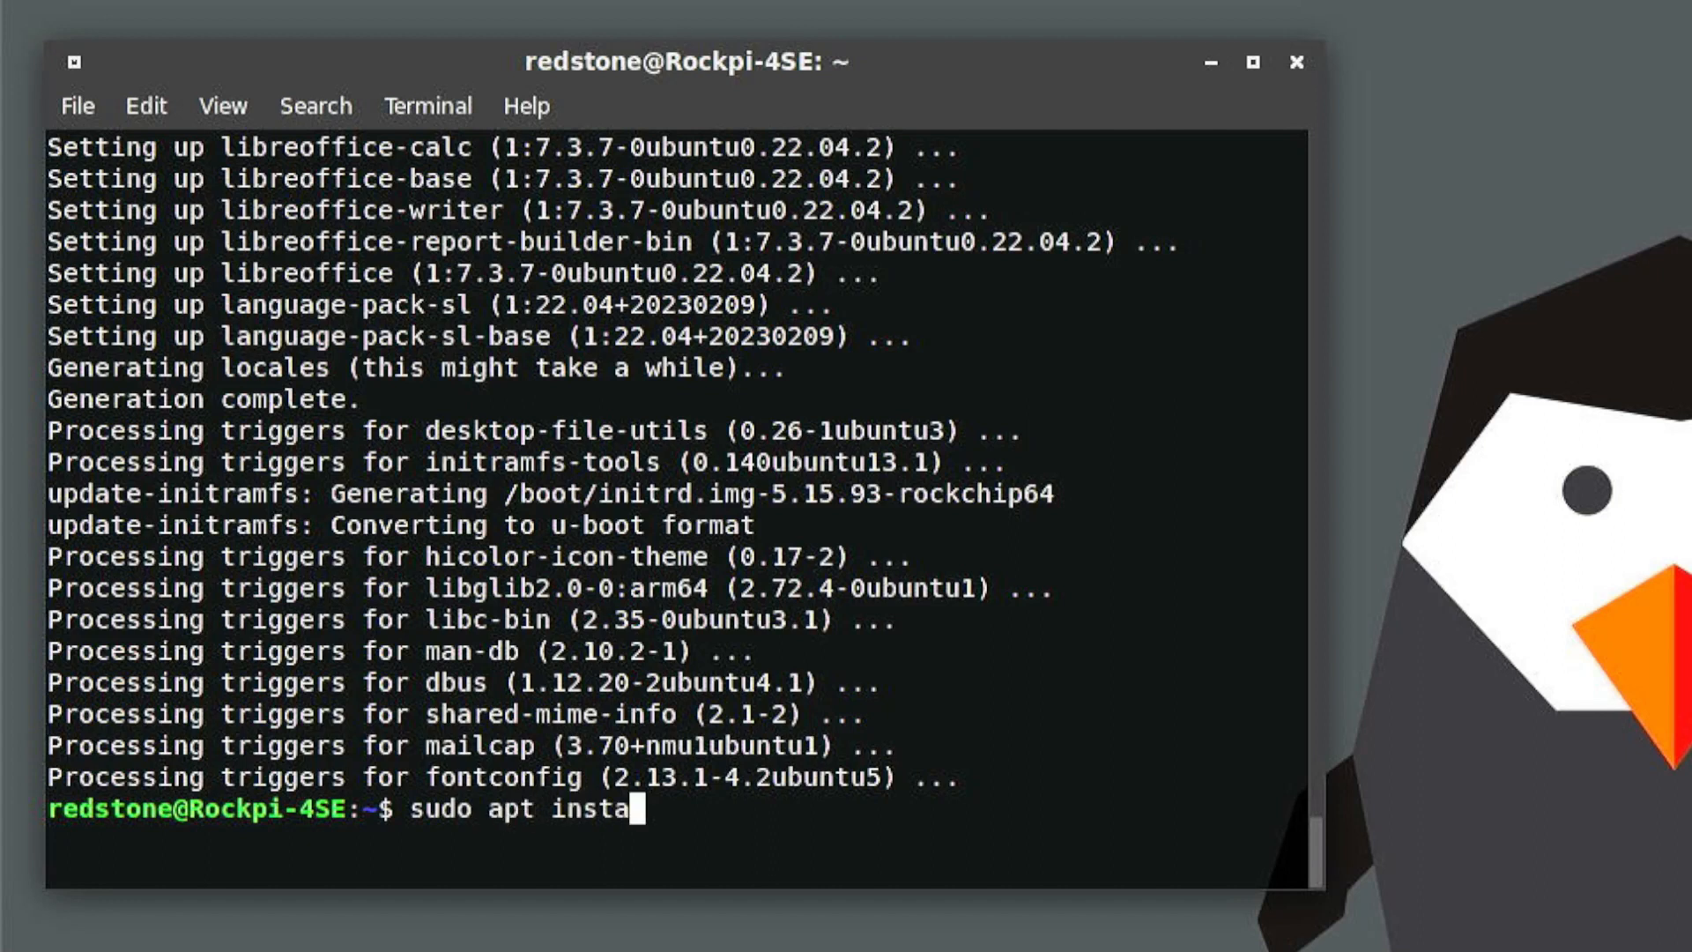
{"action": "type", "text": "ll do"}
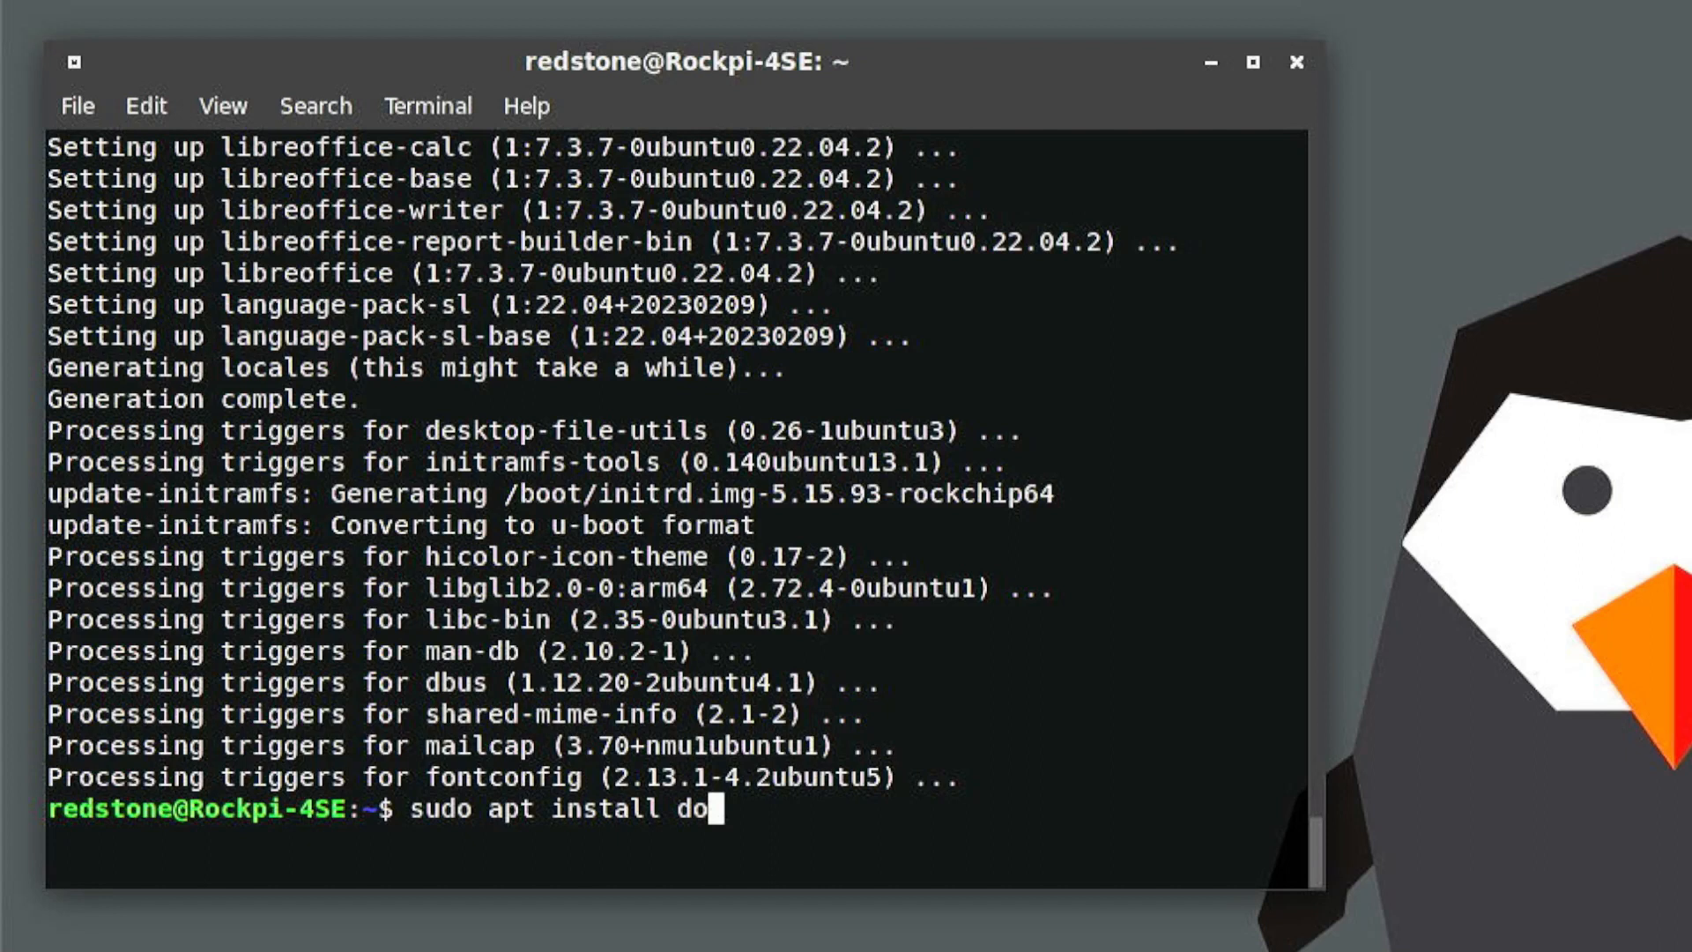
{"action": "type", "text": "cker.io"}
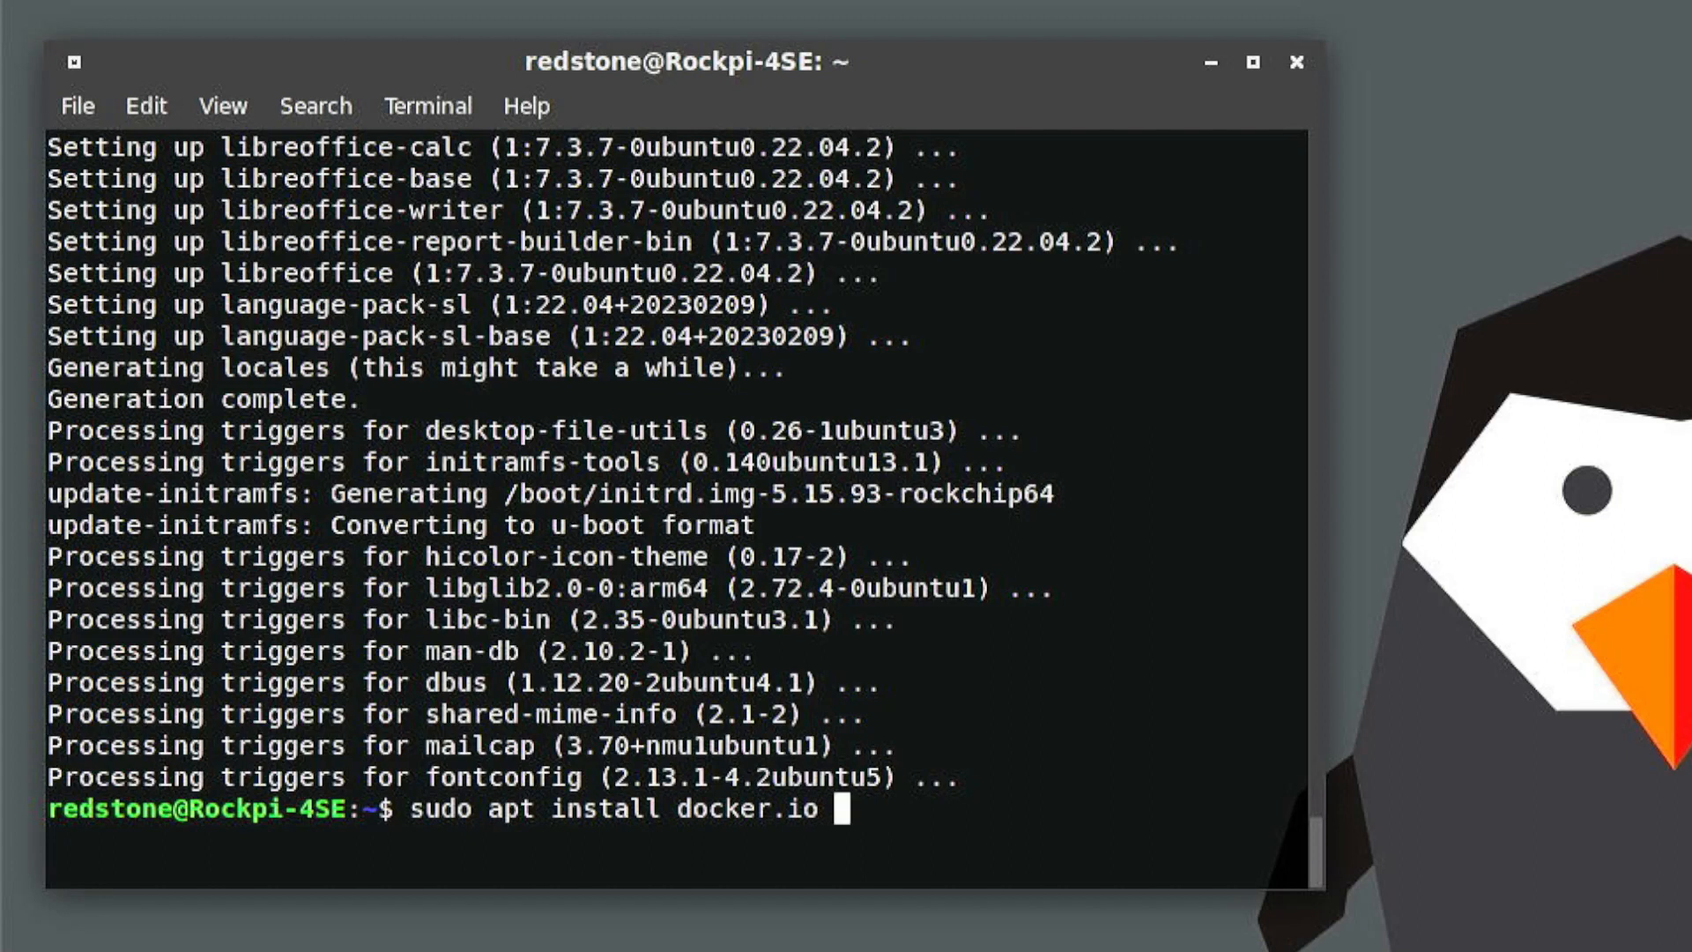
{"action": "type", "text": "d"}
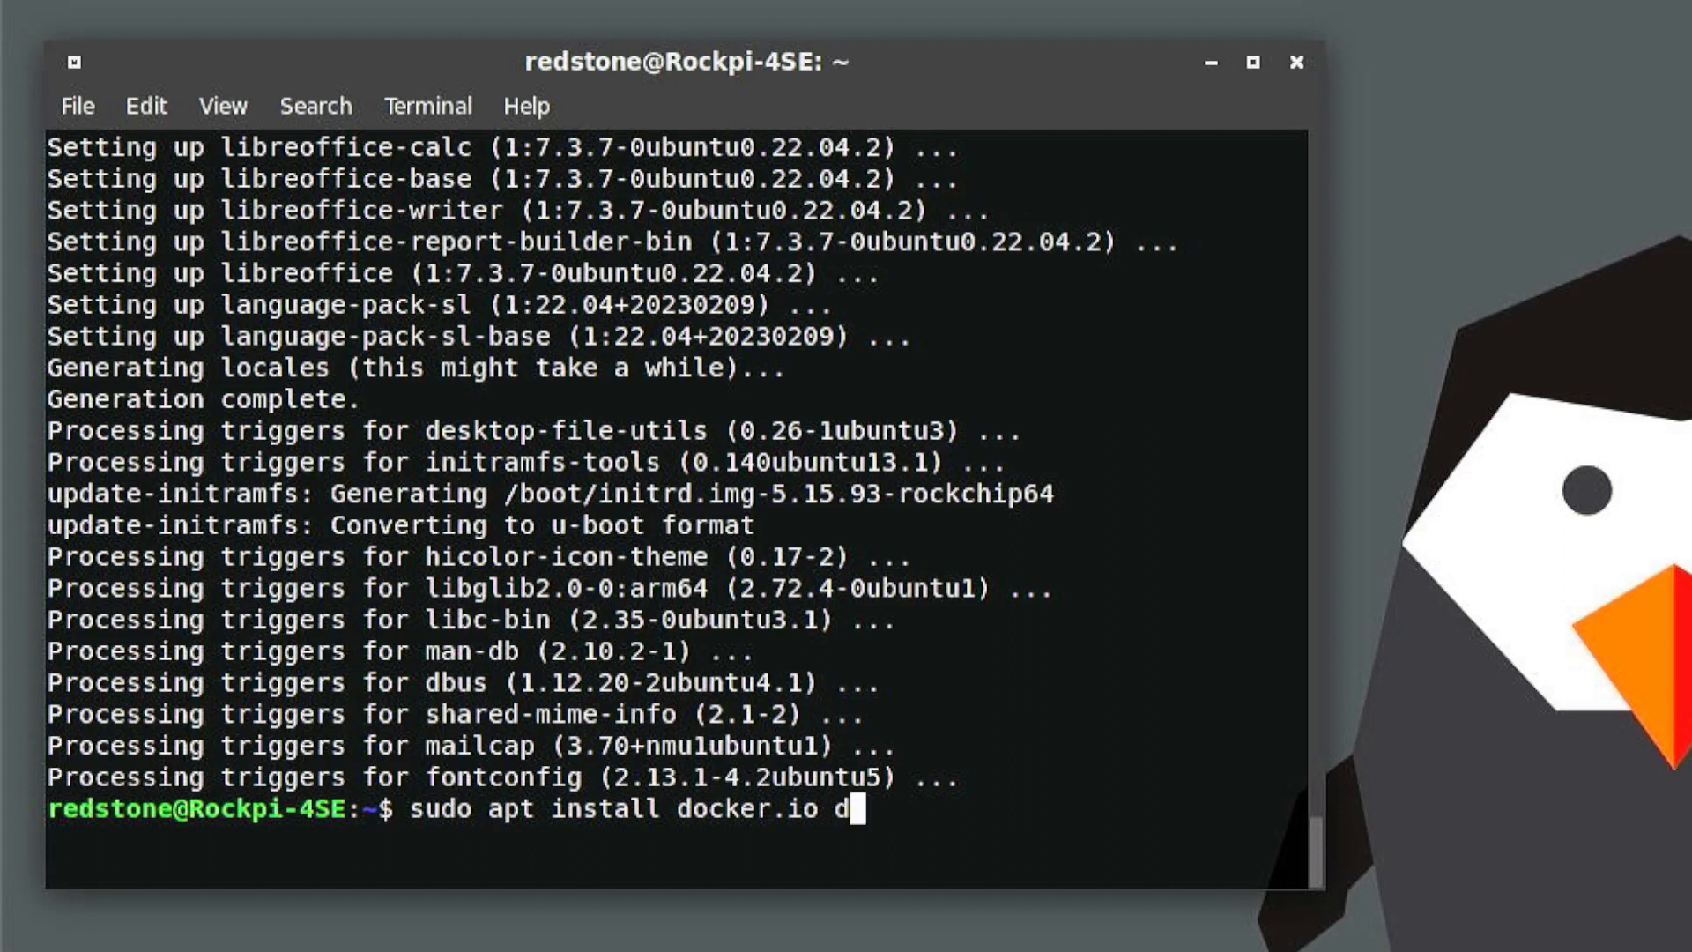
{"action": "type", "text": "ocker-compose"}
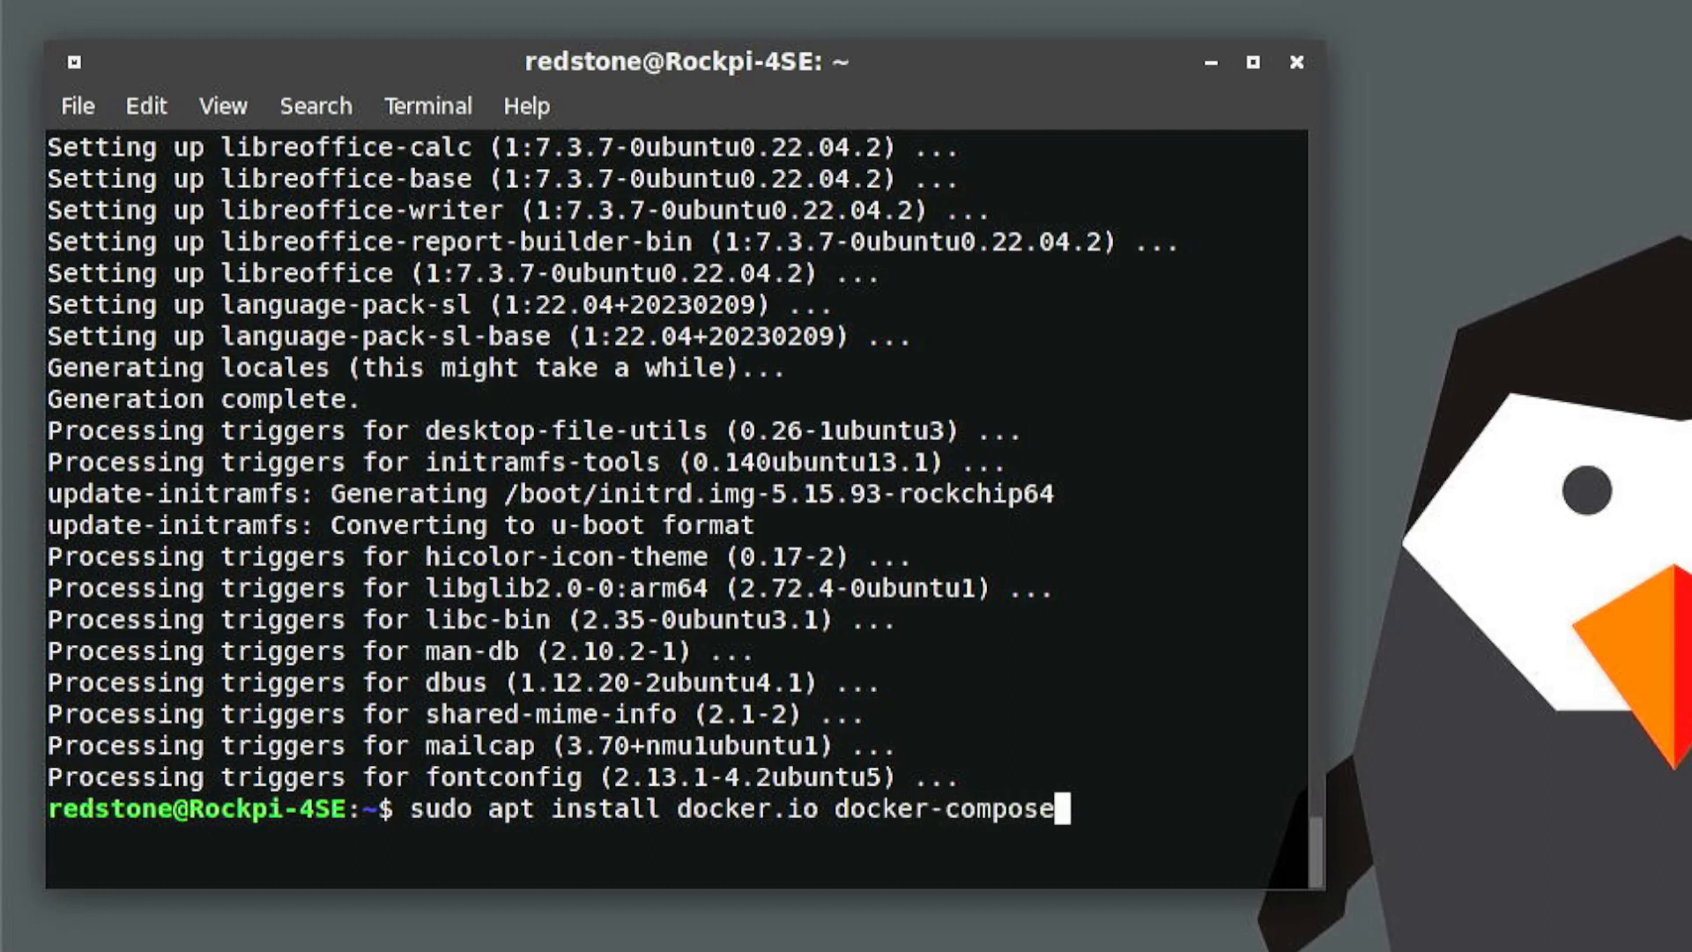
{"action": "key", "text": "Return"}
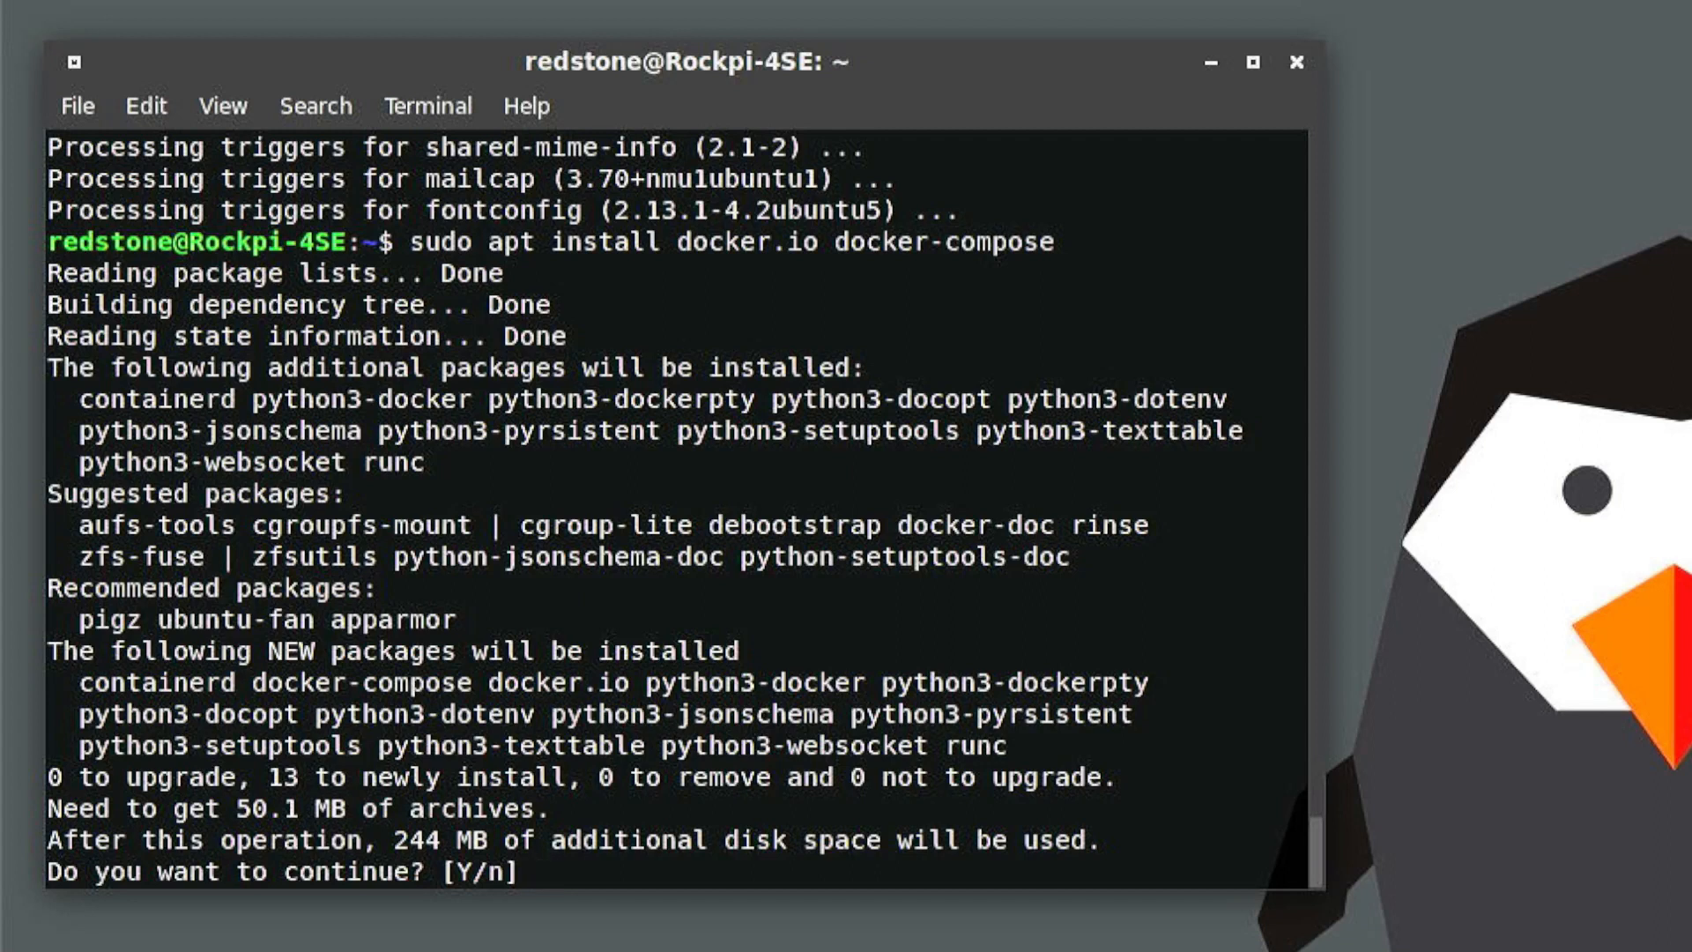
{"action": "type", "text": "y"}
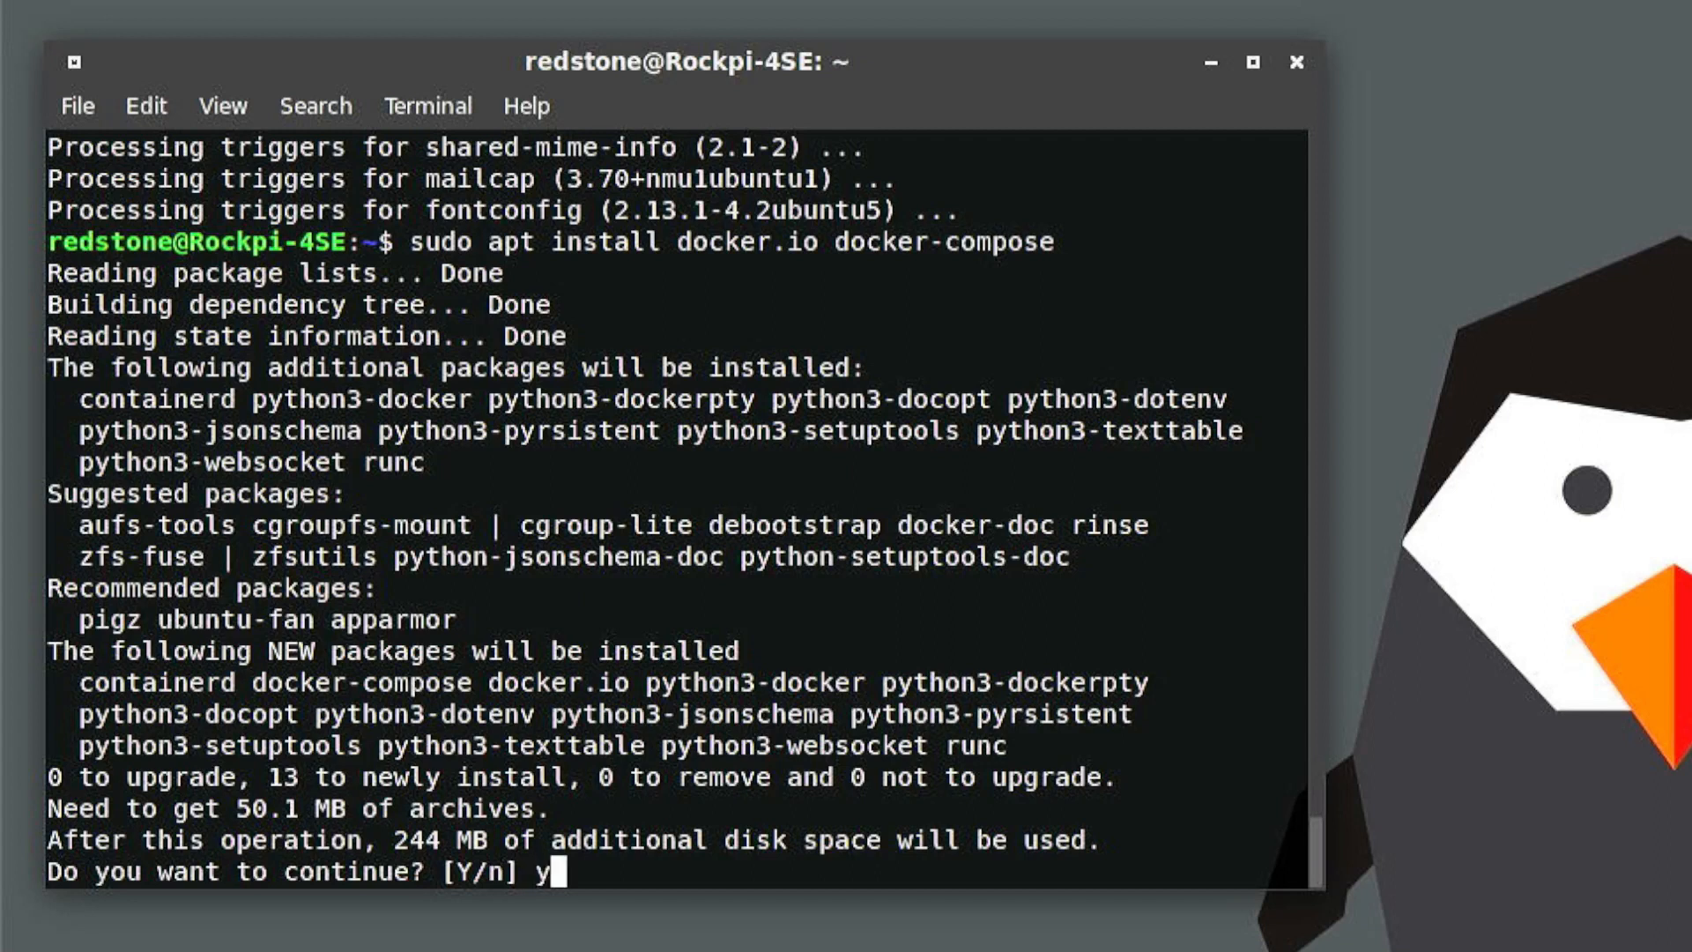
{"action": "key", "text": "Return"}
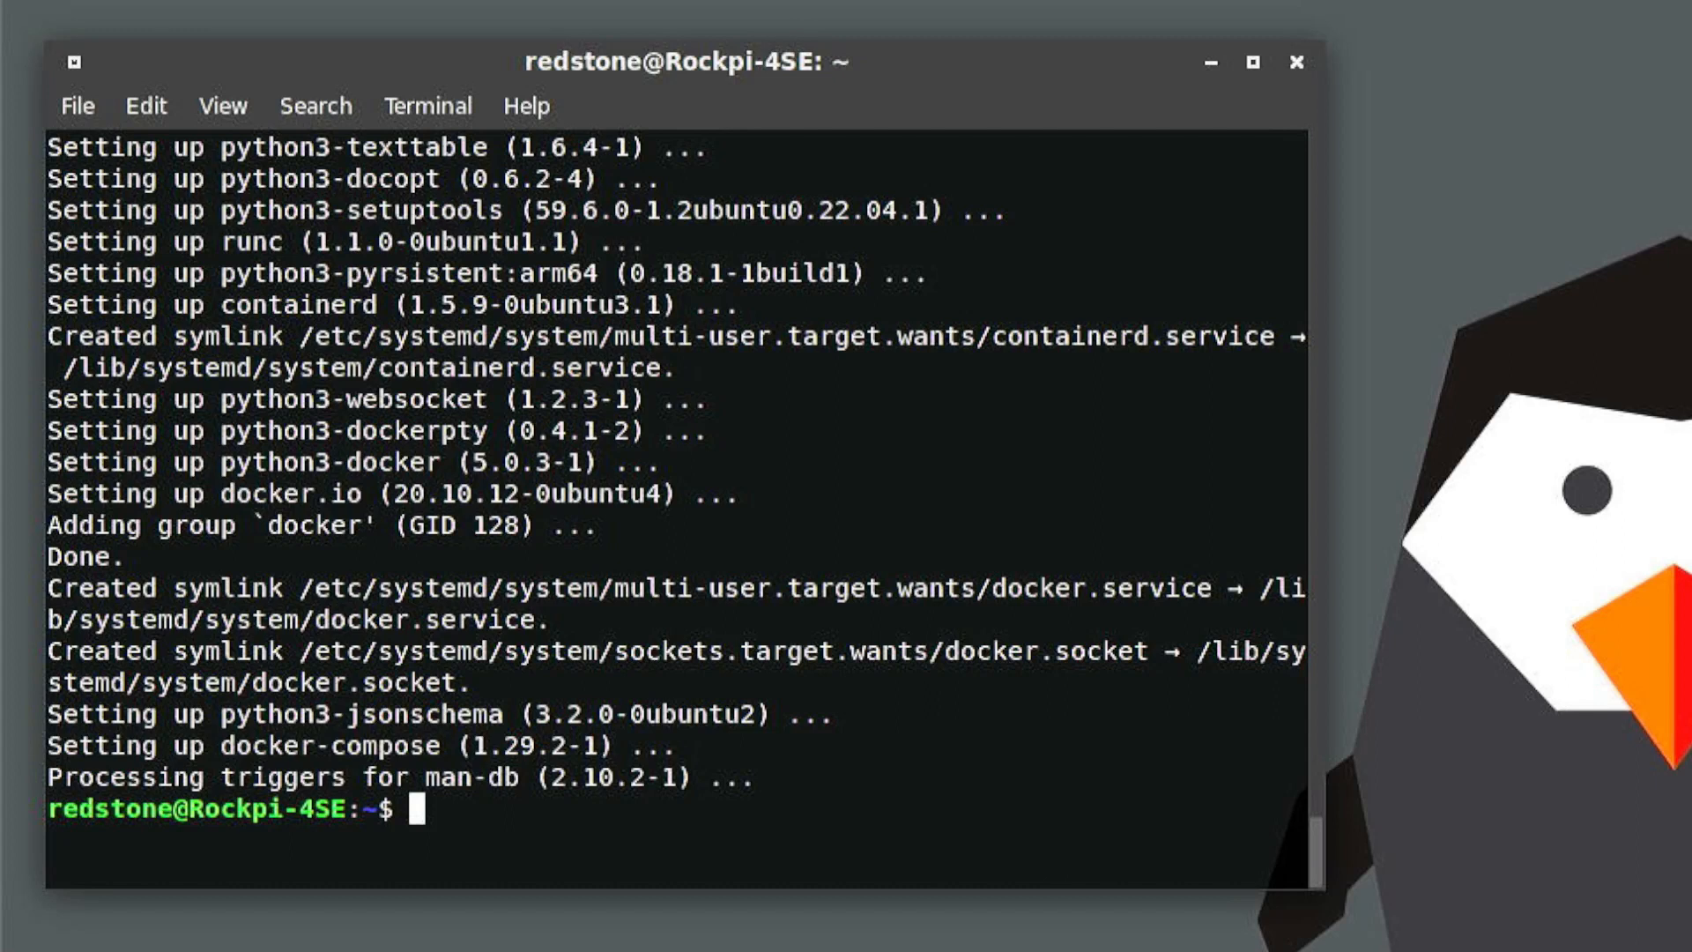
Step: Run 'docker version', showing client 20.10.12 but permission denied from the daemon
{"action": "type", "text": "doc"}
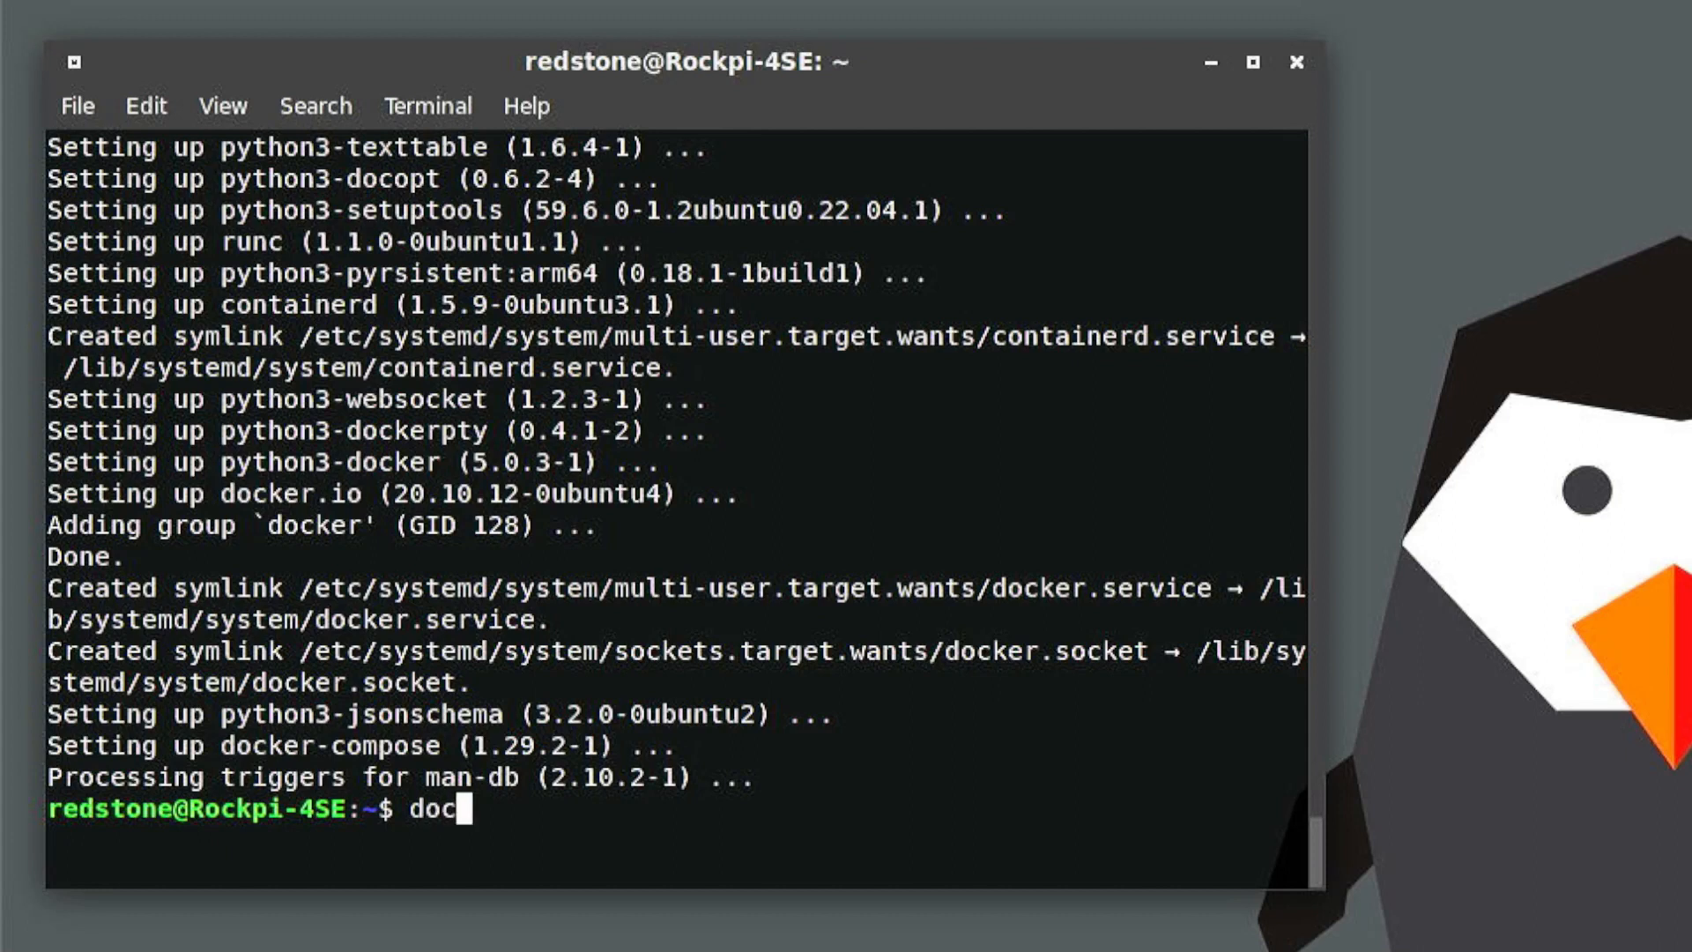
{"action": "type", "text": "ker versi"}
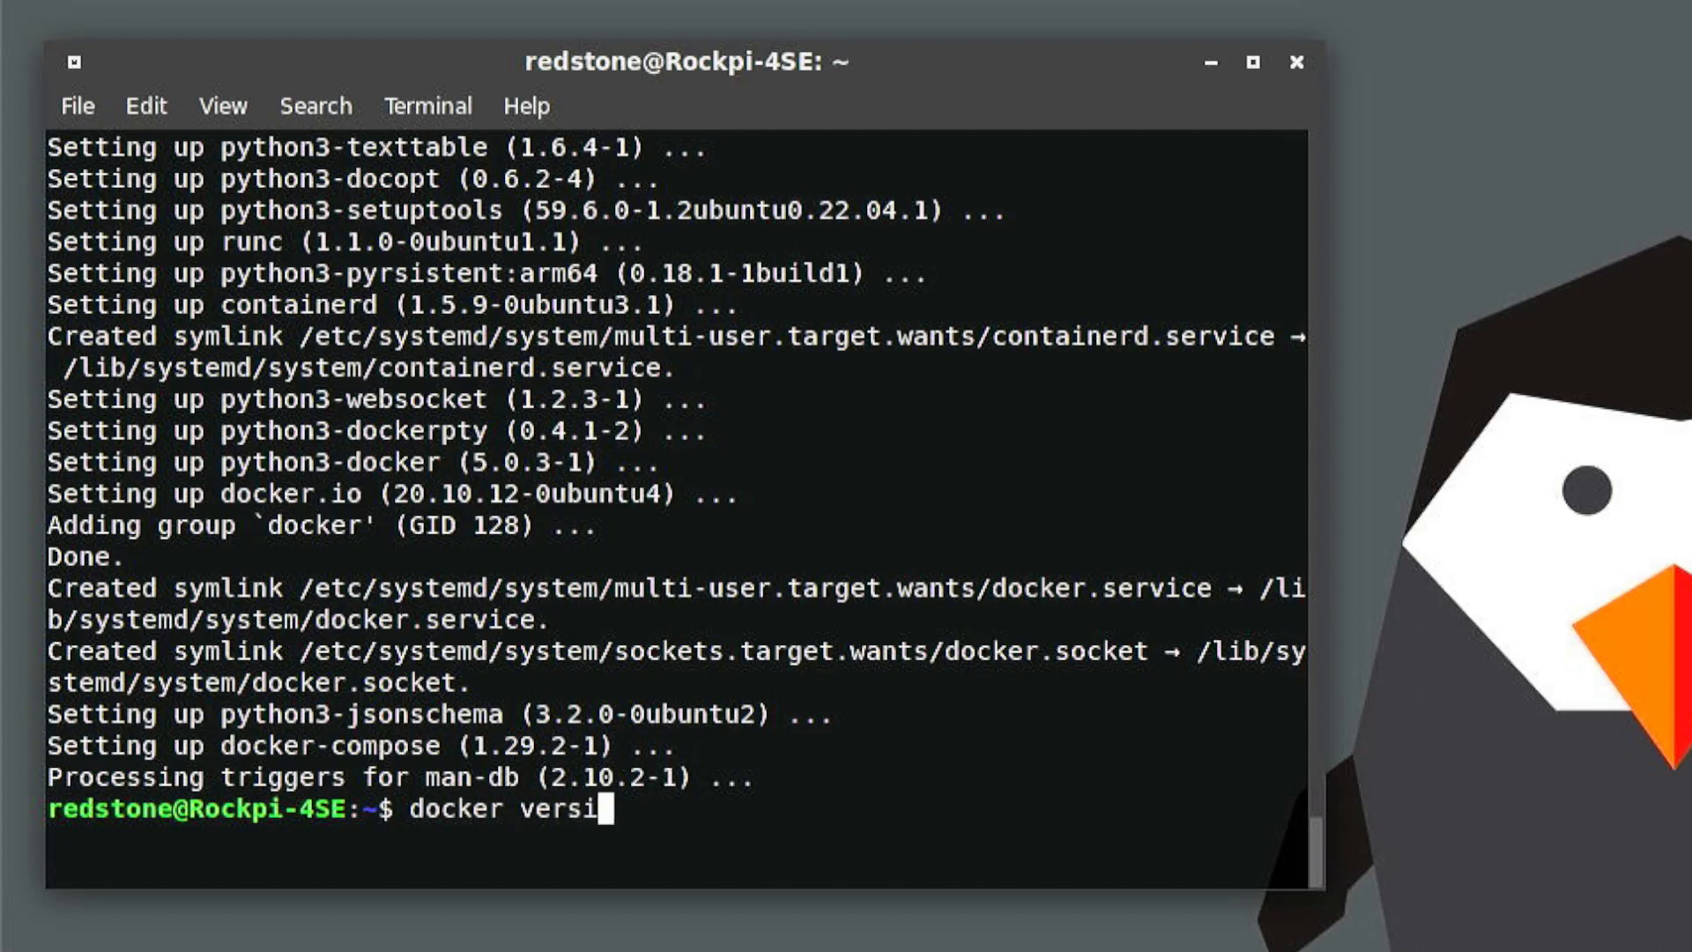
{"action": "key", "text": "Return"}
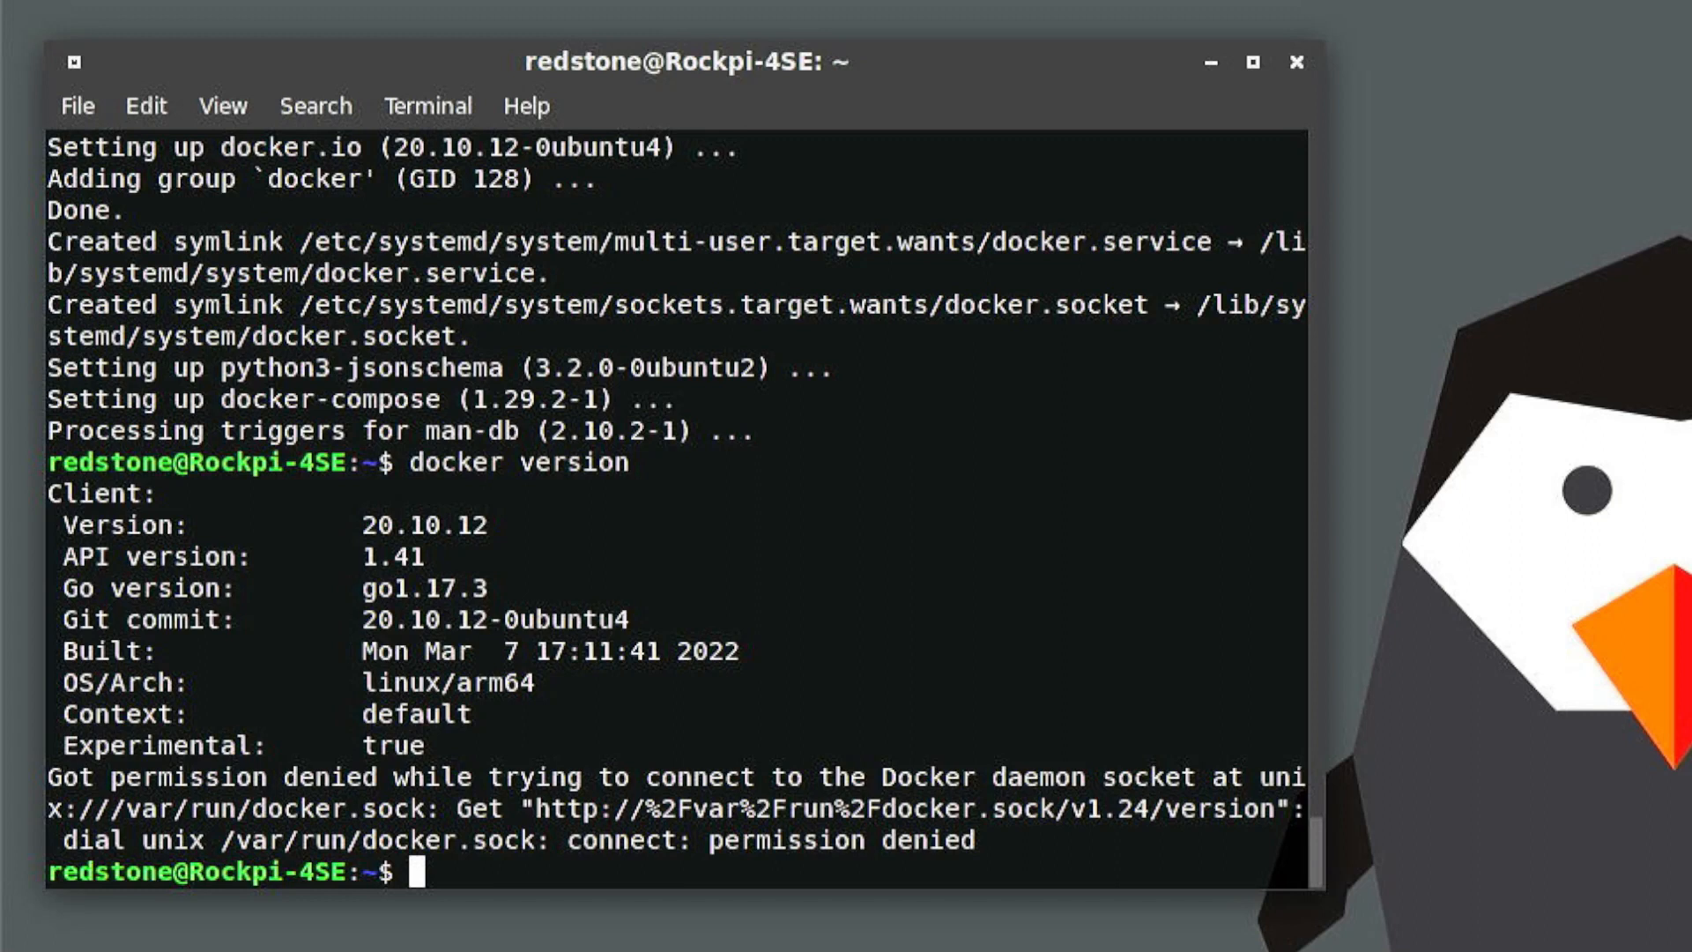
Step: Become root with su and add user redstone to the docker group via usermod -aG
{"action": "type", "text": "su"}
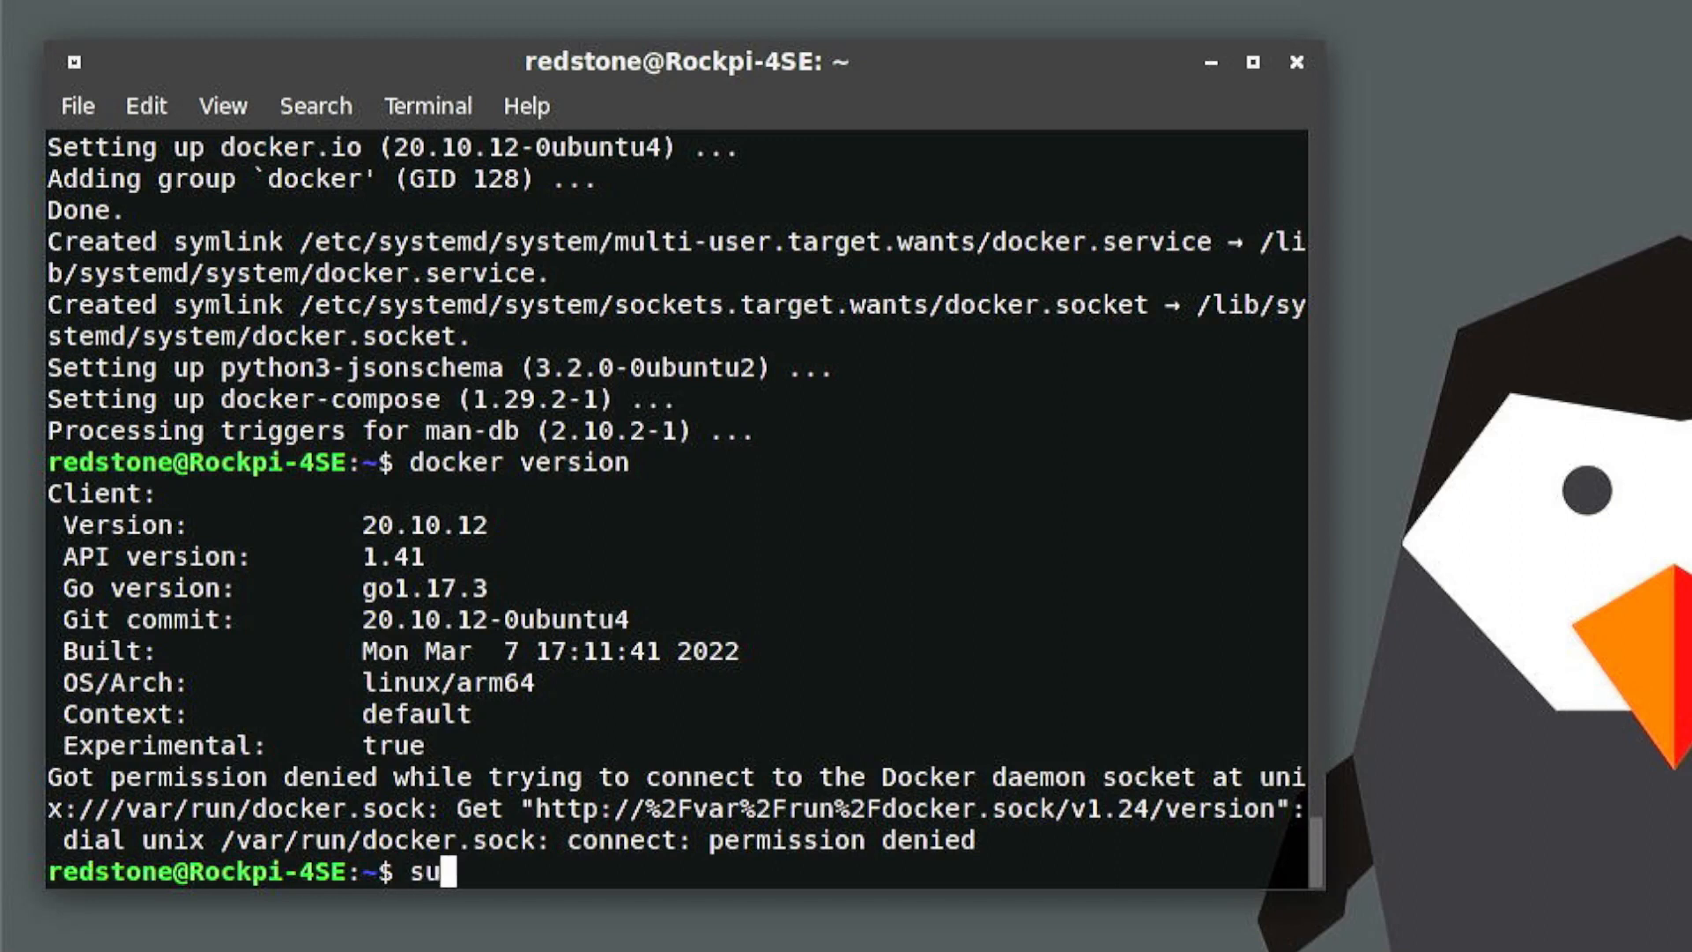
{"action": "key", "text": "Return"}
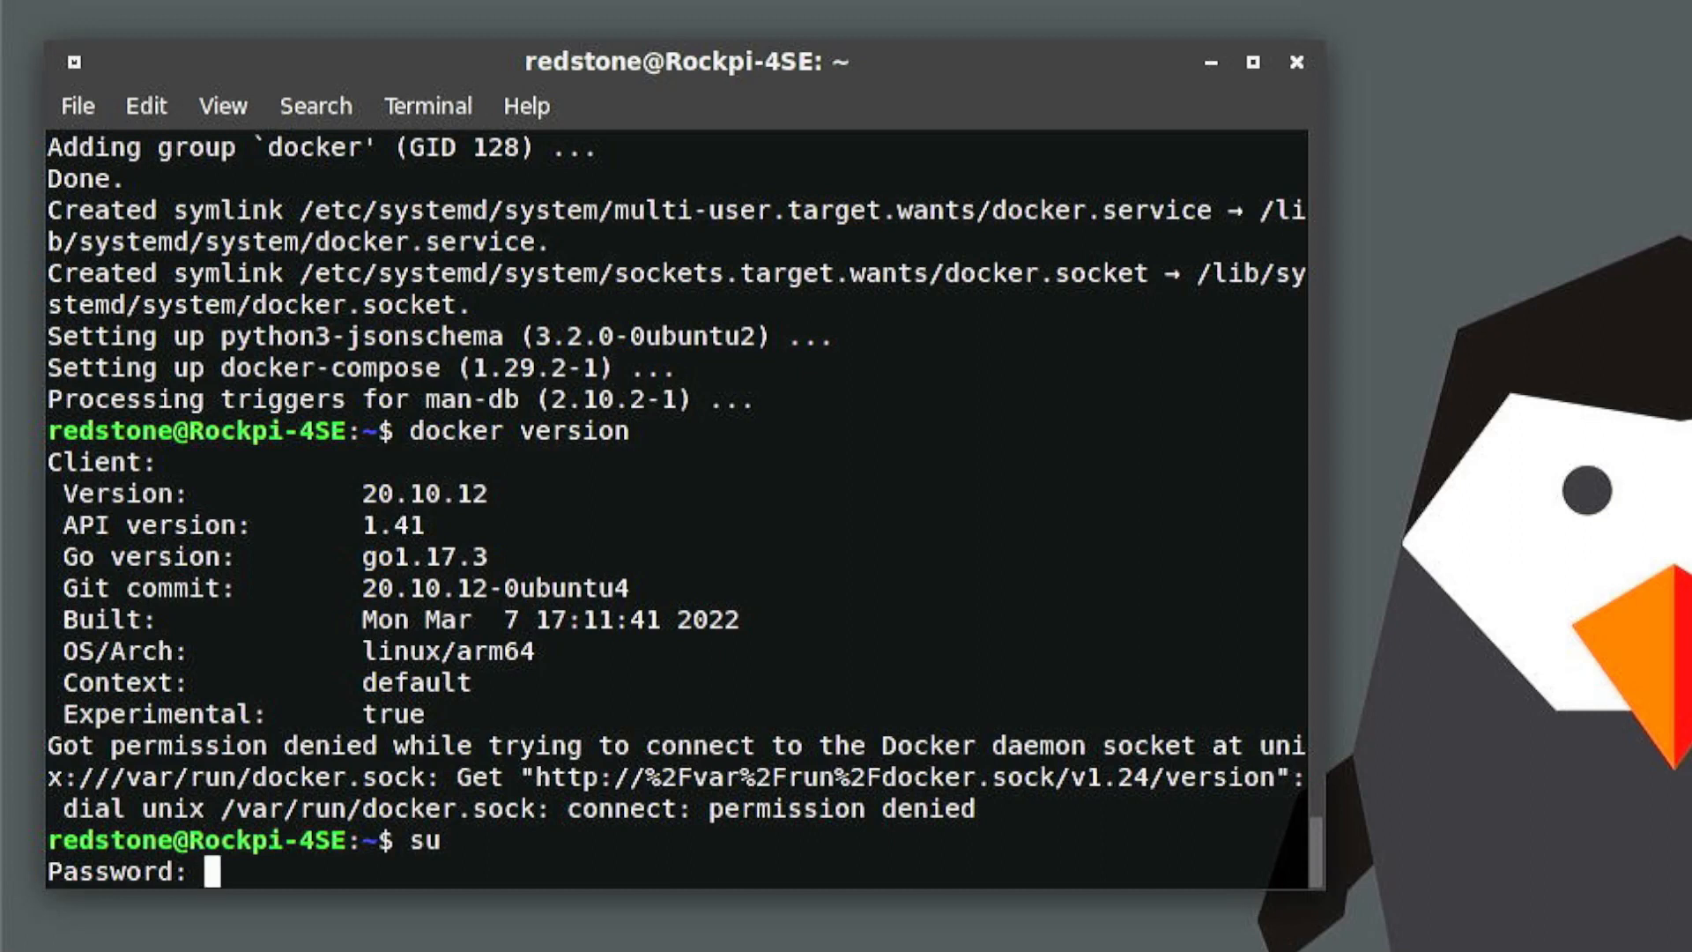
{"action": "key", "text": "Return"}
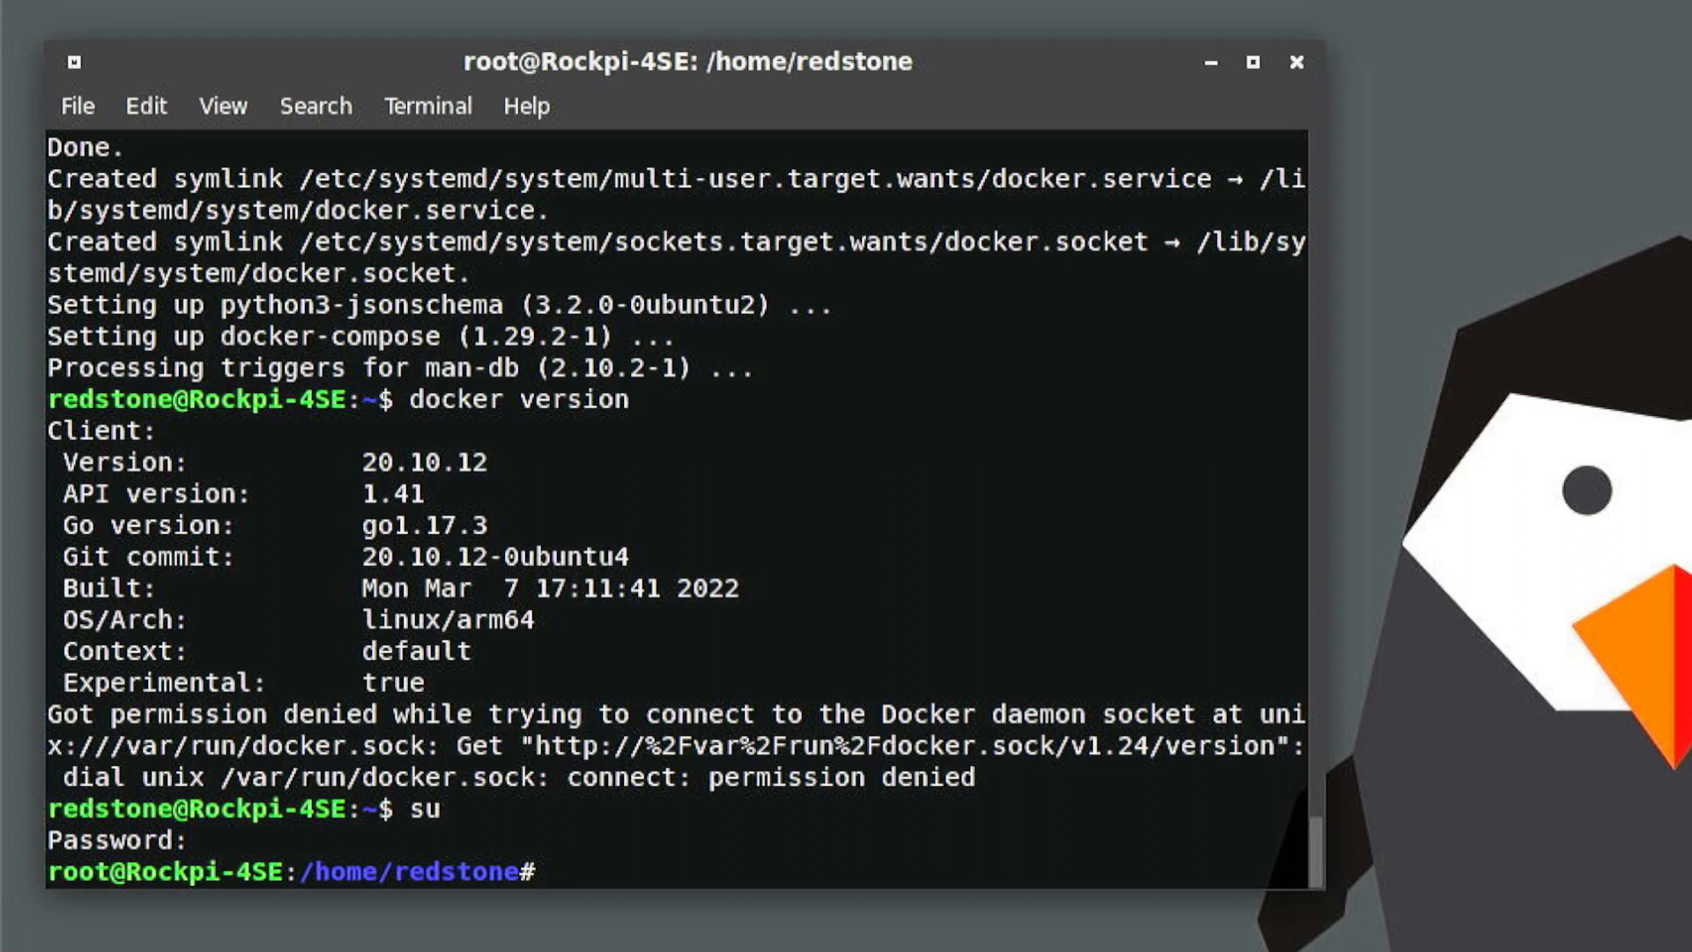
{"action": "type", "text": "use"}
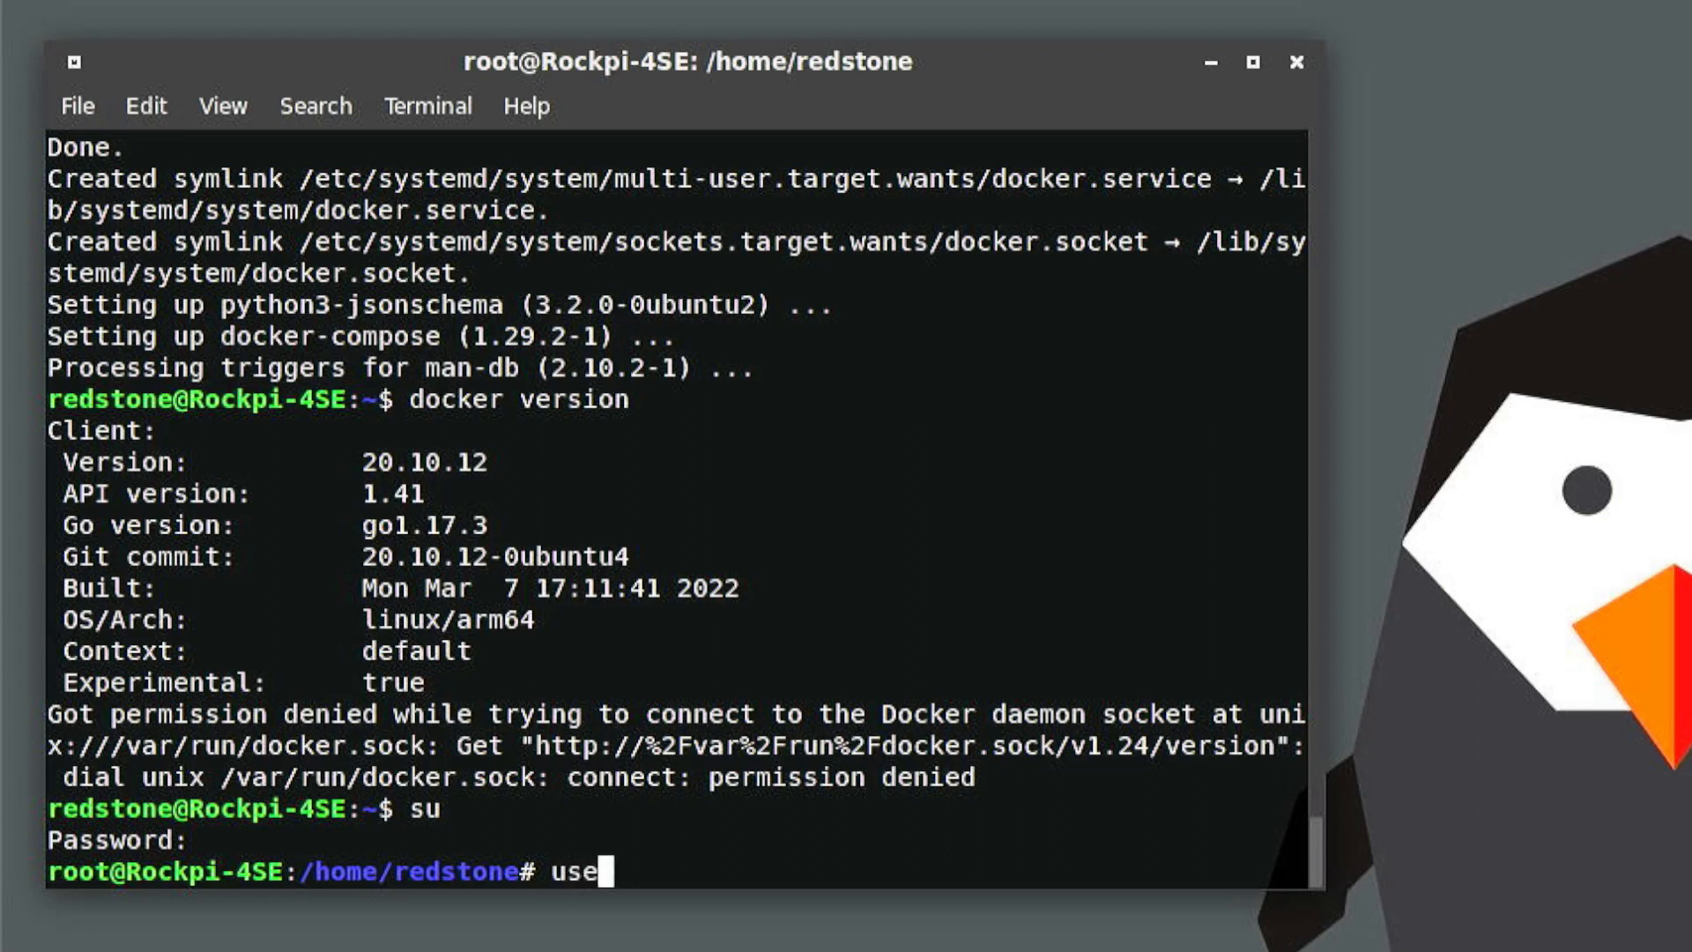
{"action": "type", "text": "rmod"}
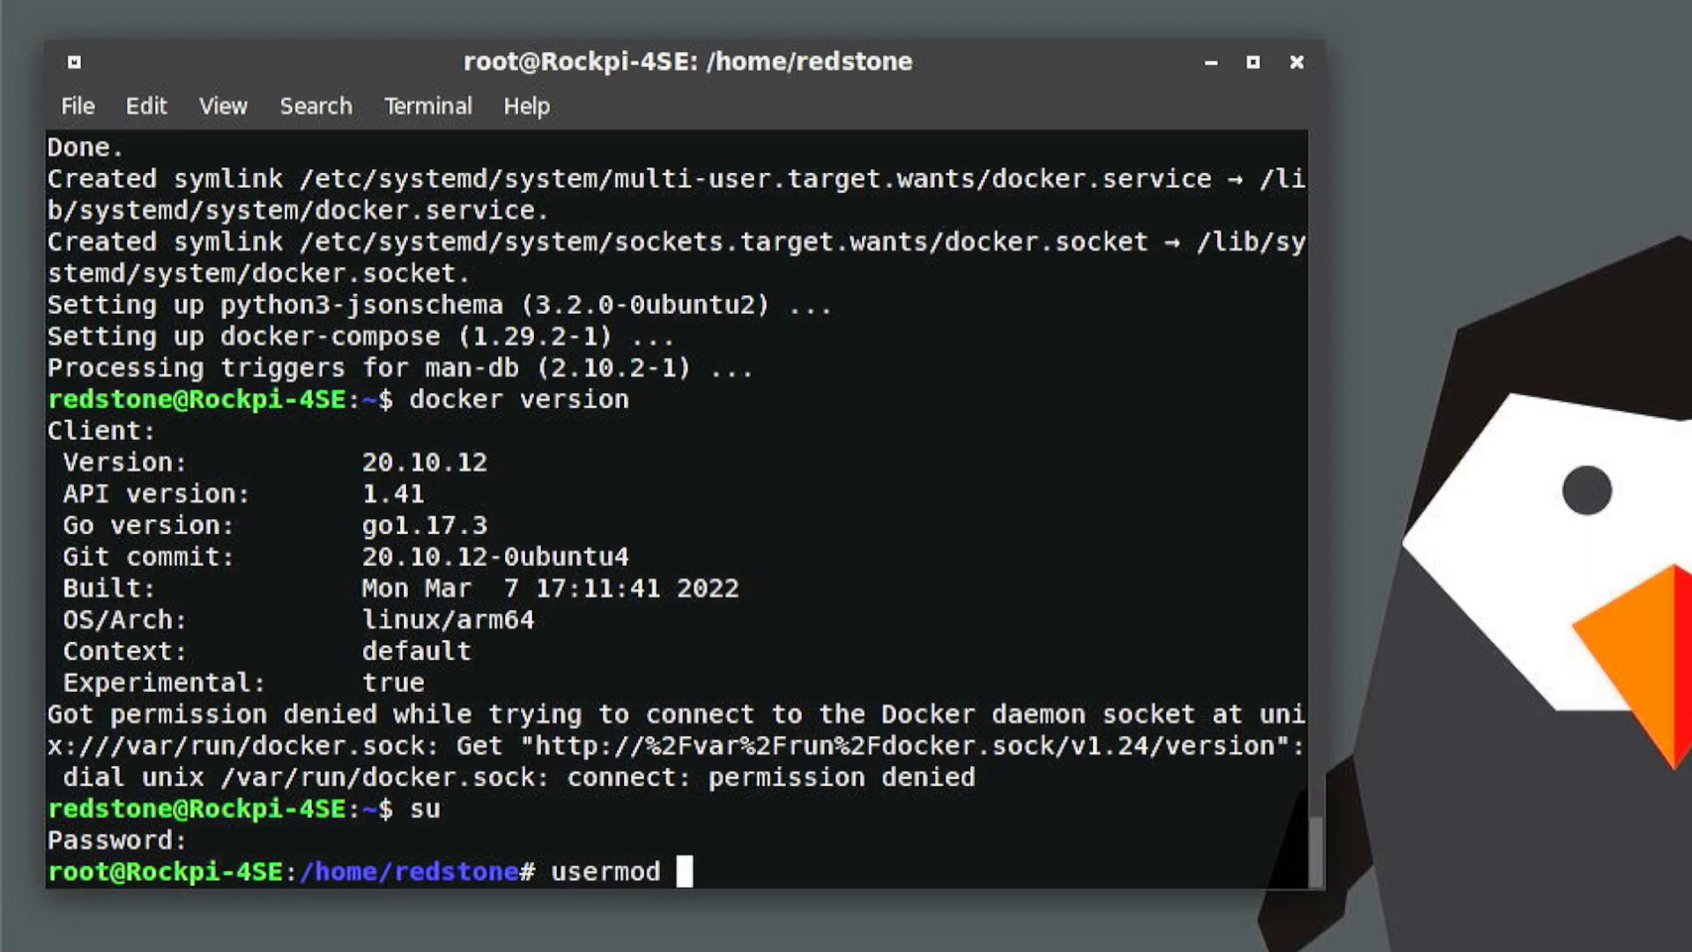
{"action": "type", "text": "-aG doc"}
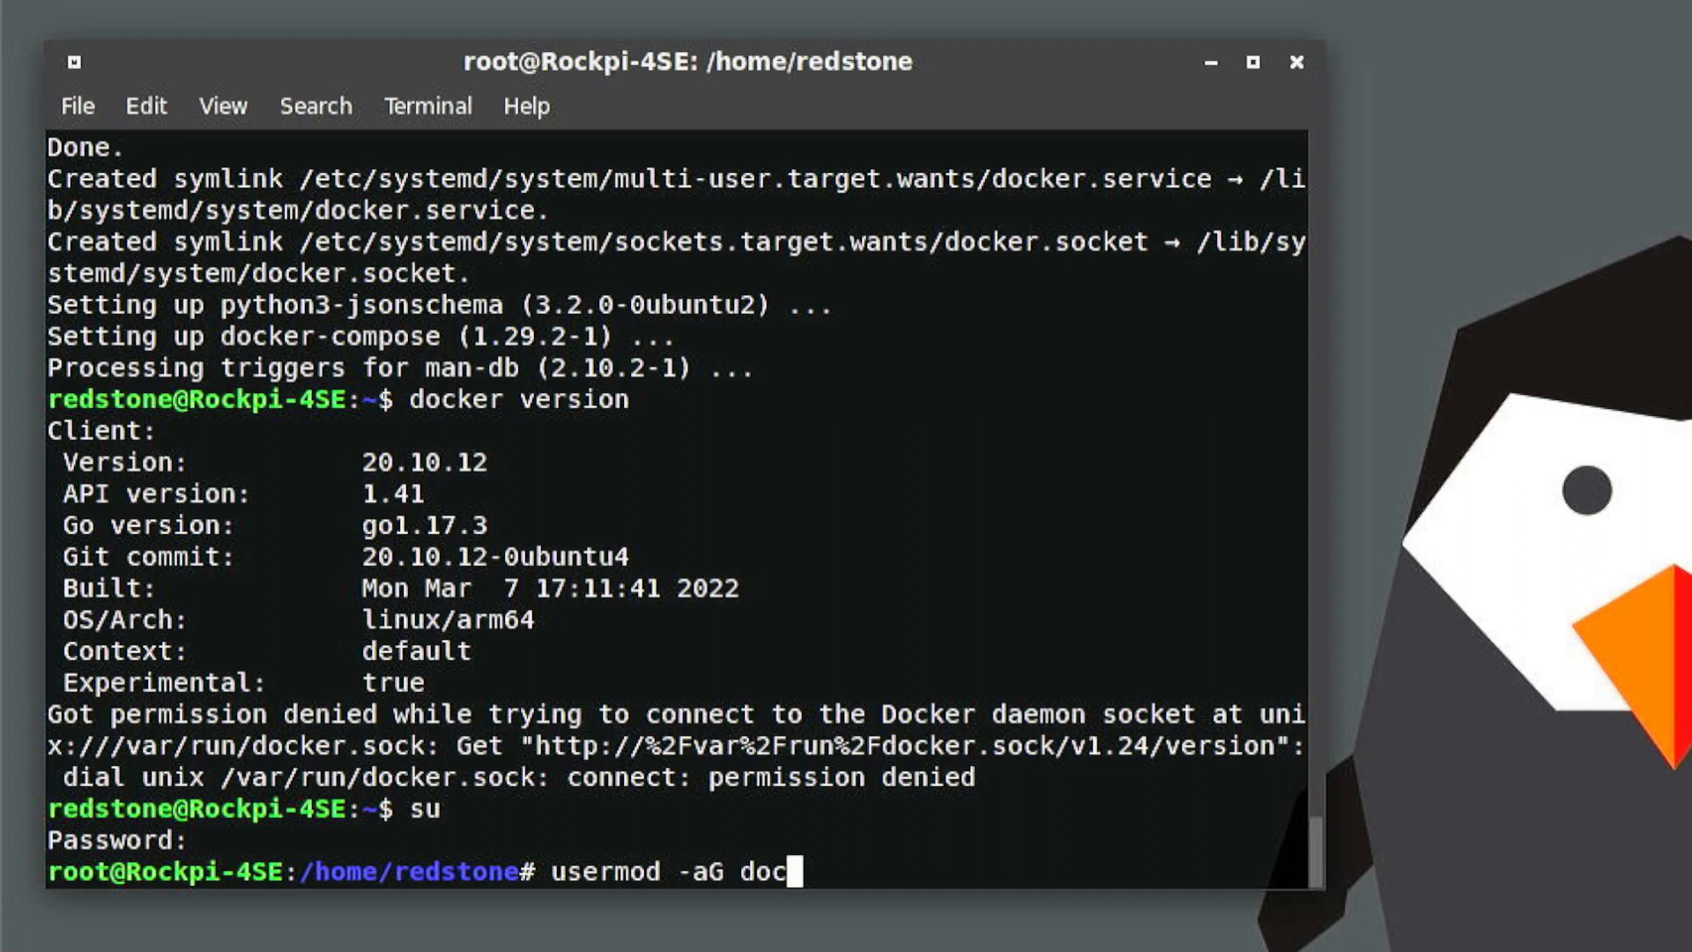
{"action": "type", "text": "ker"}
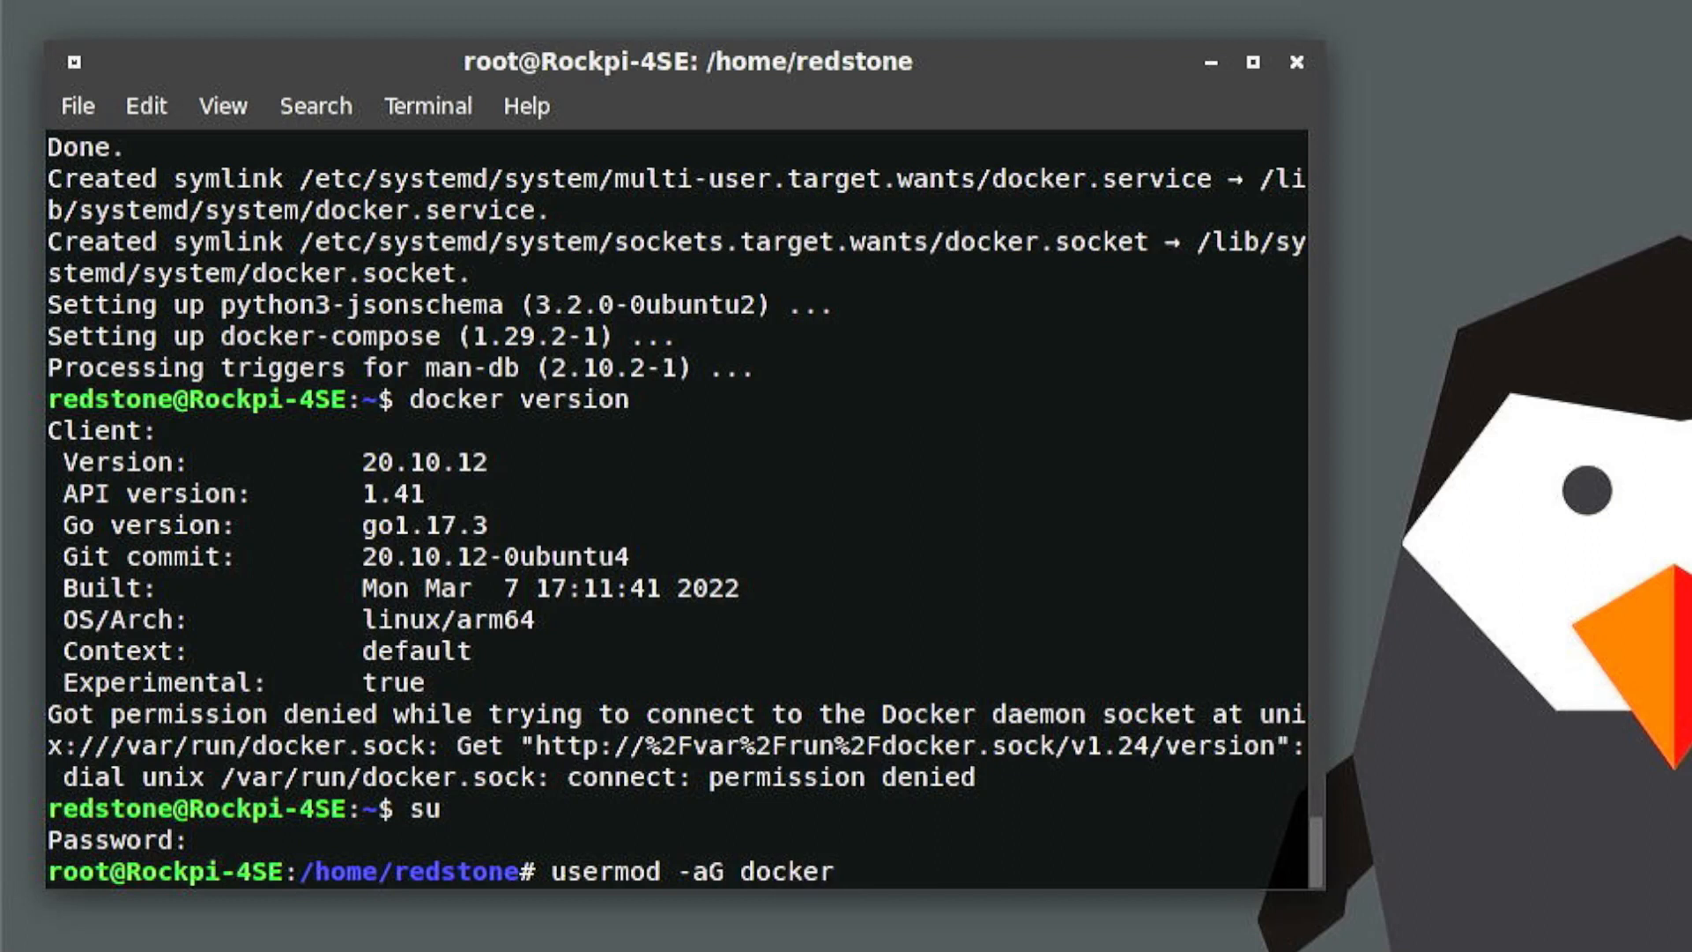
{"action": "type", "text": "redstone"}
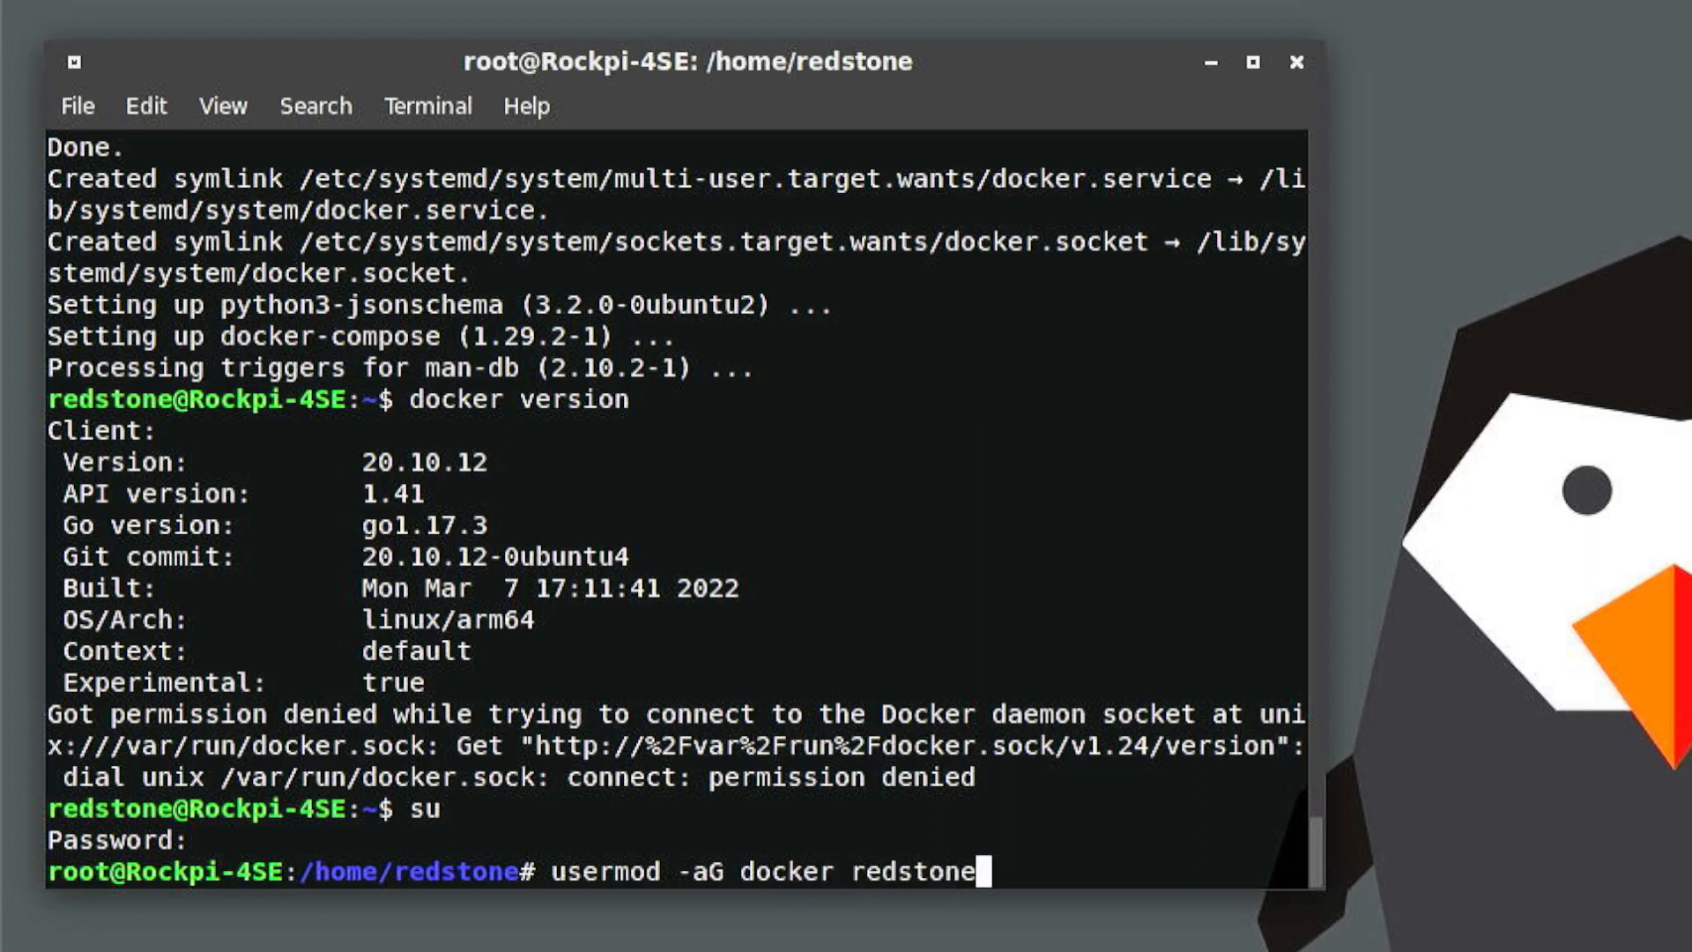
{"action": "key", "text": "Return"}
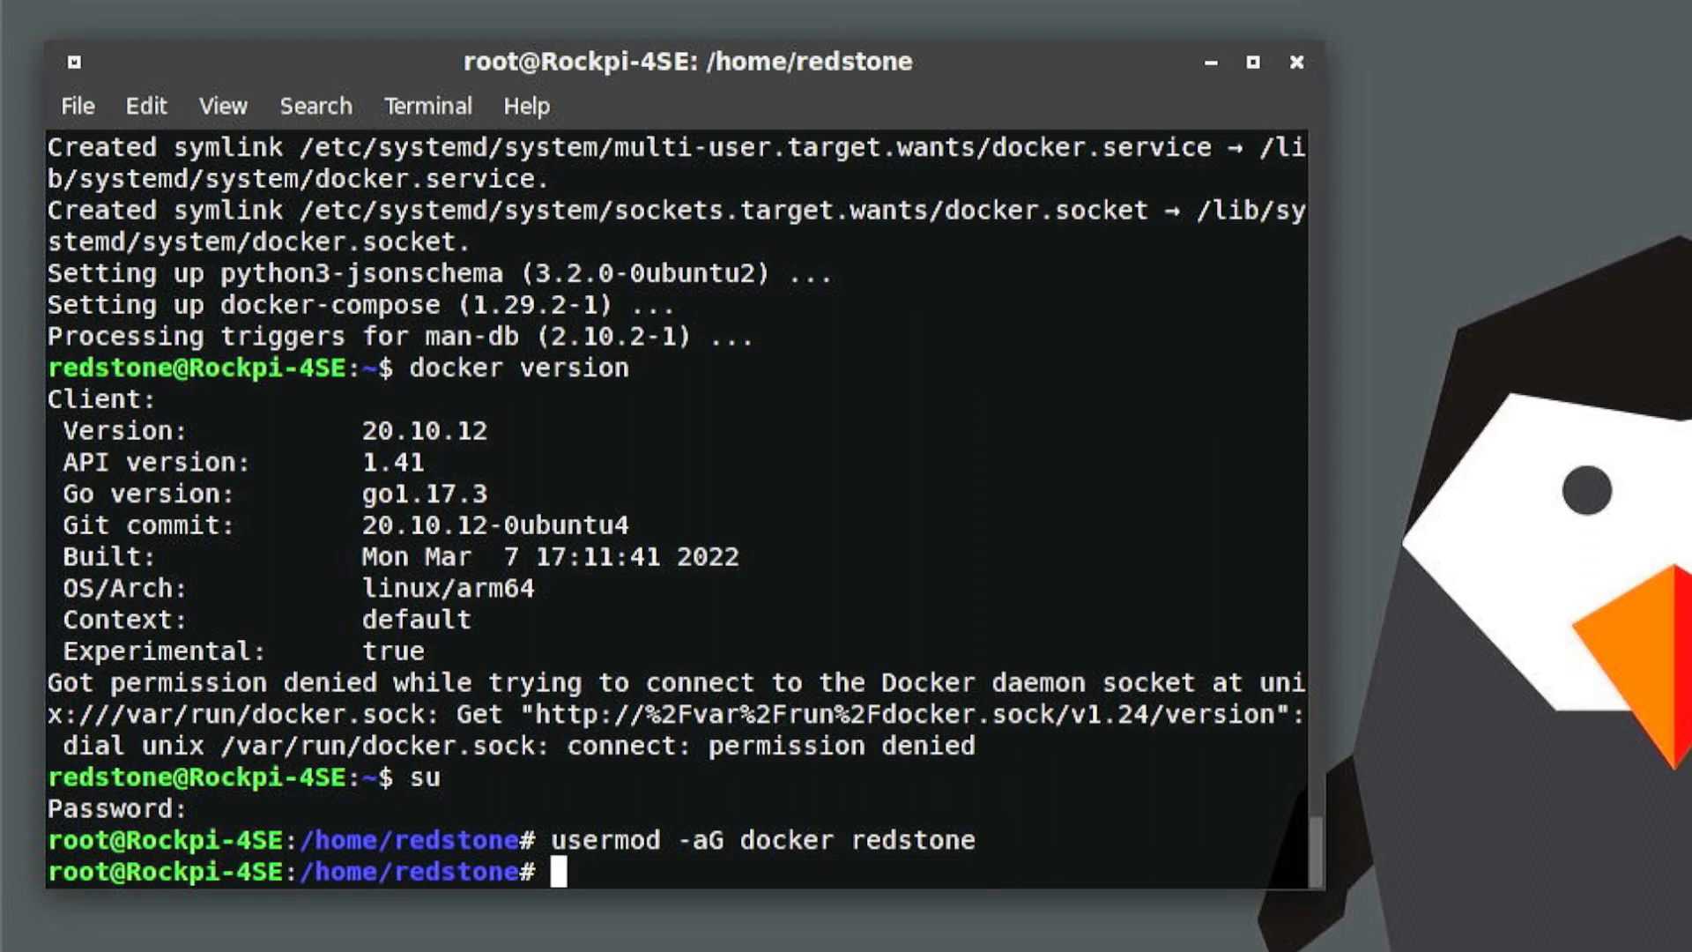
Step: Exit the root shell and list the current user's groups
{"action": "type", "text": "exit"}
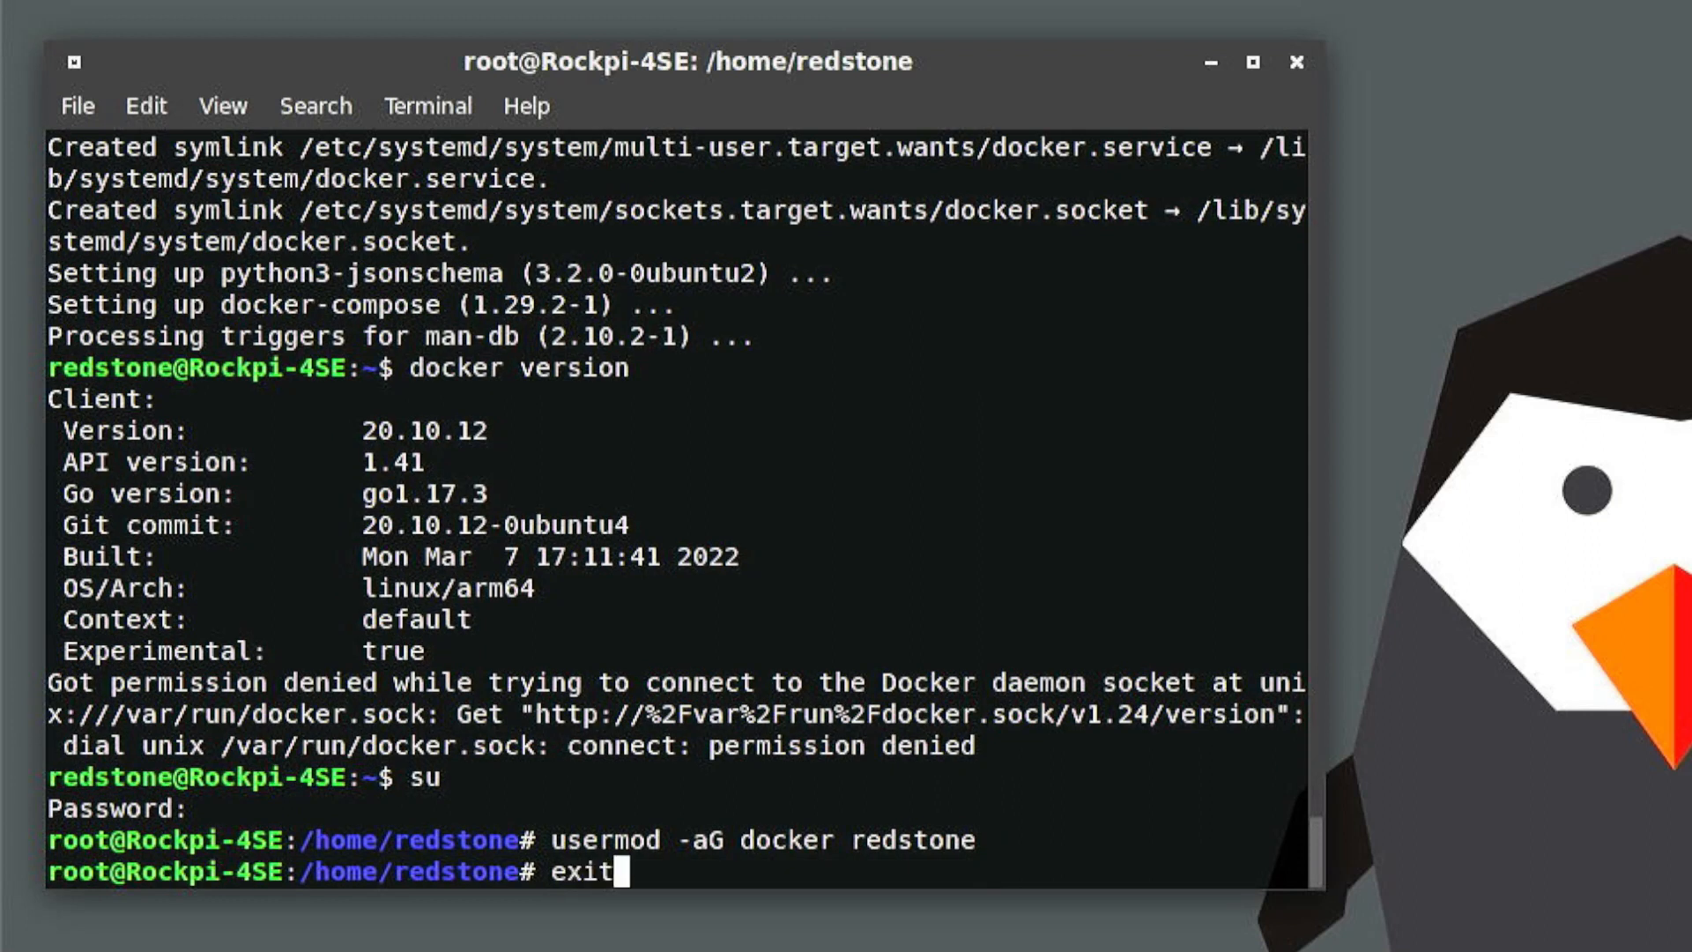
{"action": "key", "text": "Return"}
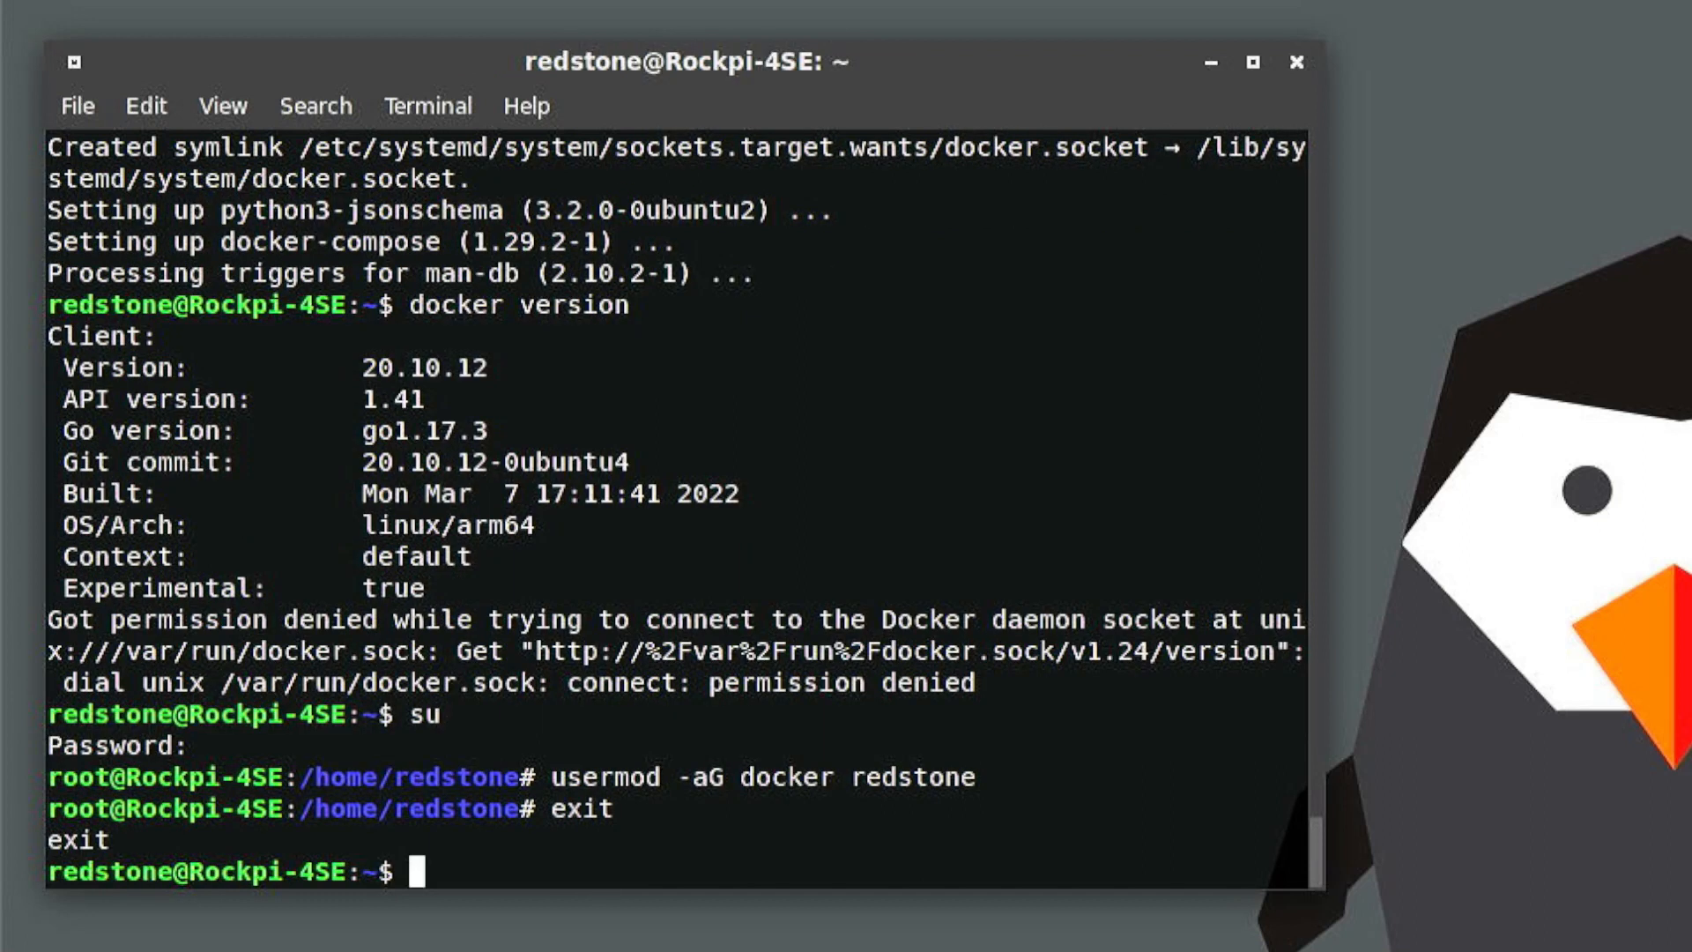
{"action": "type", "text": "group"}
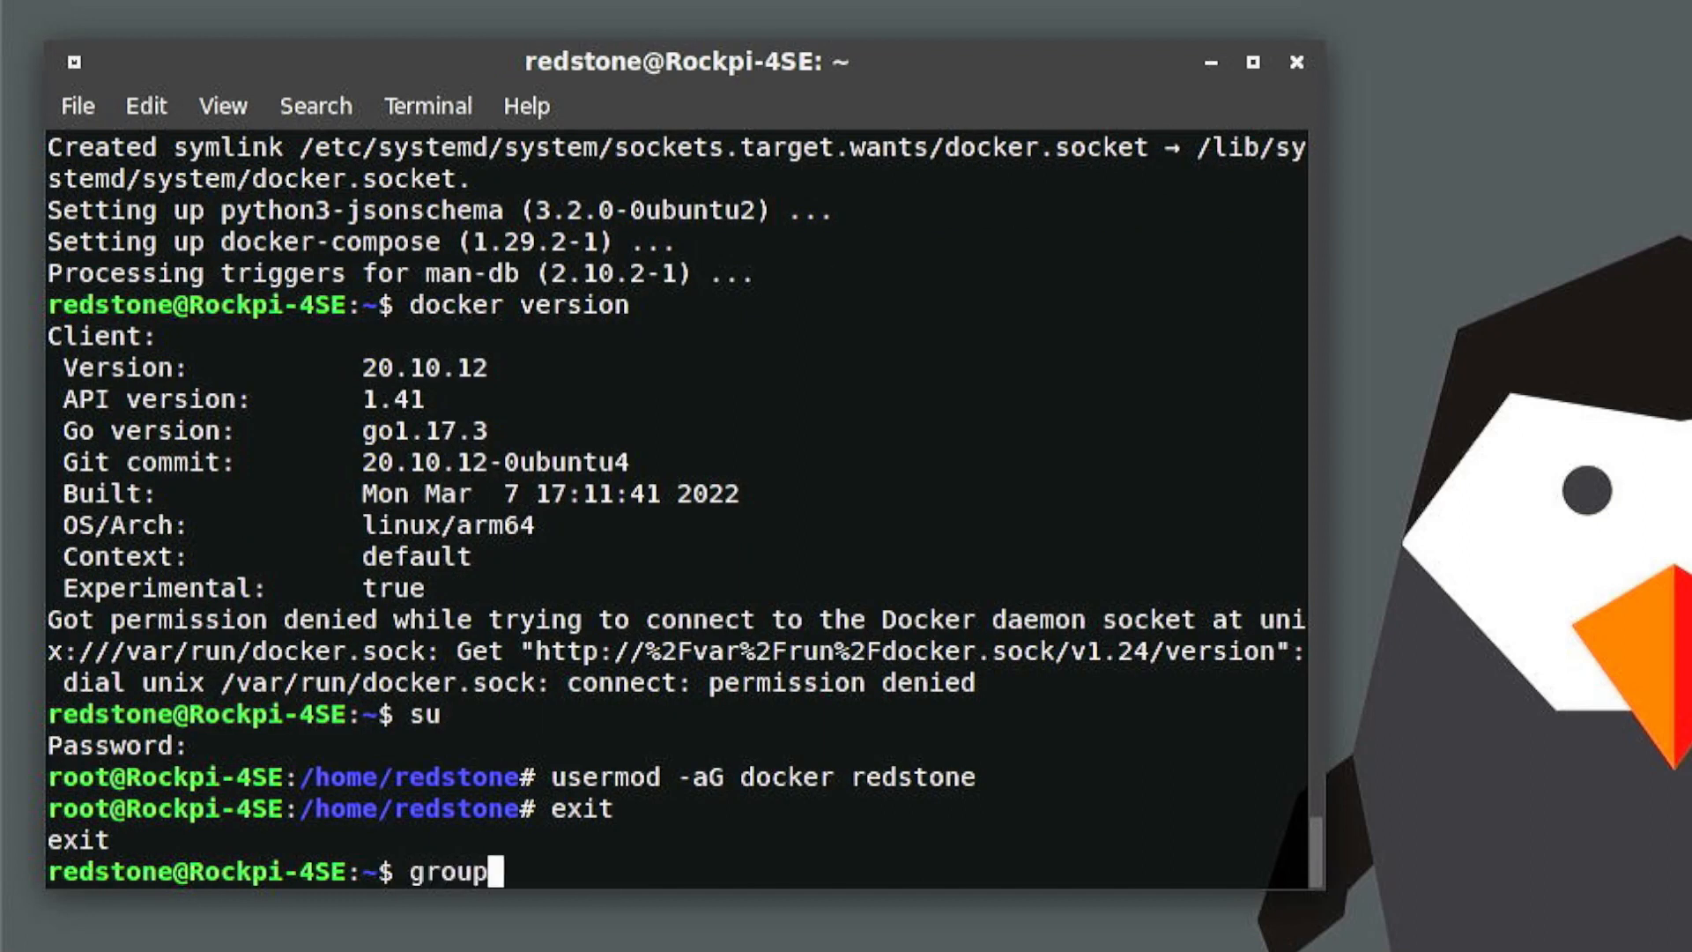
{"action": "key", "text": "Return"}
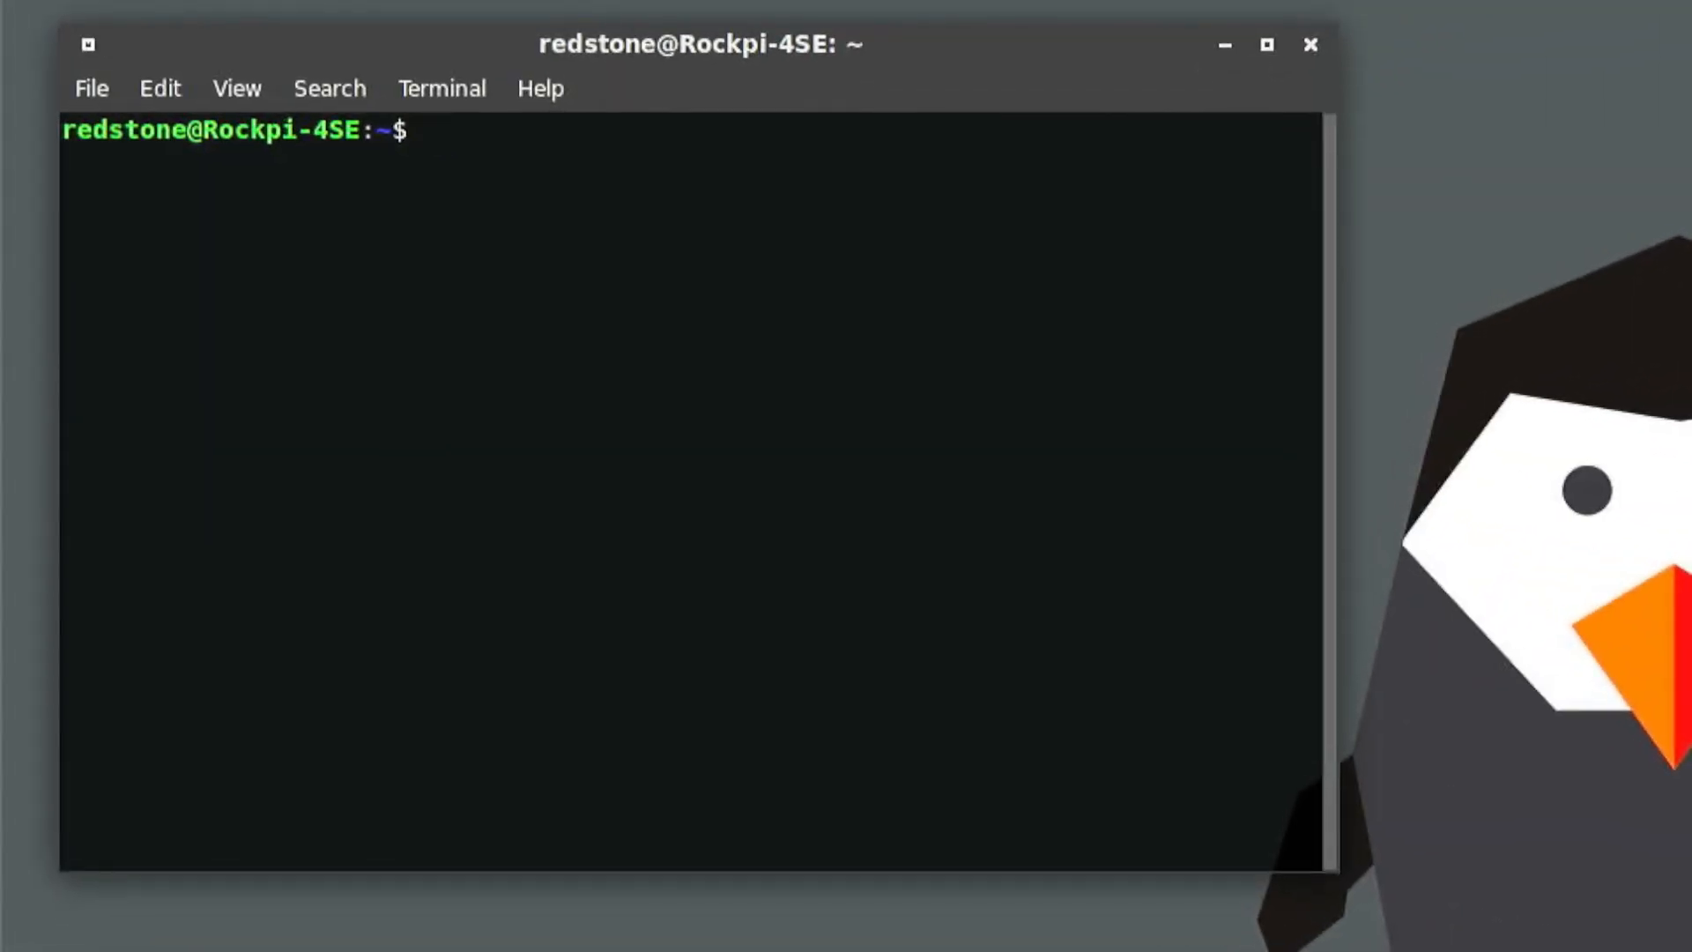
Step: Run groups and docker version, showing docker membership and client/server engine 20.10.12
{"action": "type", "text": "g"}
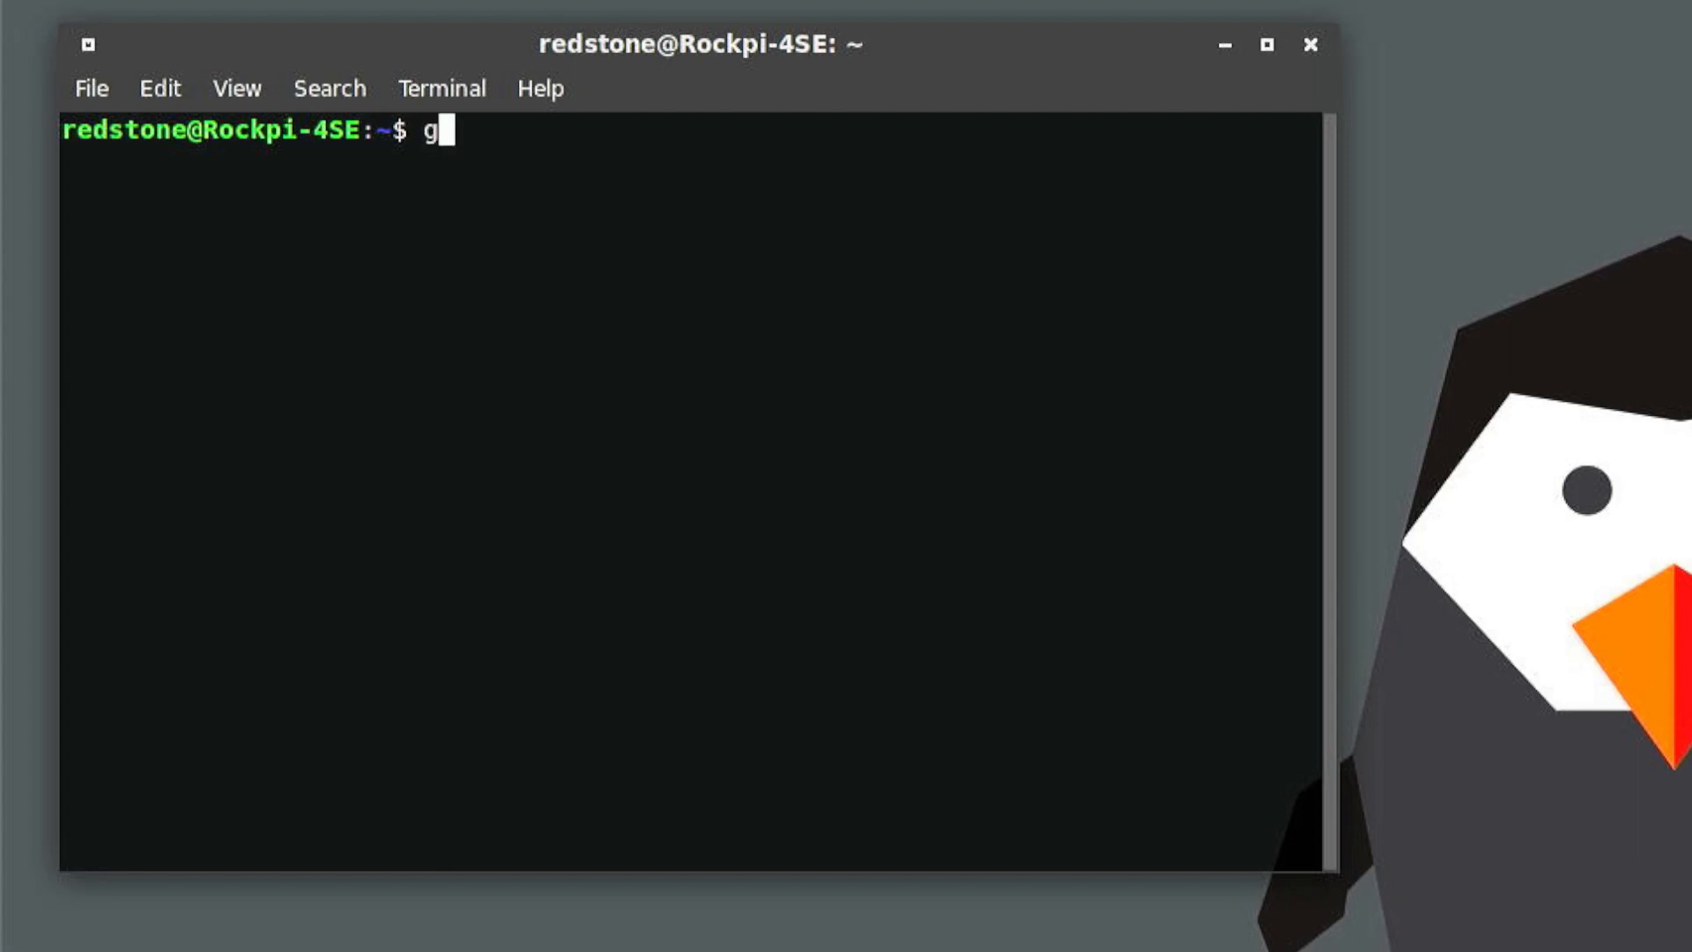
{"action": "type", "text": "roups"}
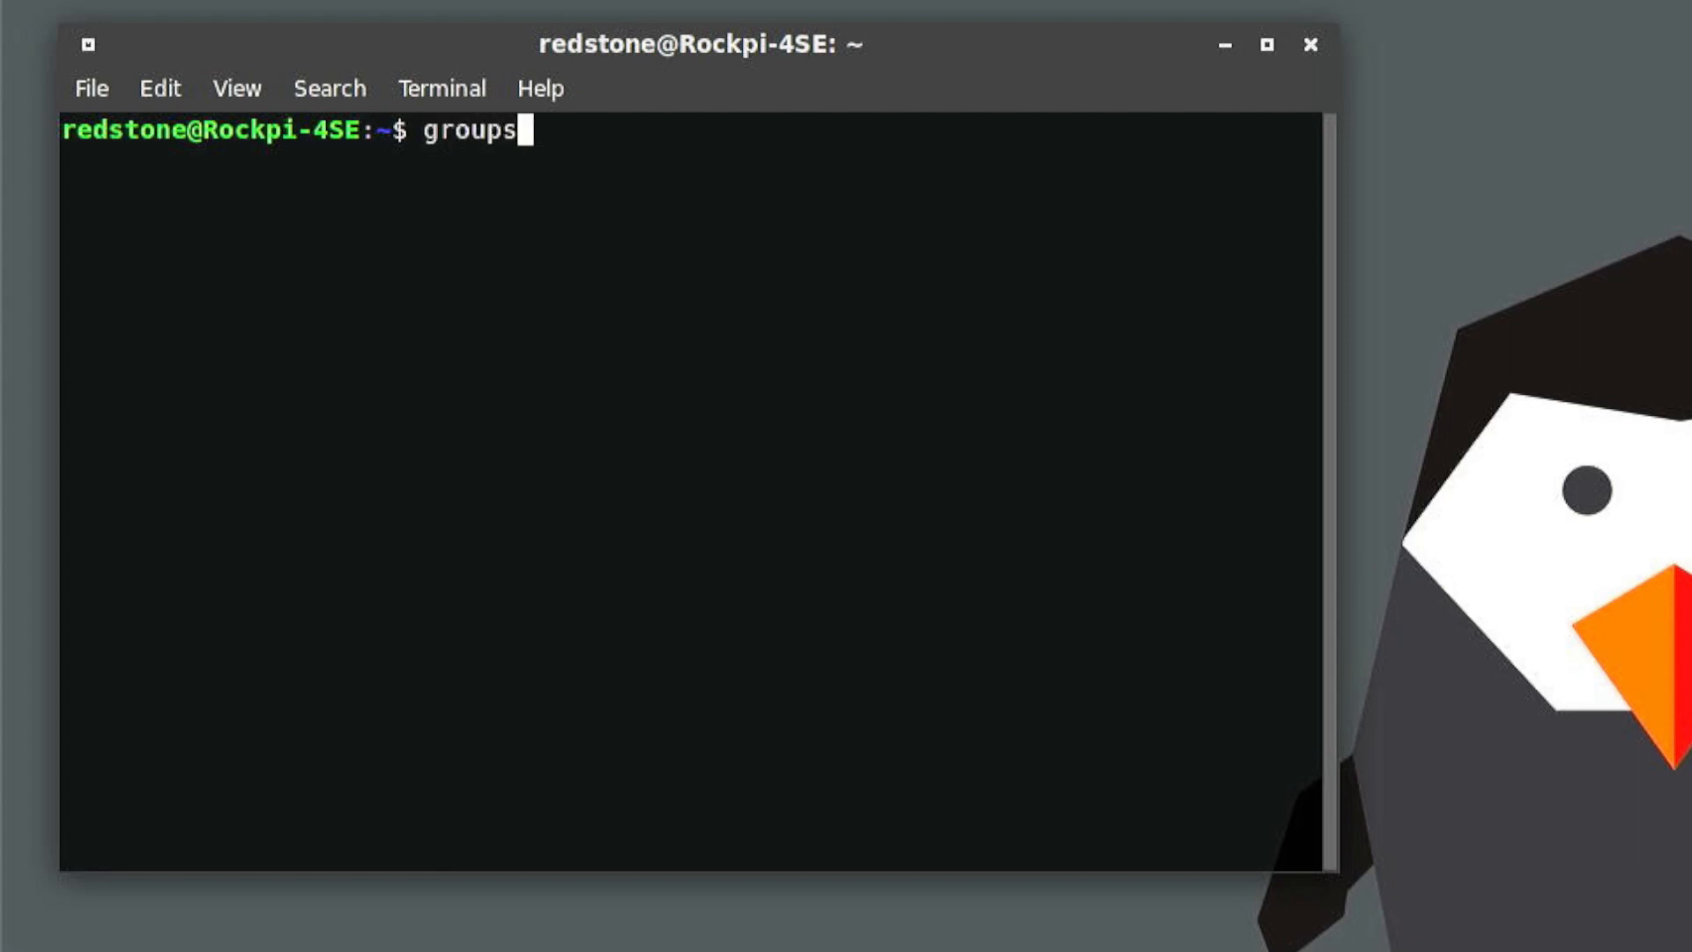
{"action": "key", "text": "Return"}
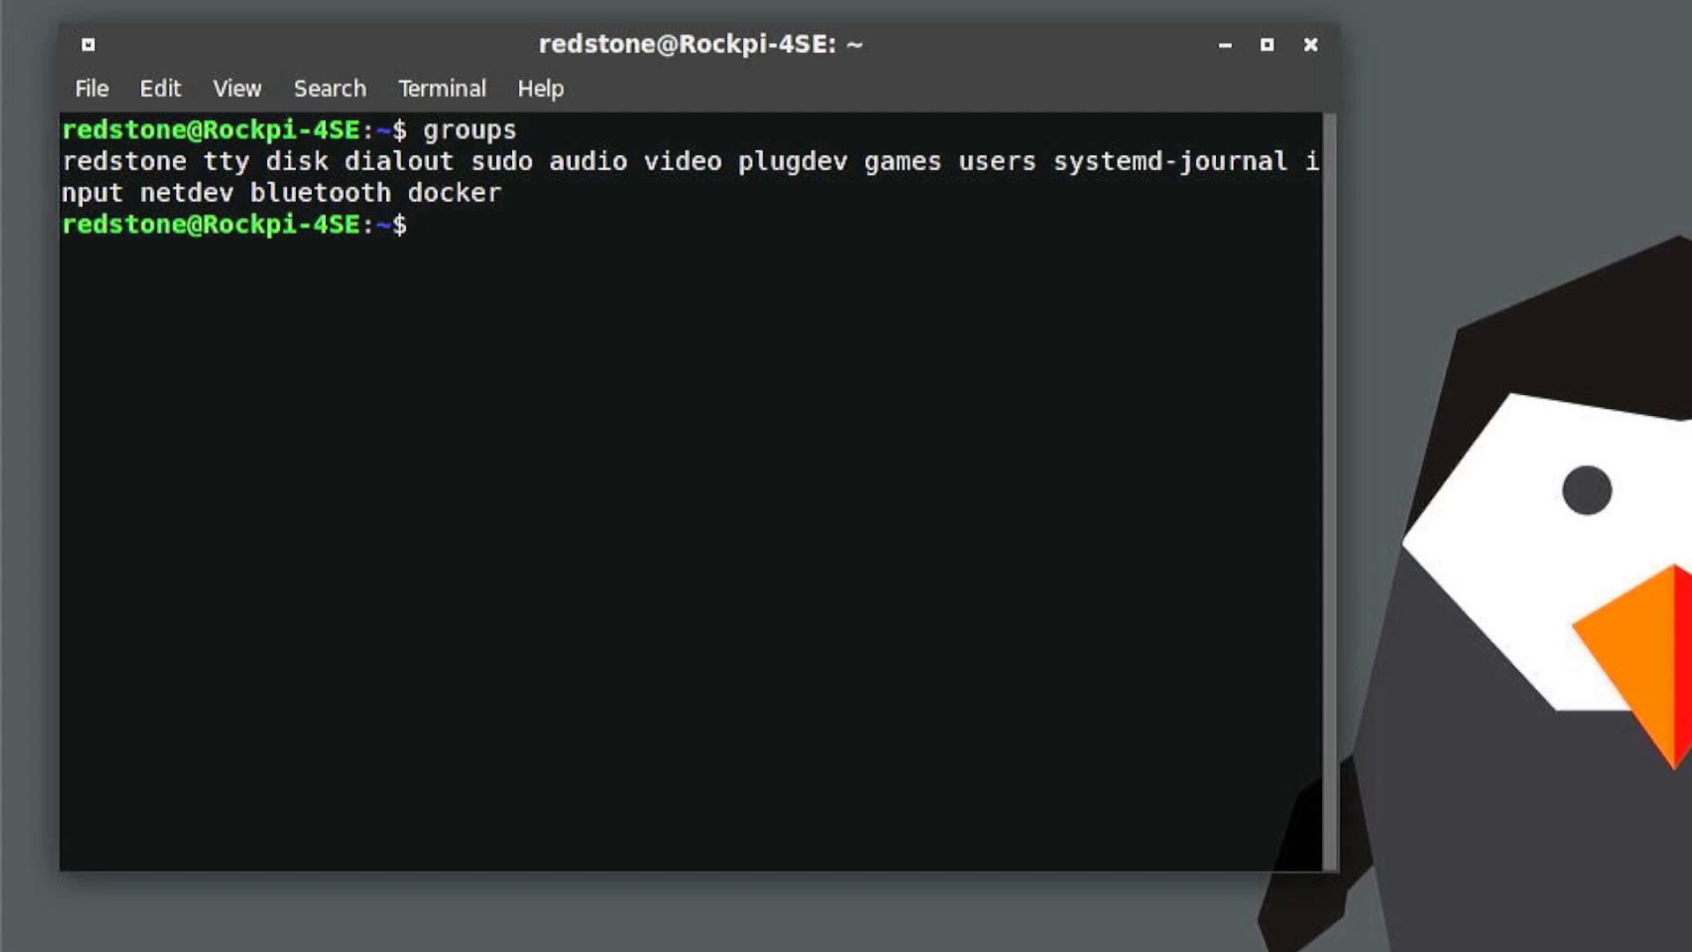
{"action": "type", "text": "docker"}
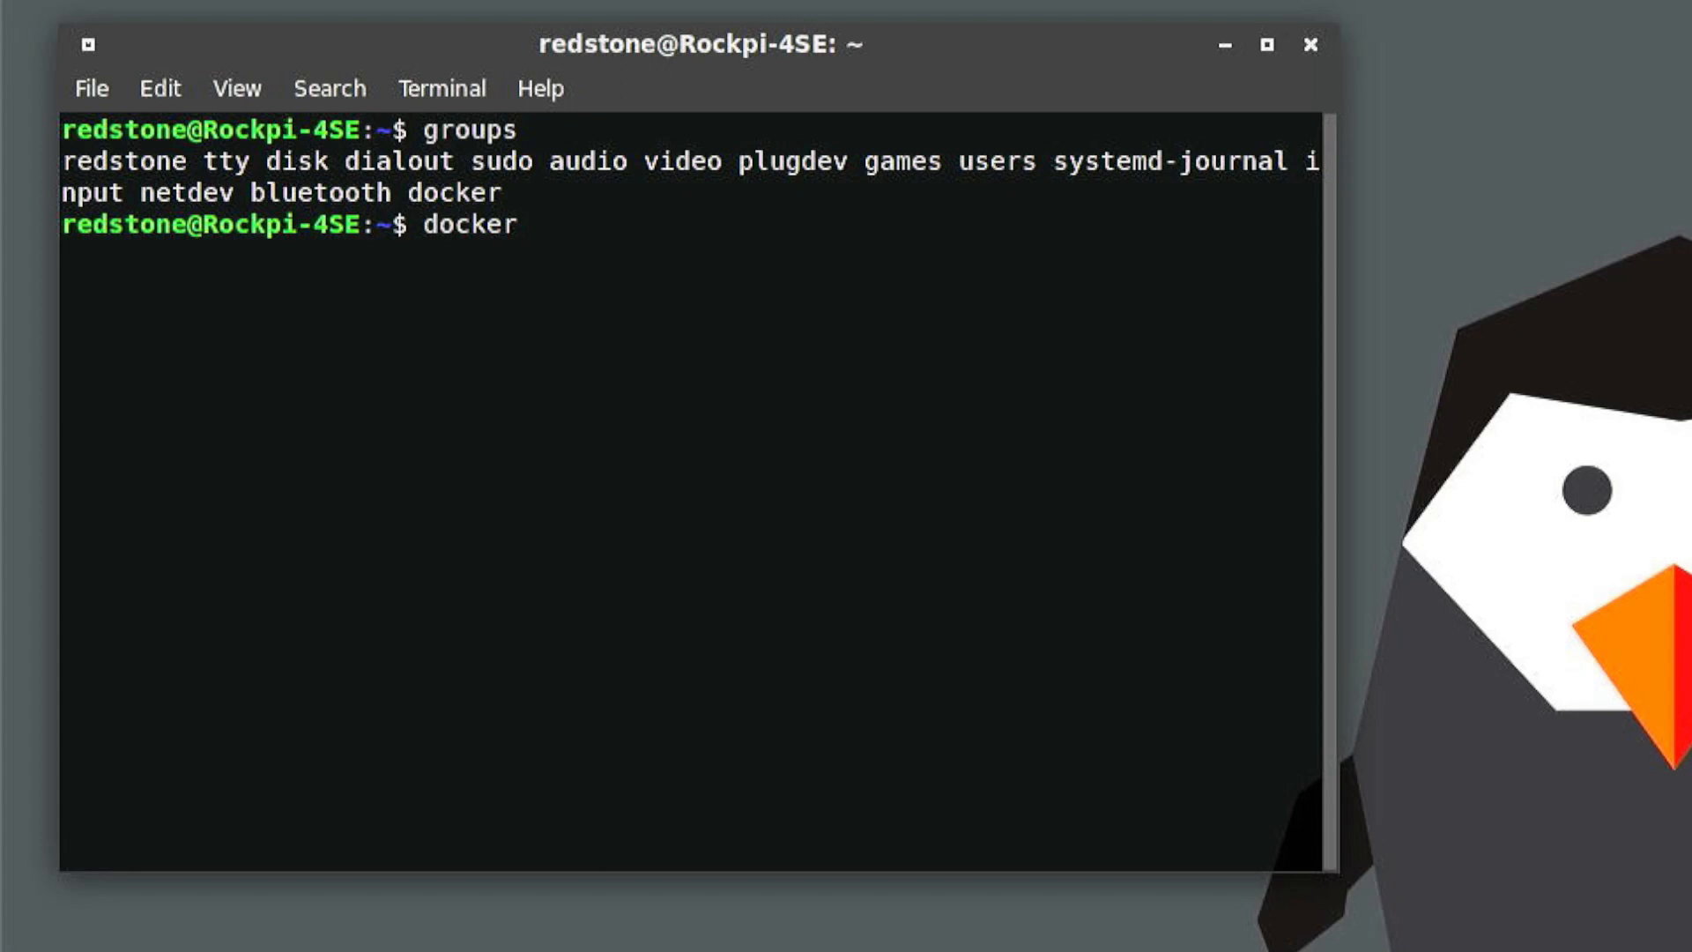
{"action": "type", "text": "version"}
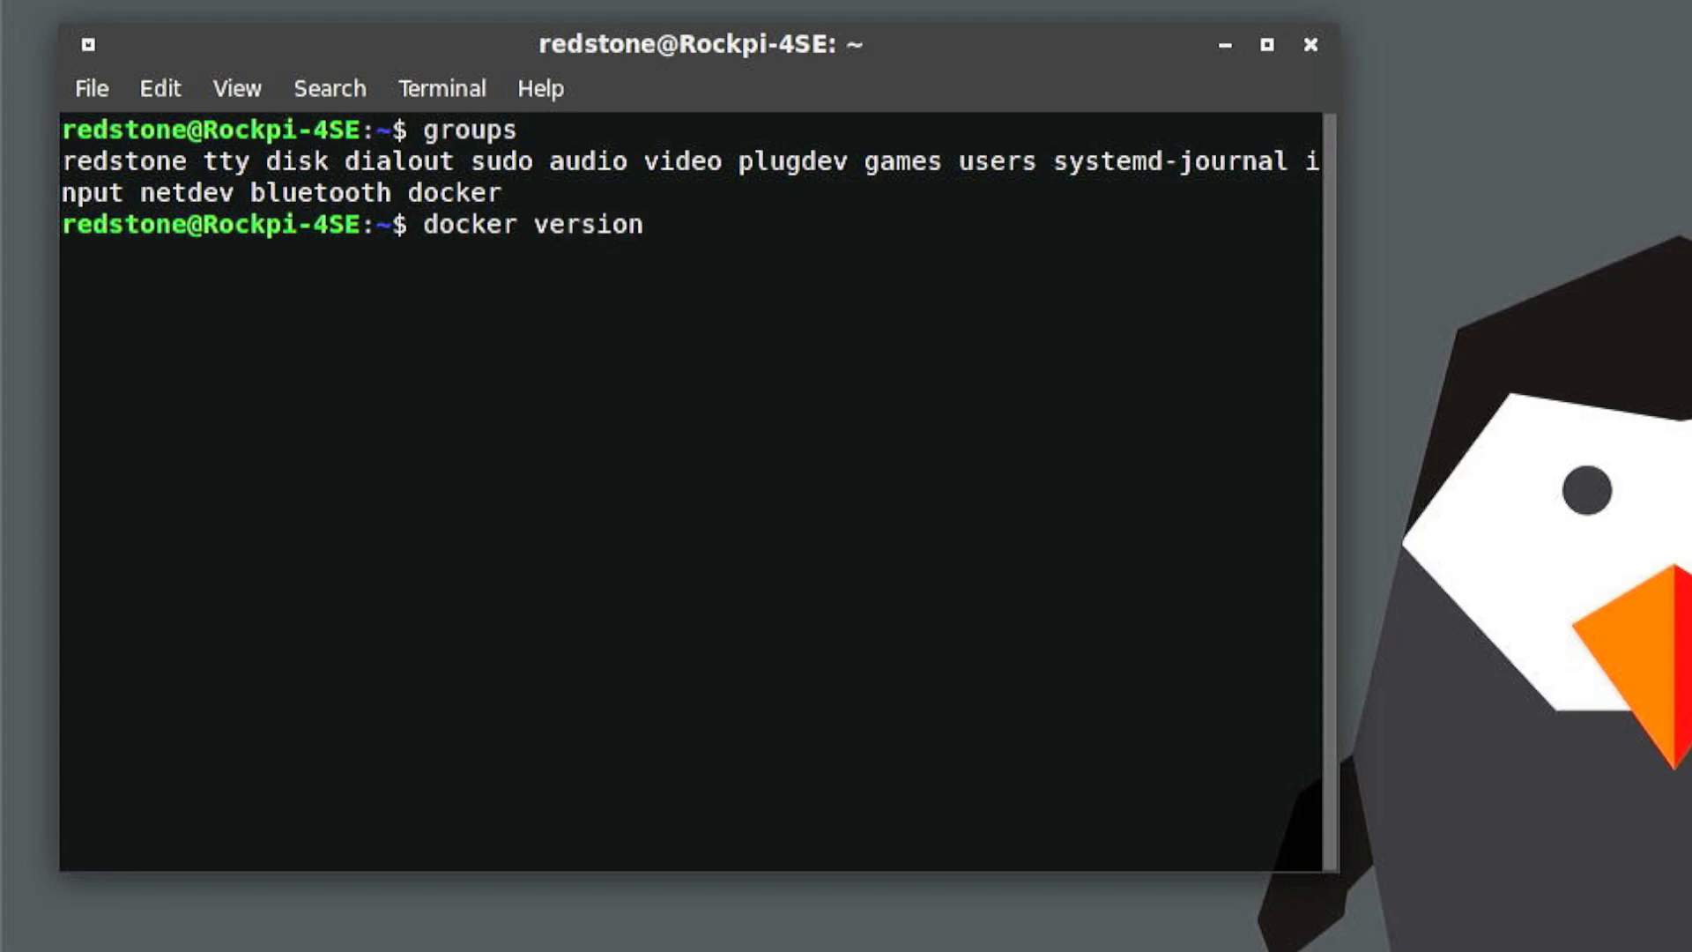
{"action": "key", "text": "Return"}
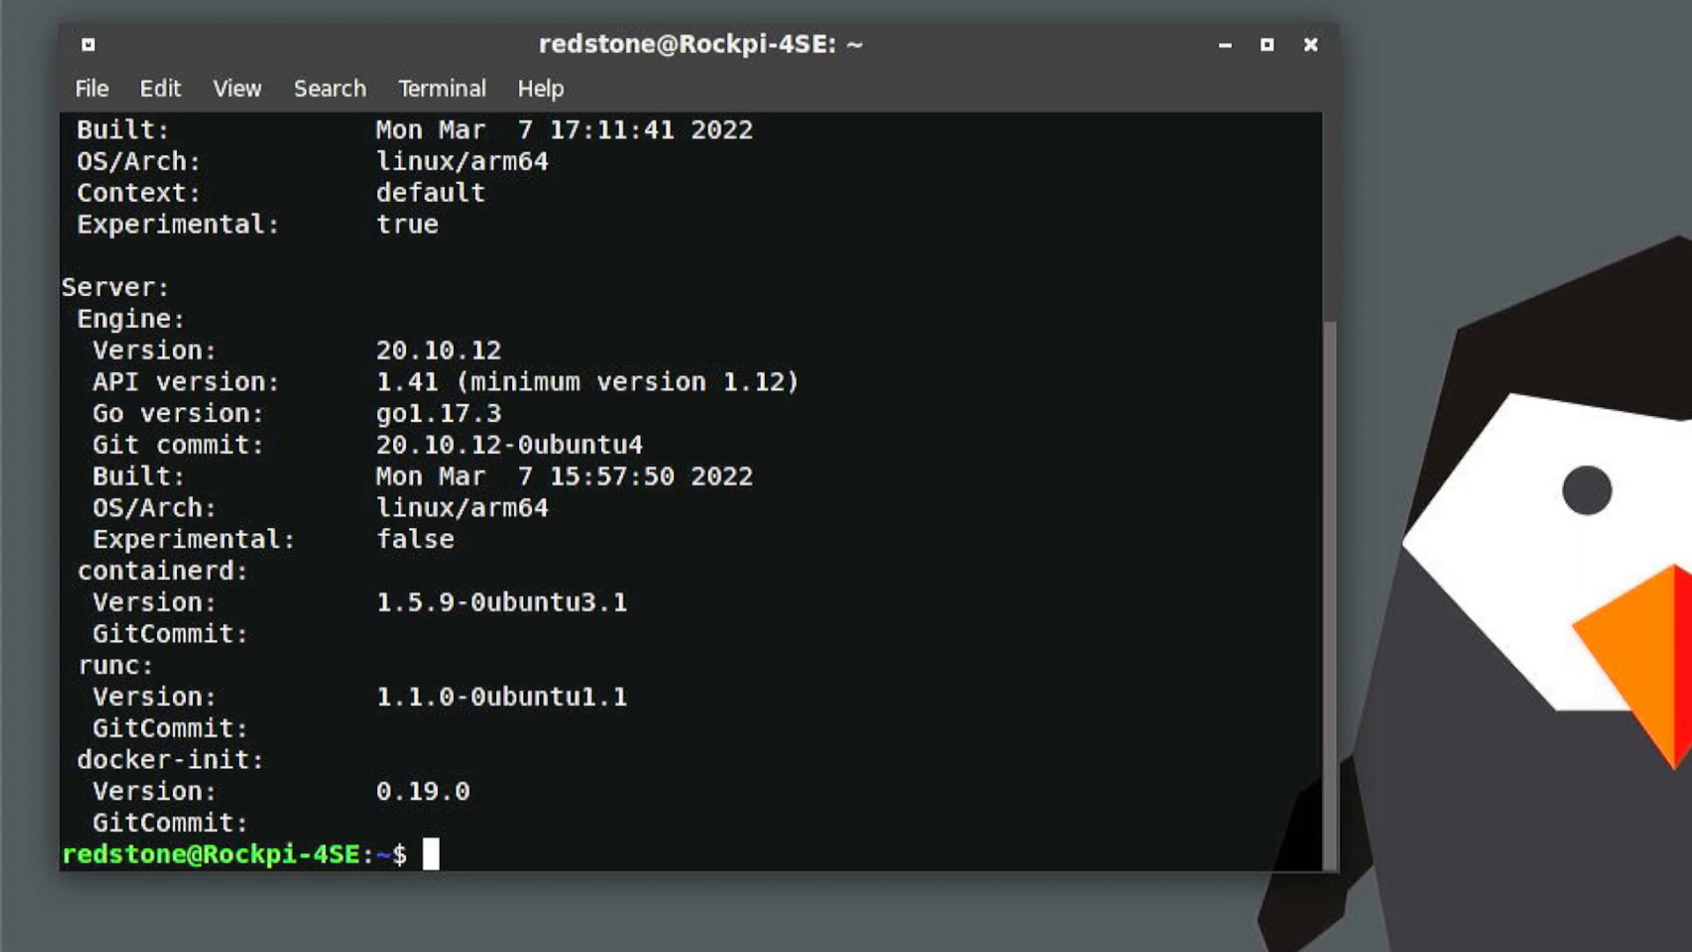
Step: Enter 'docker run hello-world' to test the Docker installation
{"action": "type", "text": "docker"}
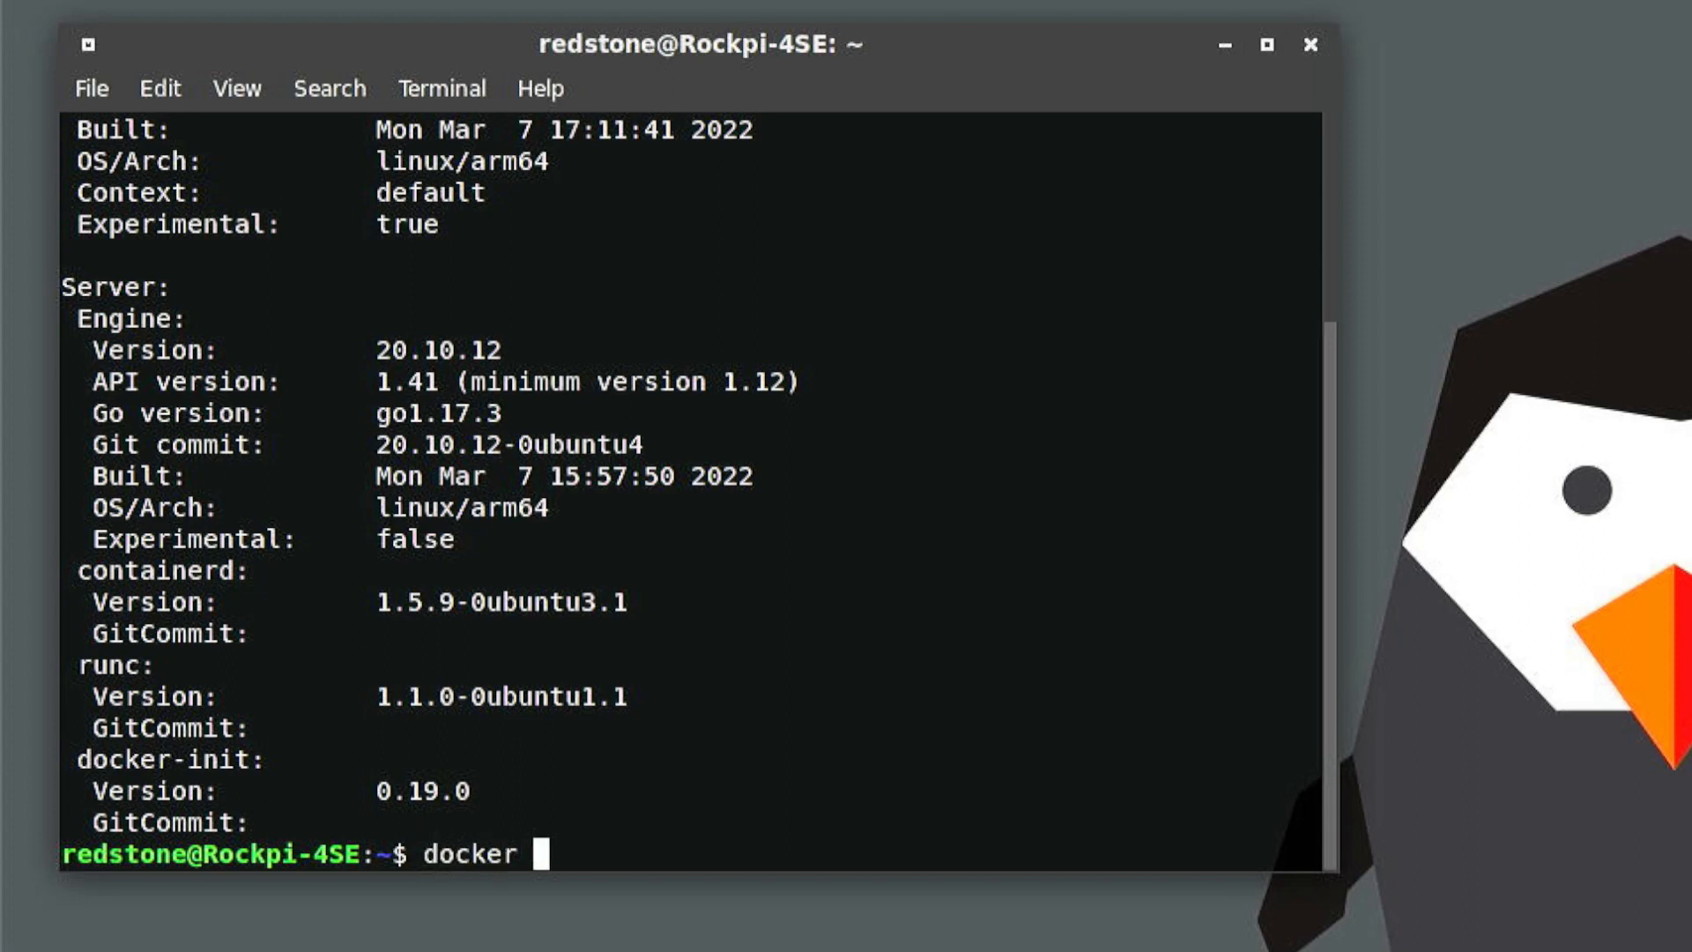
{"action": "type", "text": "run hello-"}
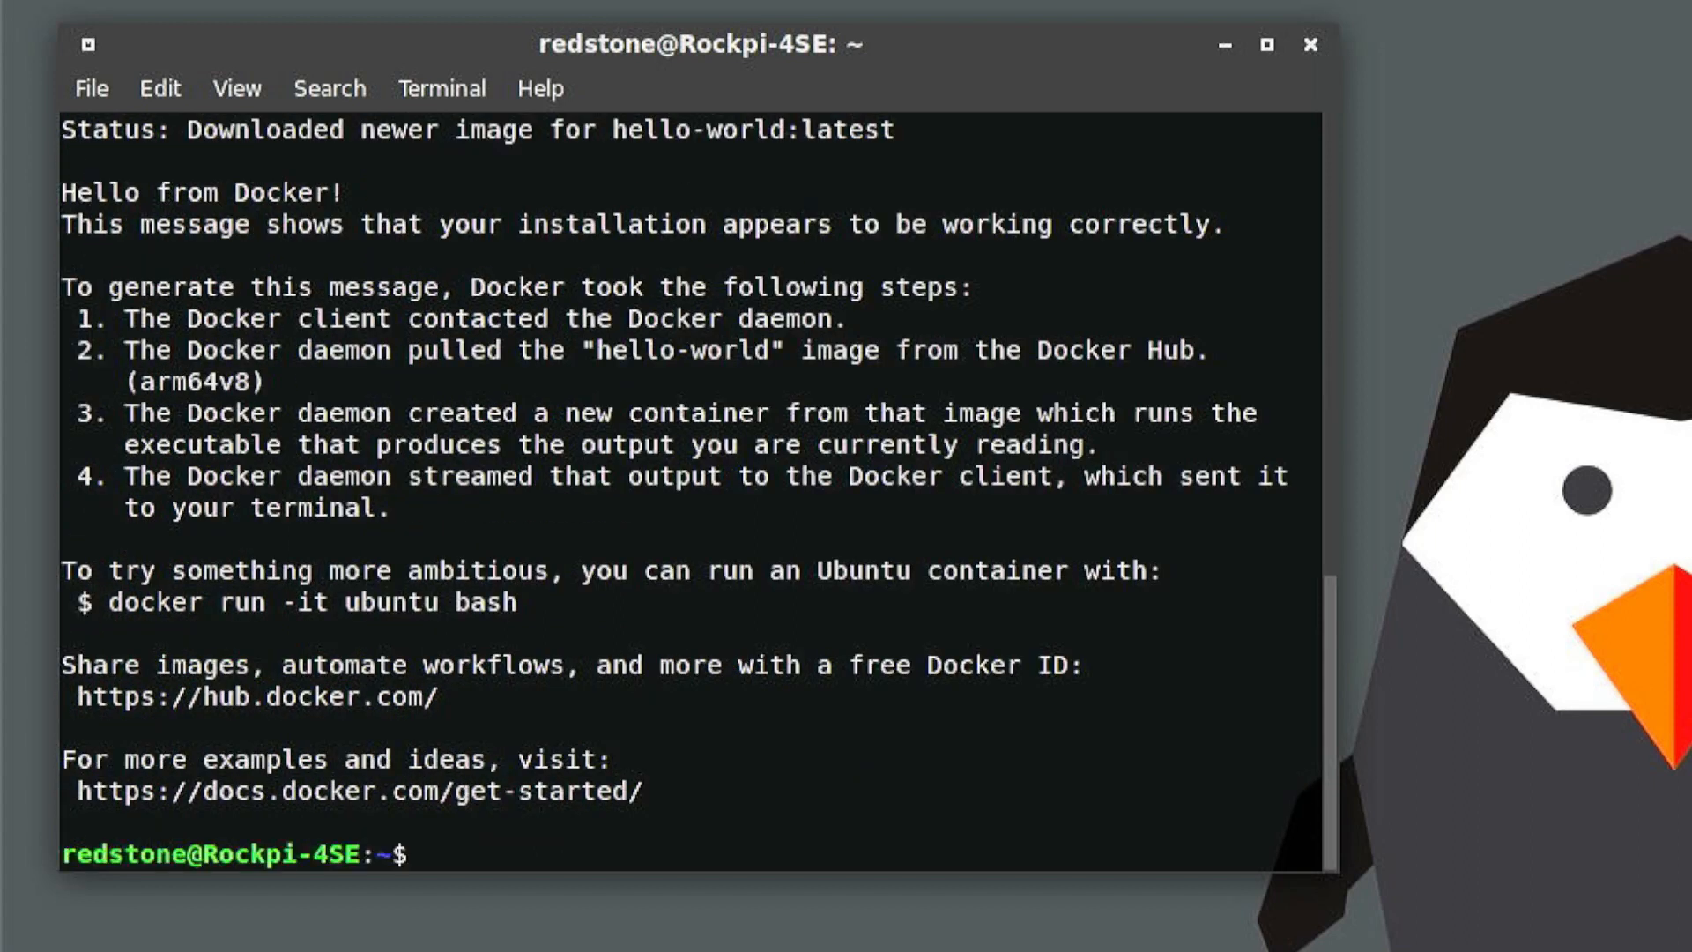
{"action": "mouse_move", "coordinate": [329, 225]}
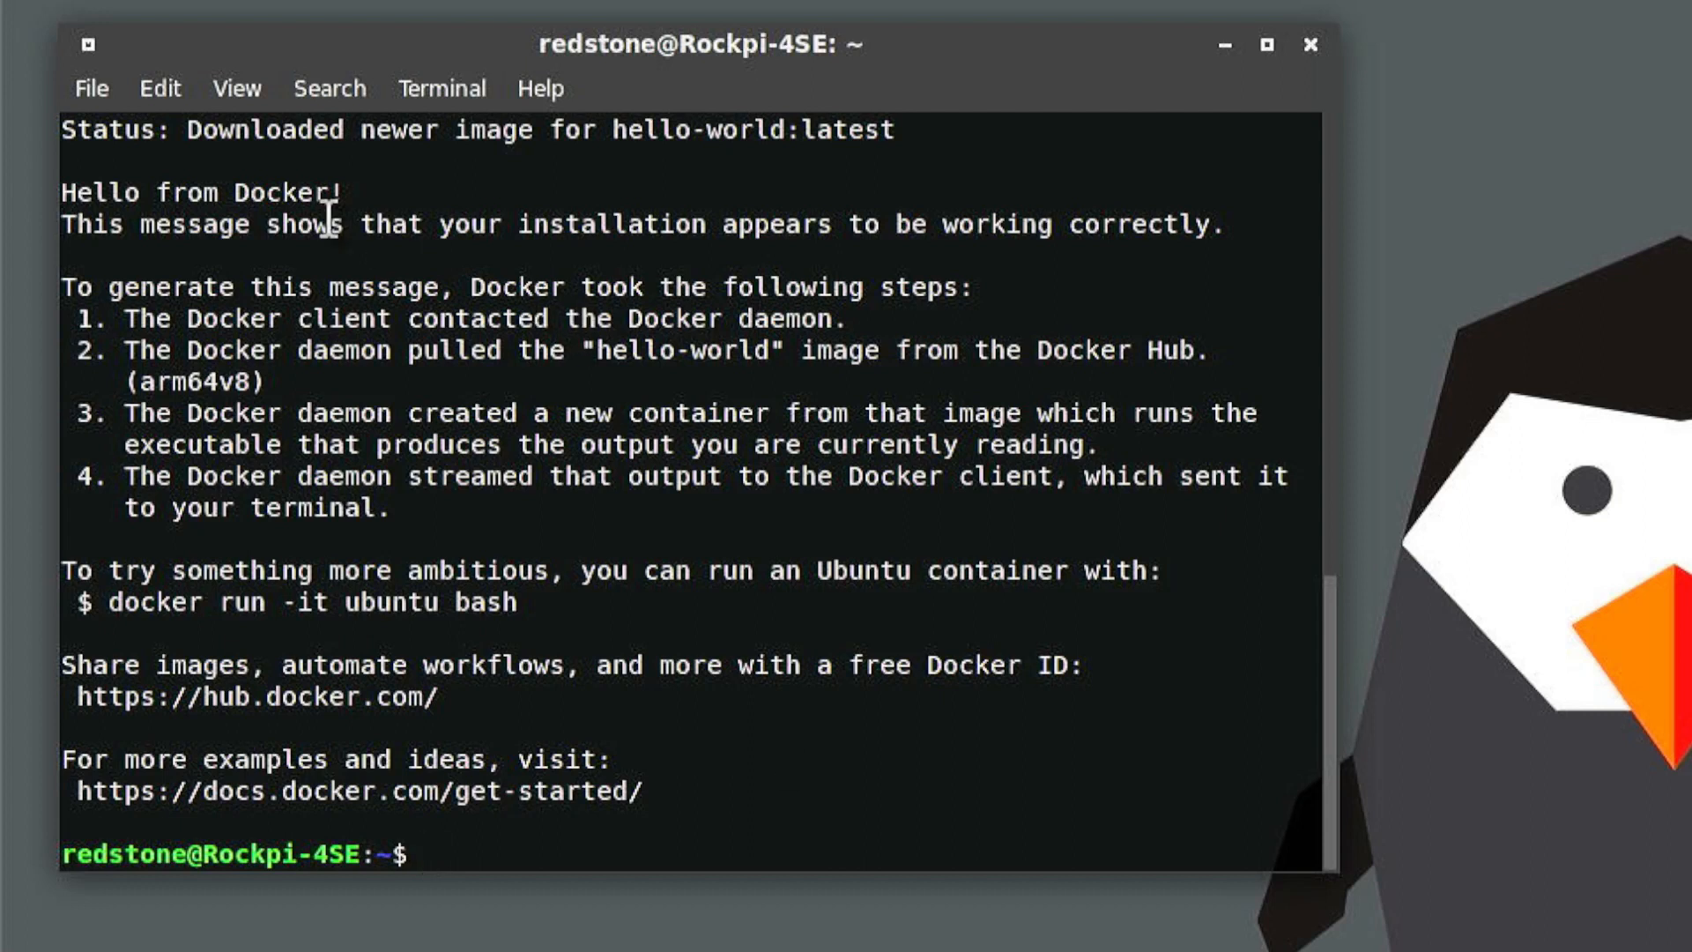
{"action": "mouse_move", "coordinate": [383, 200]}
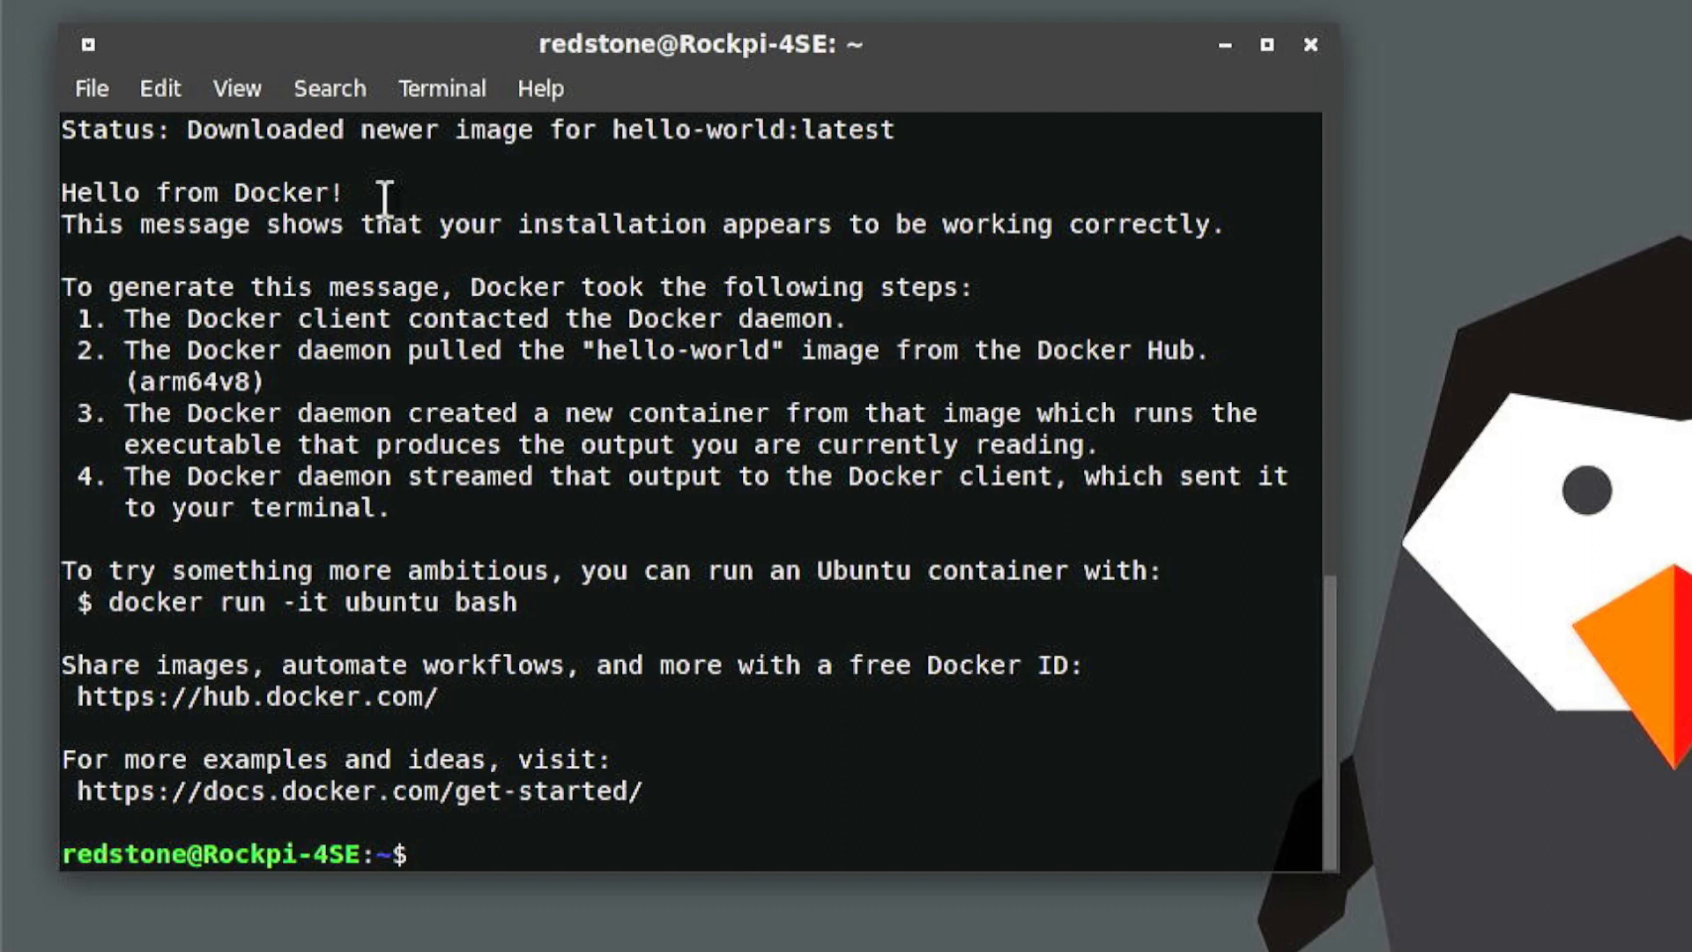
{"action": "mouse_move", "coordinate": [386, 200]}
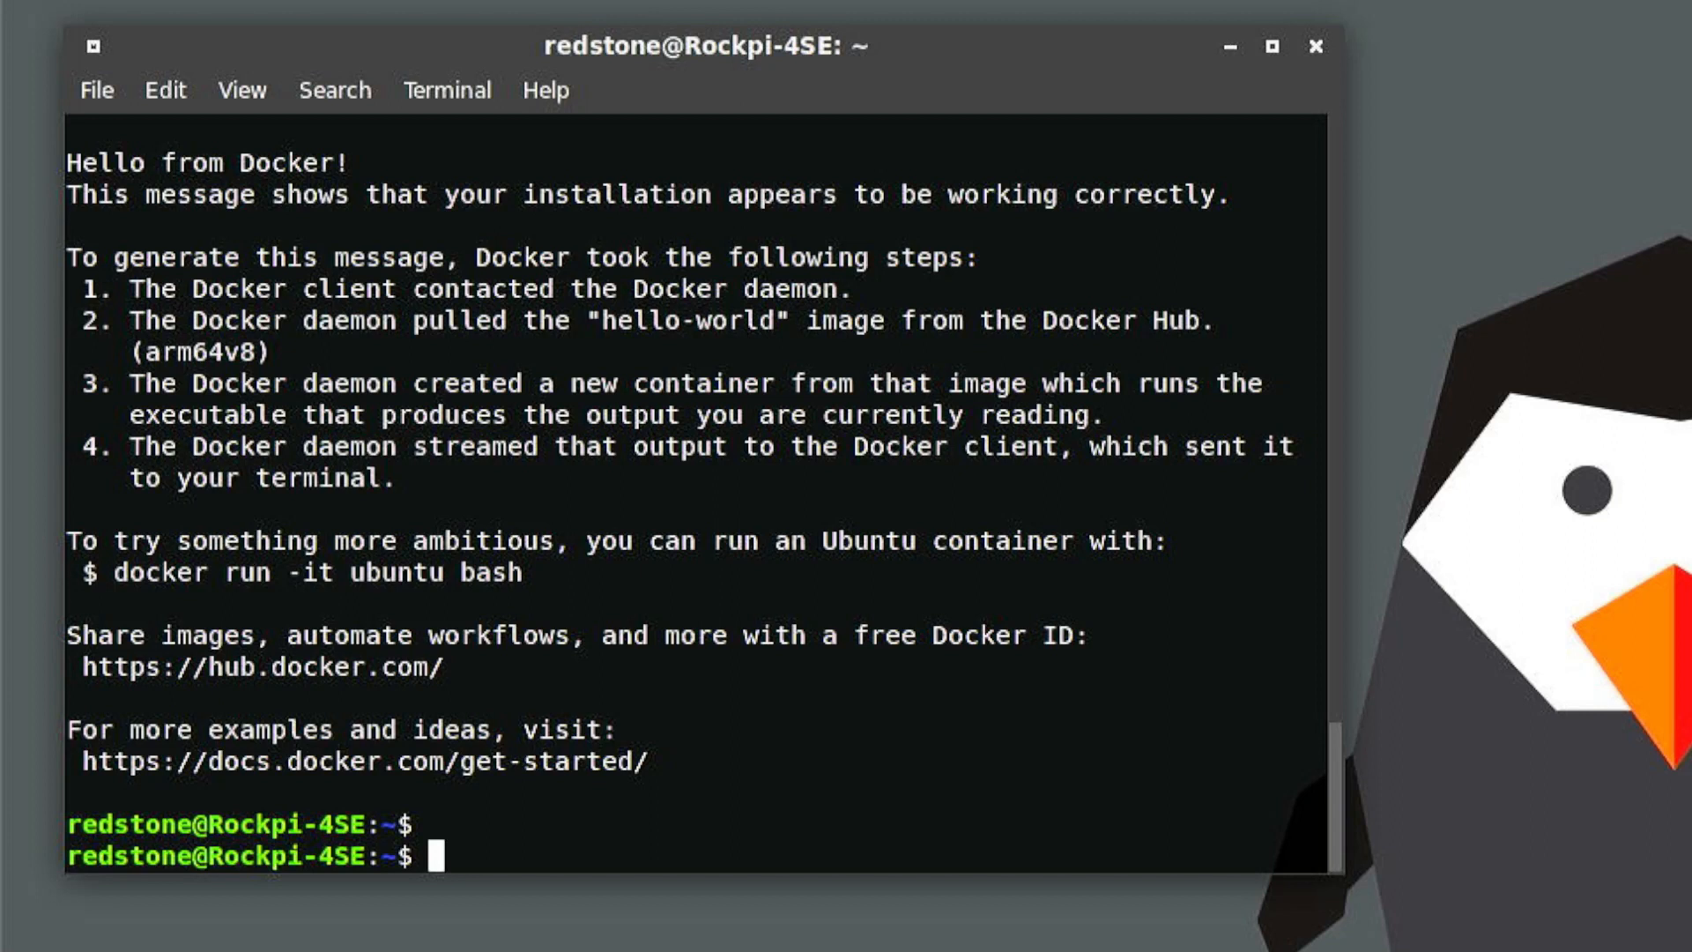
{"action": "type", "text": "cd /usr"}
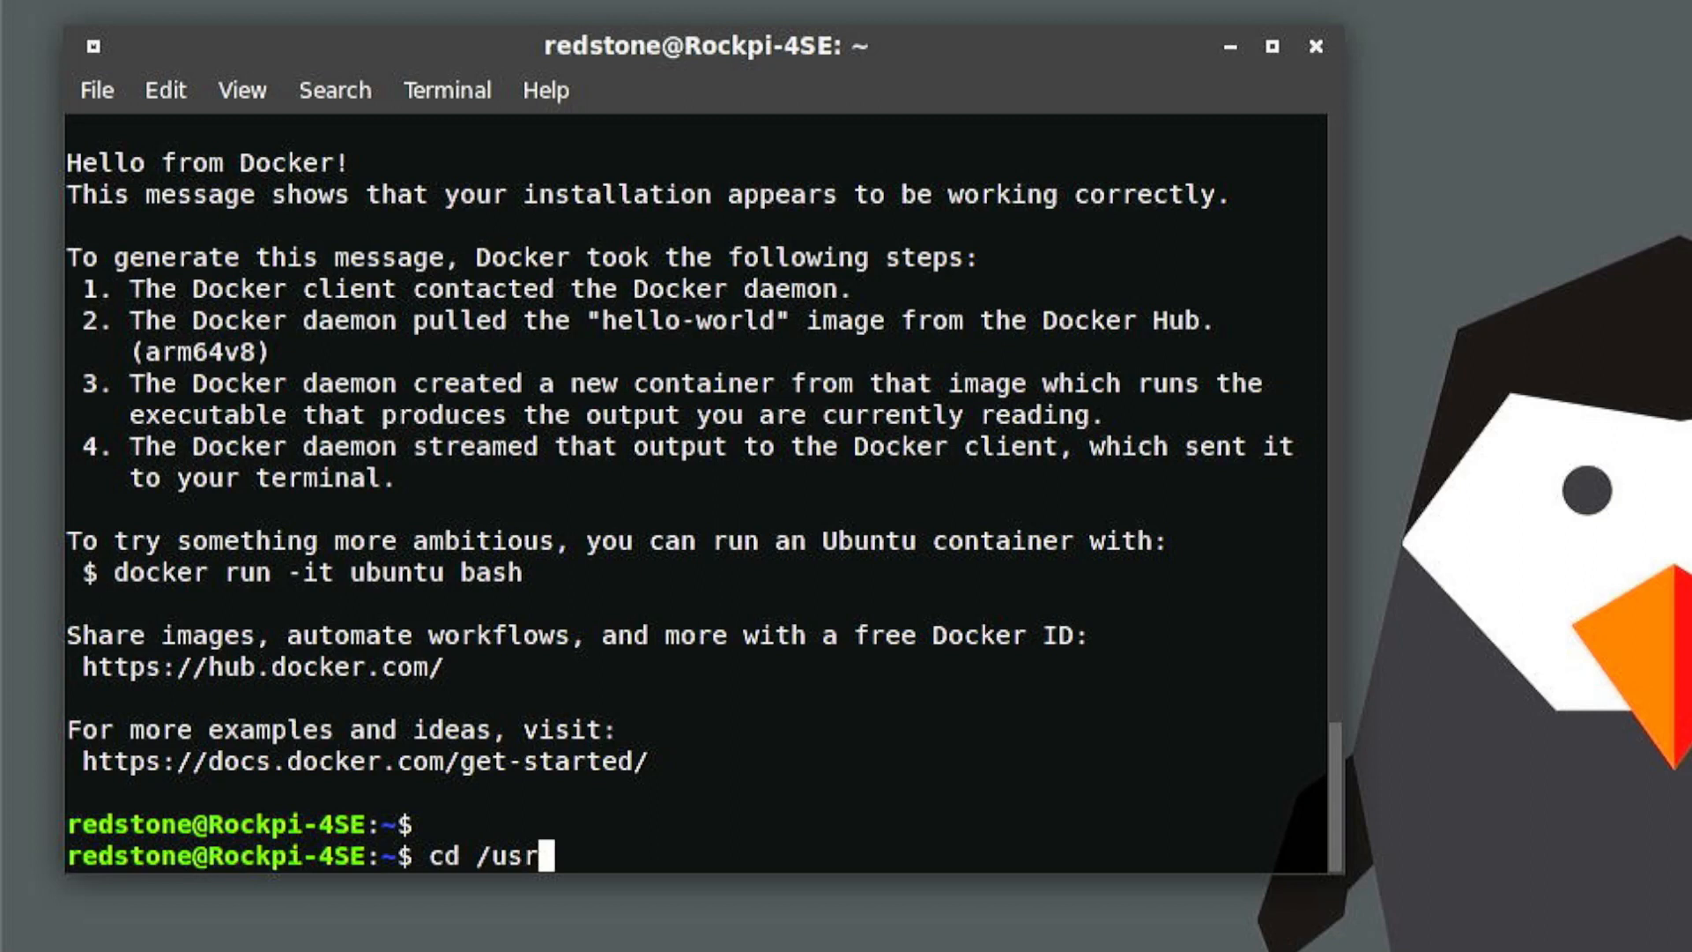
{"action": "key", "text": "Return"}
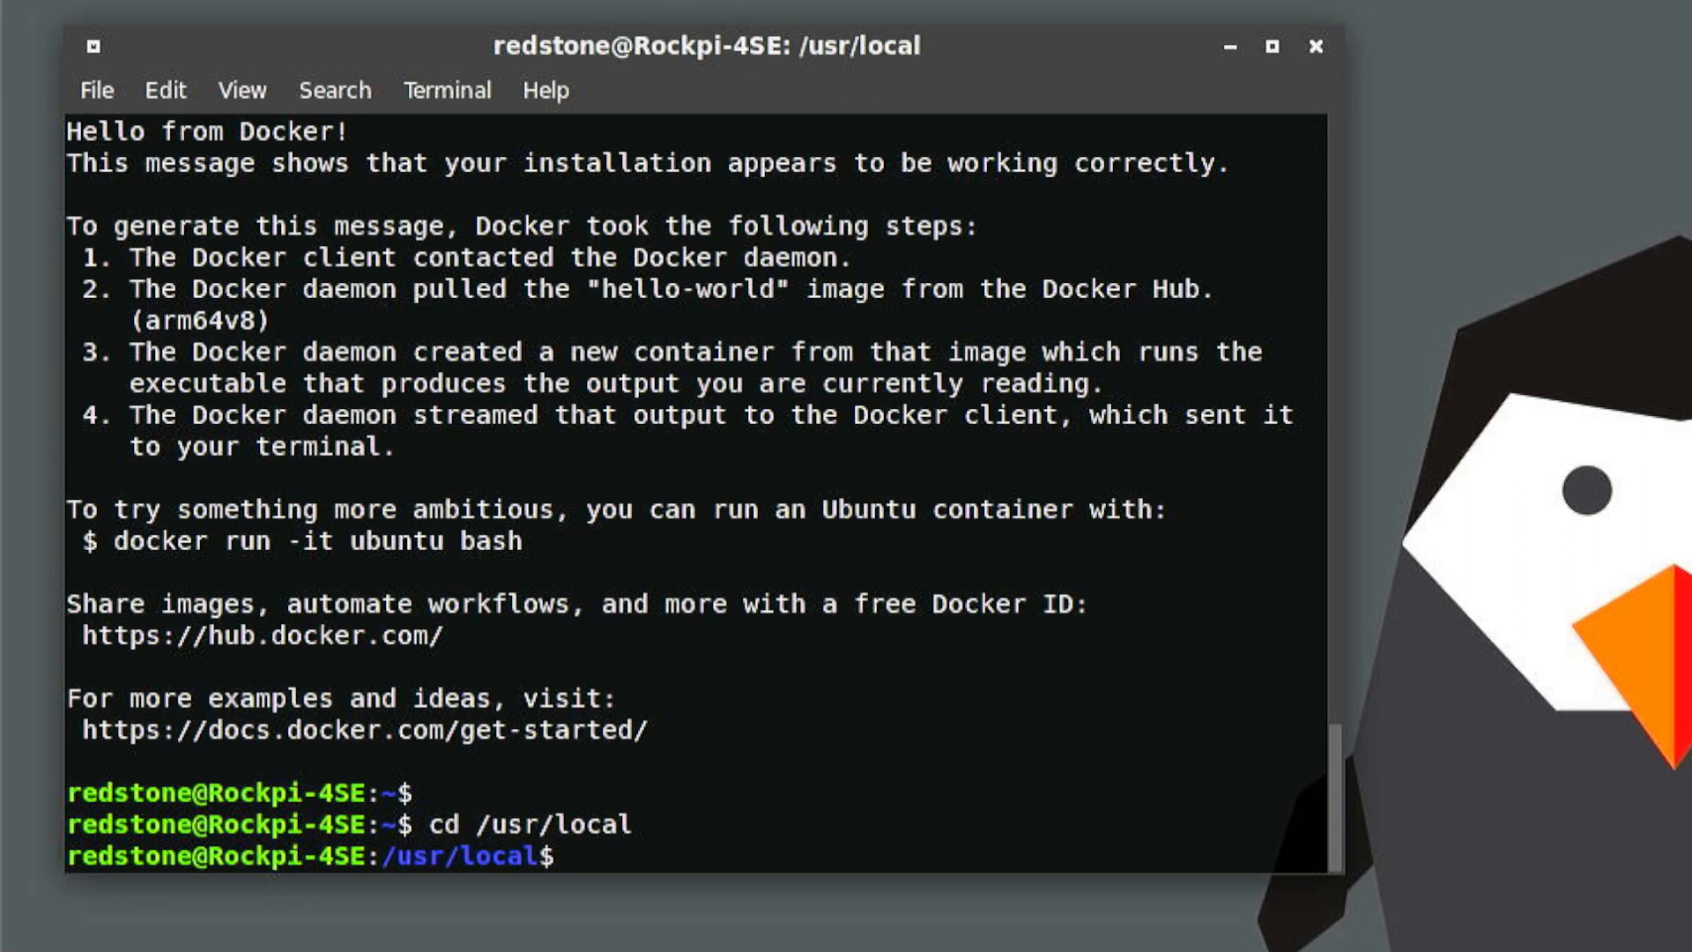
{"action": "type", "text": "sudo git c"}
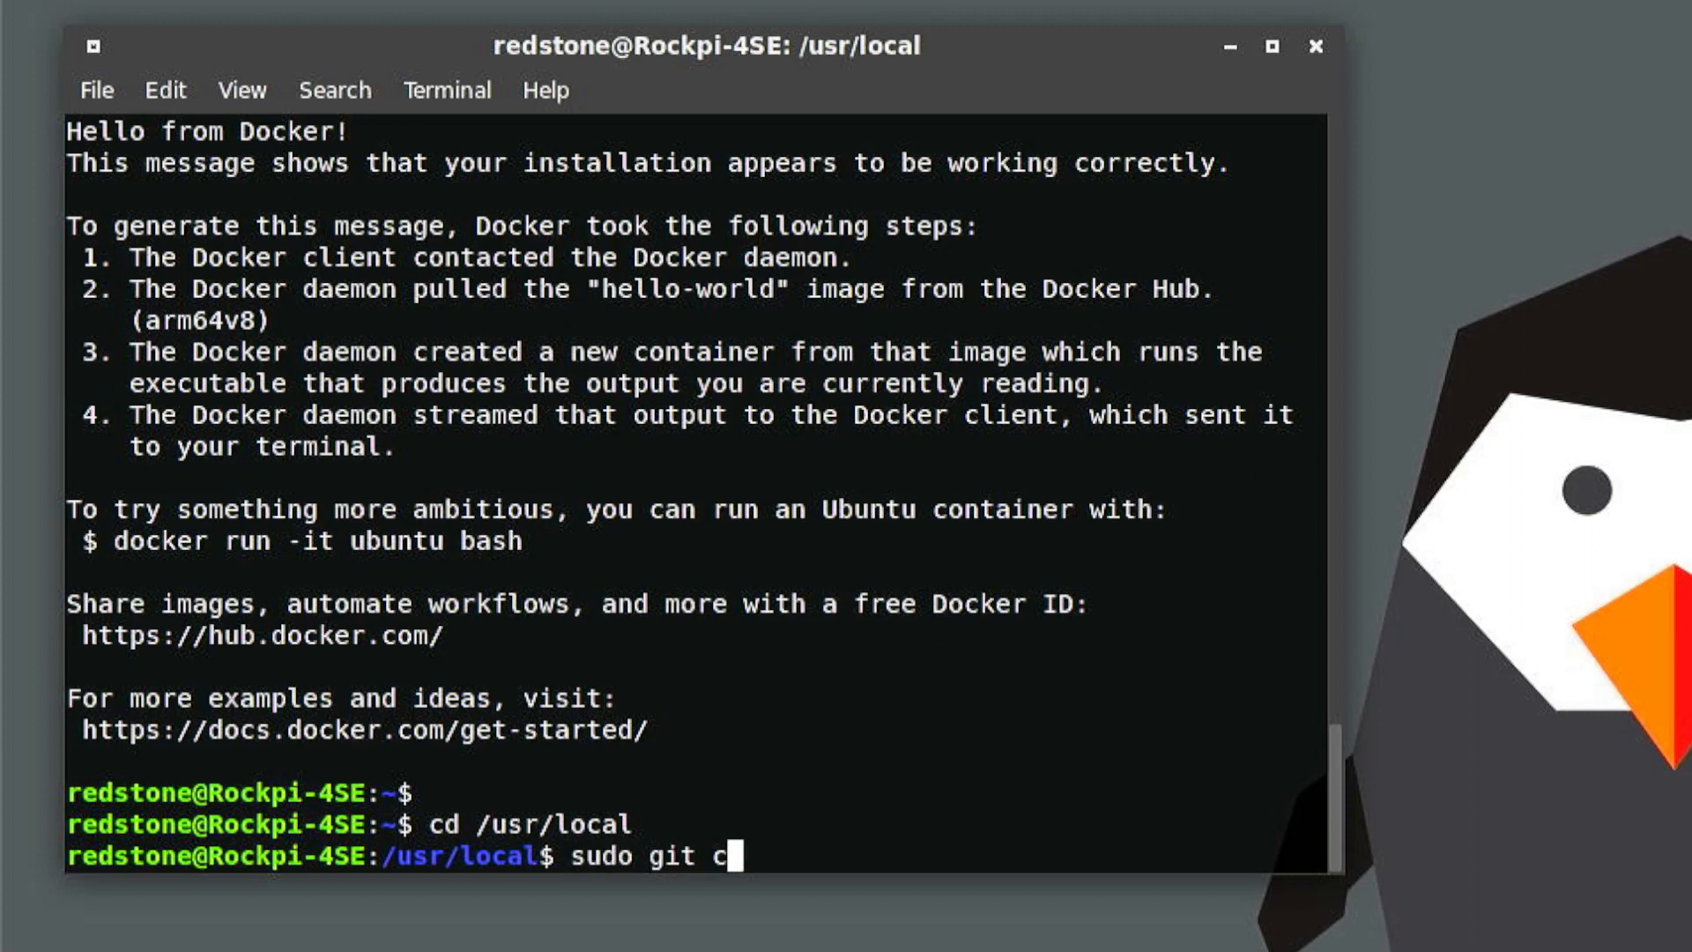
{"action": "type", "text": "lone"}
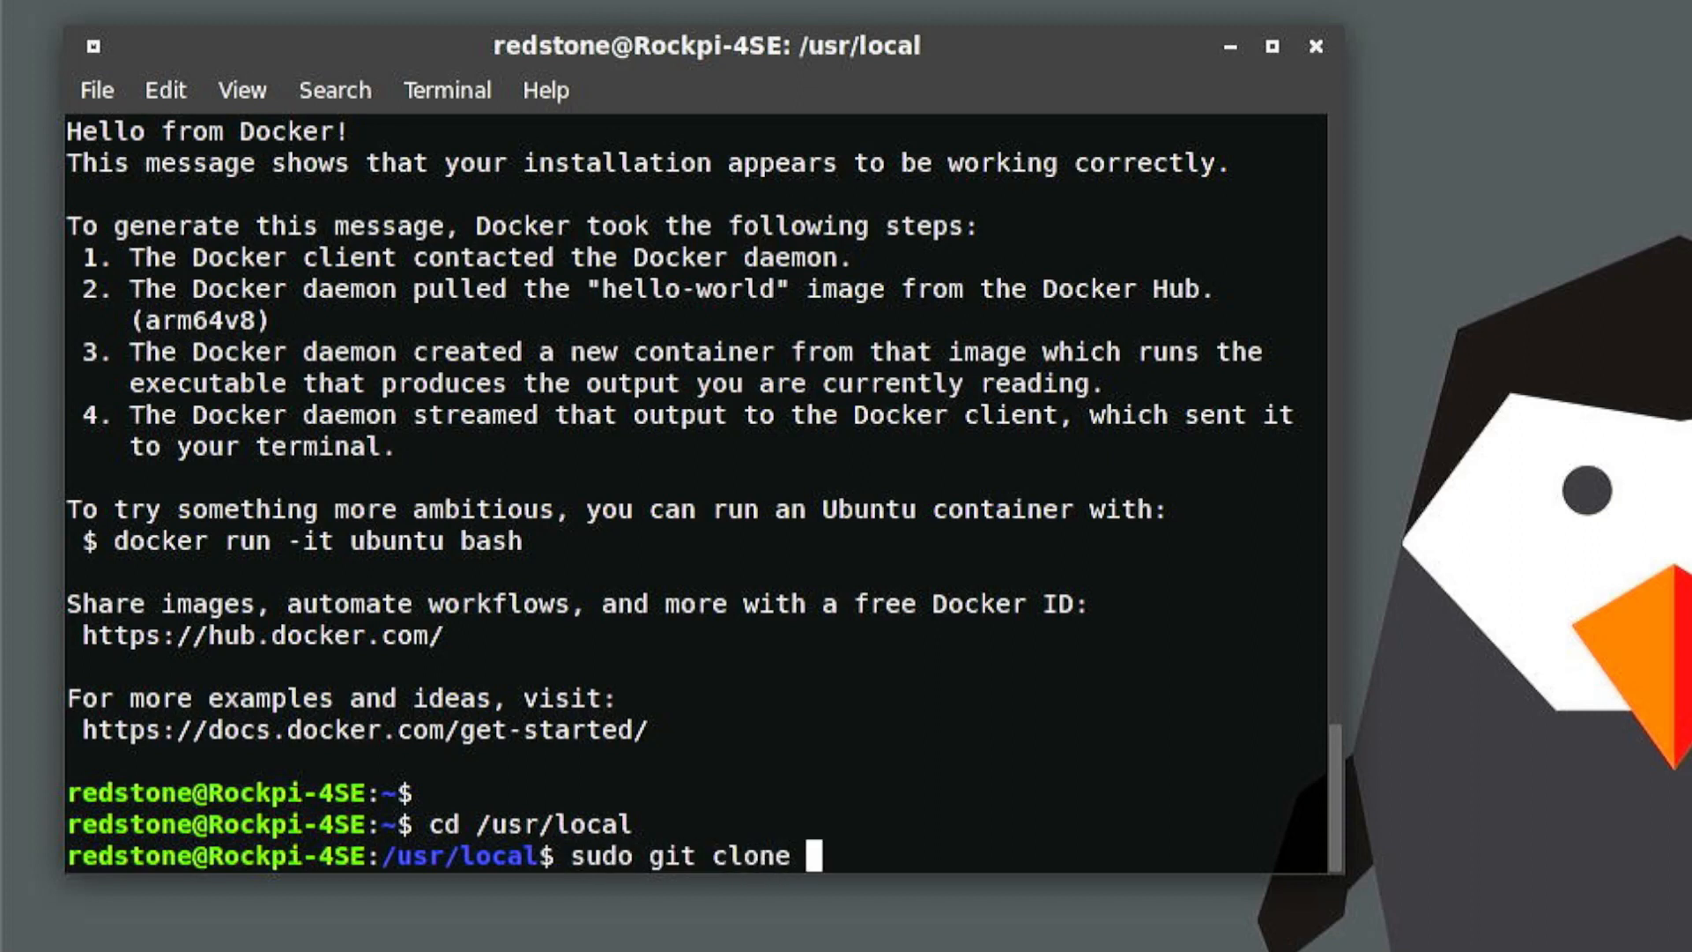
{"action": "type", "text": "https://github.com/searxng/searxng-docker.git"}
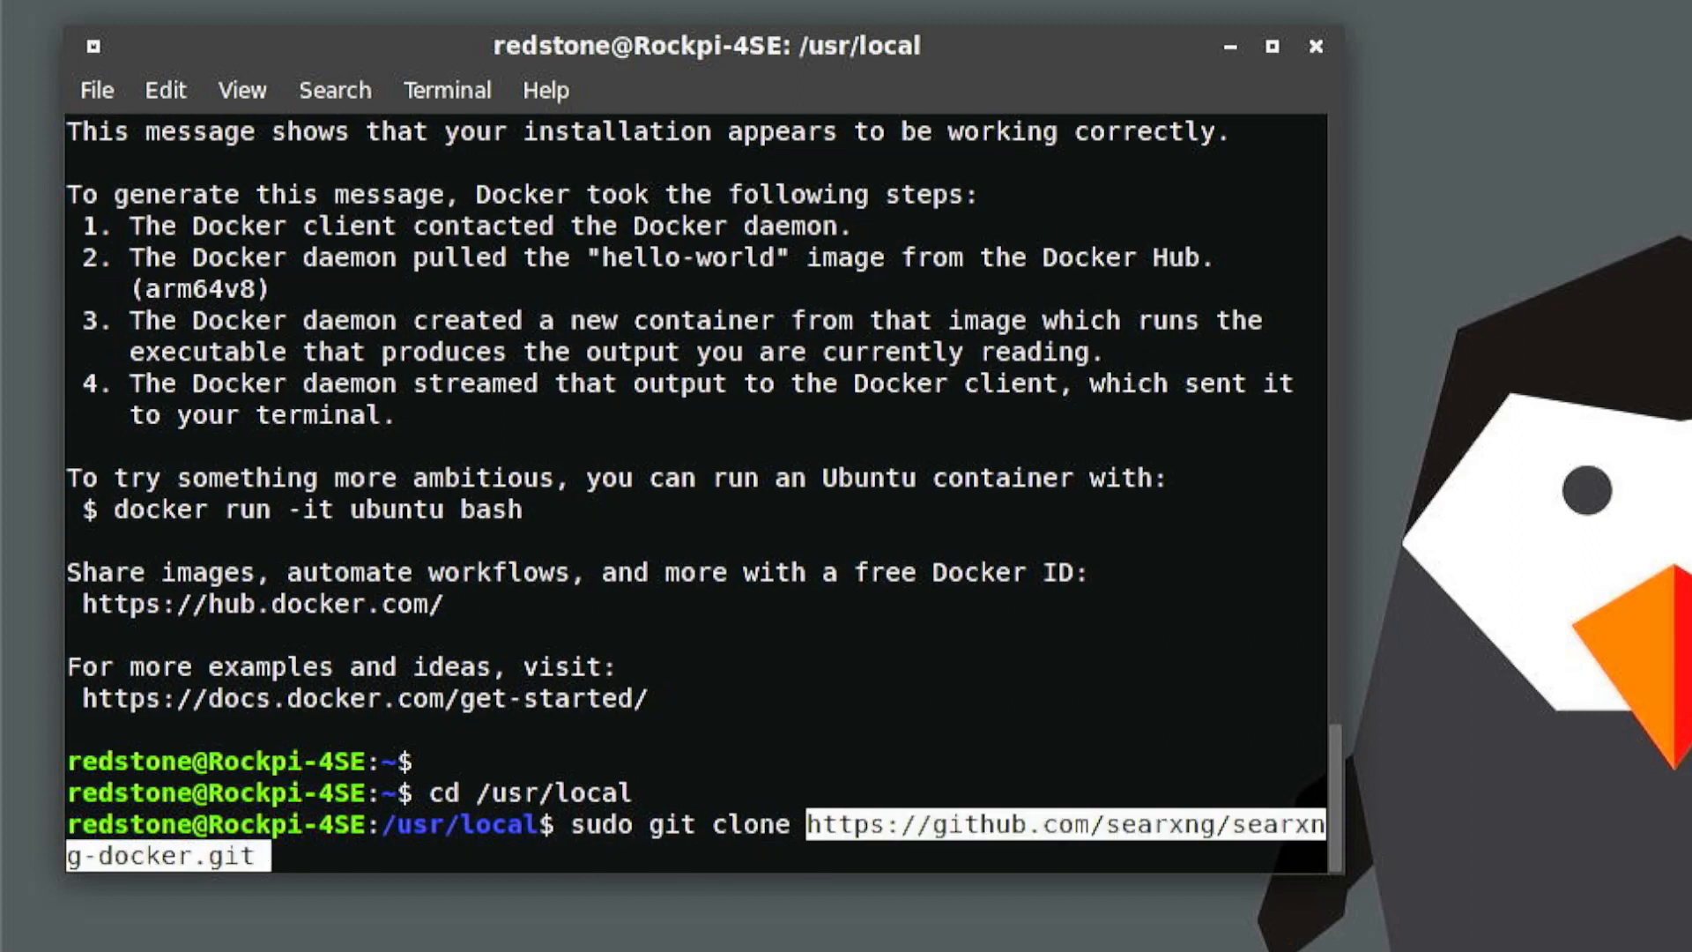
{"action": "key", "text": "Return"}
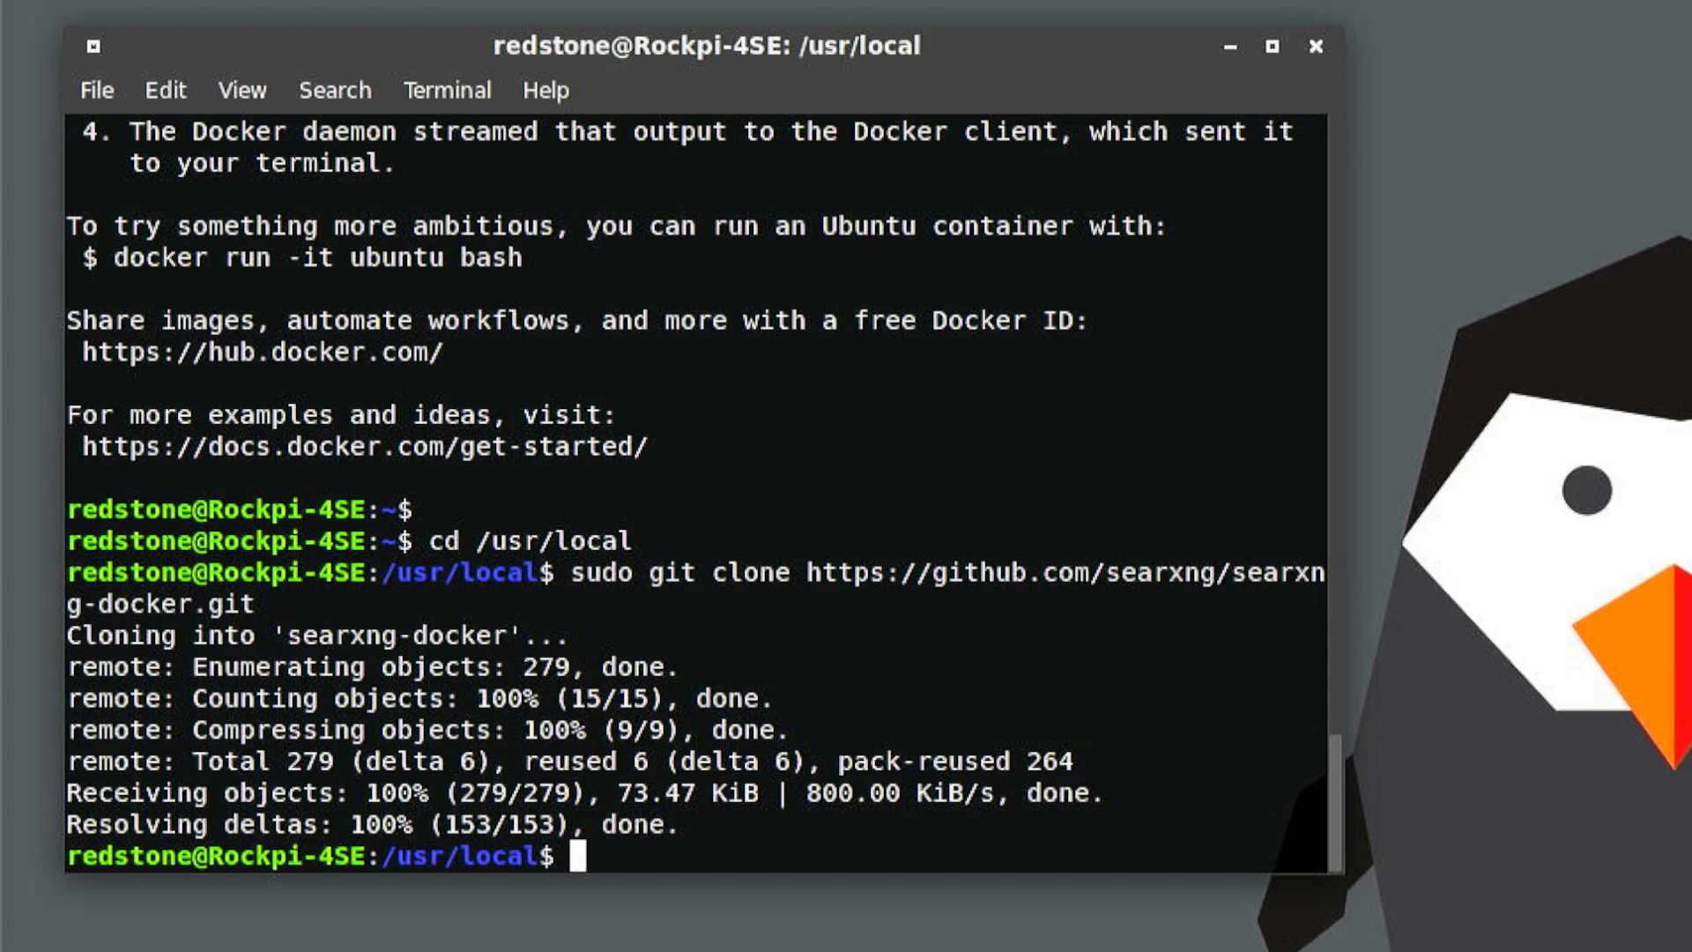
Step: List /usr/local, enter the searxng-docker folder and list its files
{"action": "type", "text": "ls"}
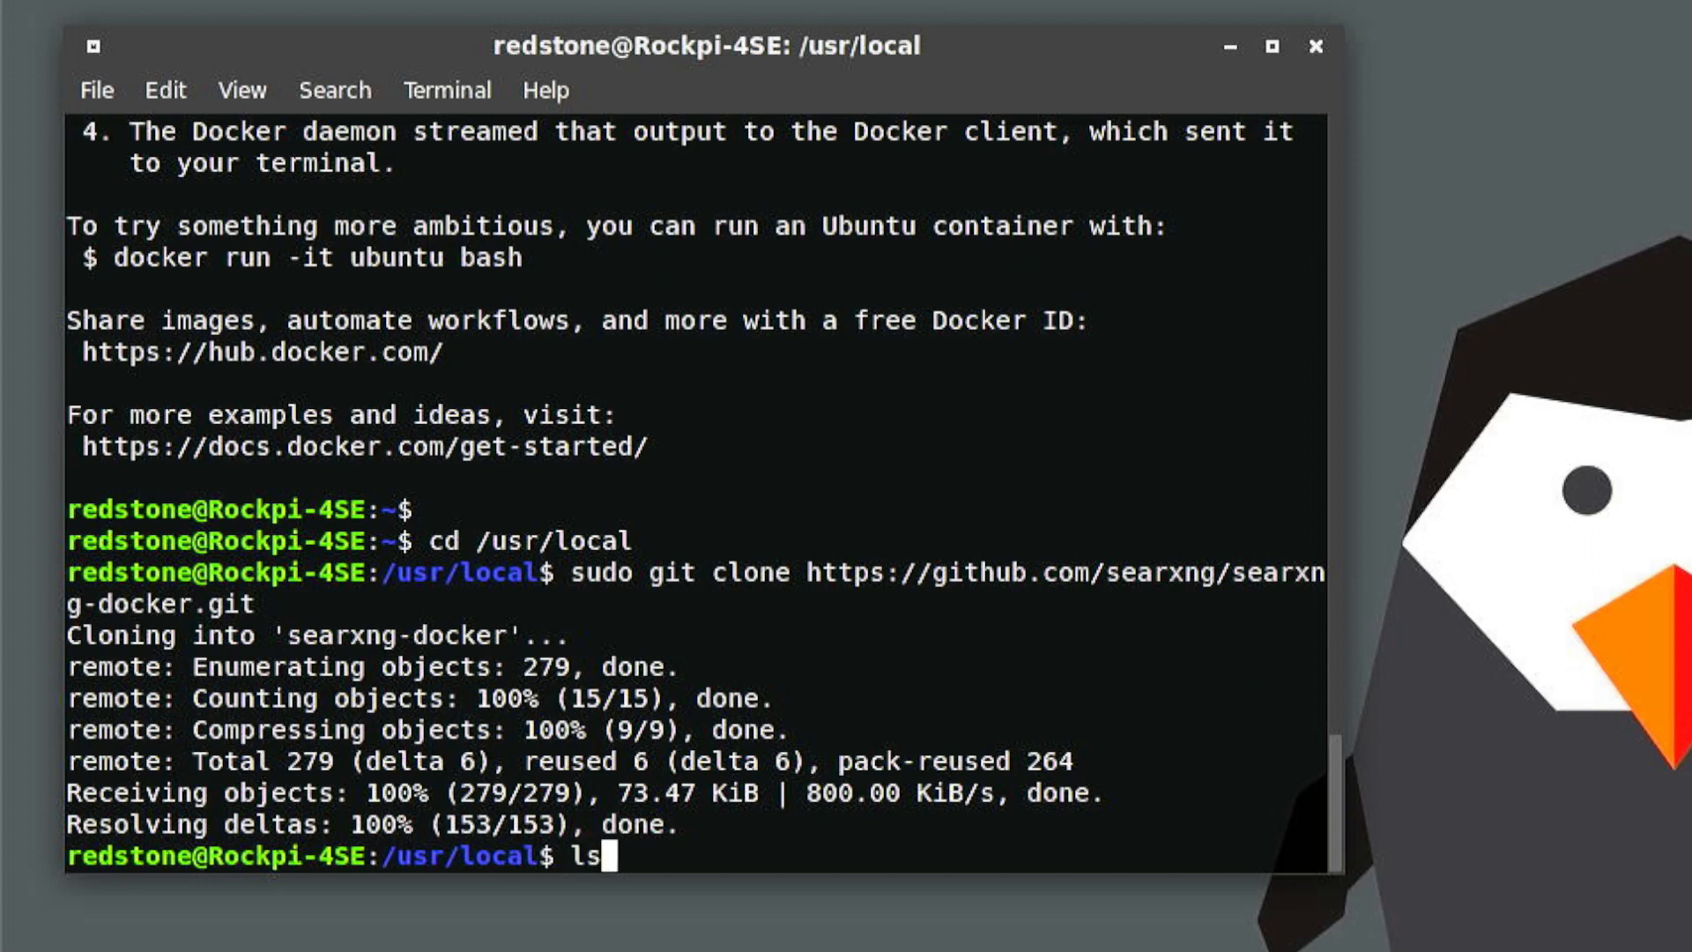
{"action": "key", "text": "Return"}
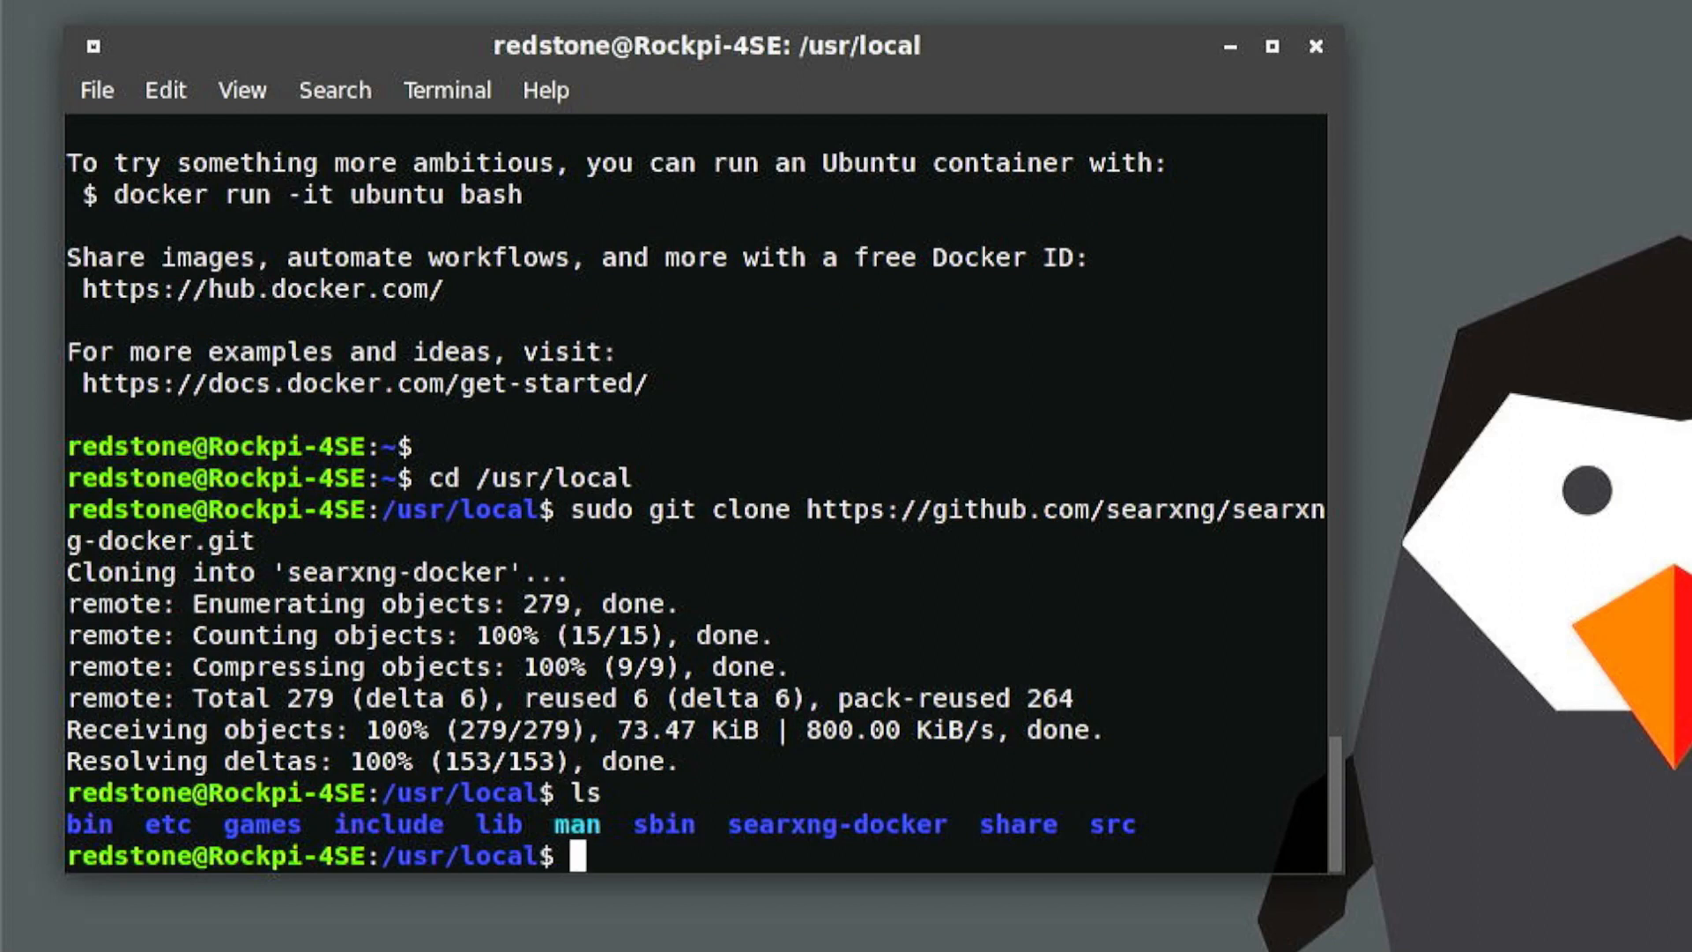
{"action": "type", "text": "cd searxng-"}
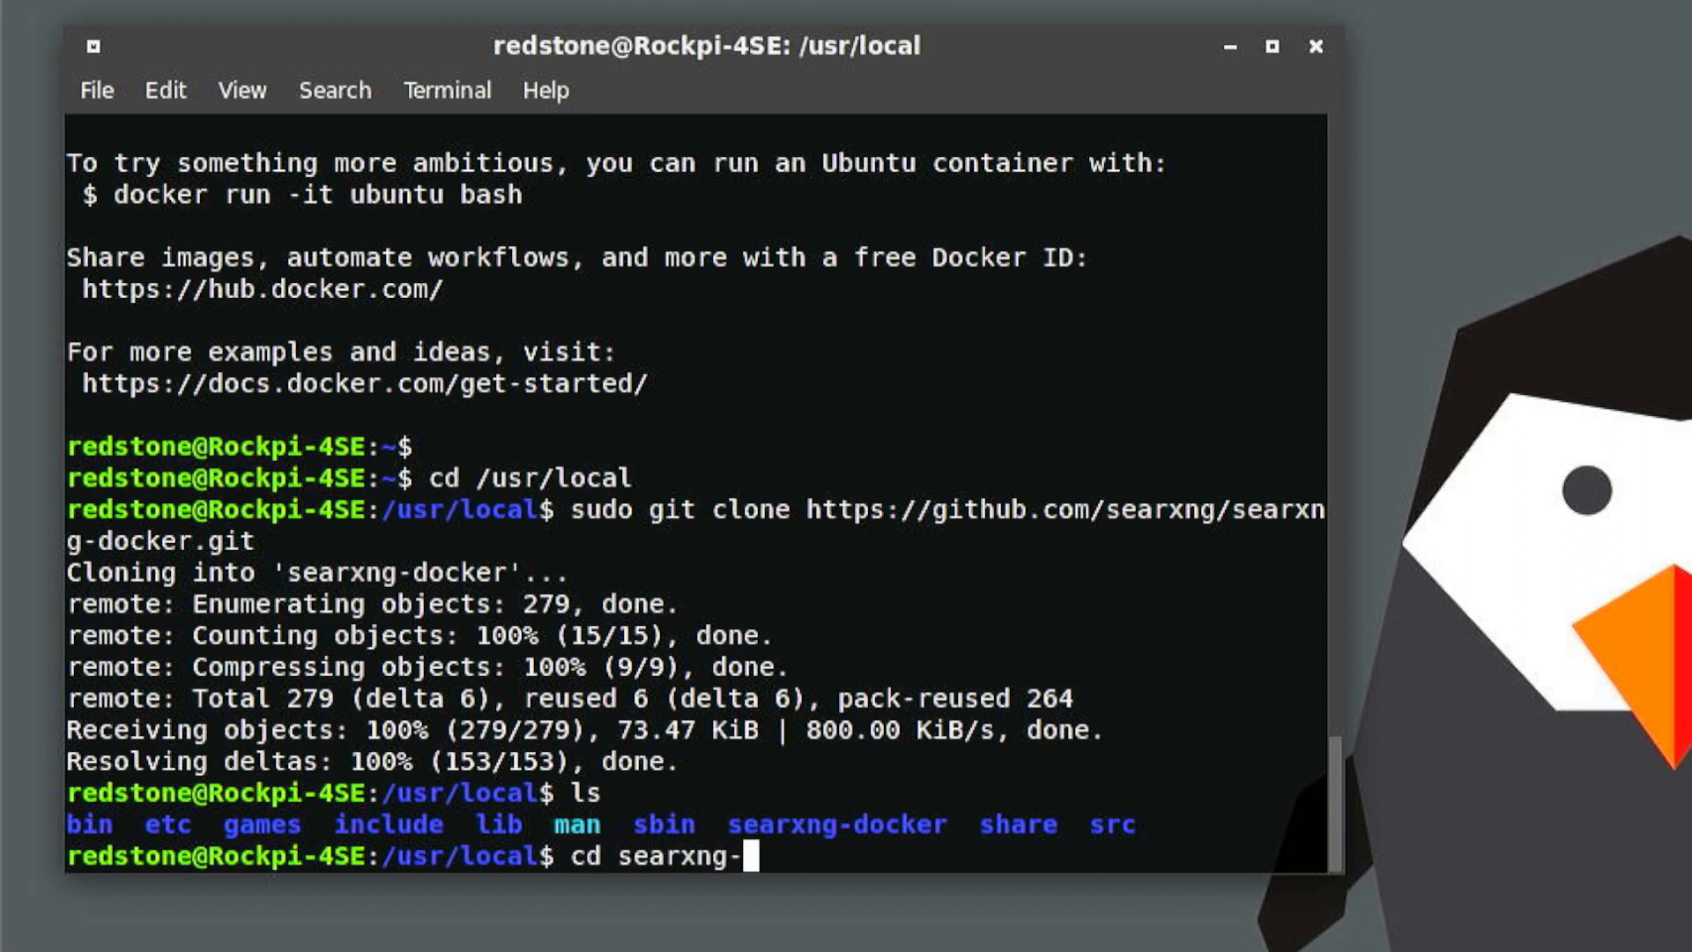
{"action": "key", "text": "Return"}
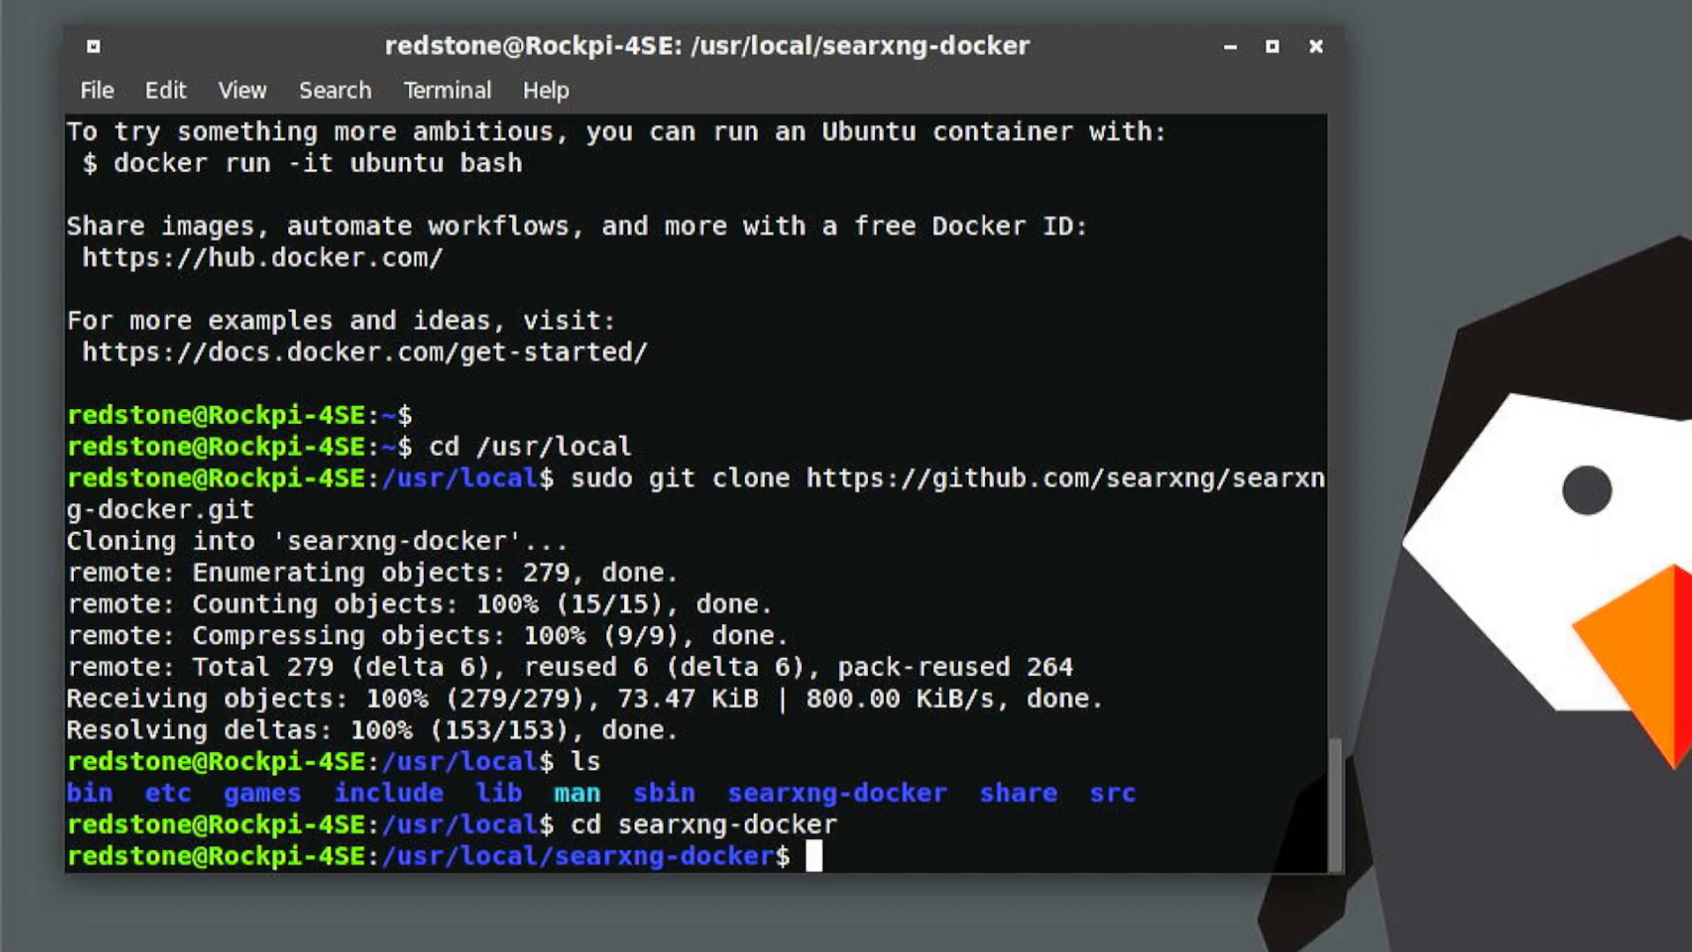
{"action": "type", "text": "ll"}
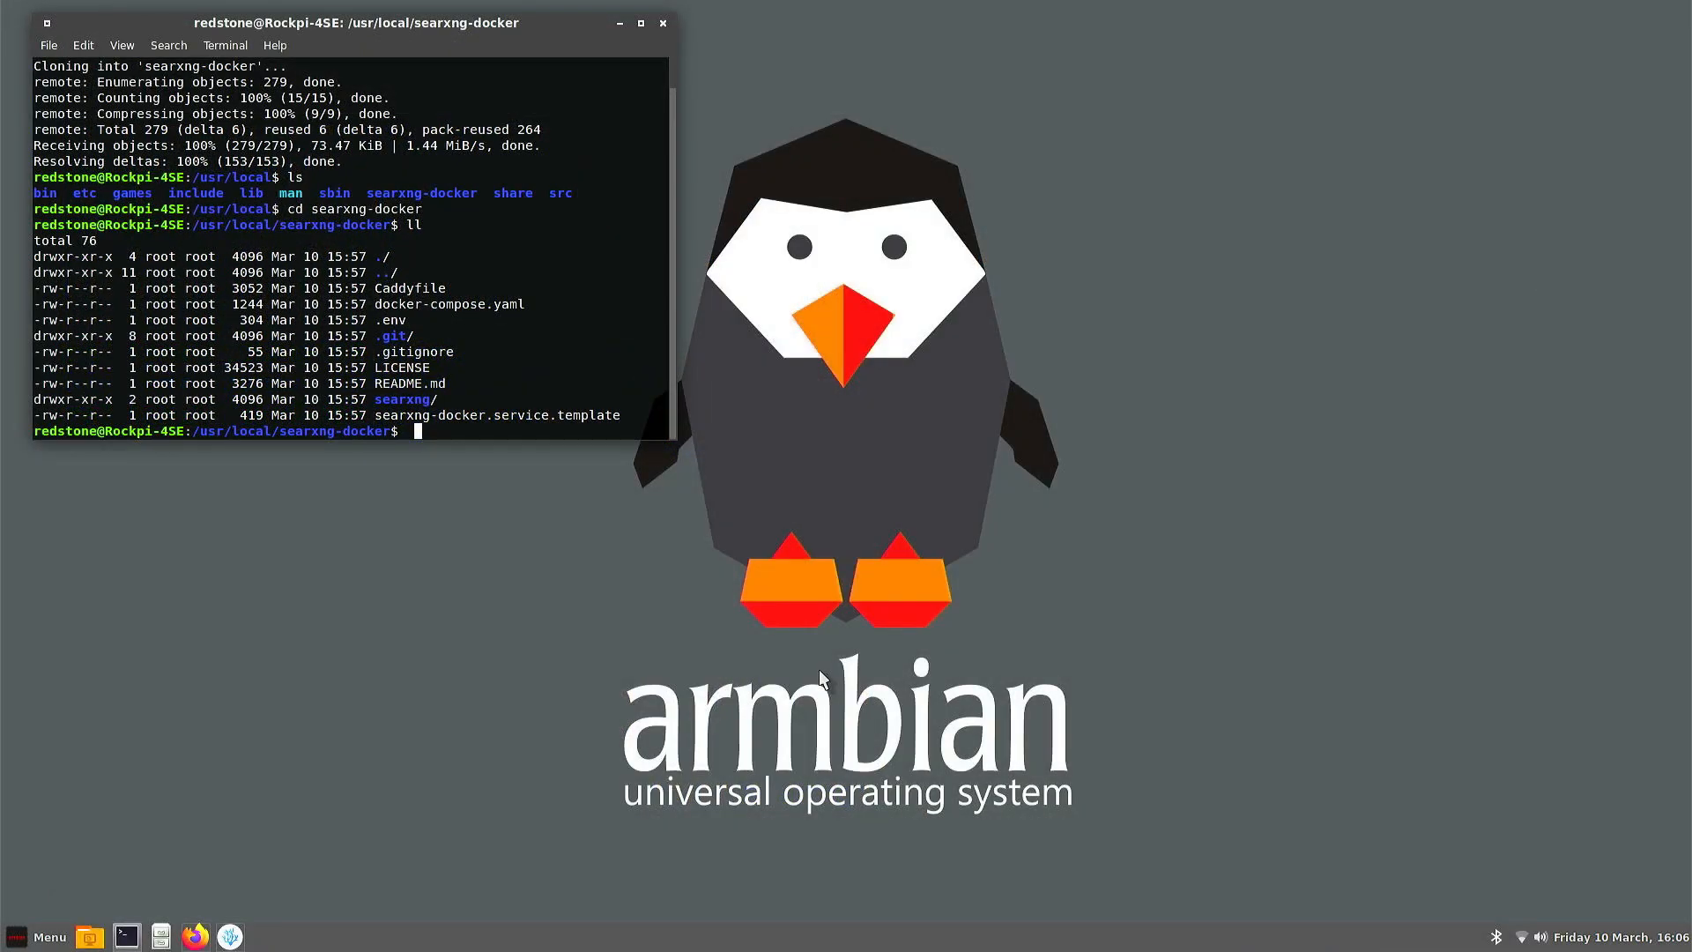
{"action": "mouse_move", "coordinate": [194, 934]}
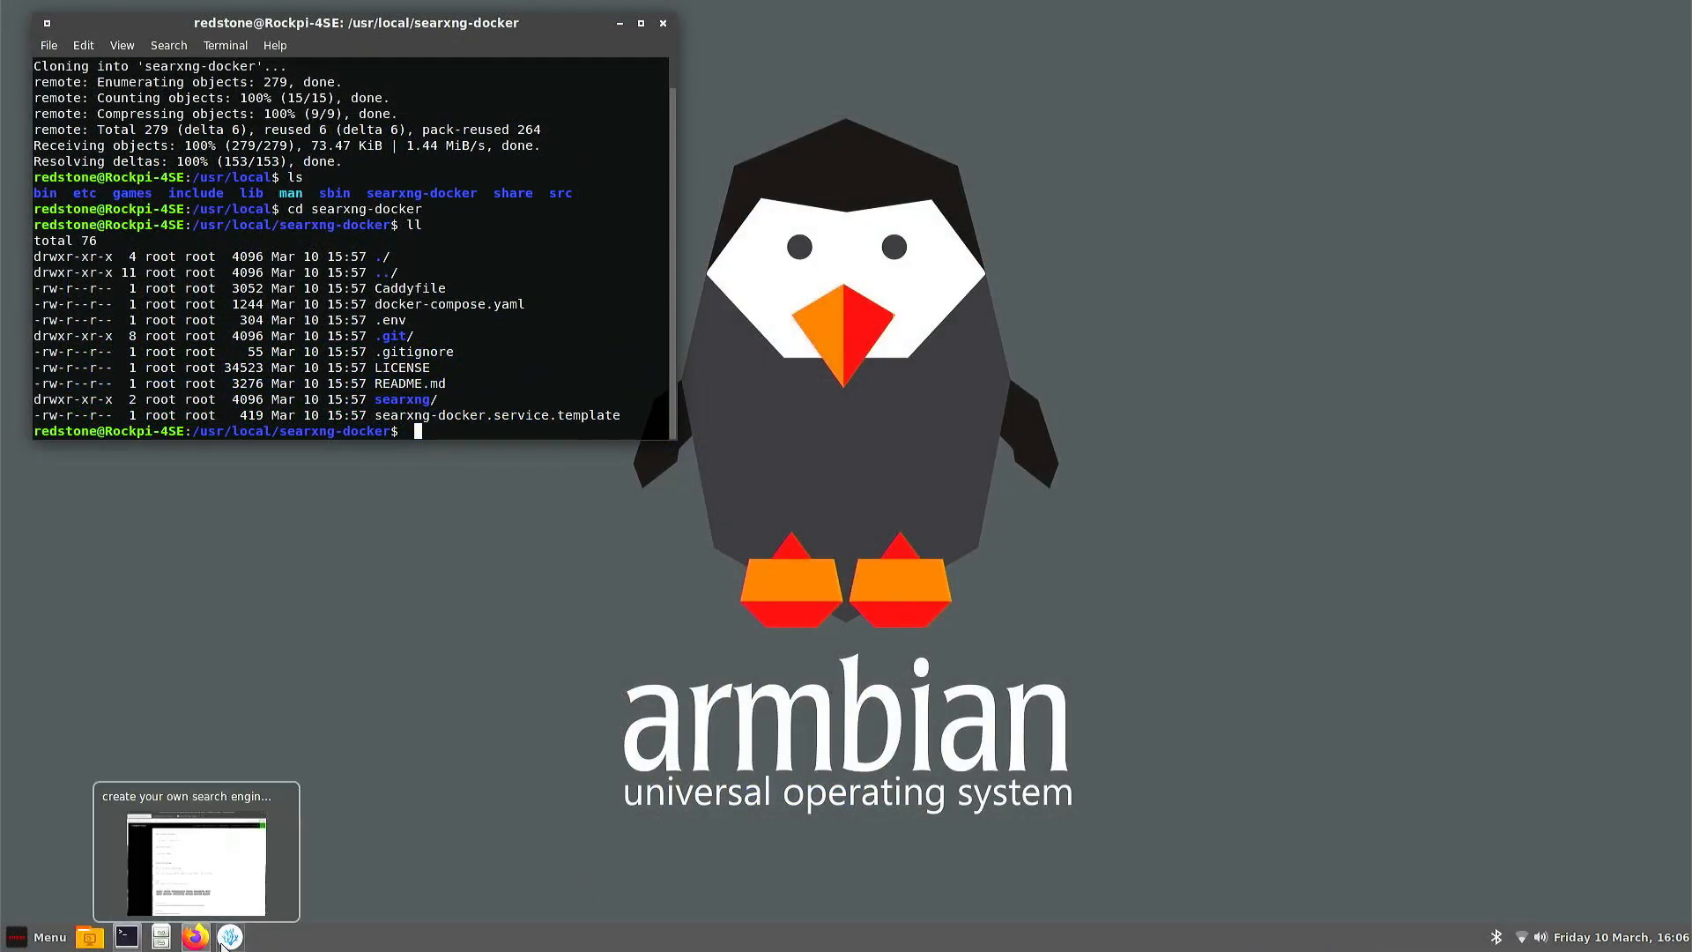
{"action": "left_click", "coordinate": [227, 935]}
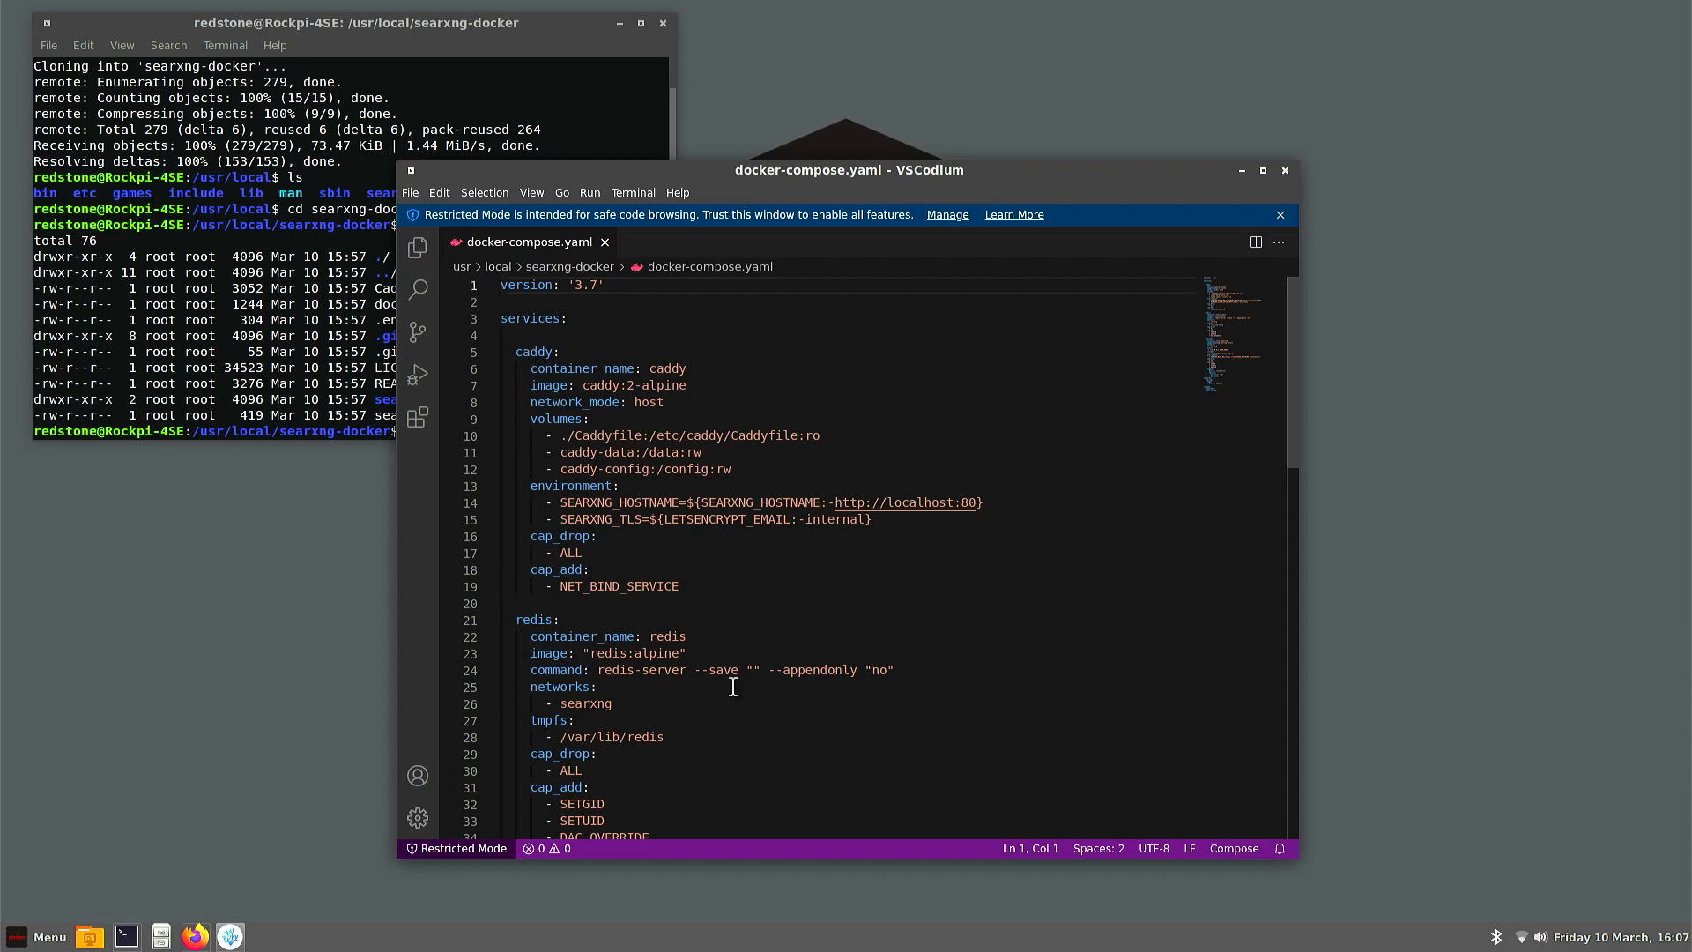
{"action": "scroll", "scroll_direction": "down", "scroll_amount": 3}
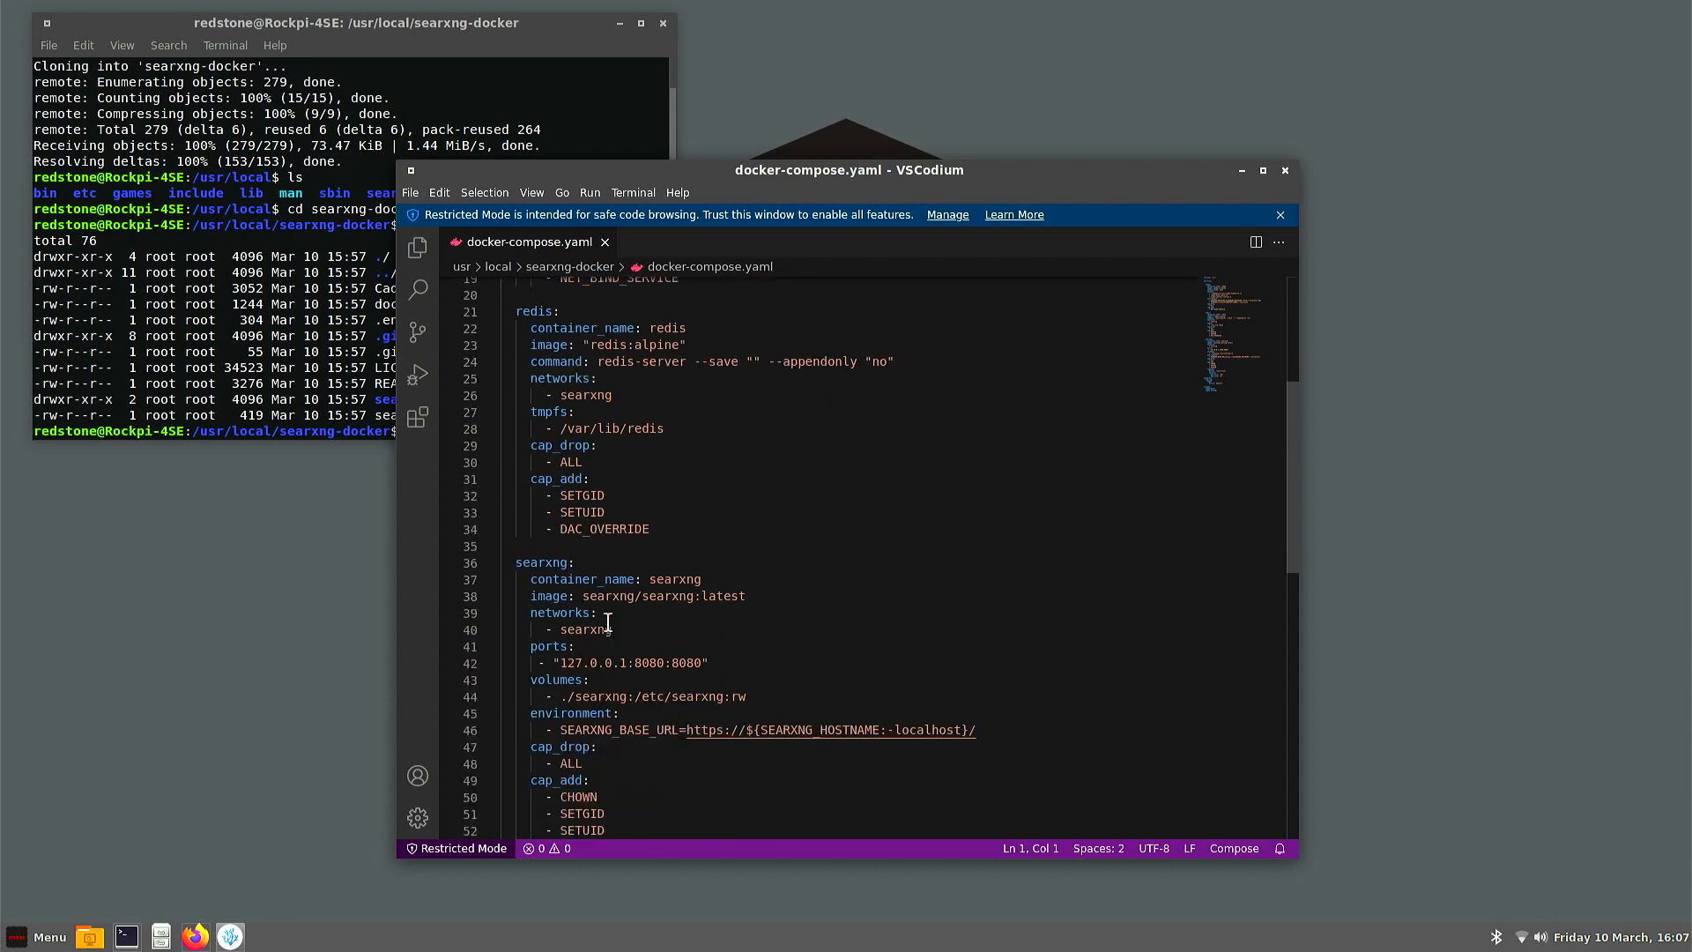
{"action": "scroll", "scroll_direction": "down", "scroll_amount": 3}
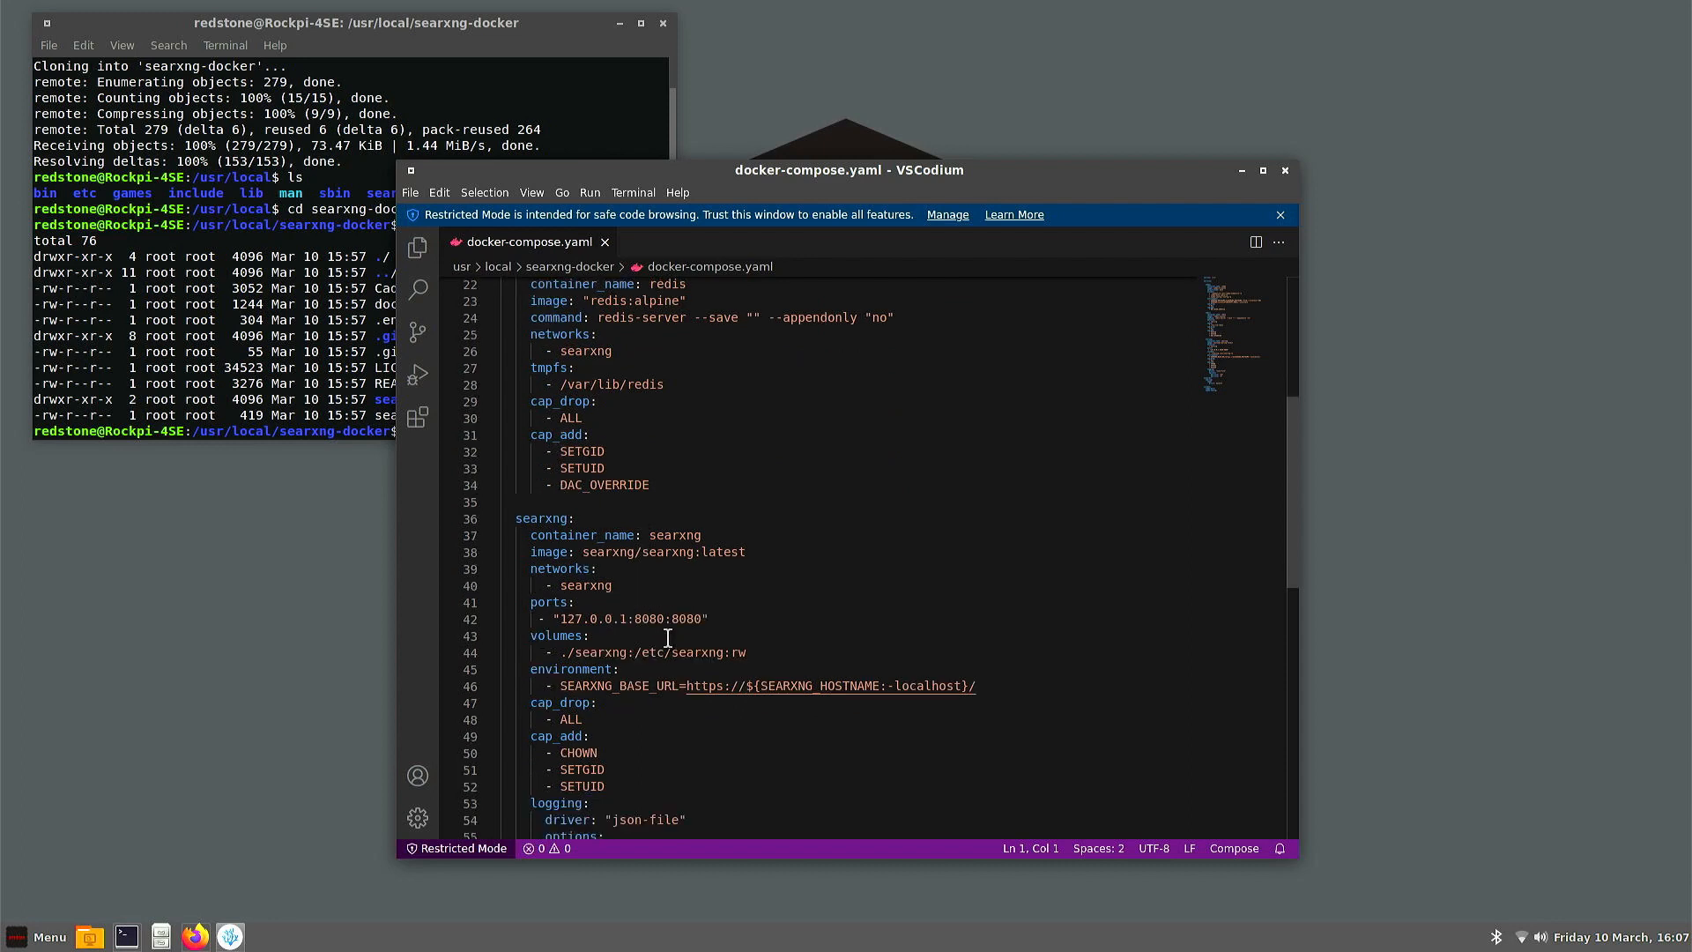
{"action": "scroll", "scroll_direction": "down", "scroll_amount": 3}
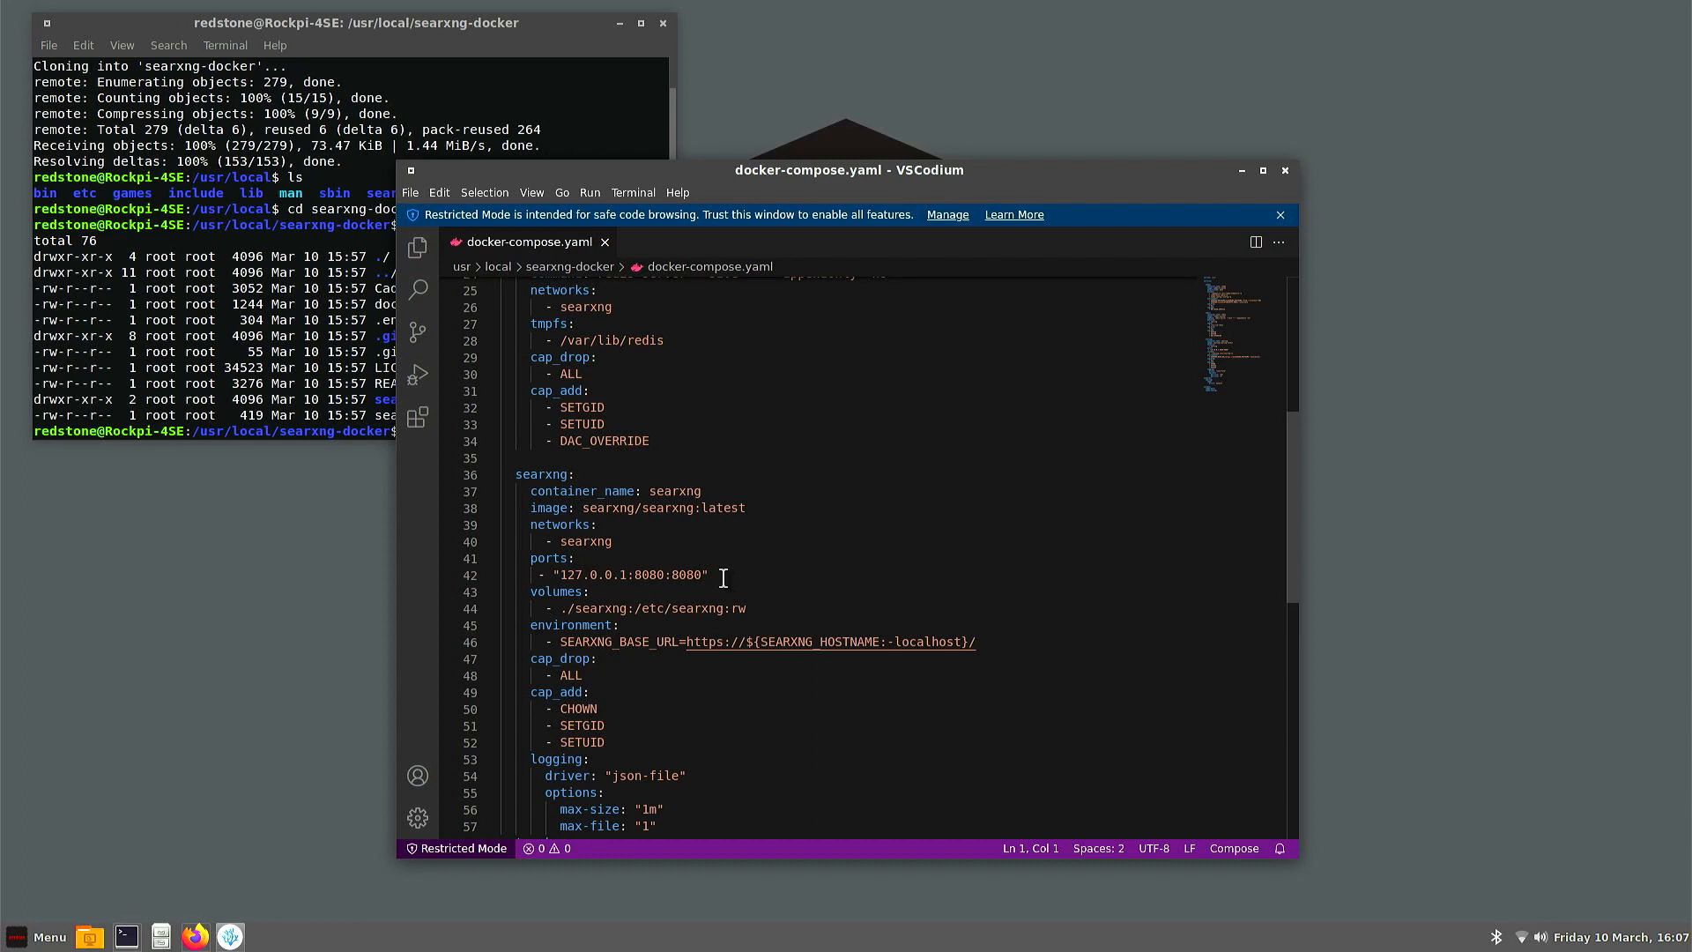
{"action": "scroll", "scroll_direction": "up", "scroll_amount": 3}
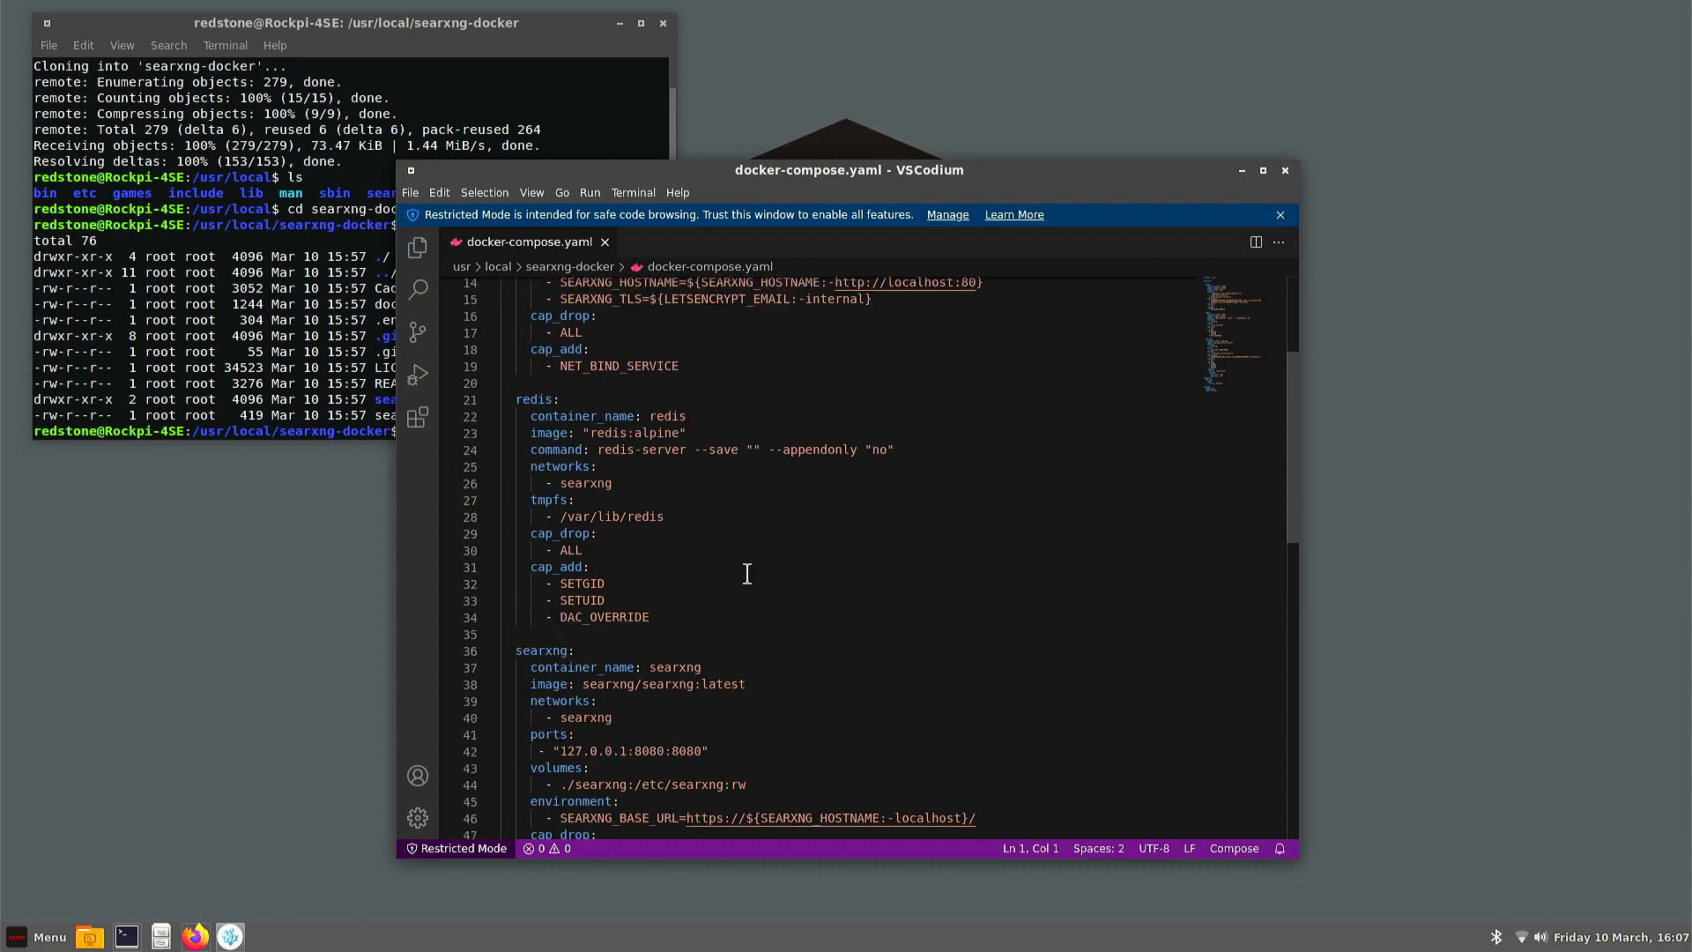
{"action": "scroll", "scroll_direction": "up", "scroll_amount": 3}
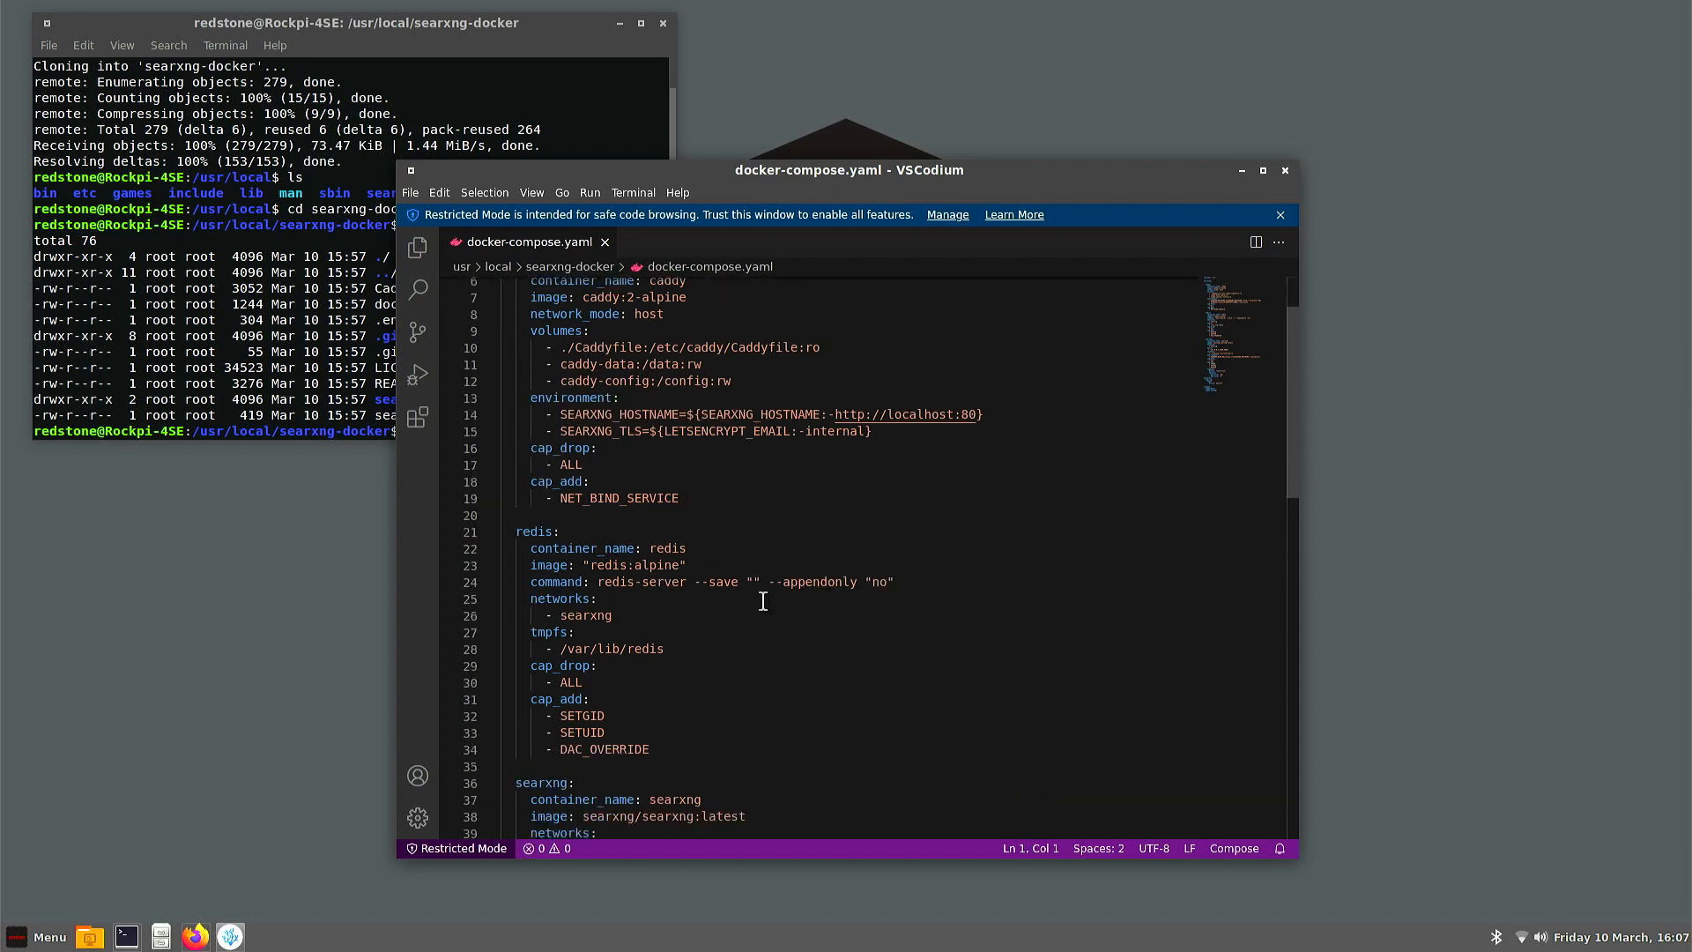
{"action": "scroll", "scroll_direction": "down", "scroll_amount": 3}
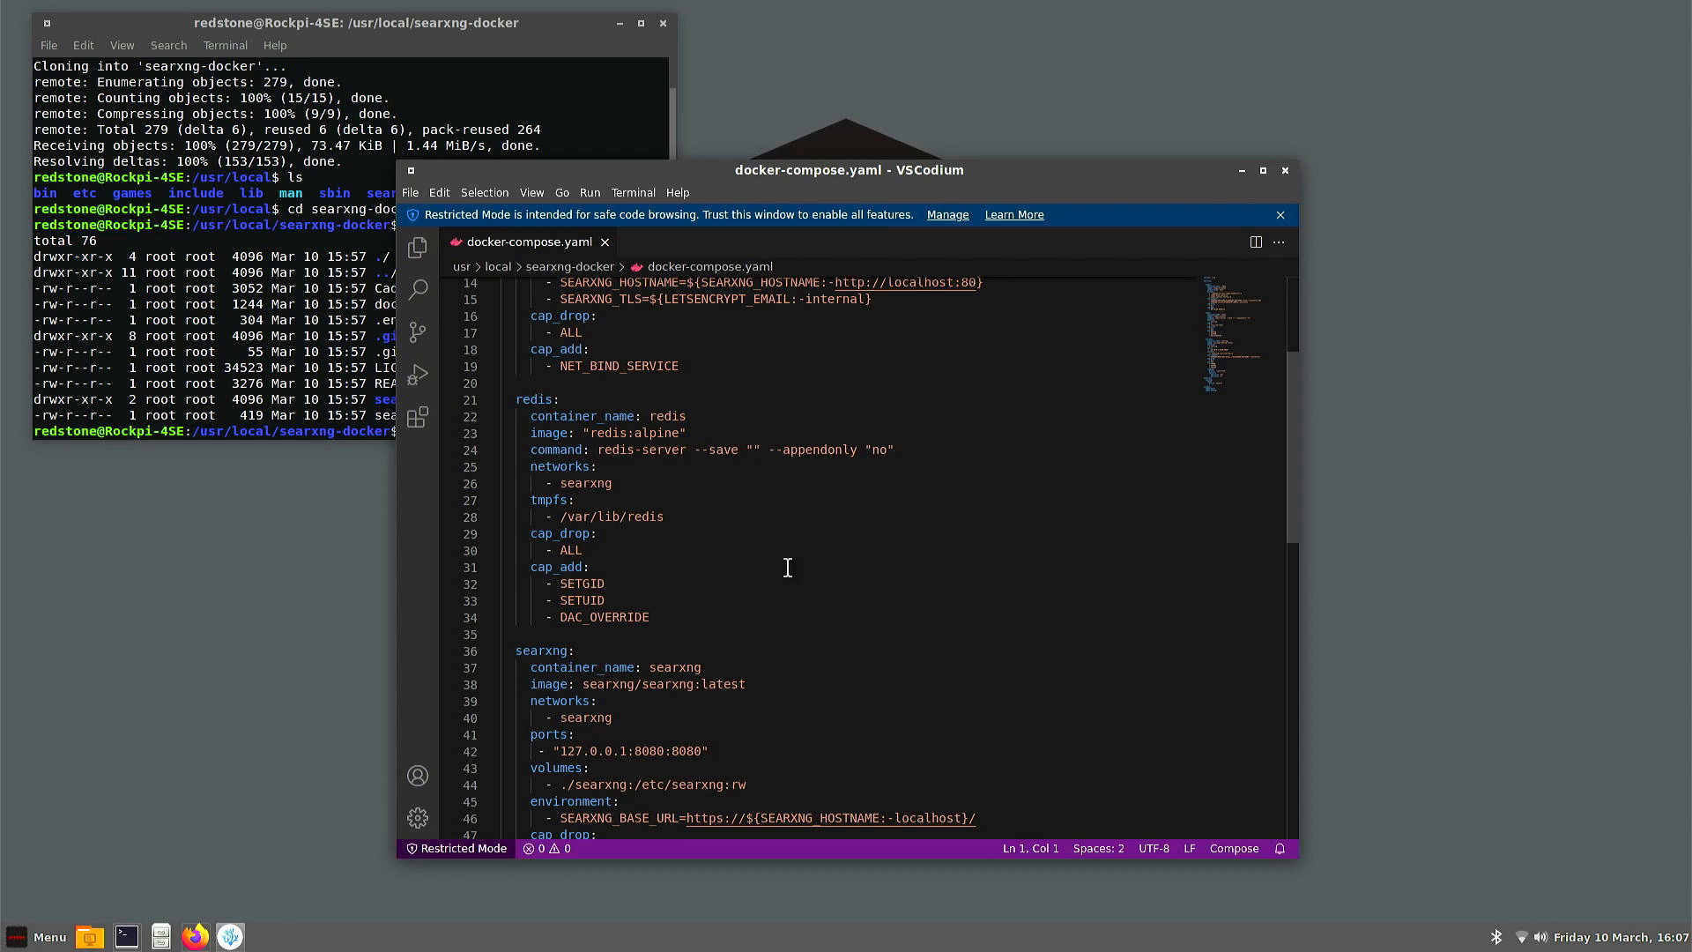
{"action": "scroll", "scroll_direction": "up", "scroll_amount": 3}
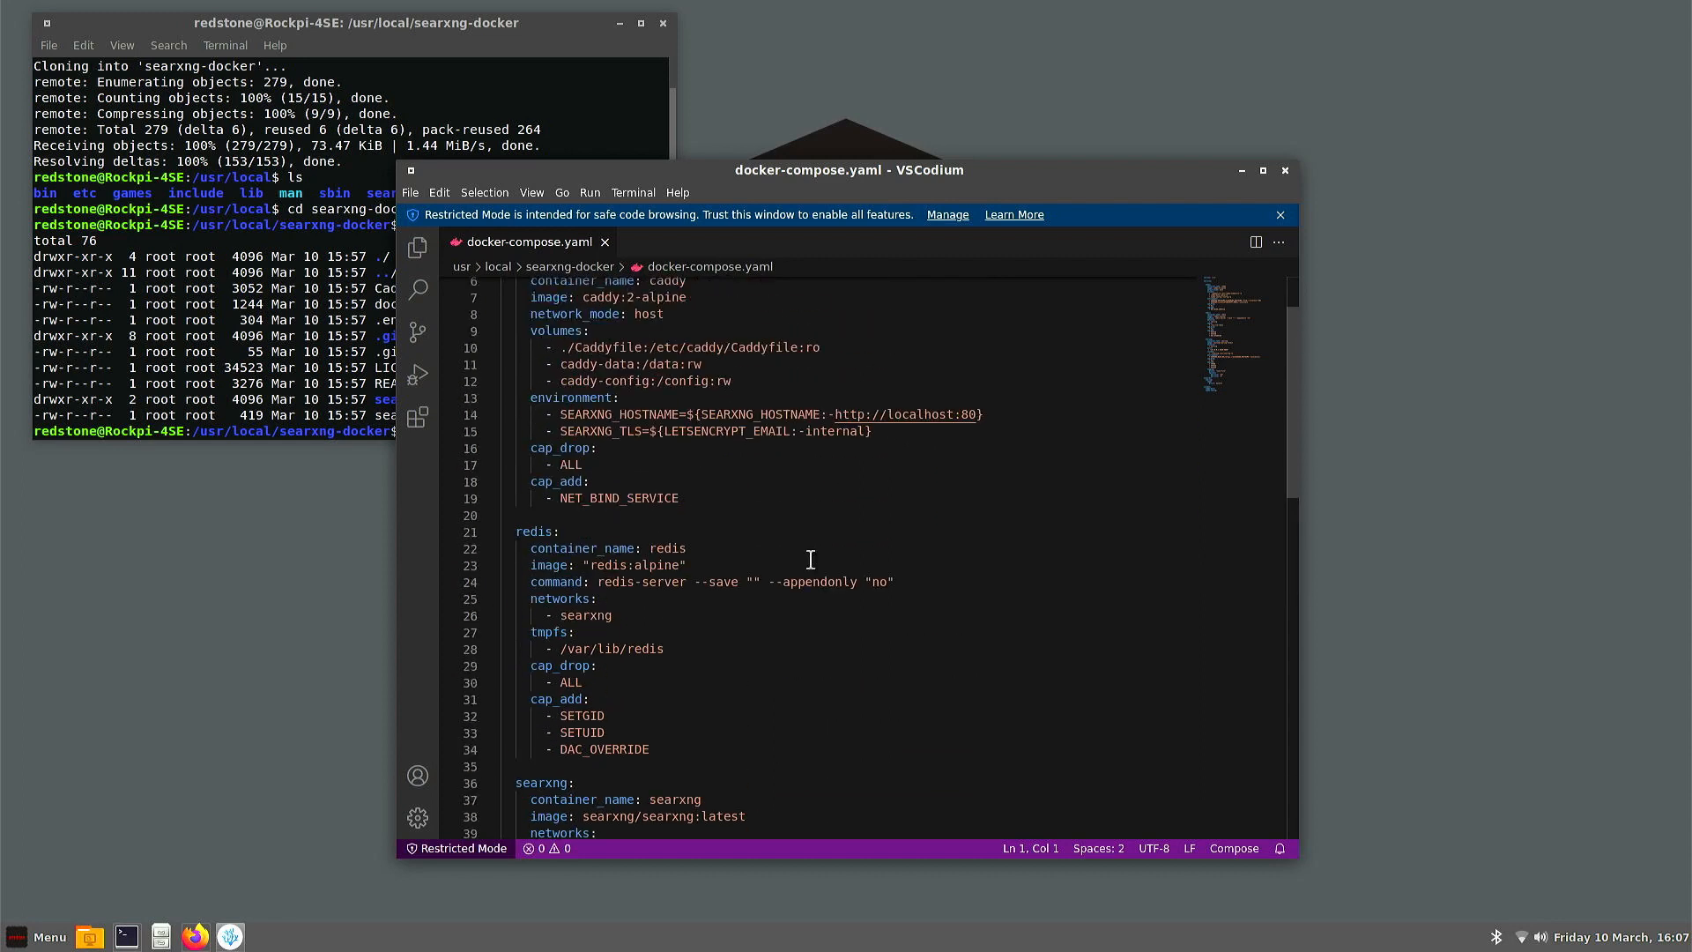
{"action": "left_click", "coordinate": [1283, 169]}
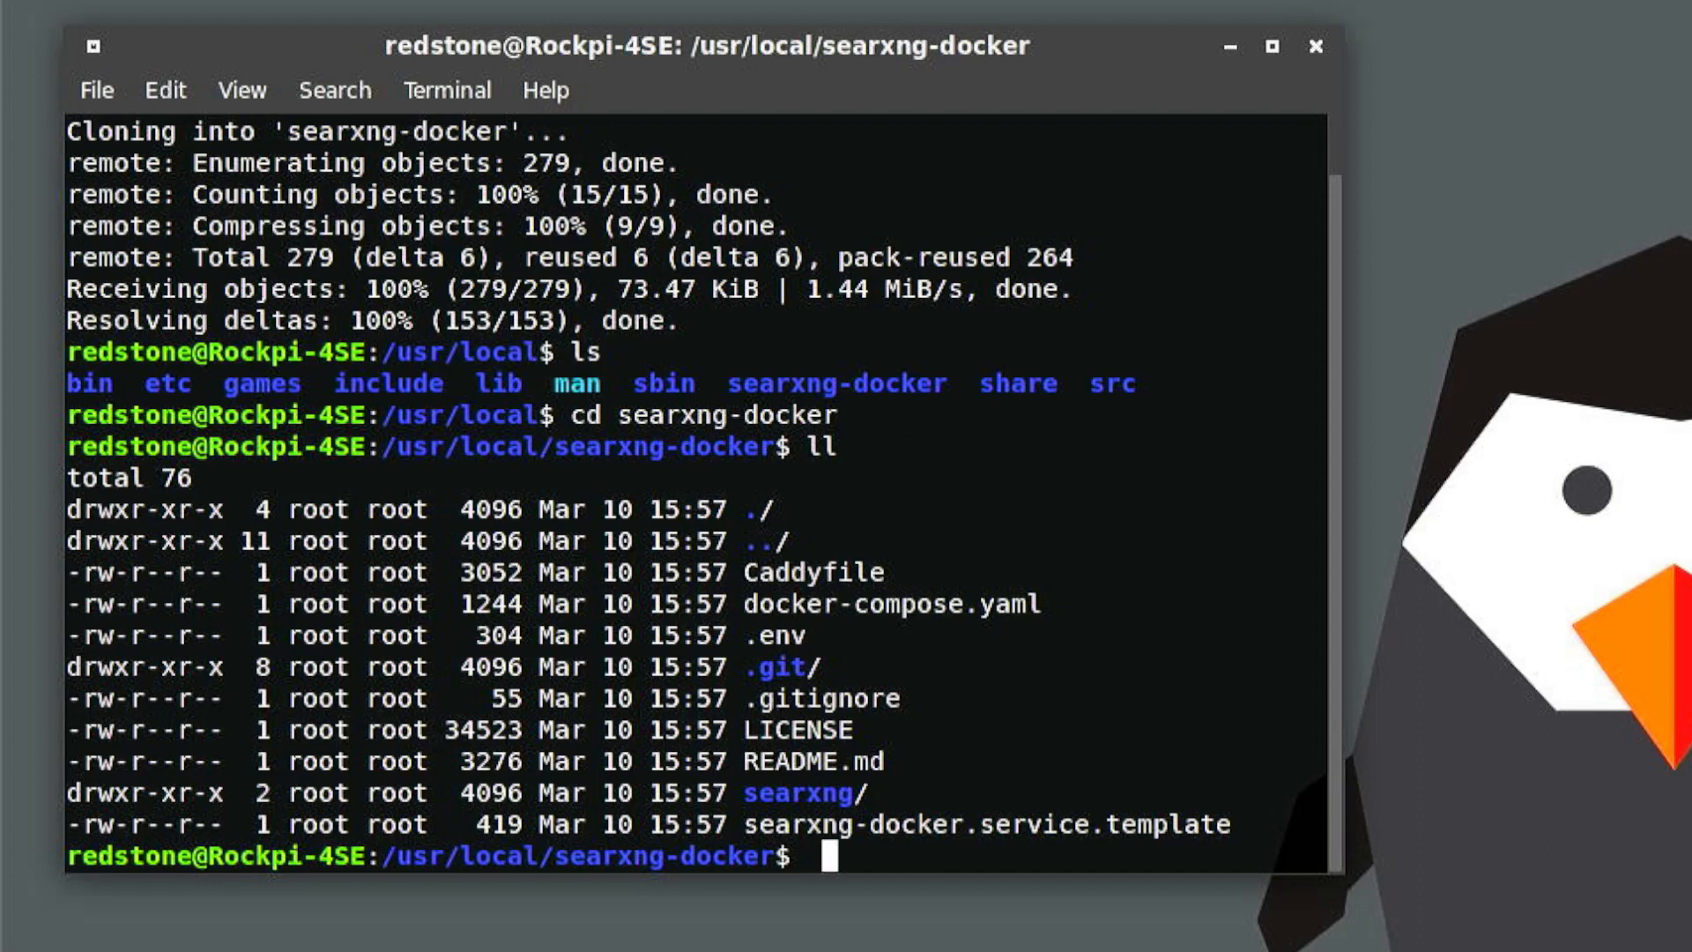
Step: Enter the searxng folder, generate a key with 'openssl rand -hex 32', and begin 'sudo nano settings.yml'
{"action": "type", "text": "cd searxng"}
{"action": "type", "text": "ls"}
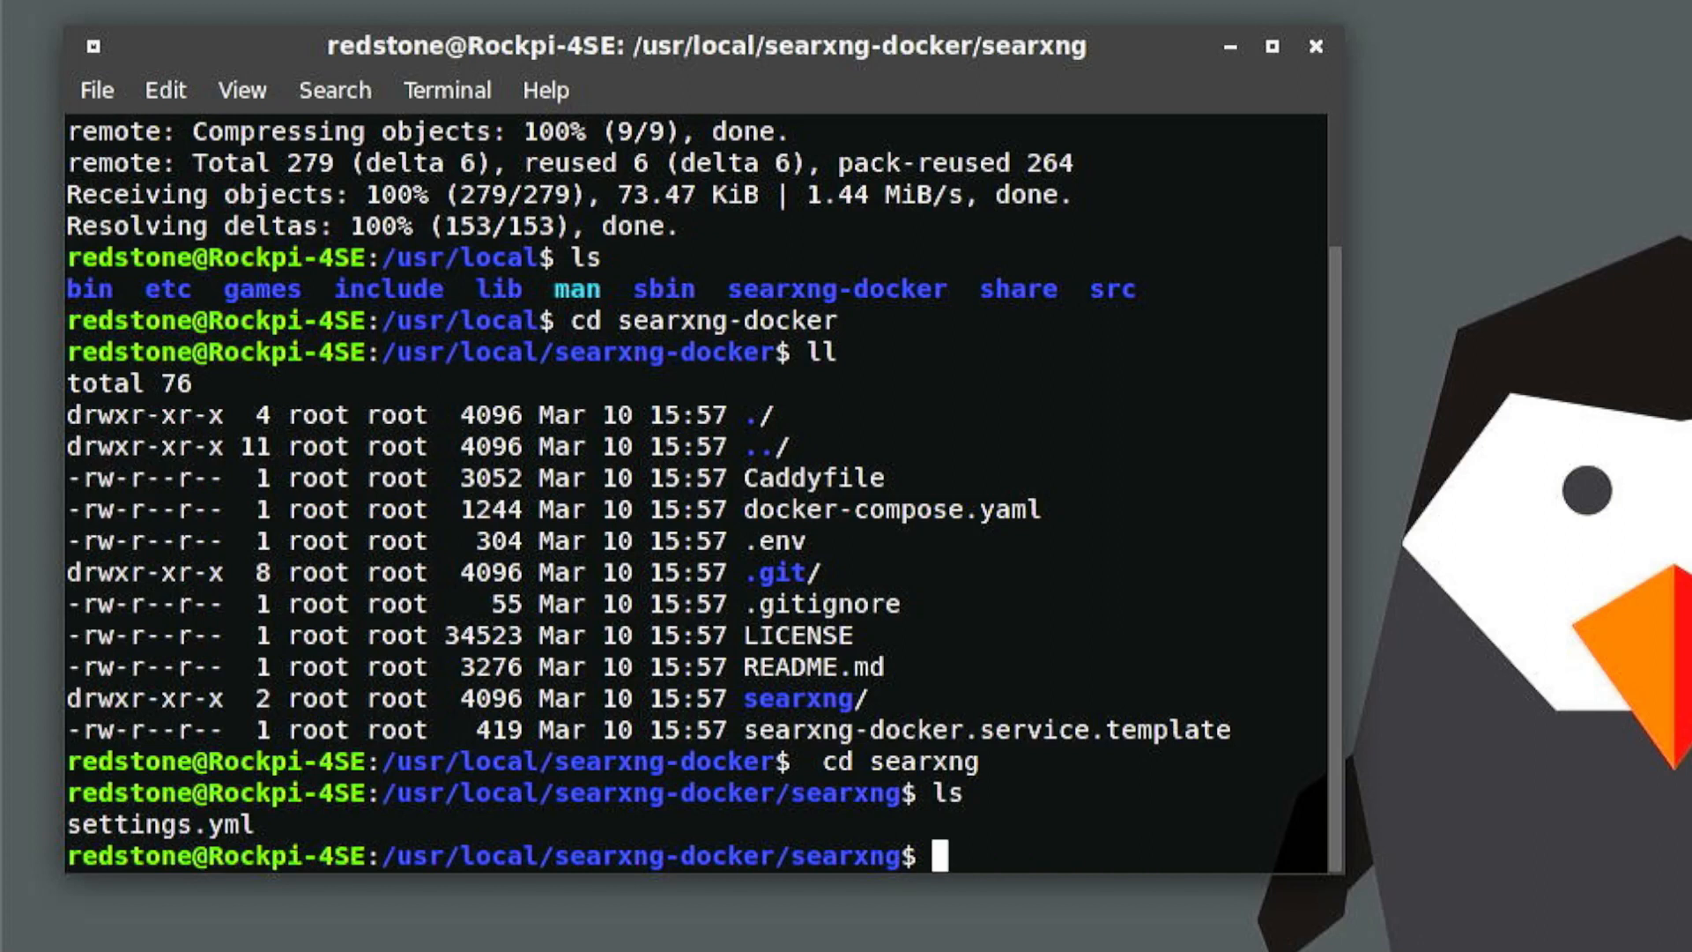
{"action": "type", "text": "openssl ra"}
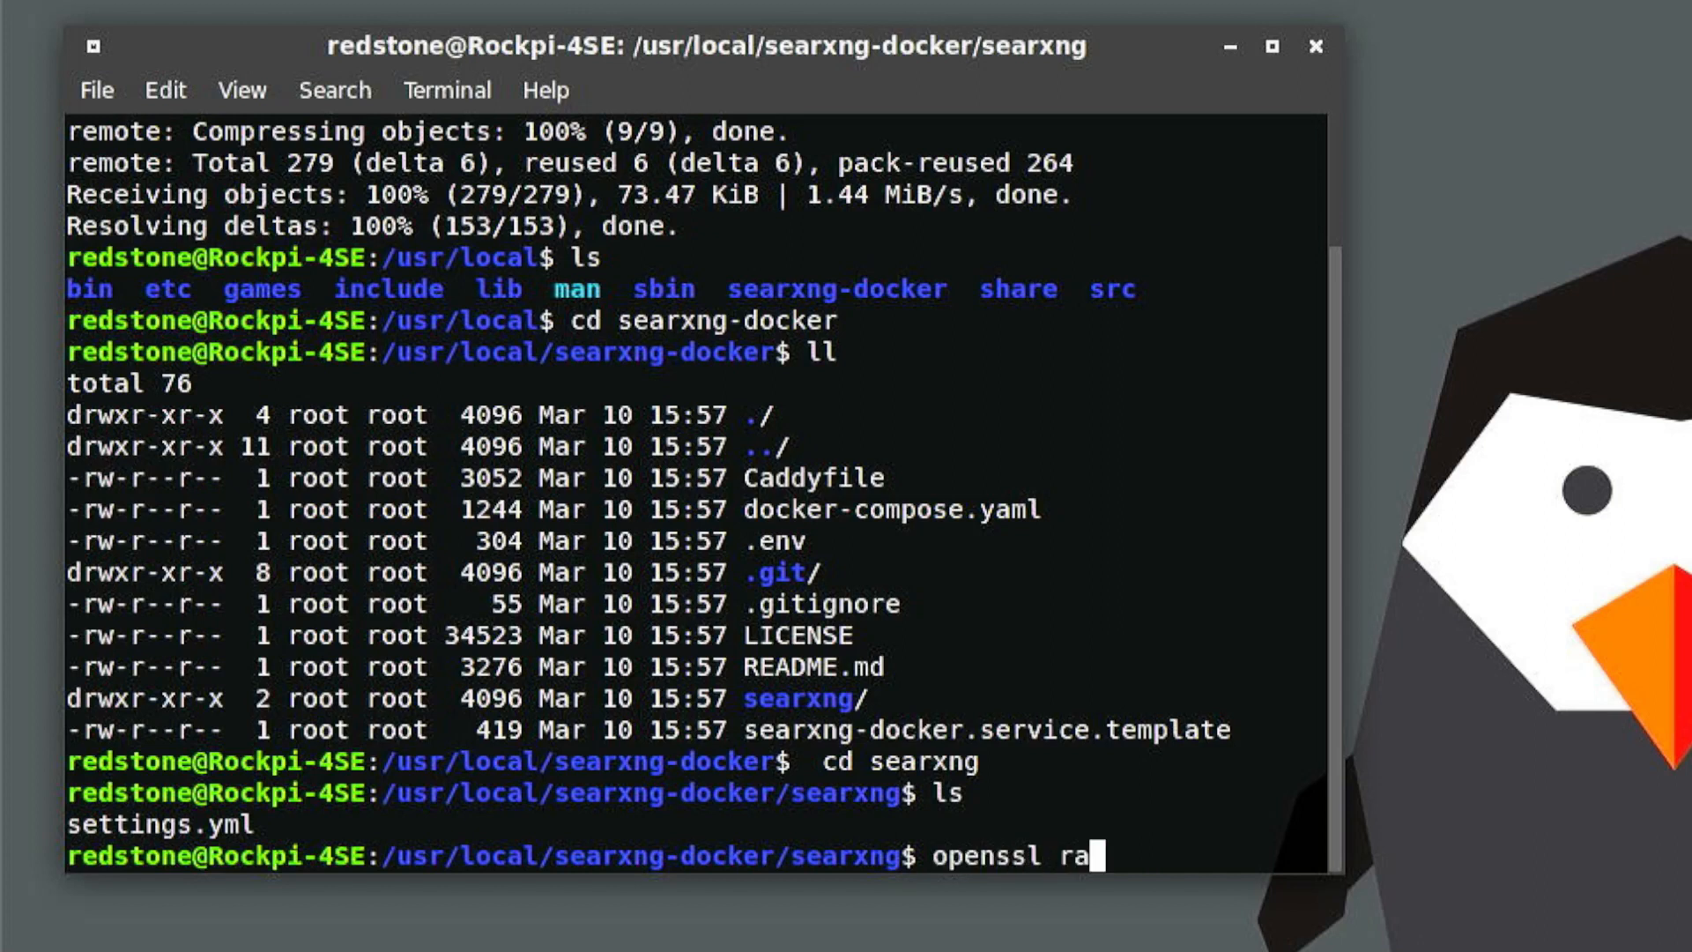
{"action": "type", "text": "nd -hex 32"}
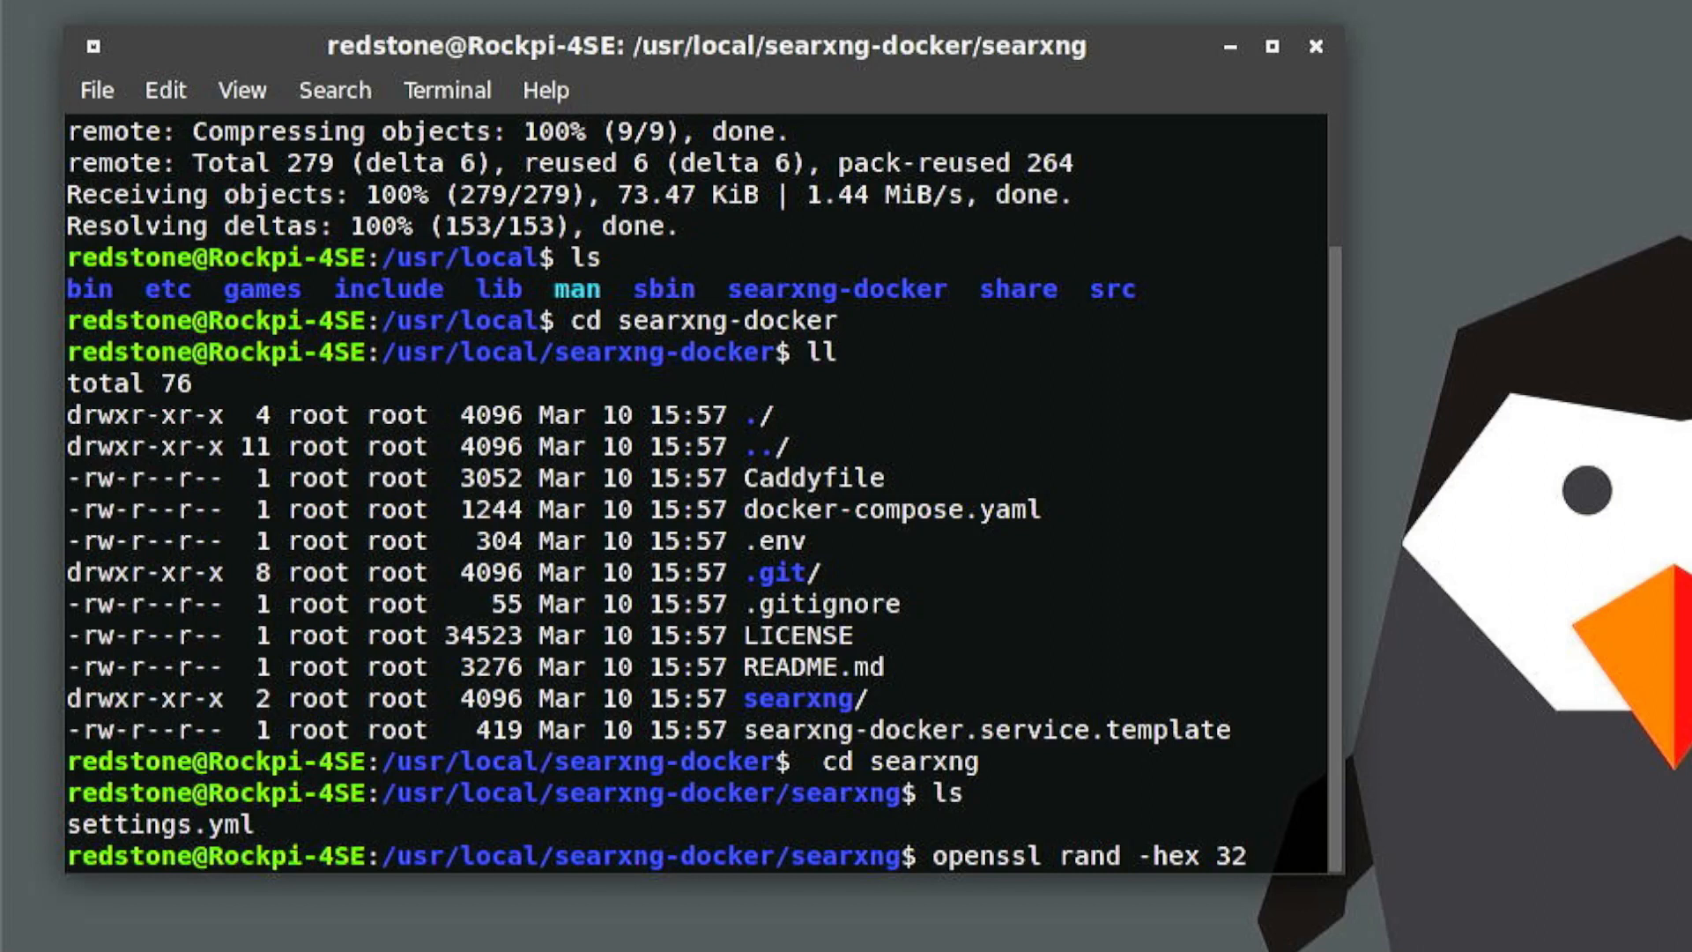
{"action": "key", "text": "Return"}
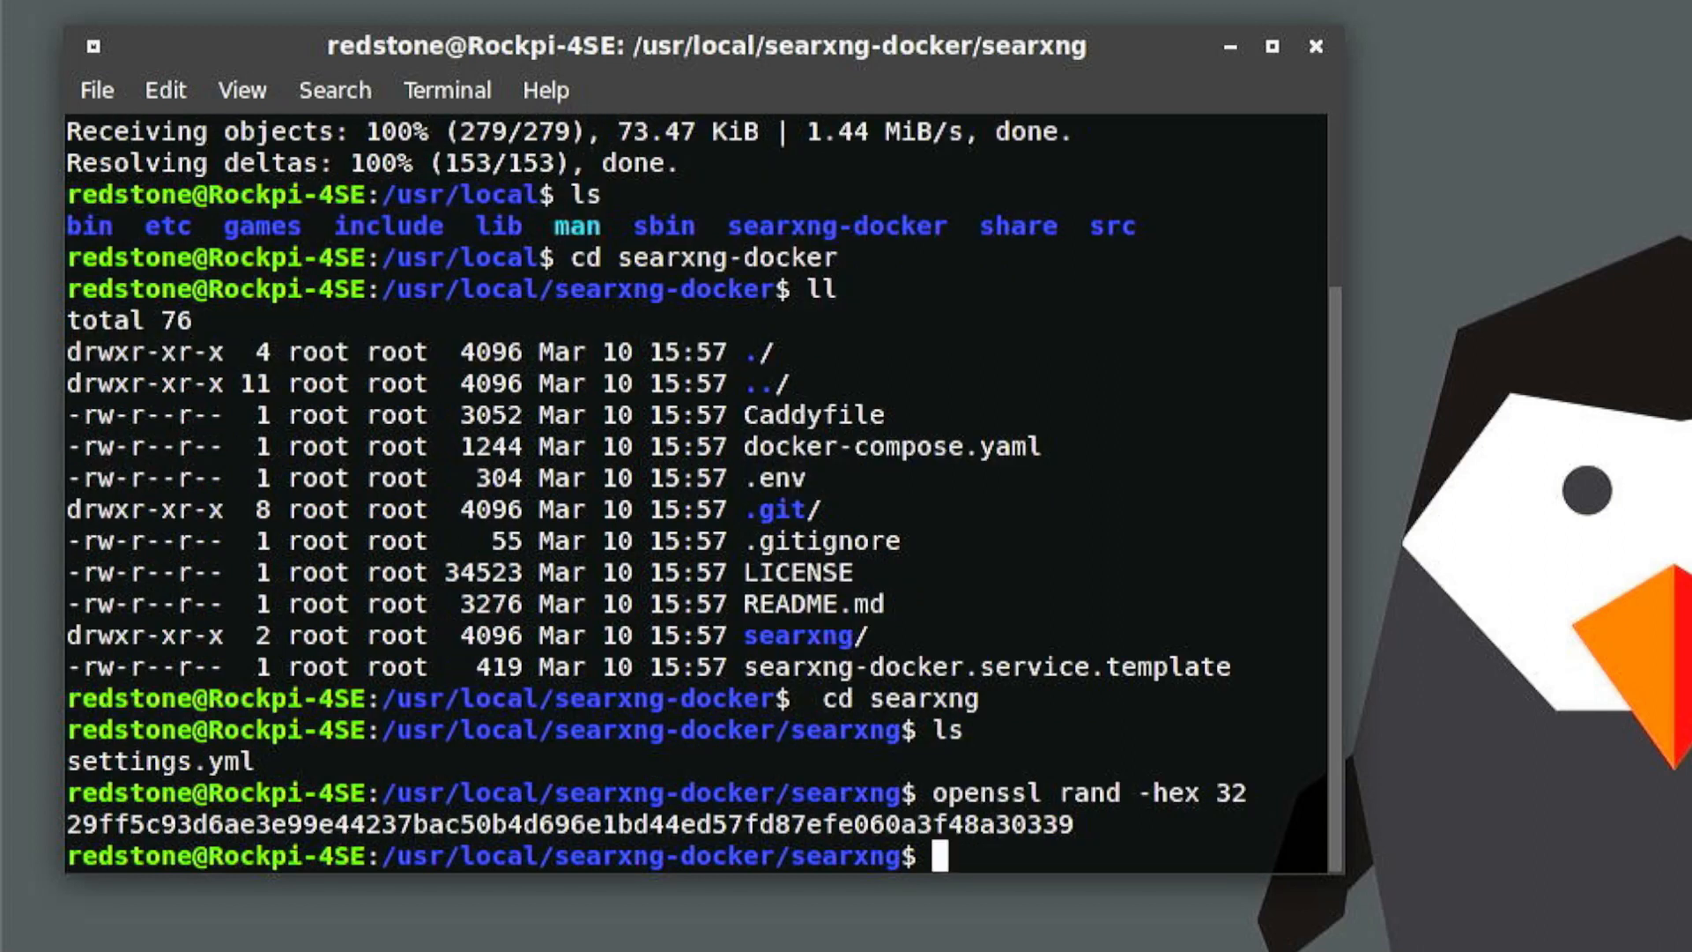
{"action": "mouse_move", "coordinate": [1077, 797]}
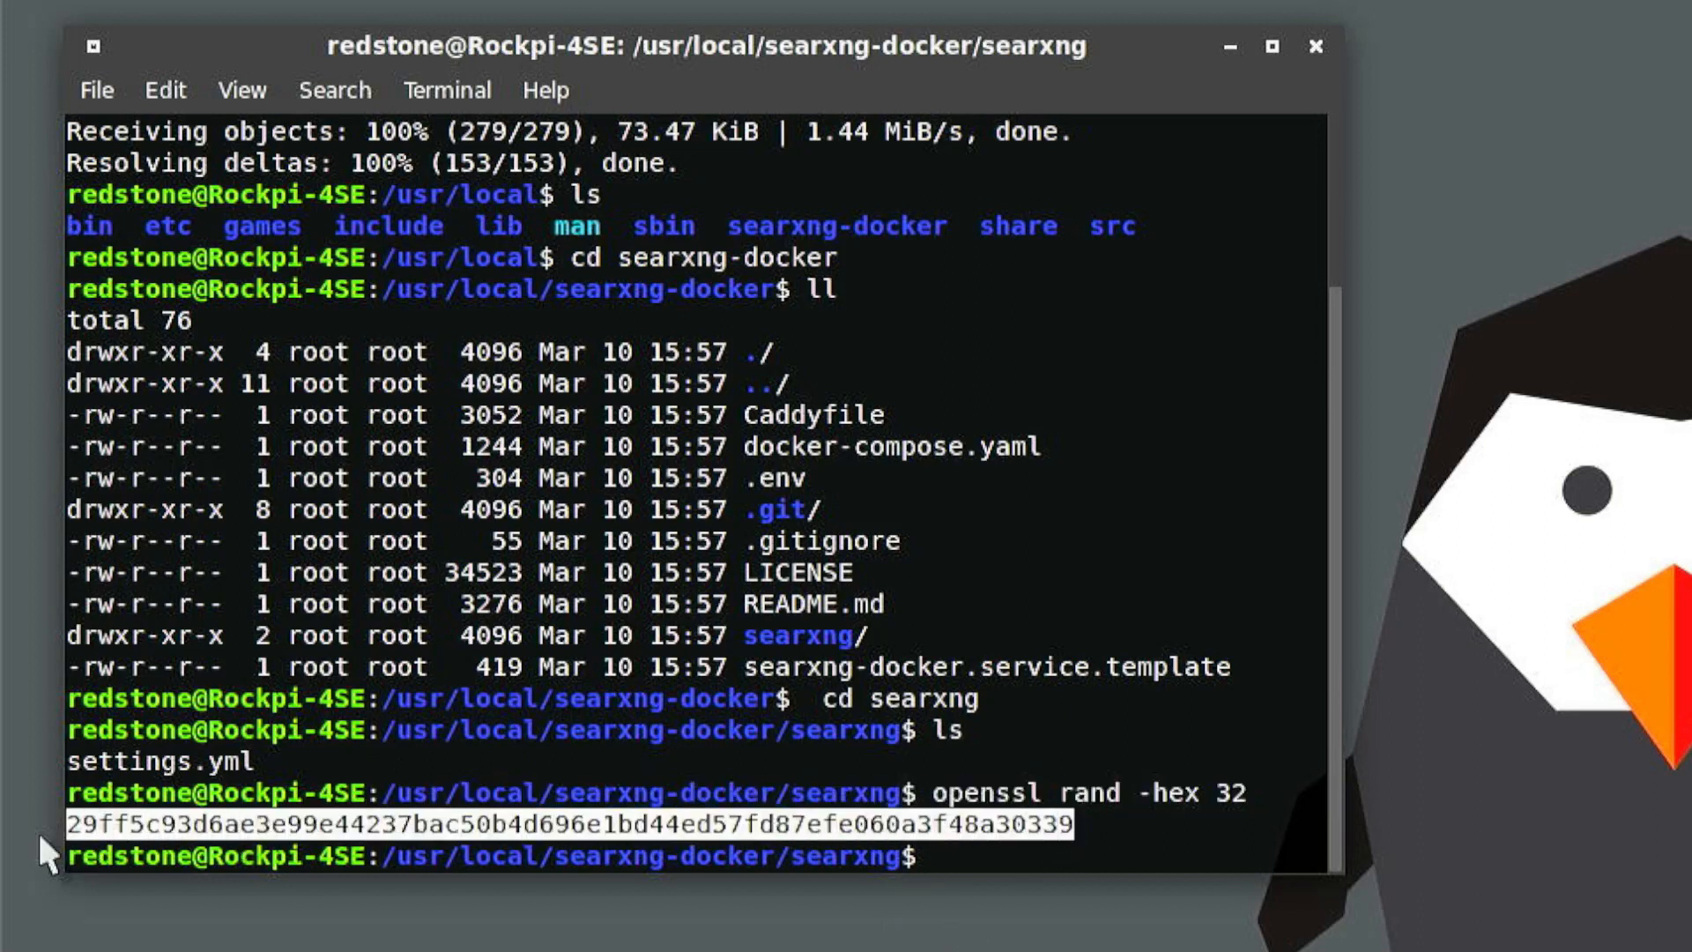
{"action": "mouse_move", "coordinate": [620, 817]}
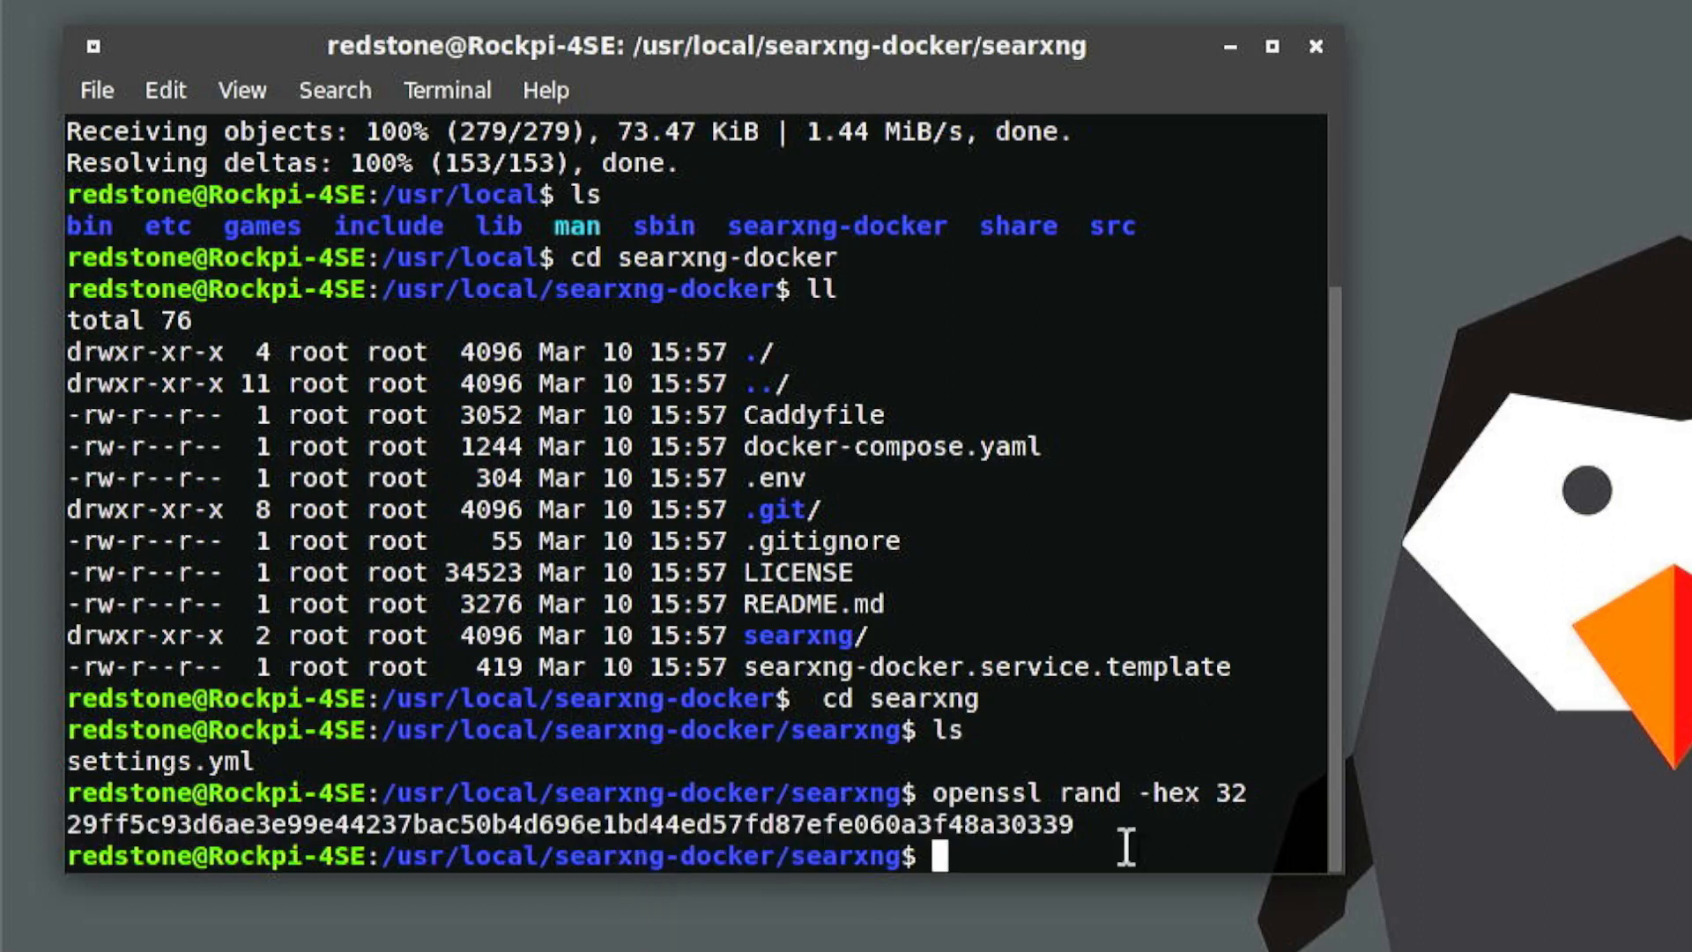
{"action": "type", "text": "s"}
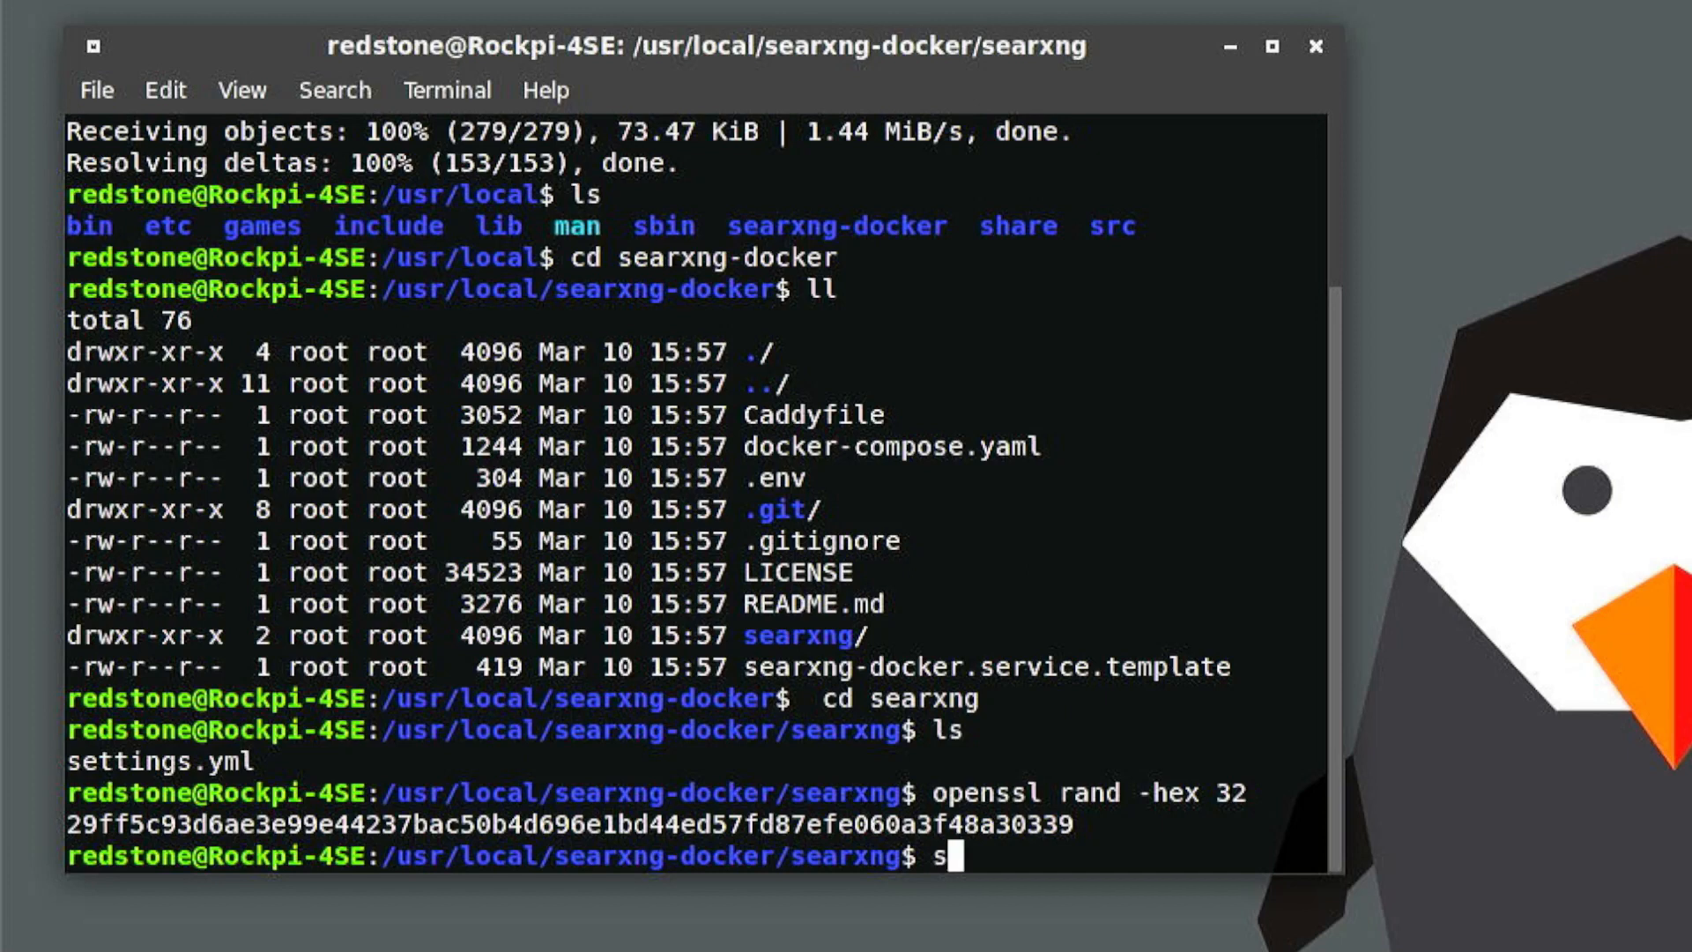
{"action": "type", "text": "udo nano settin"}
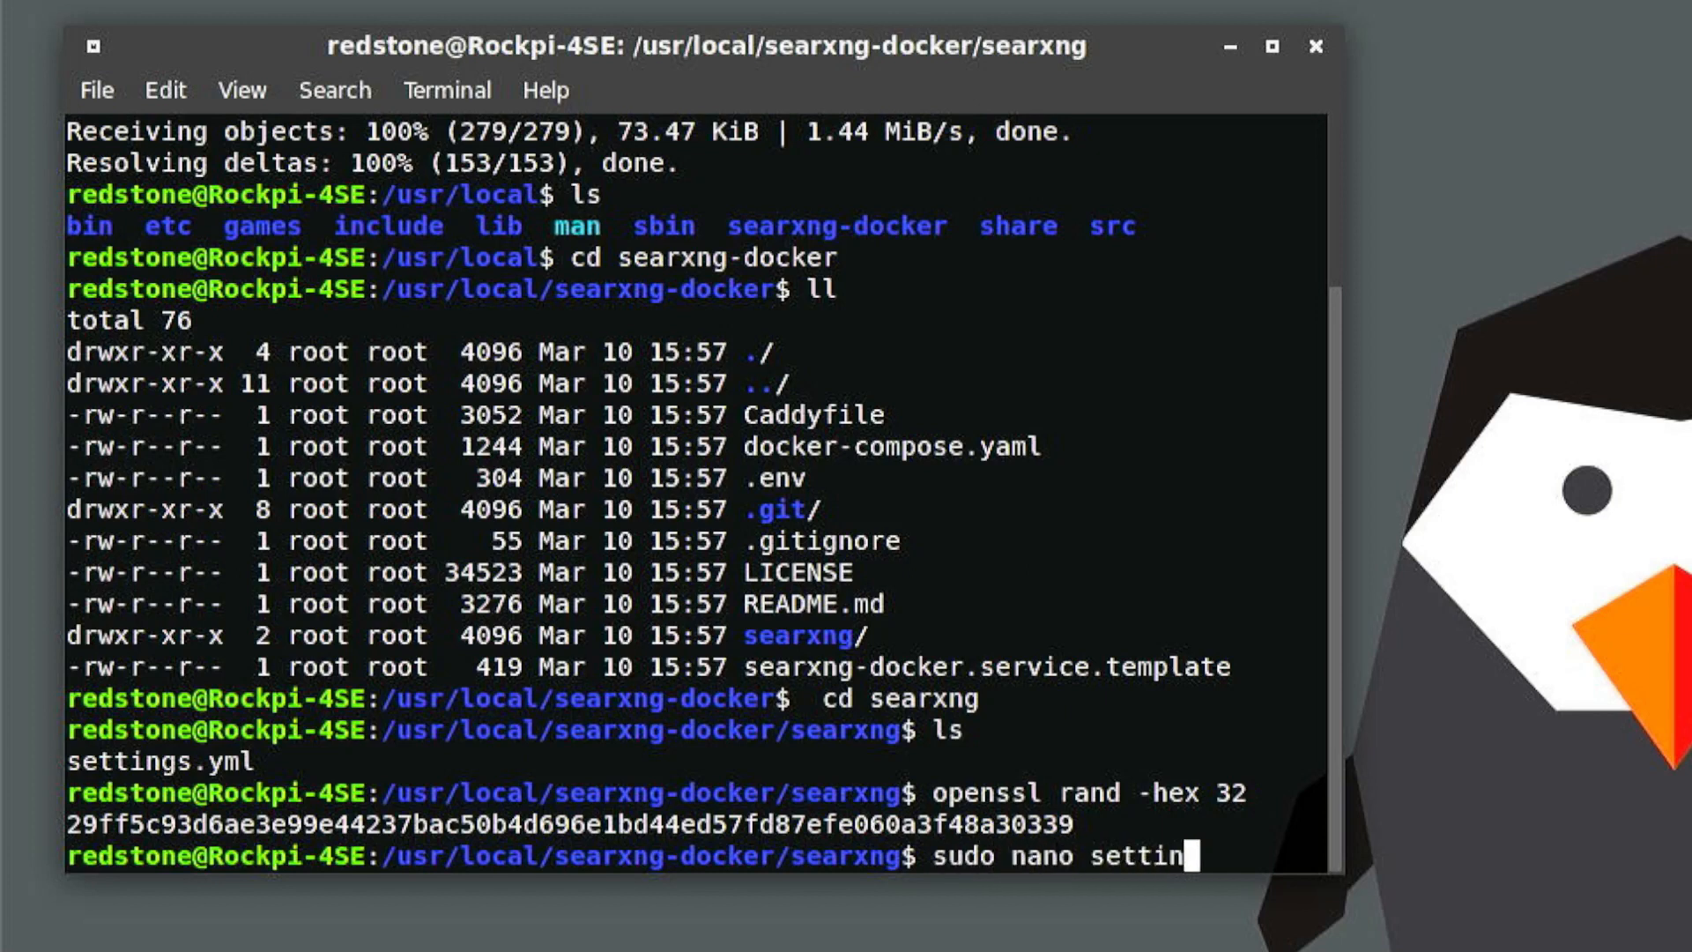
Step: Put the generated hex string into settings.yml's secret_key and save the file
{"action": "key", "text": "Return"}
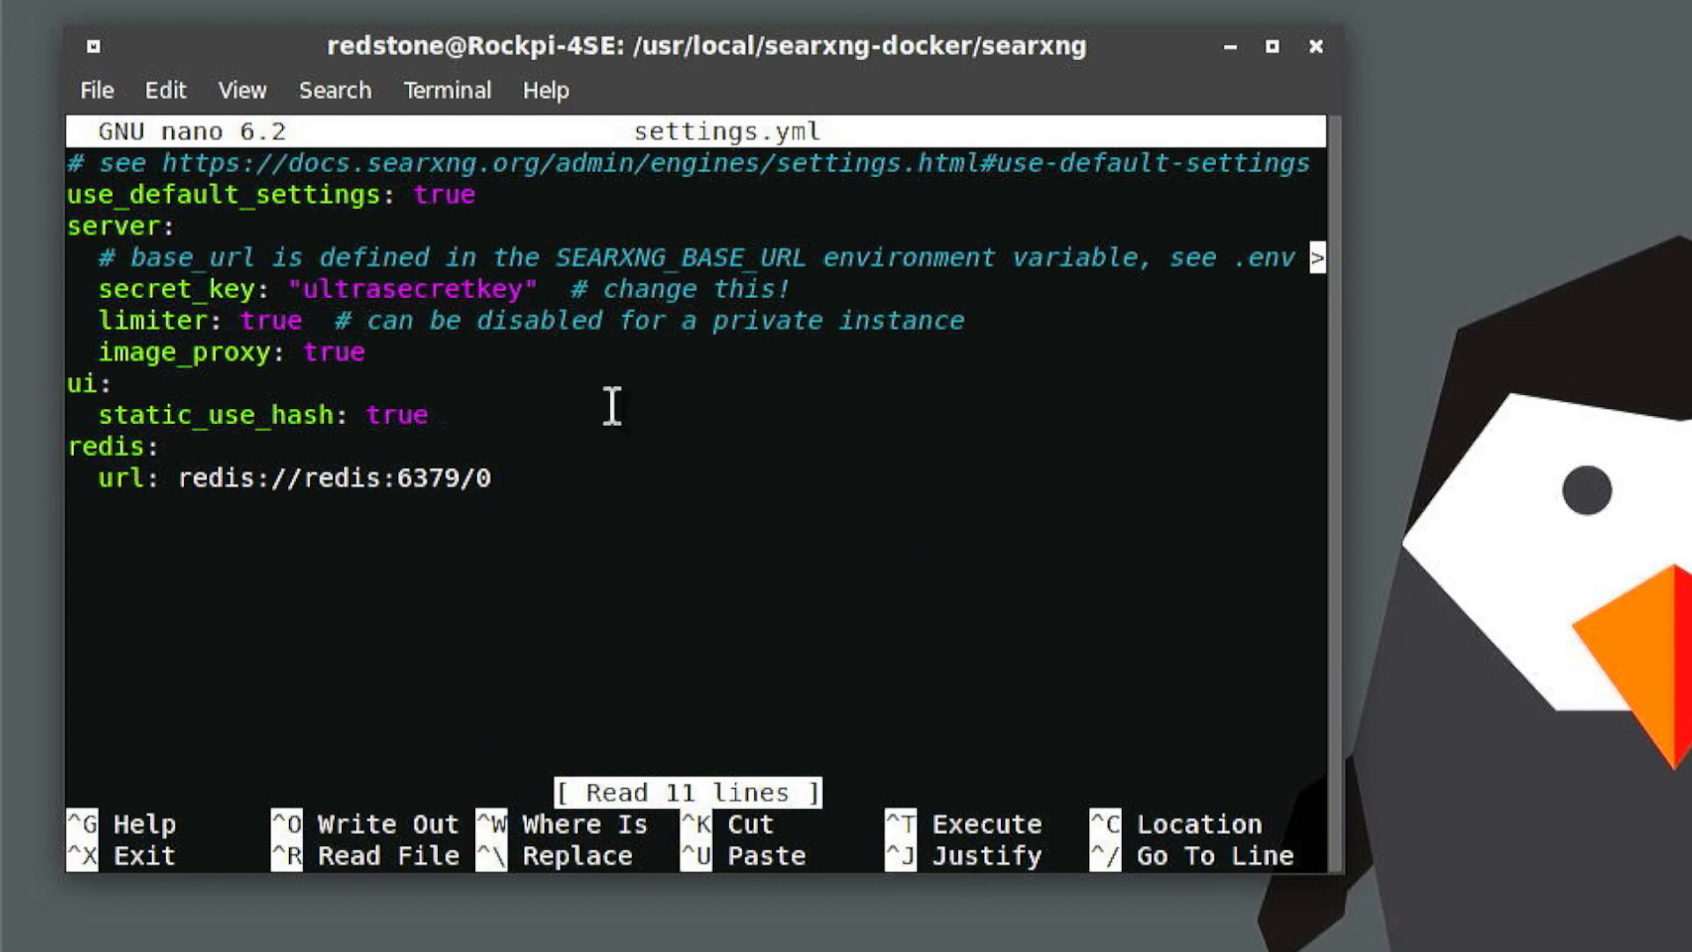
{"action": "mouse_move", "coordinate": [532, 404]}
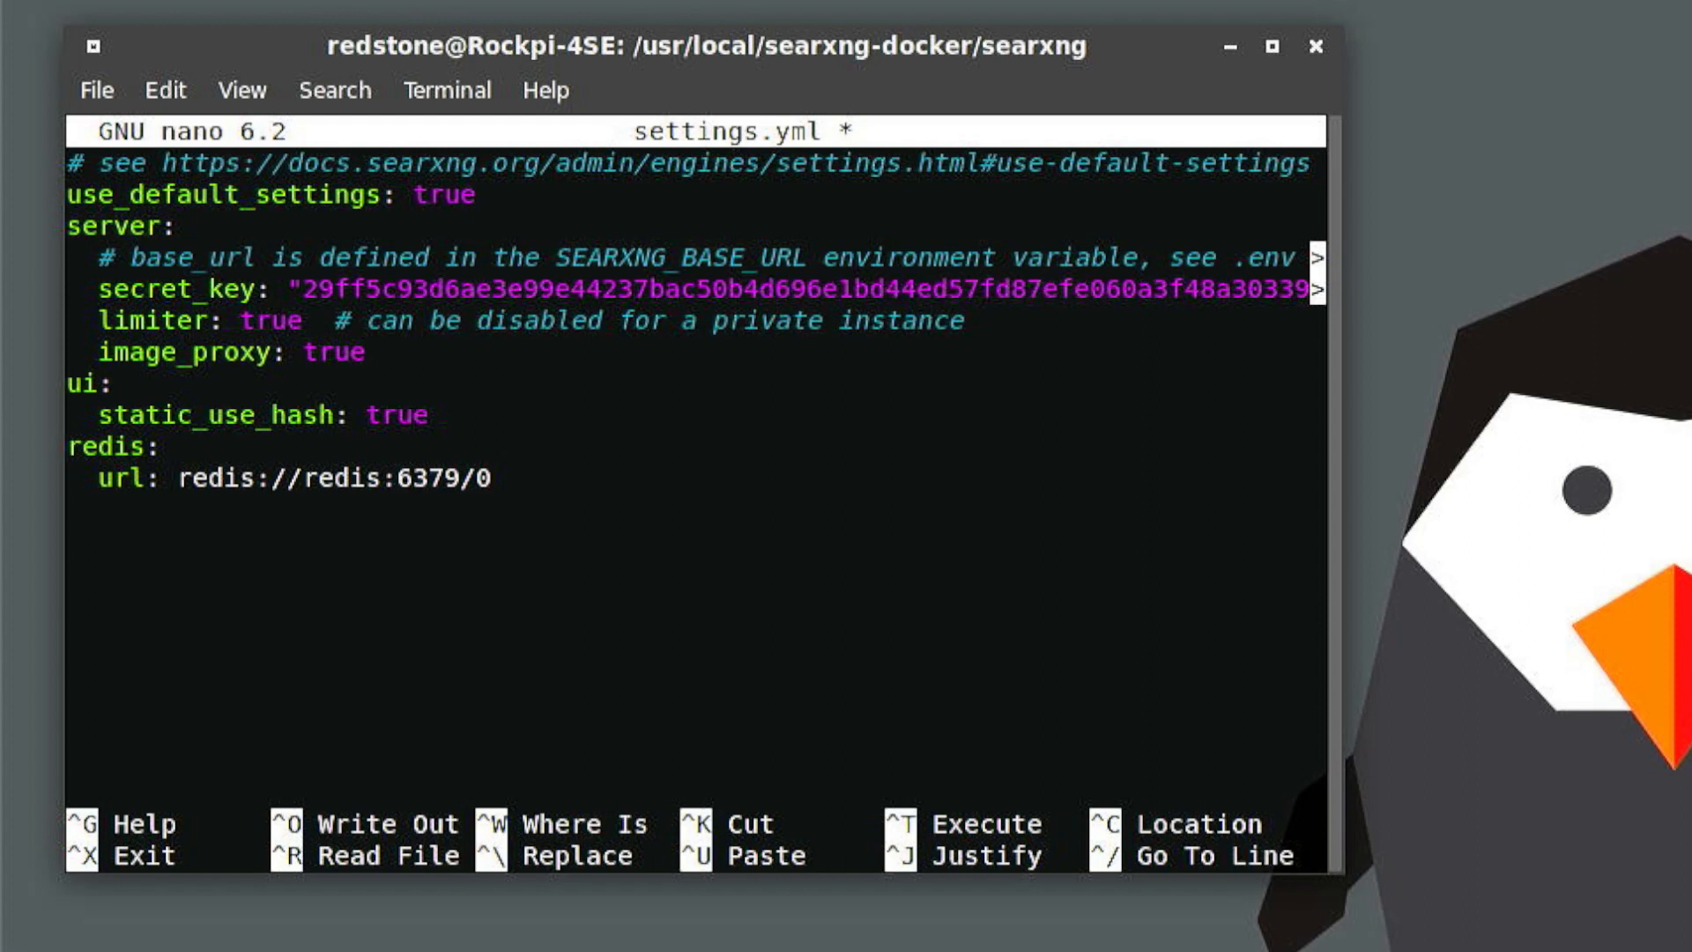
{"action": "key", "text": "ctrl+x"}
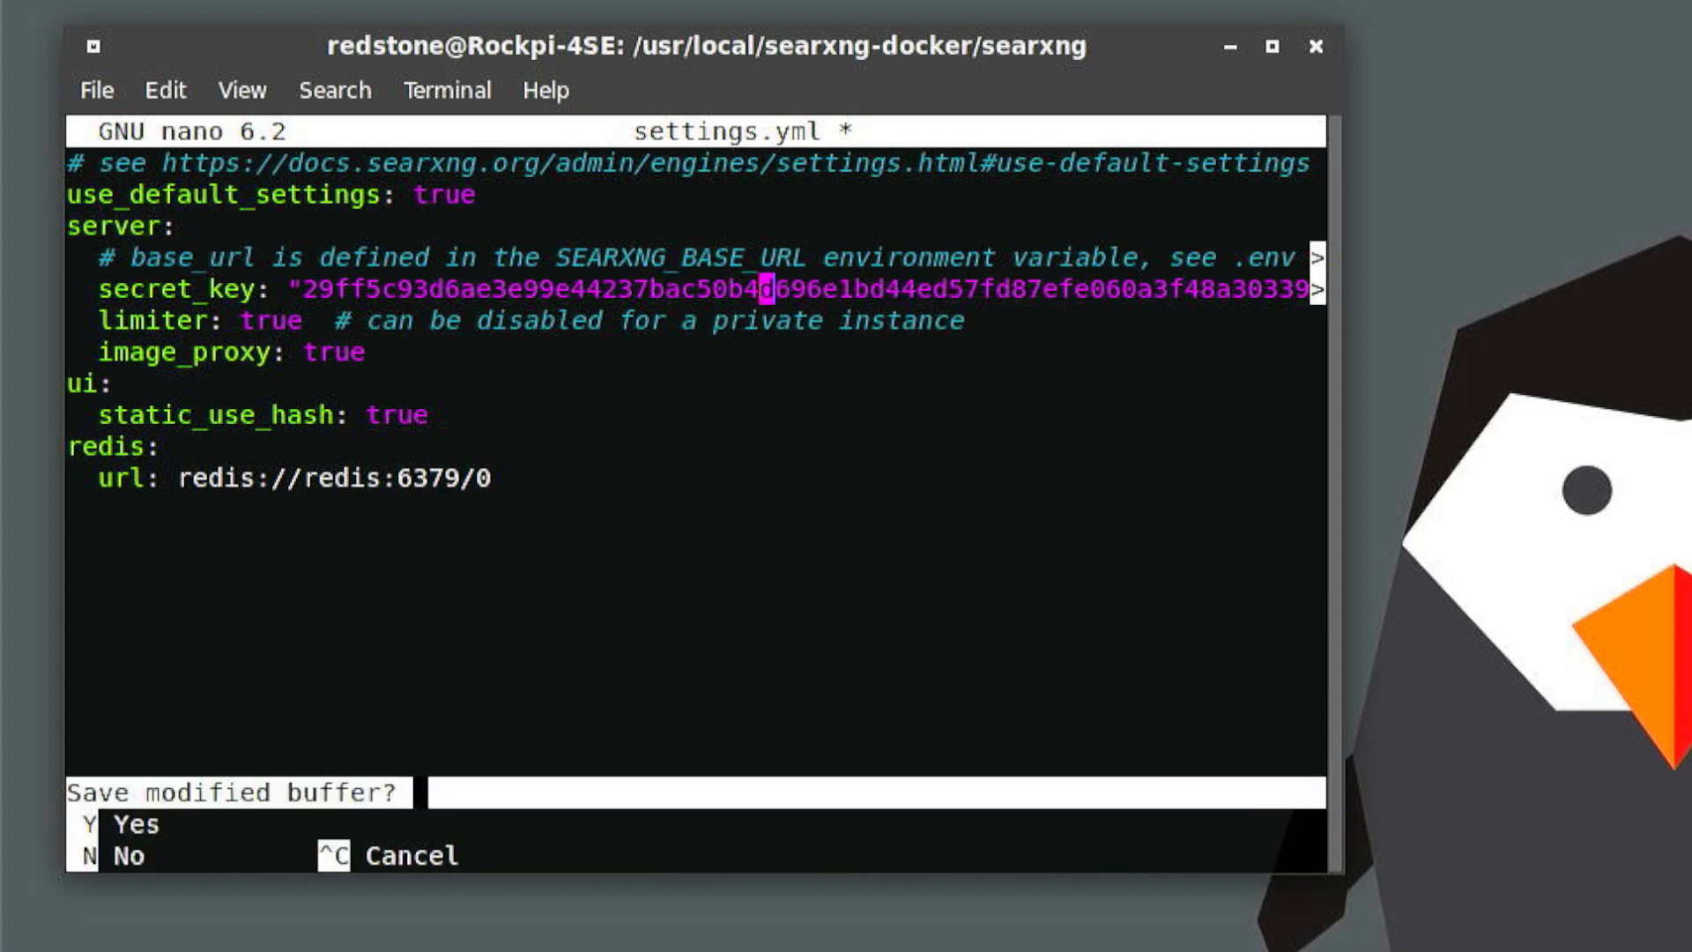
{"action": "key", "text": "y"}
{"action": "type", "text": "cd .."}
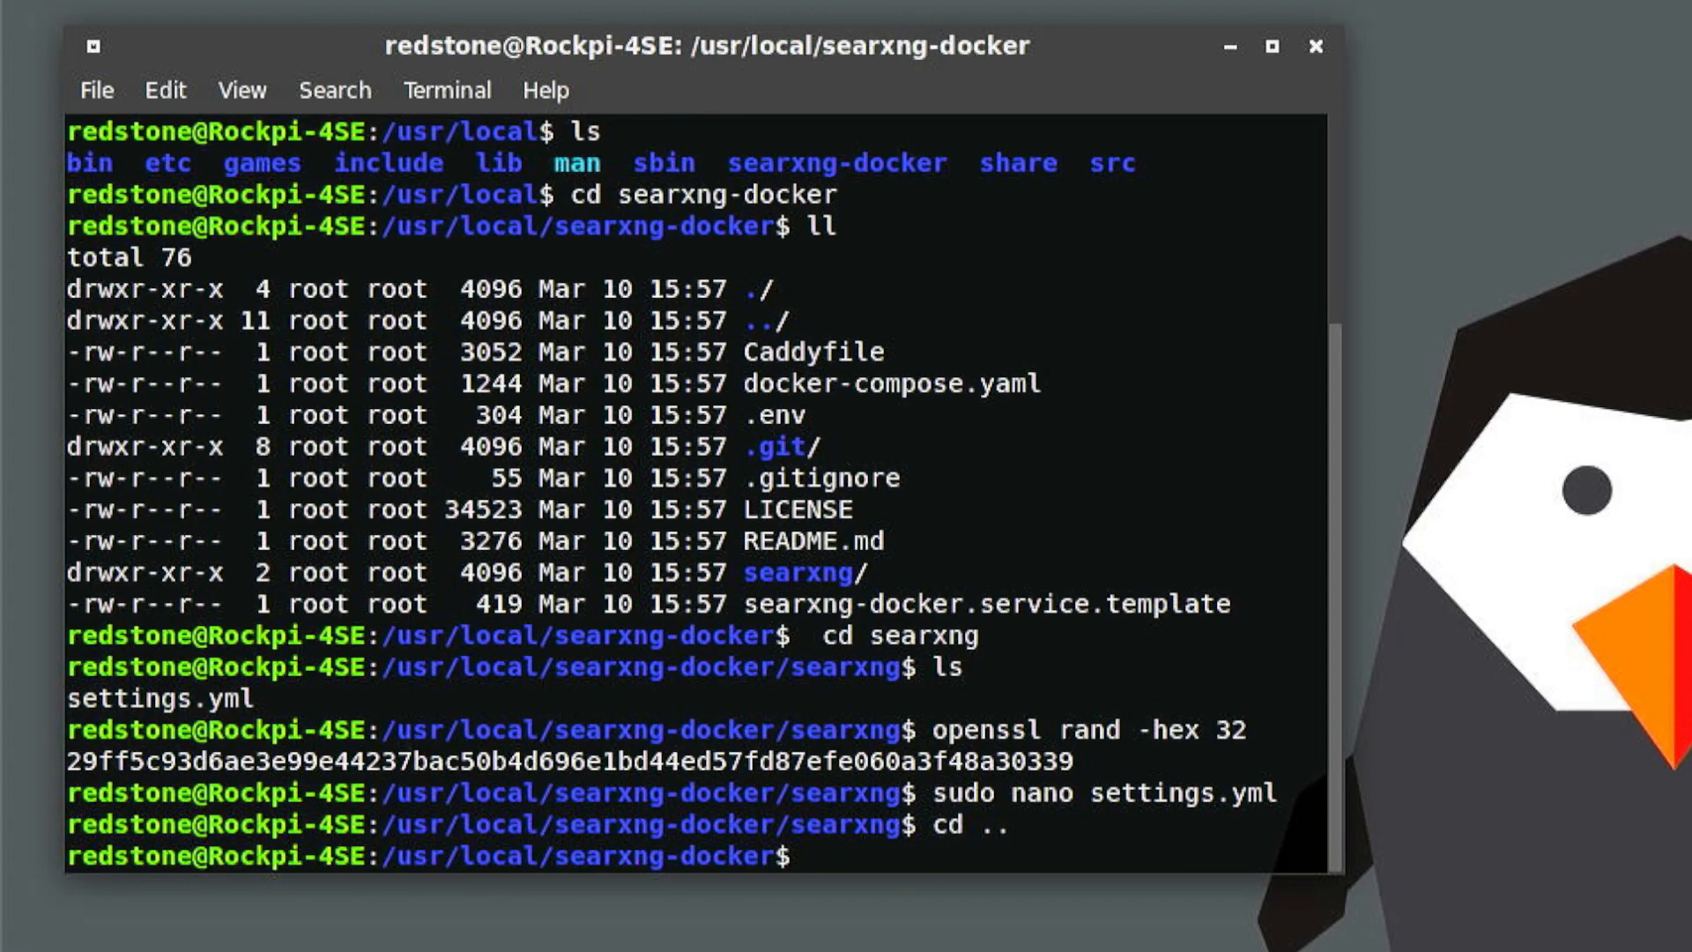
Step: List the searxng-docker folder and find the wlan0 address 192.168.1.203 with ifconfig
{"action": "type", "text": "ll"}
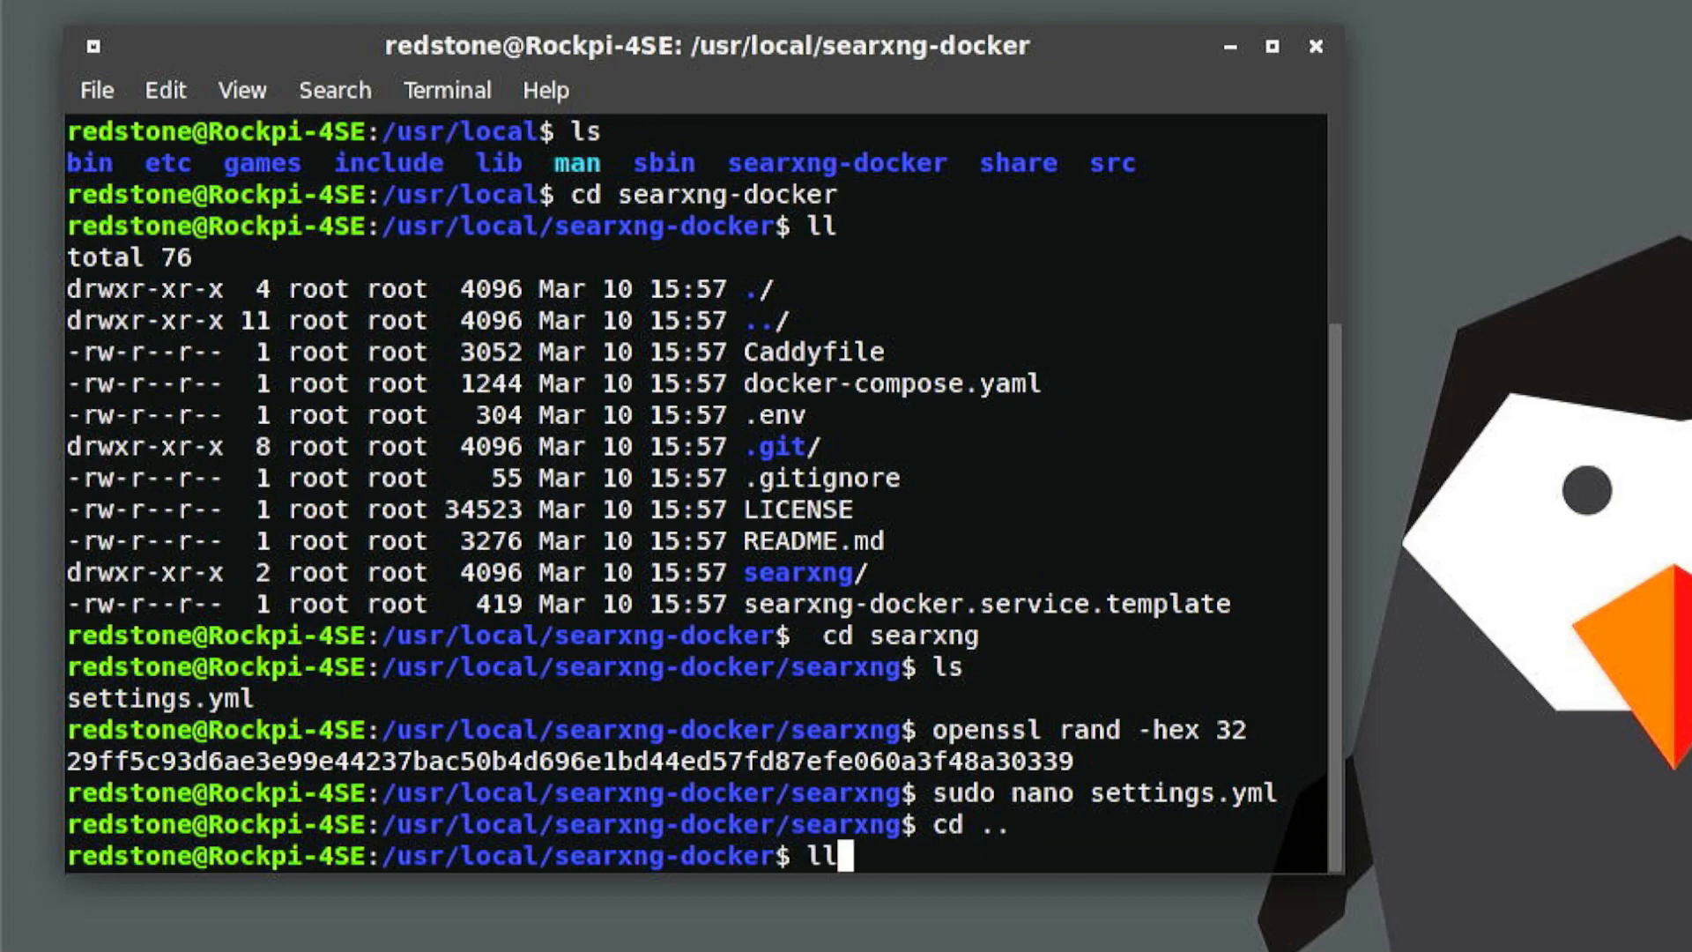
{"action": "key", "text": "Return"}
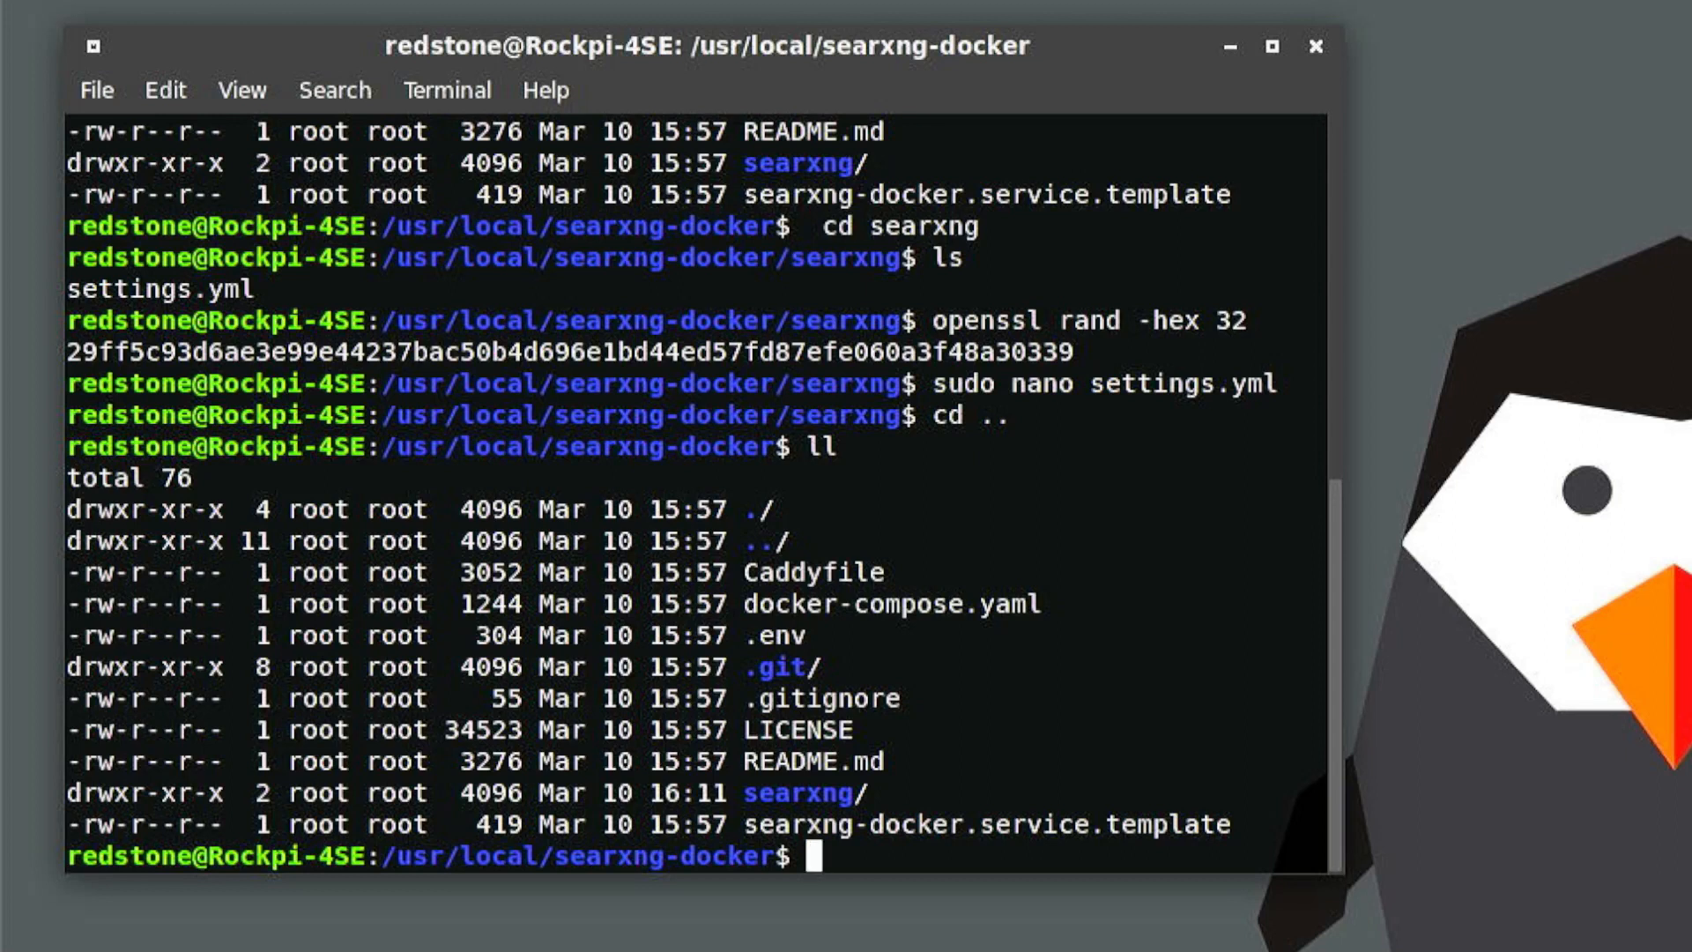
{"action": "type", "text": "ifc"}
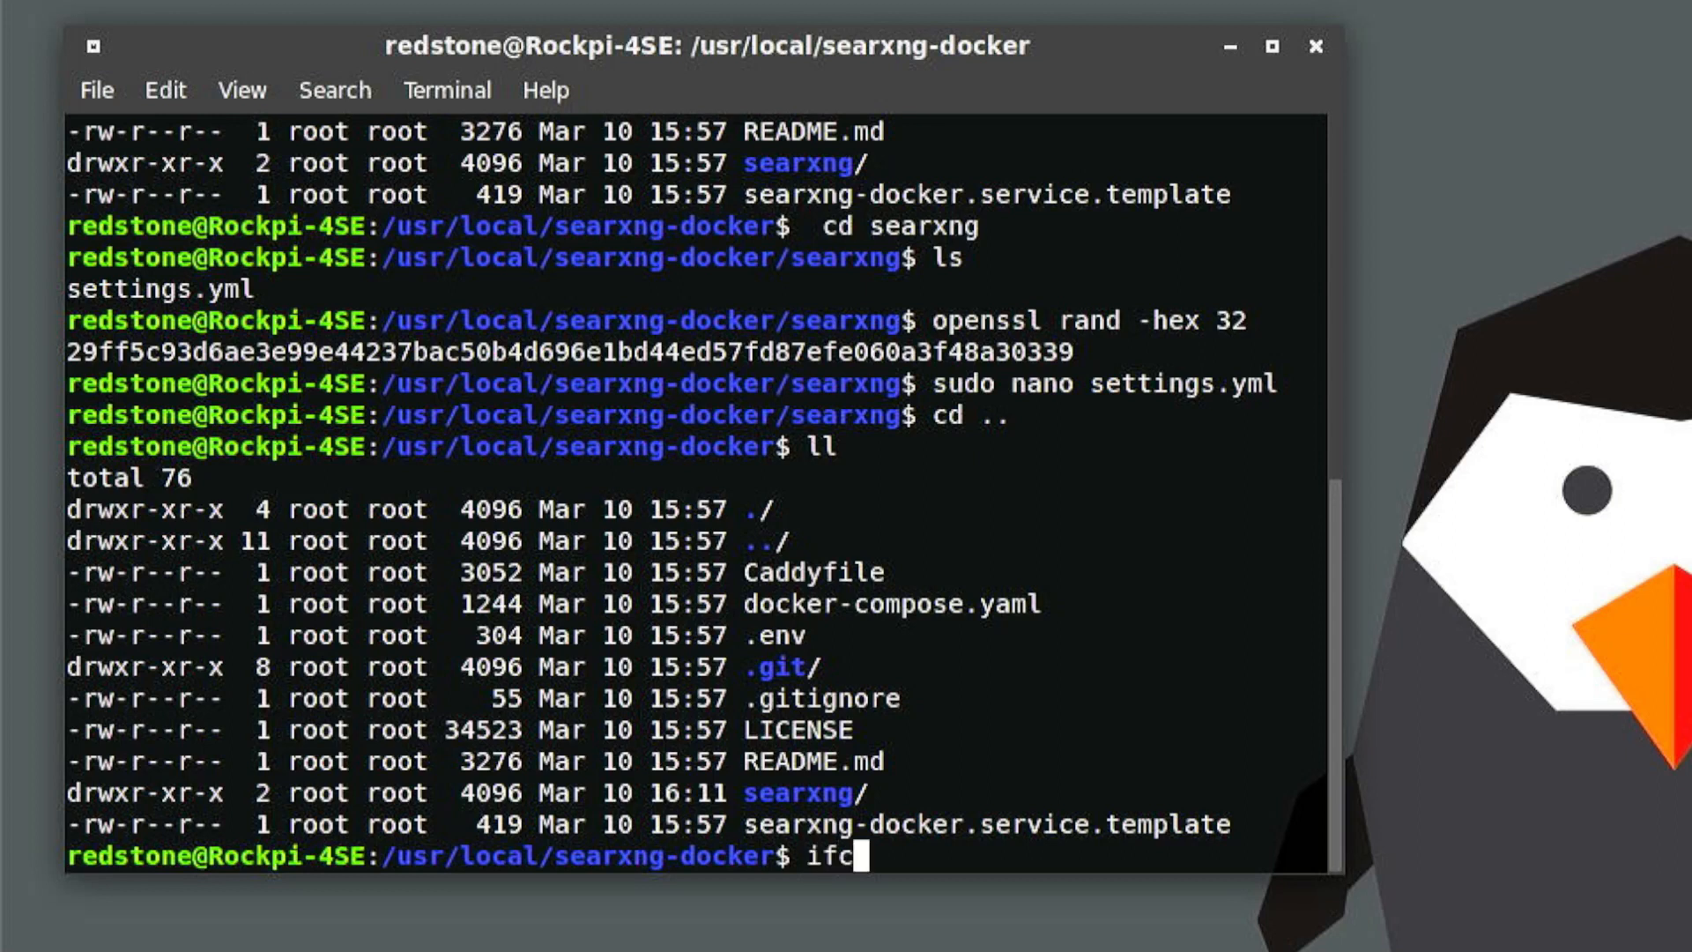
{"action": "key", "text": "Return"}
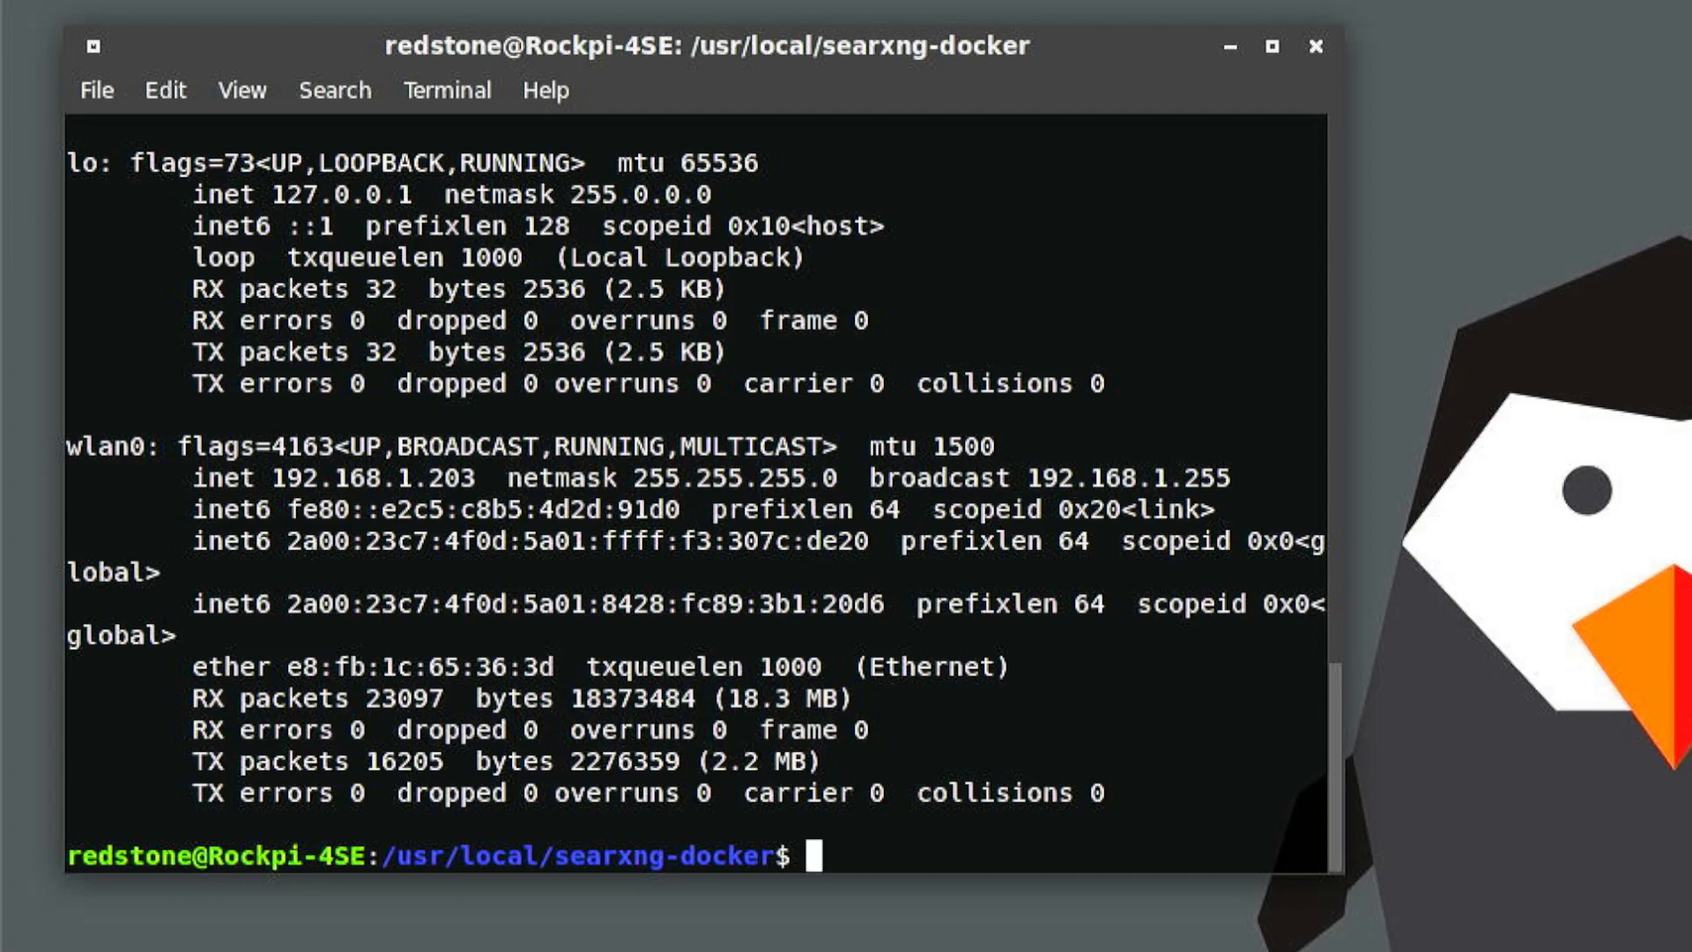
{"action": "type", "text": "sudo nano"}
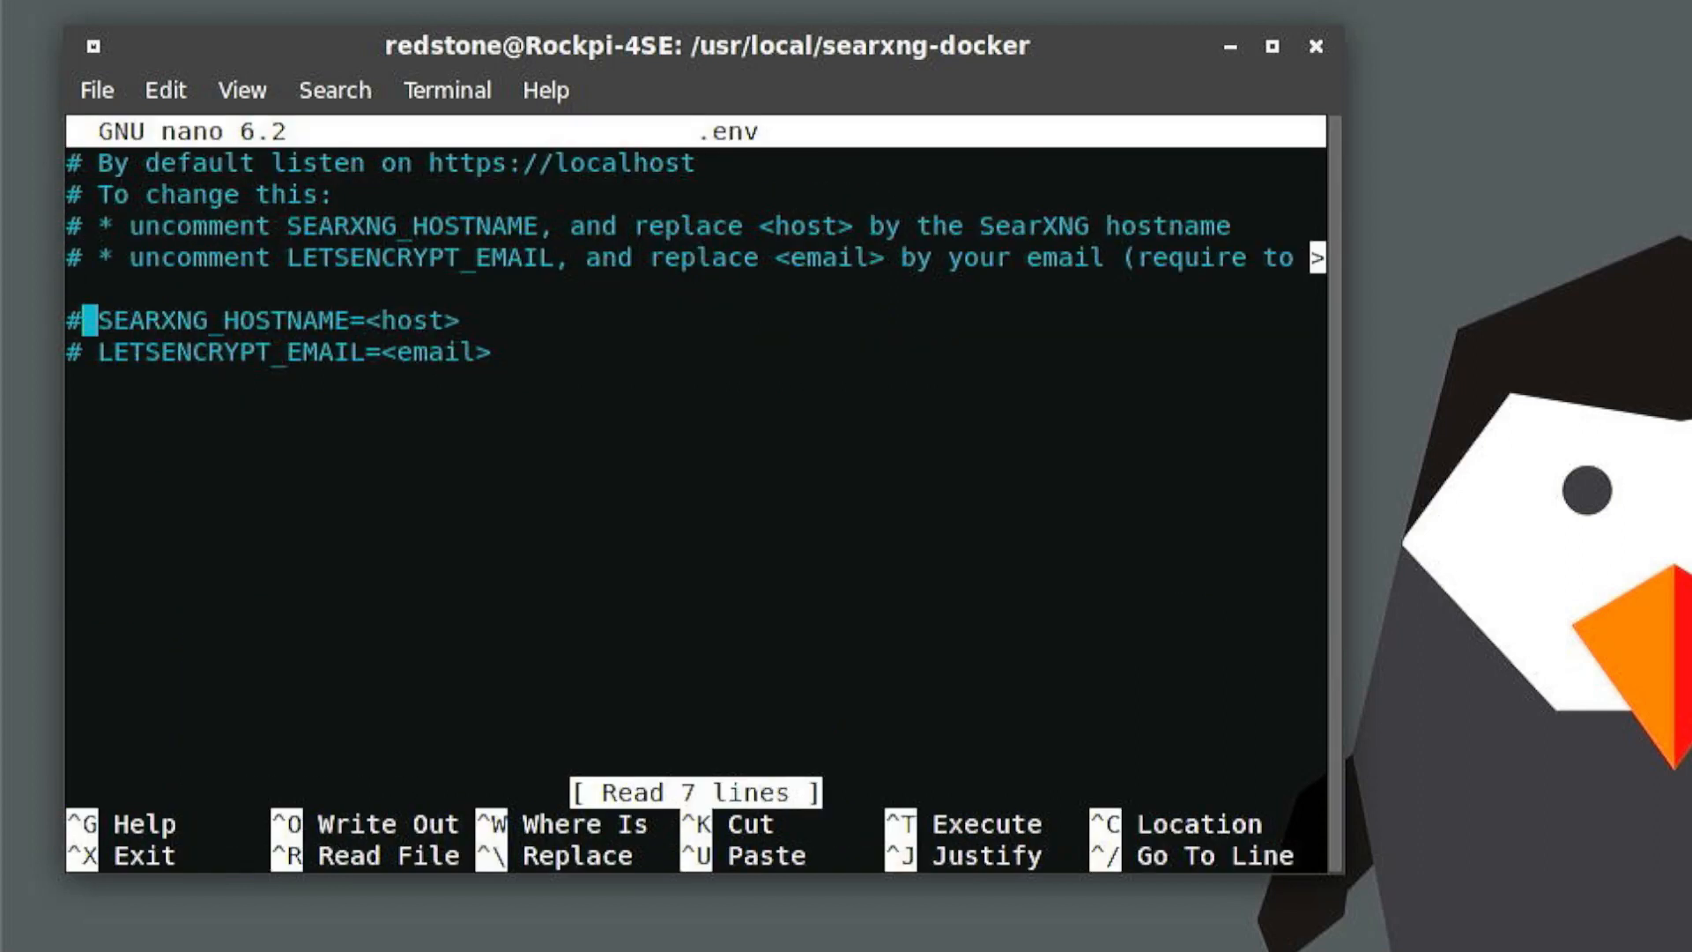
Step: Uncomment SEARXNG_HOSTNAME in .env, set it to 192.168.1.203, and save
{"action": "key", "text": "Delete"}
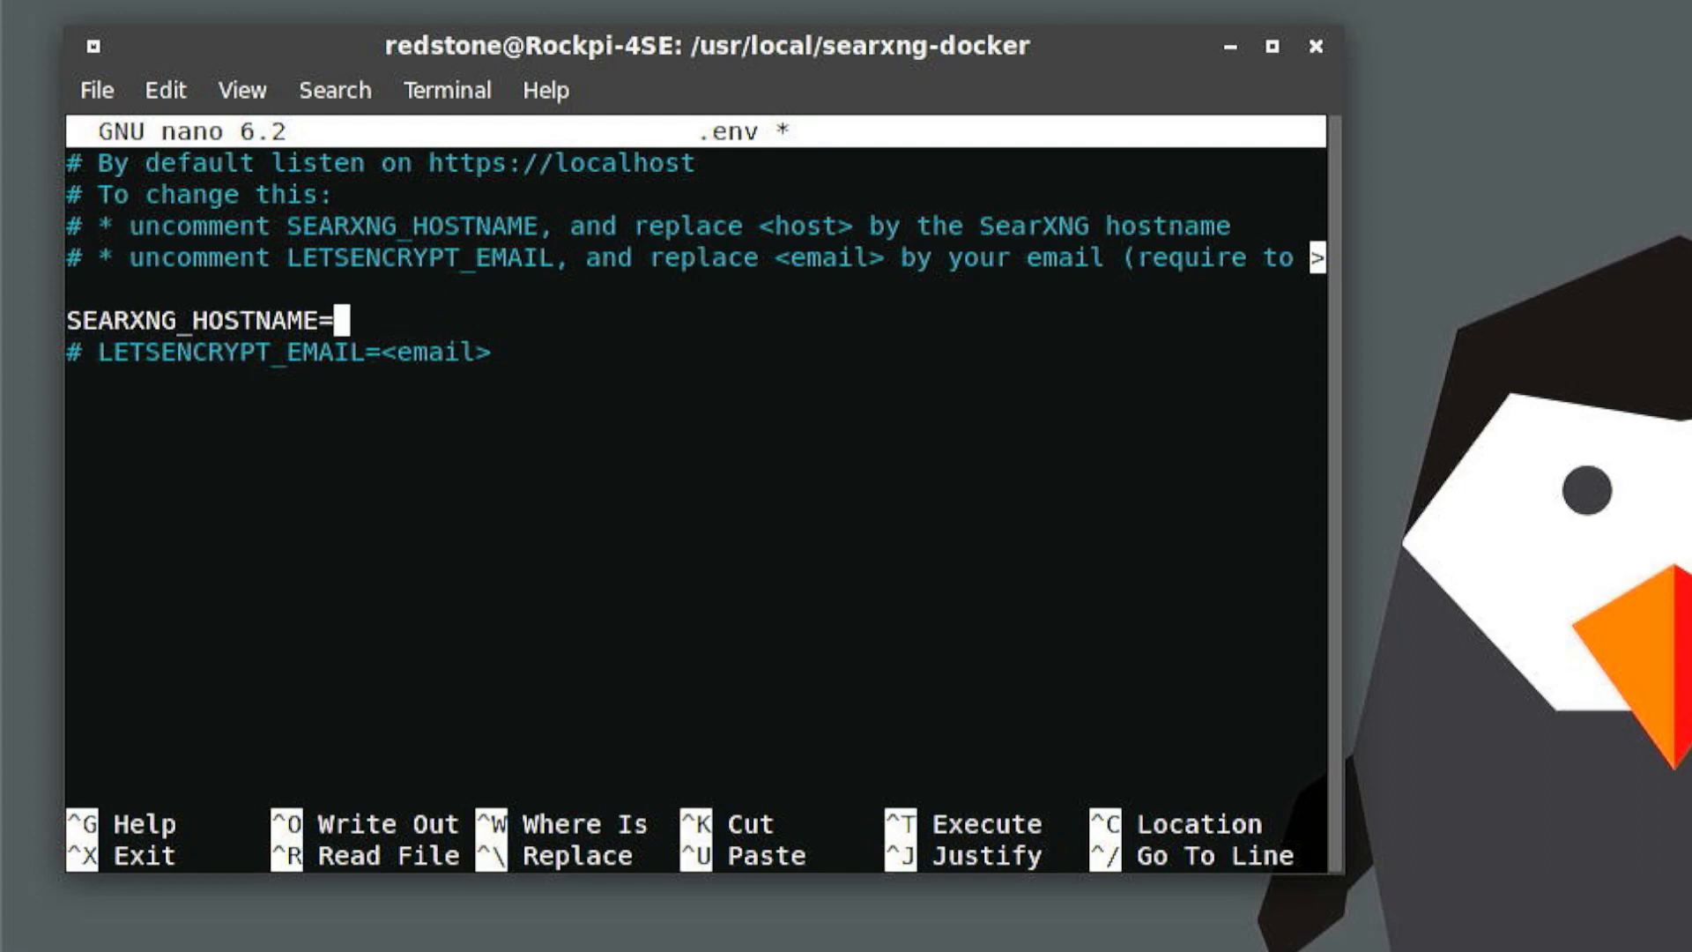
{"action": "type", "text": "192"}
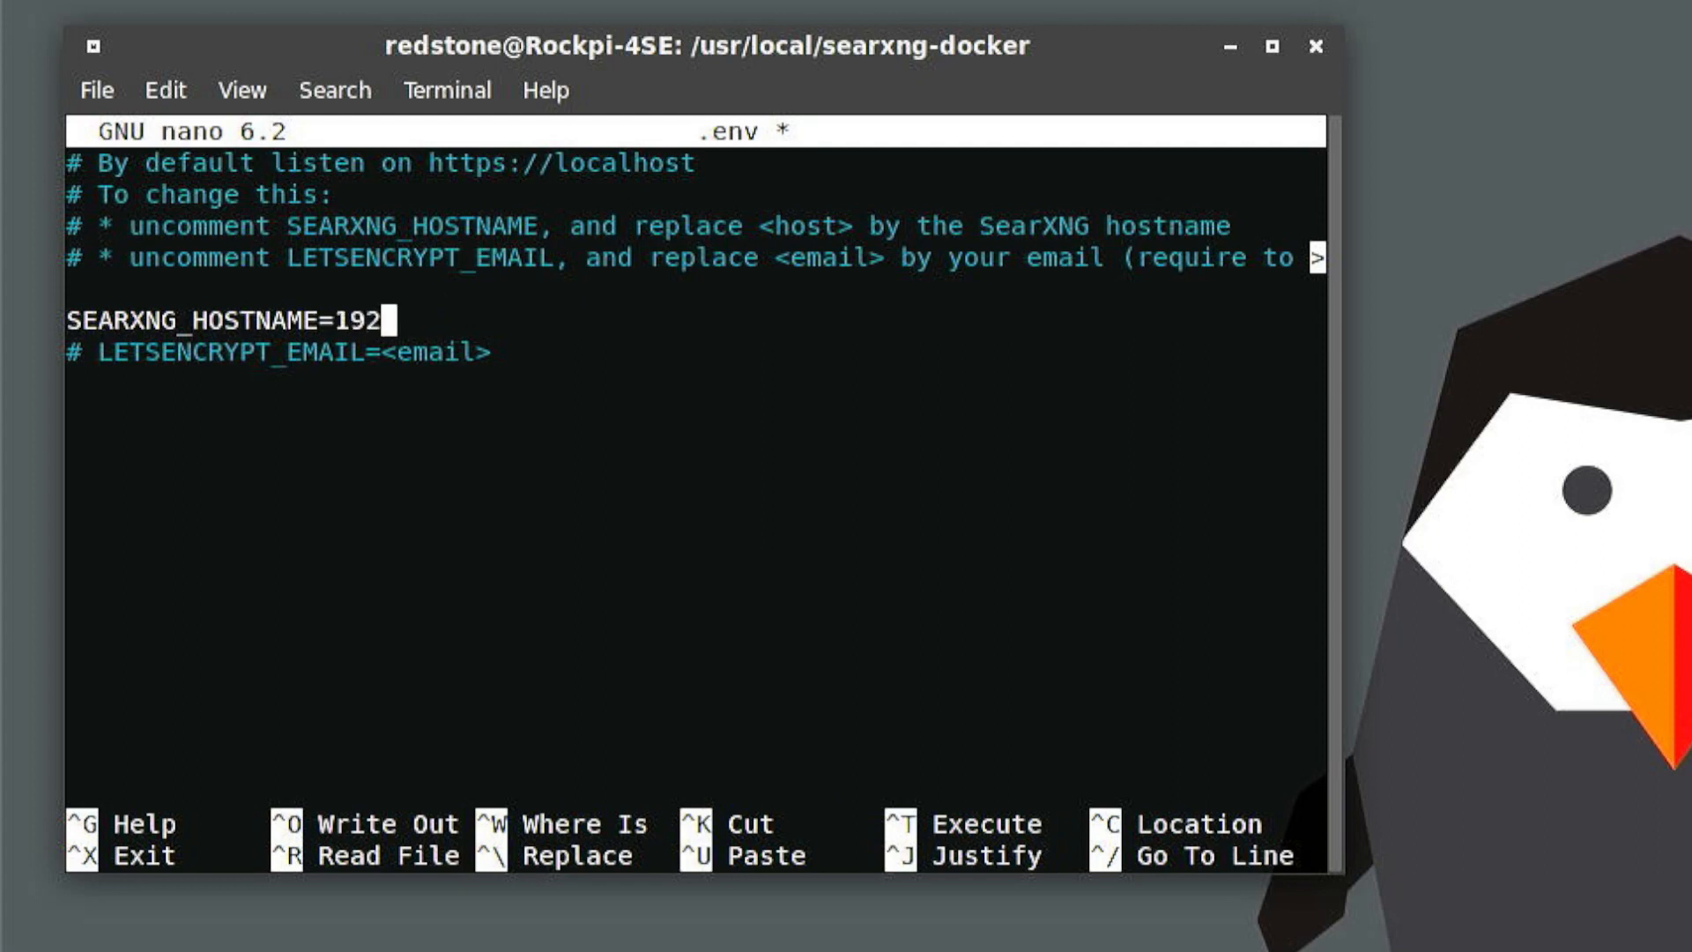
{"action": "type", "text": ".16"}
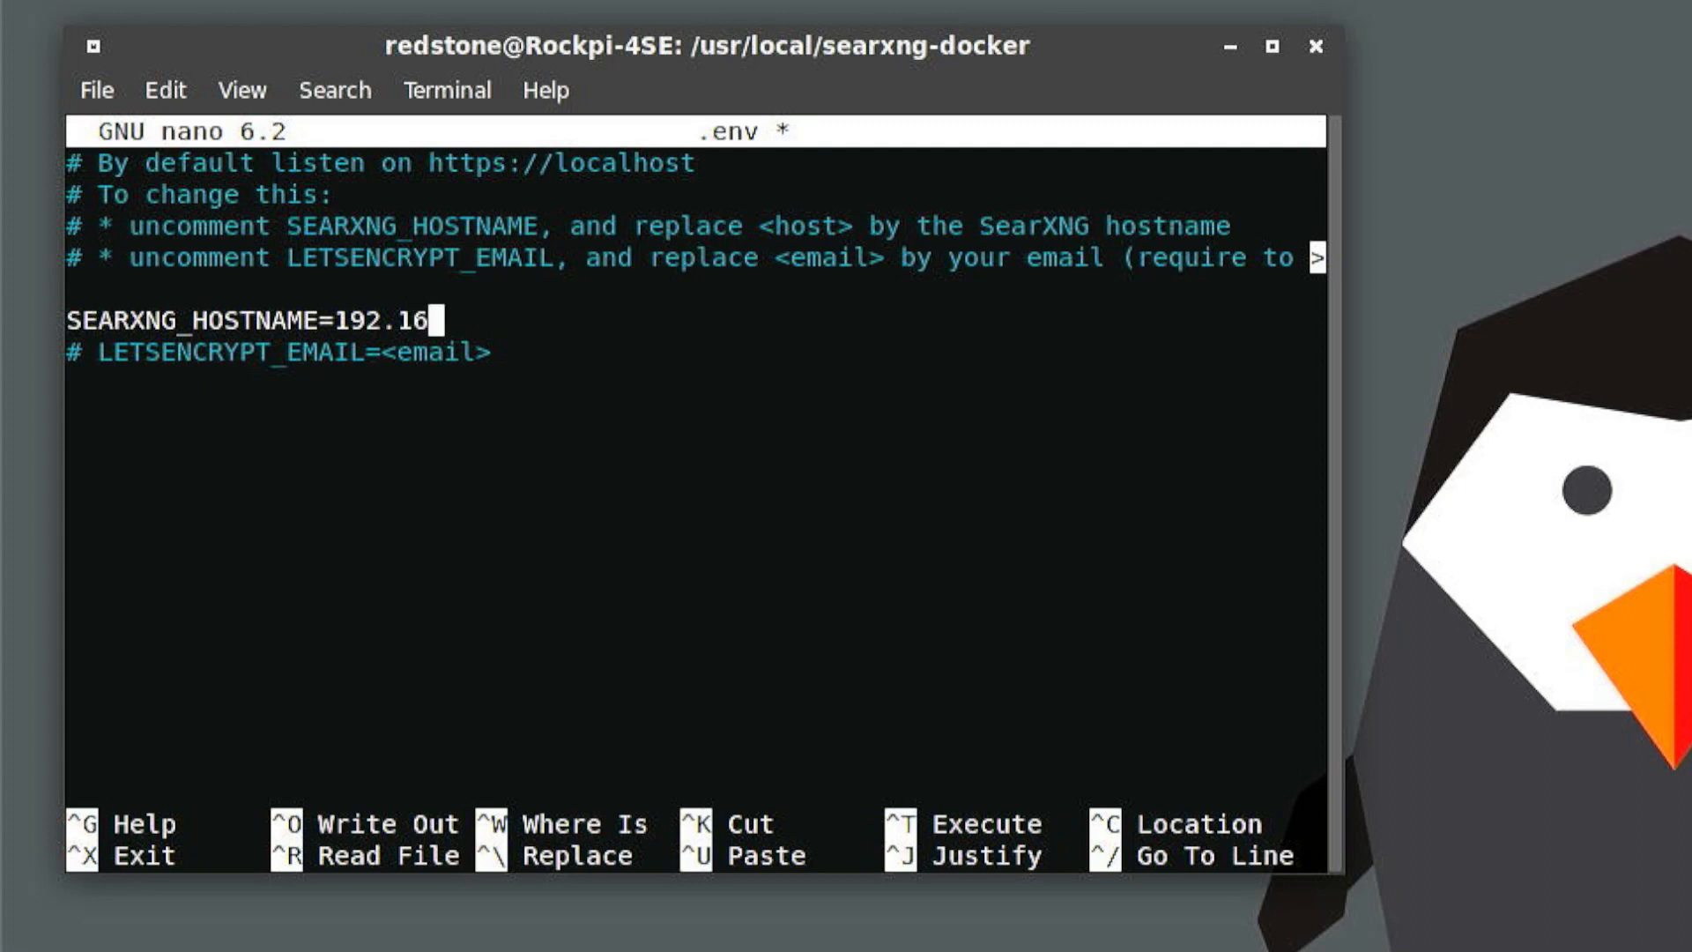
{"action": "type", "text": "8.1"}
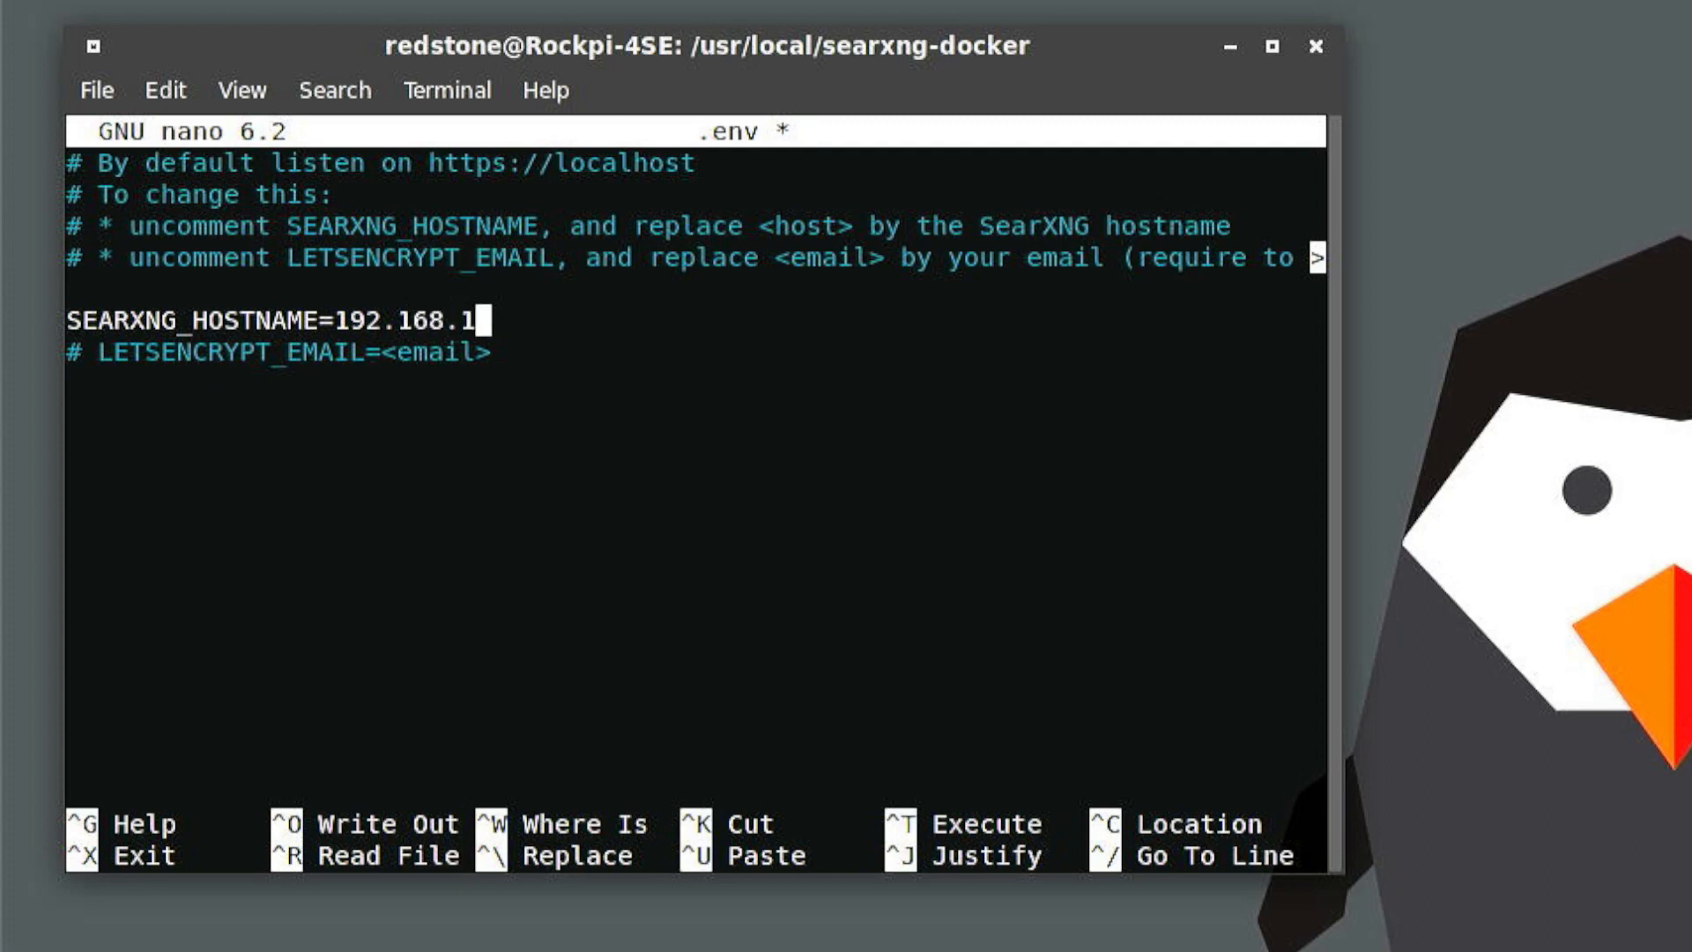
{"action": "type", "text": ".203"}
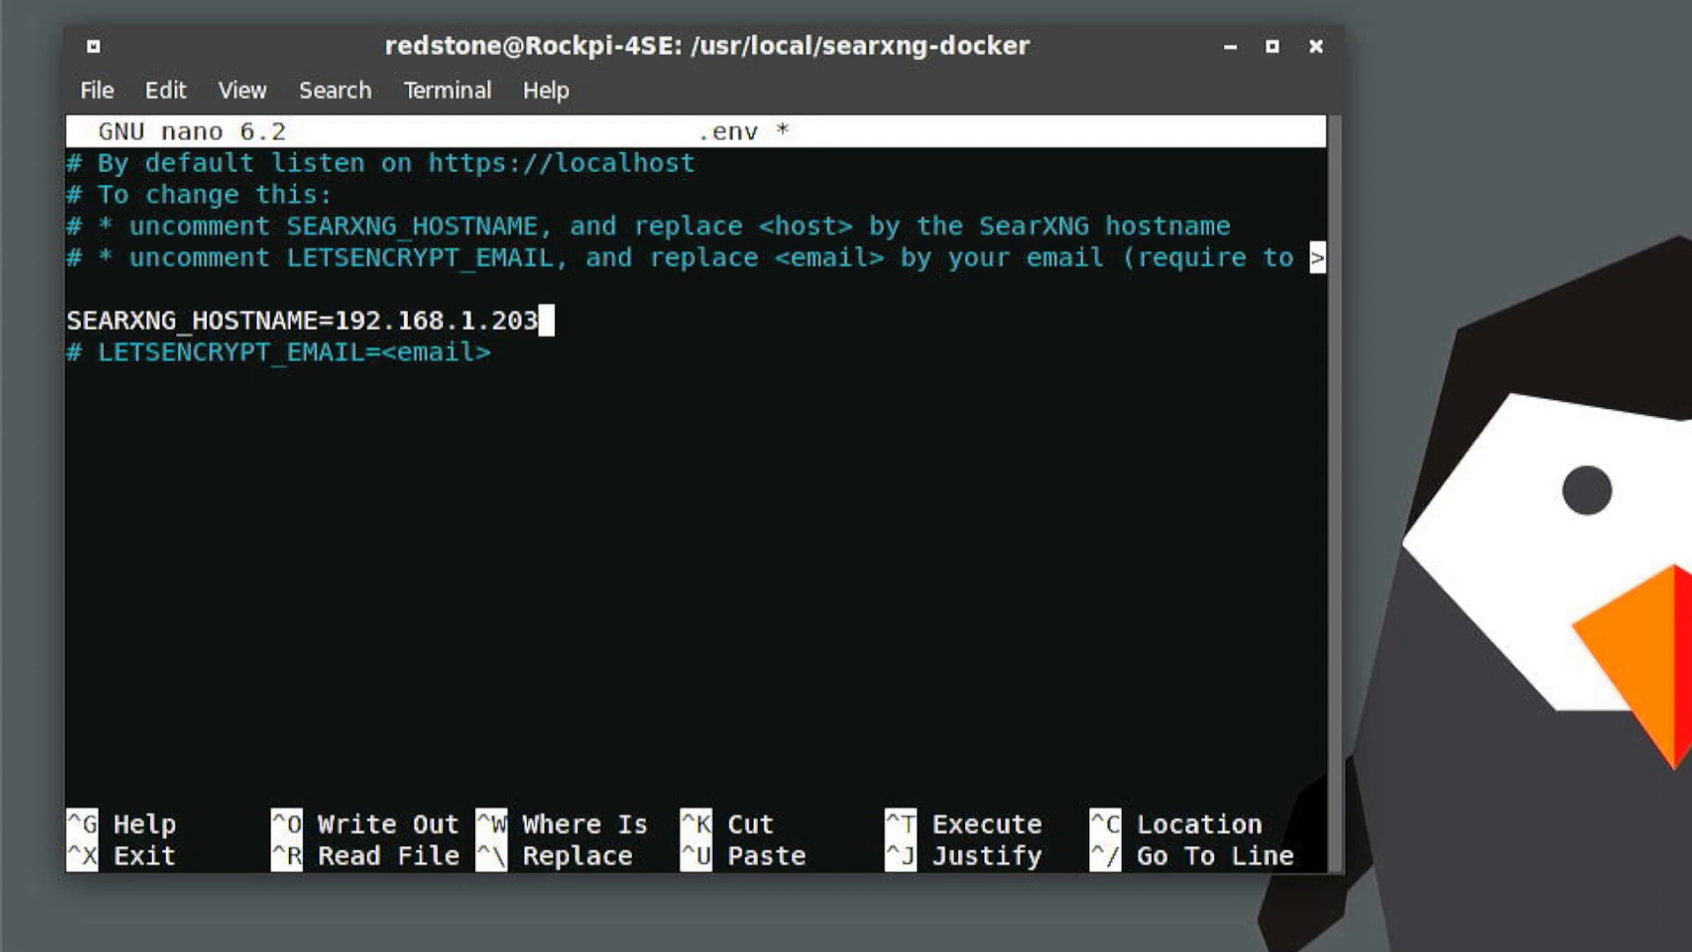
{"action": "key", "text": "ctrl+x"}
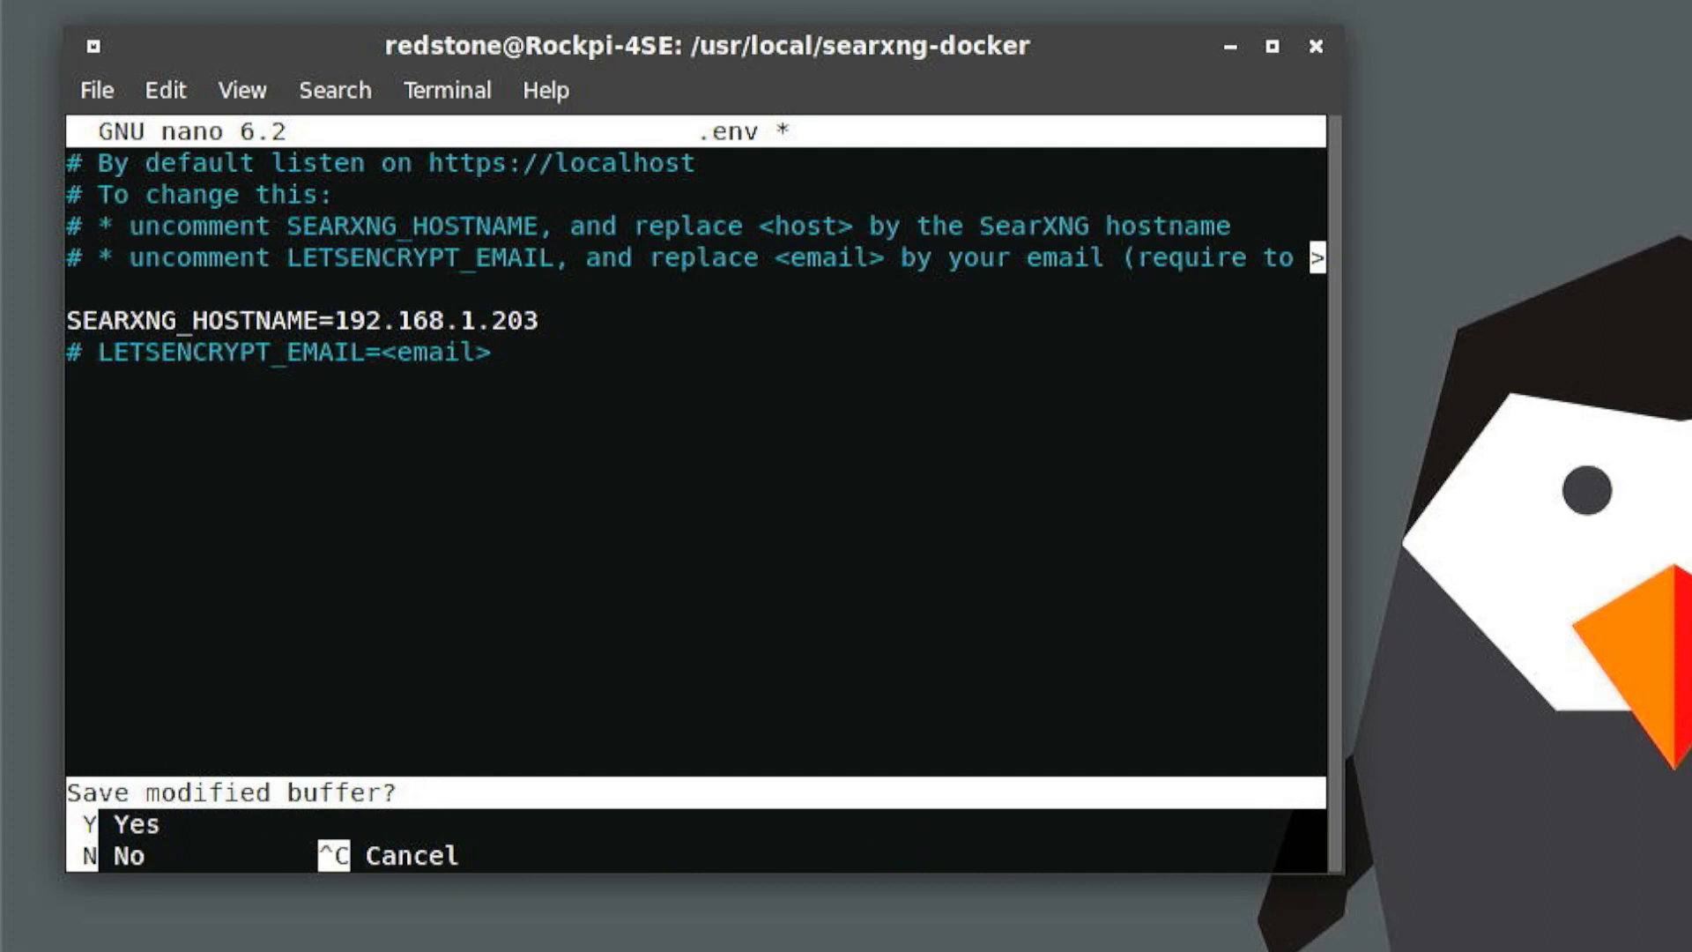
{"action": "key", "text": "y"}
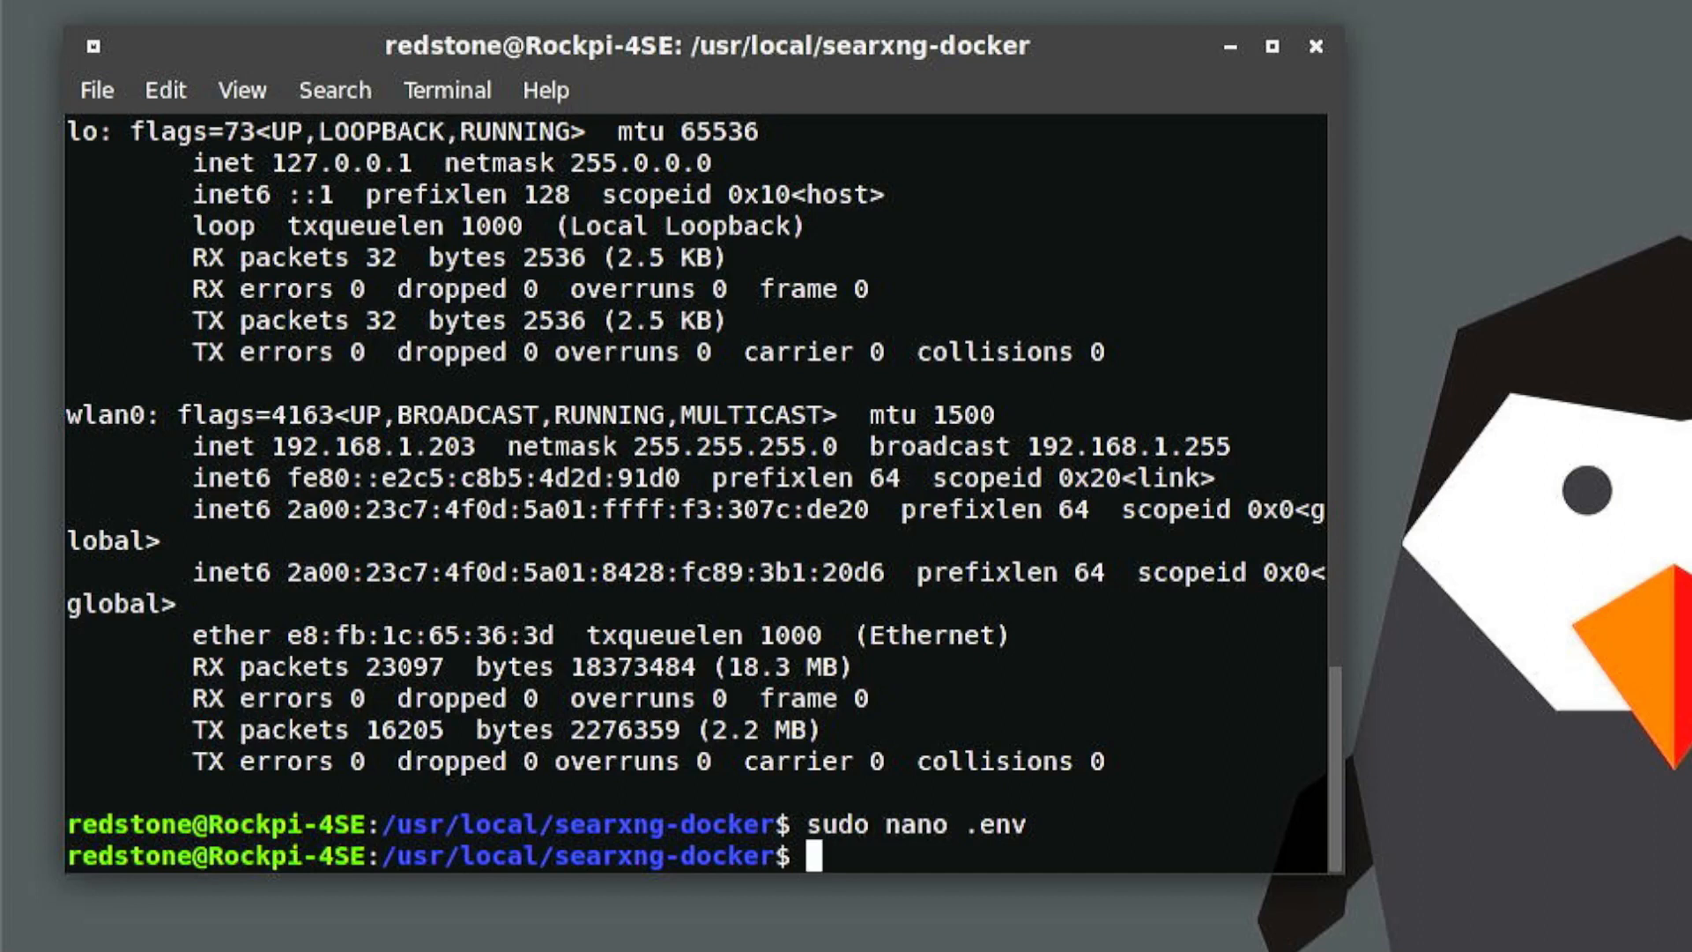
Step: Run docker-compose up to pull the images and start SearXNG's uWSGI workers
{"action": "type", "text": "docker-"}
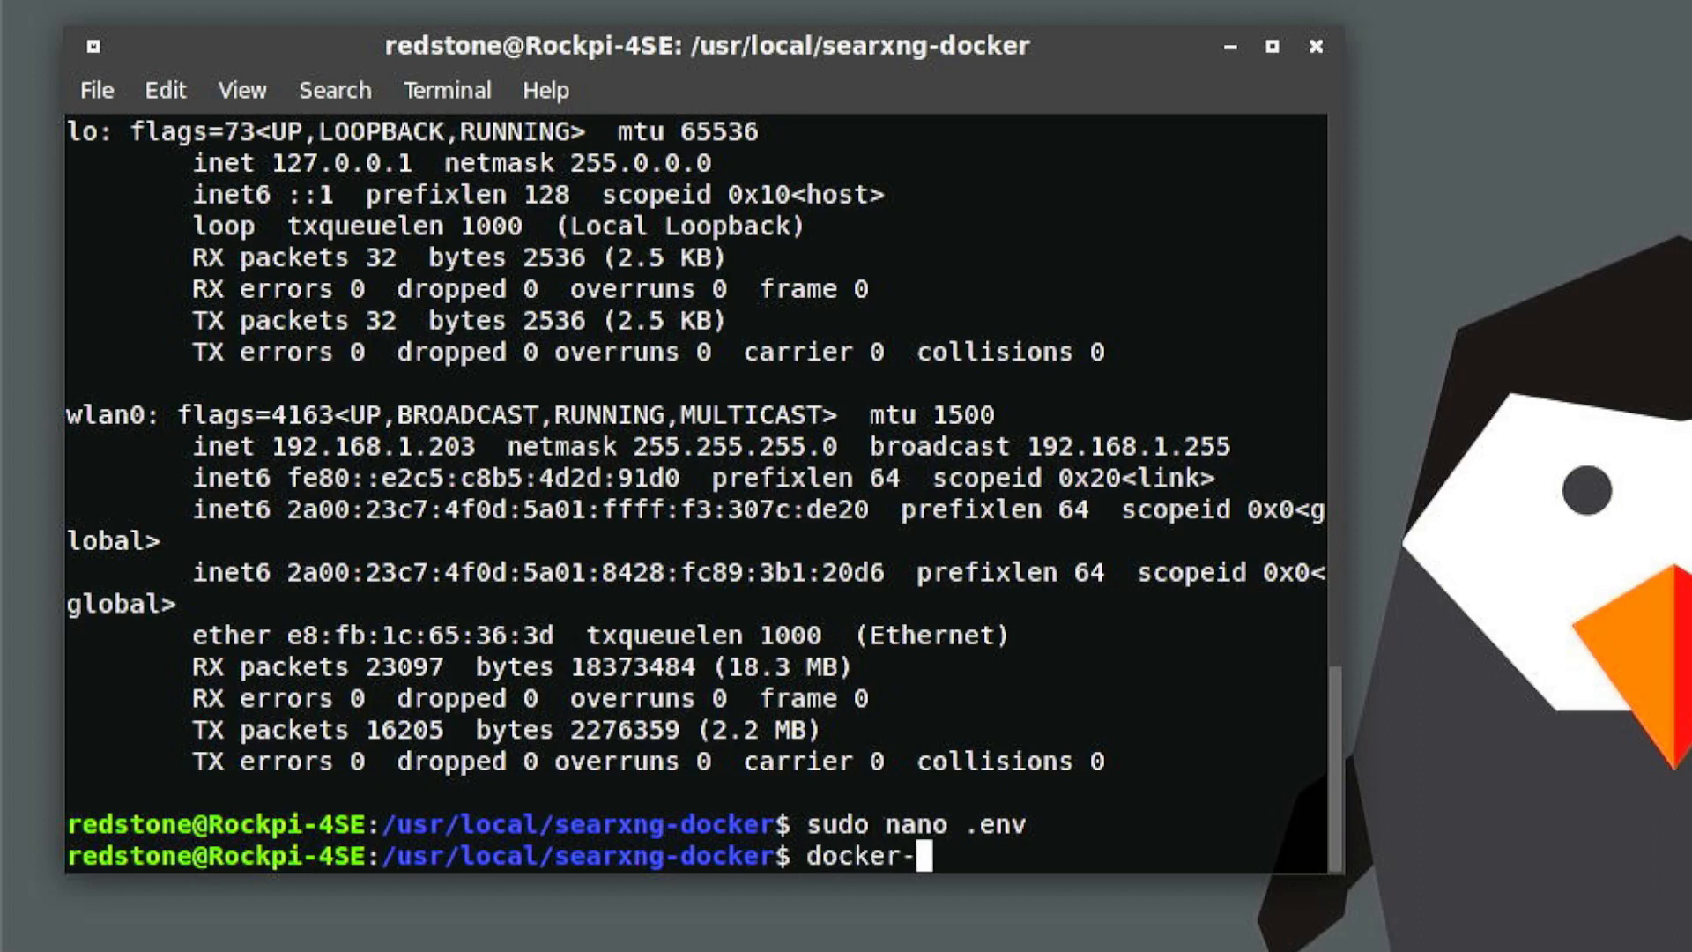
{"action": "type", "text": "compose up"}
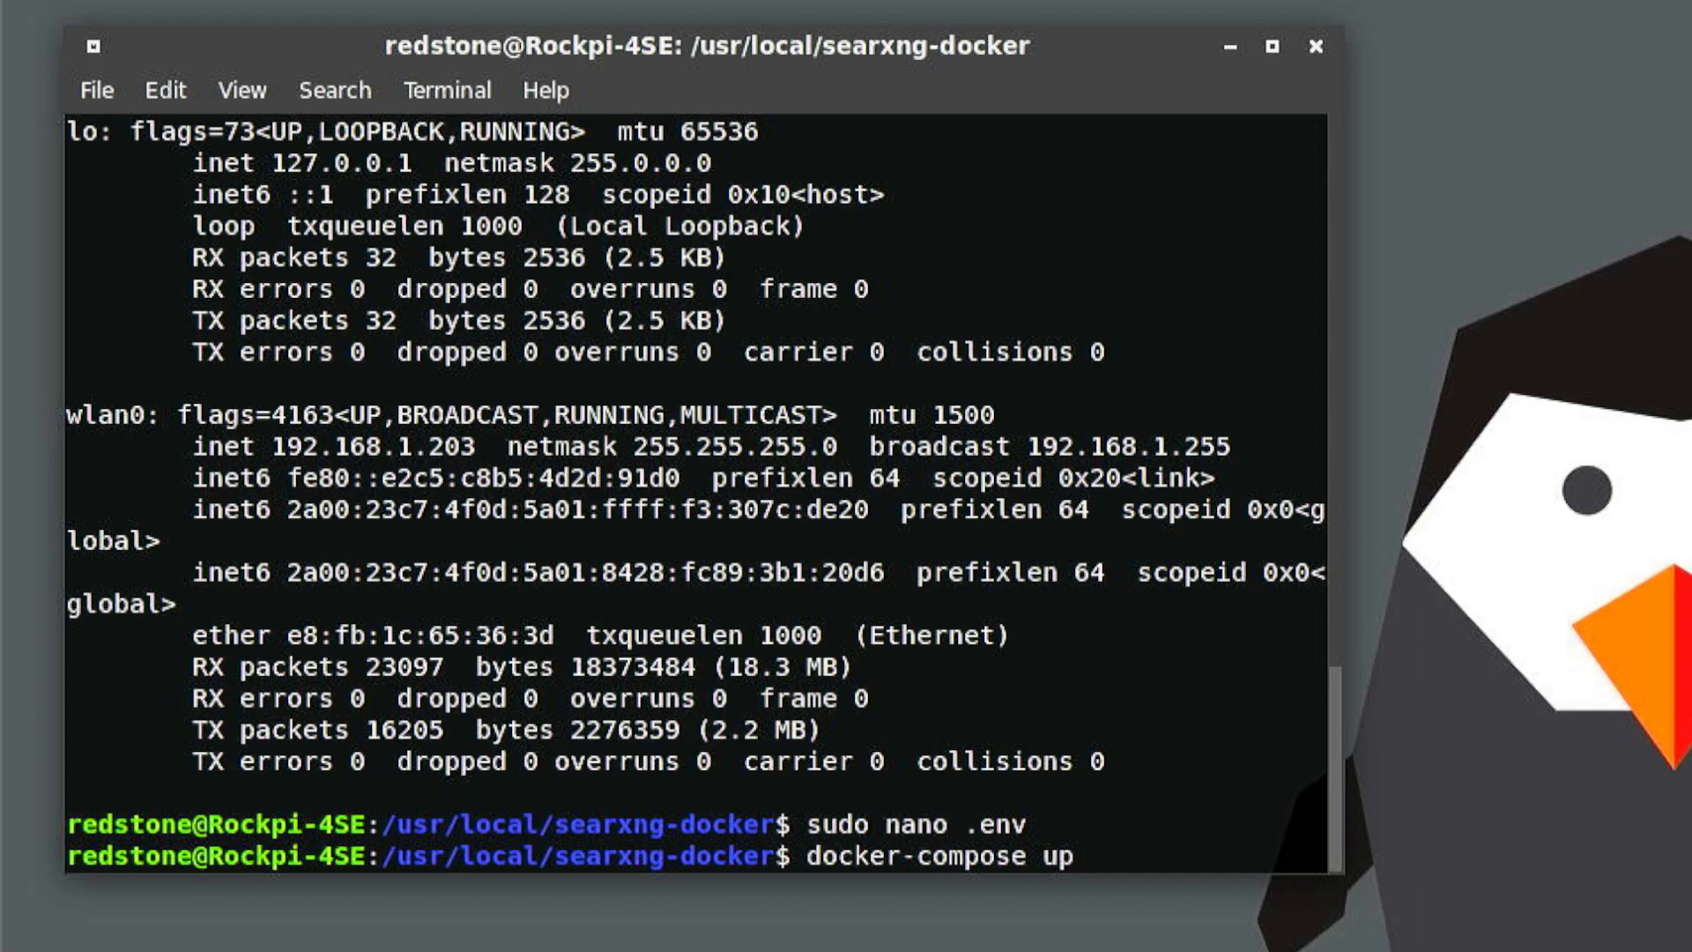
{"action": "key", "text": "Return"}
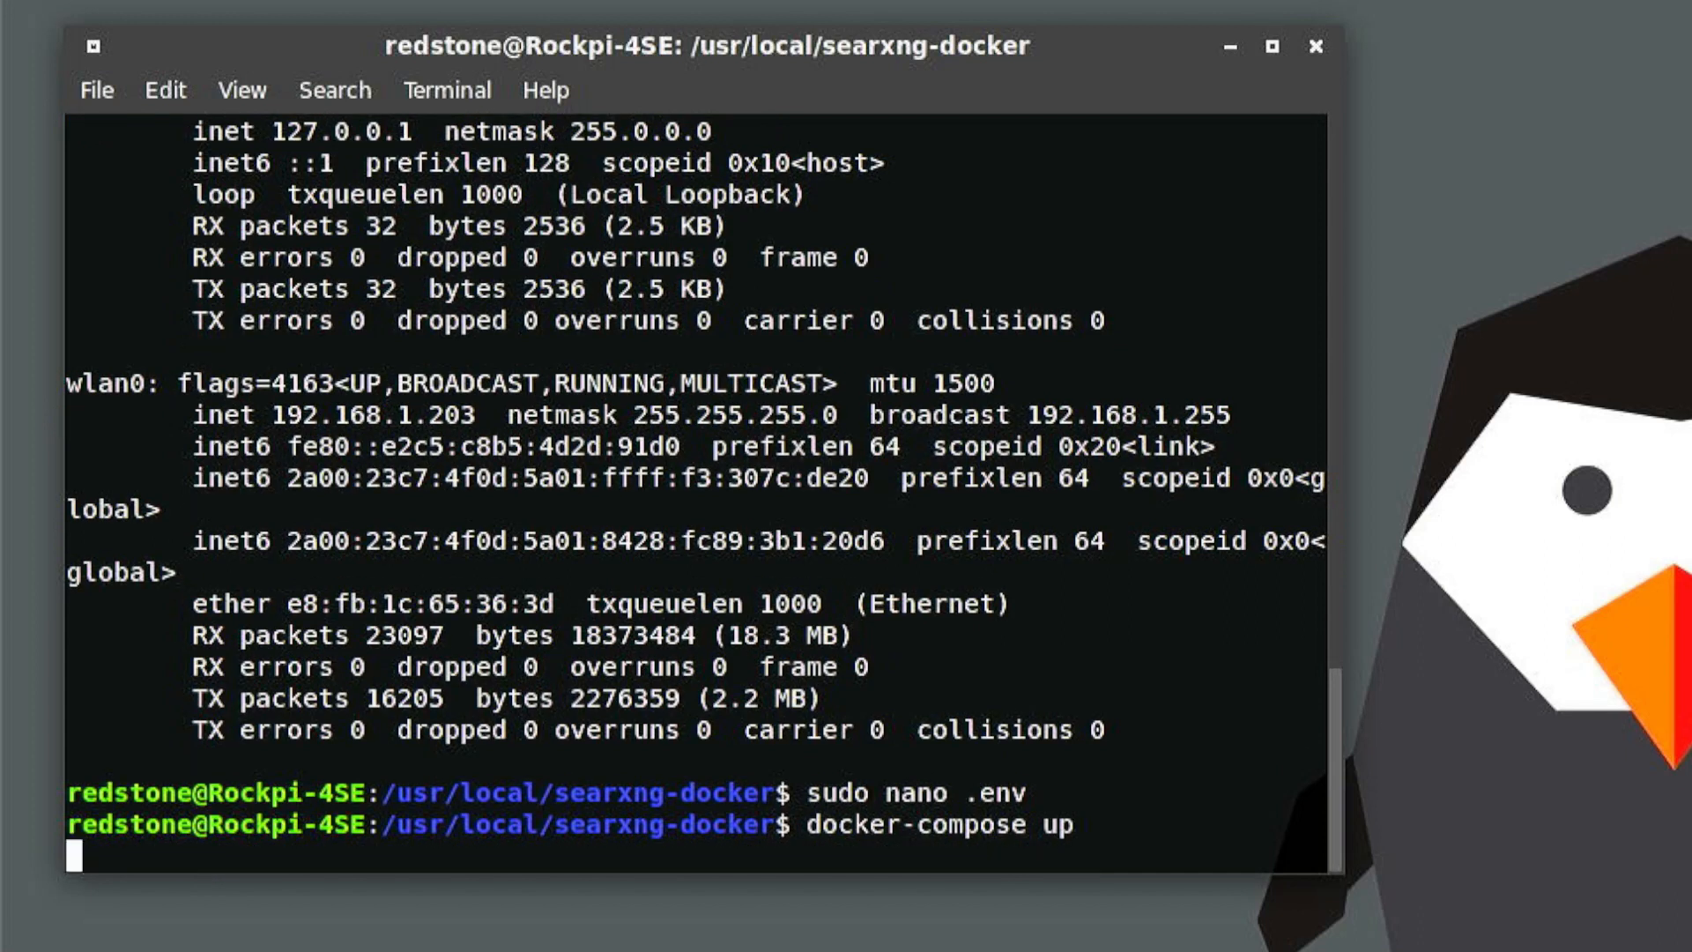
{"action": "key", "text": "Return"}
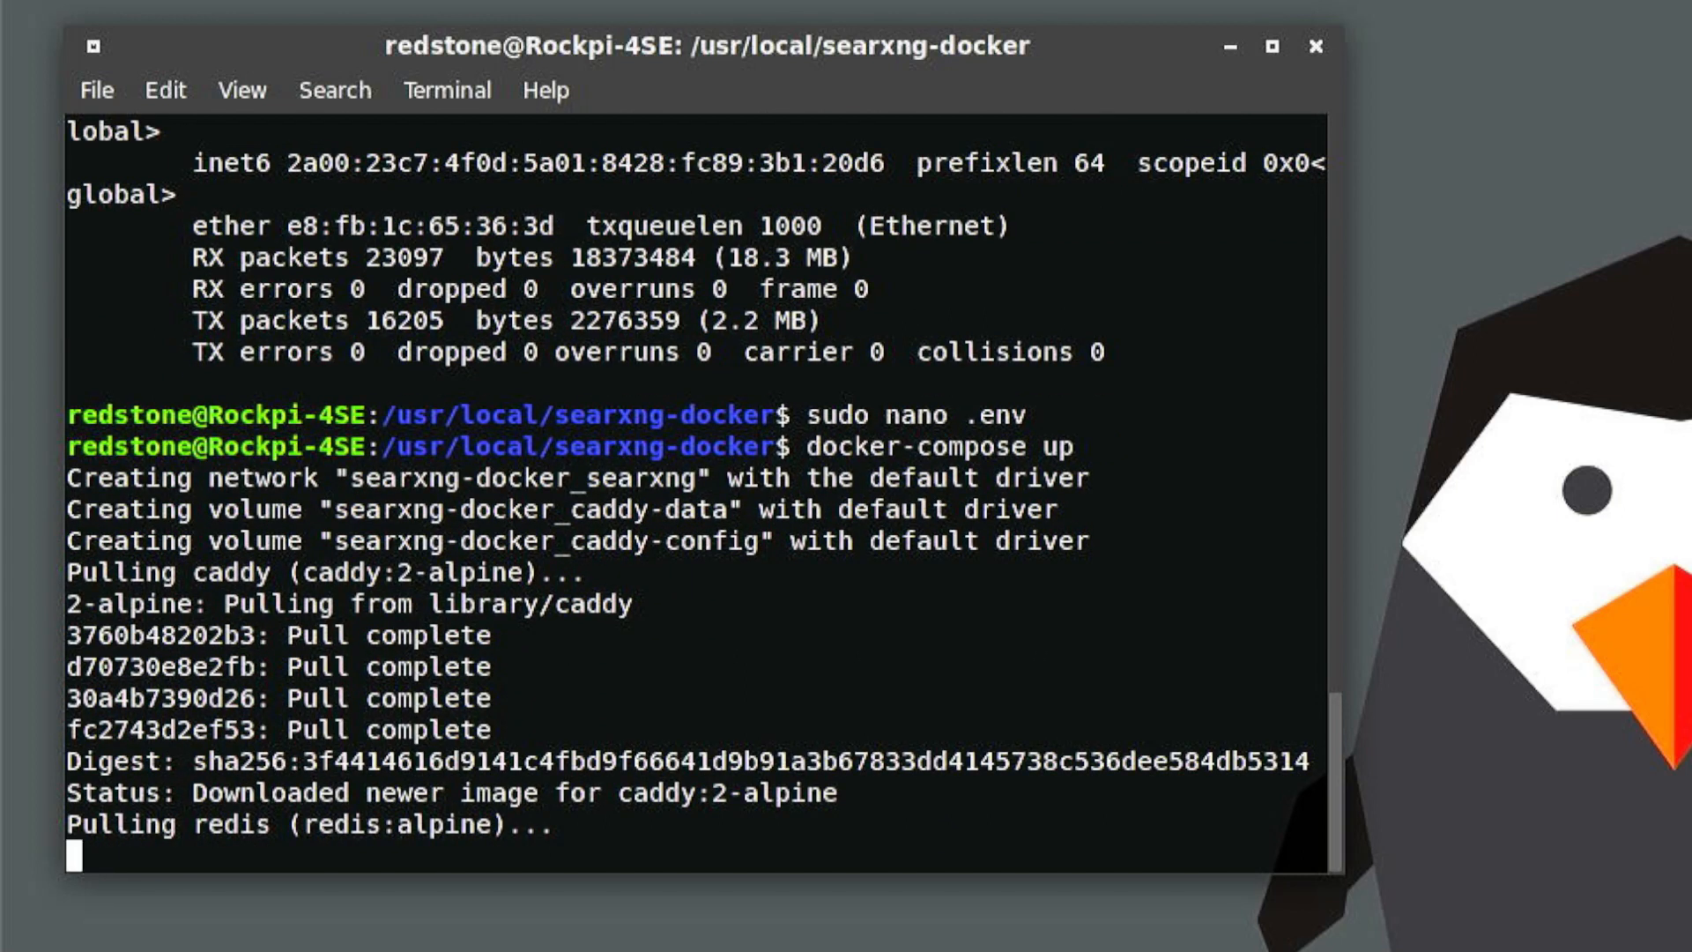
{"action": "scroll", "scroll_direction": "down", "scroll_amount": 3}
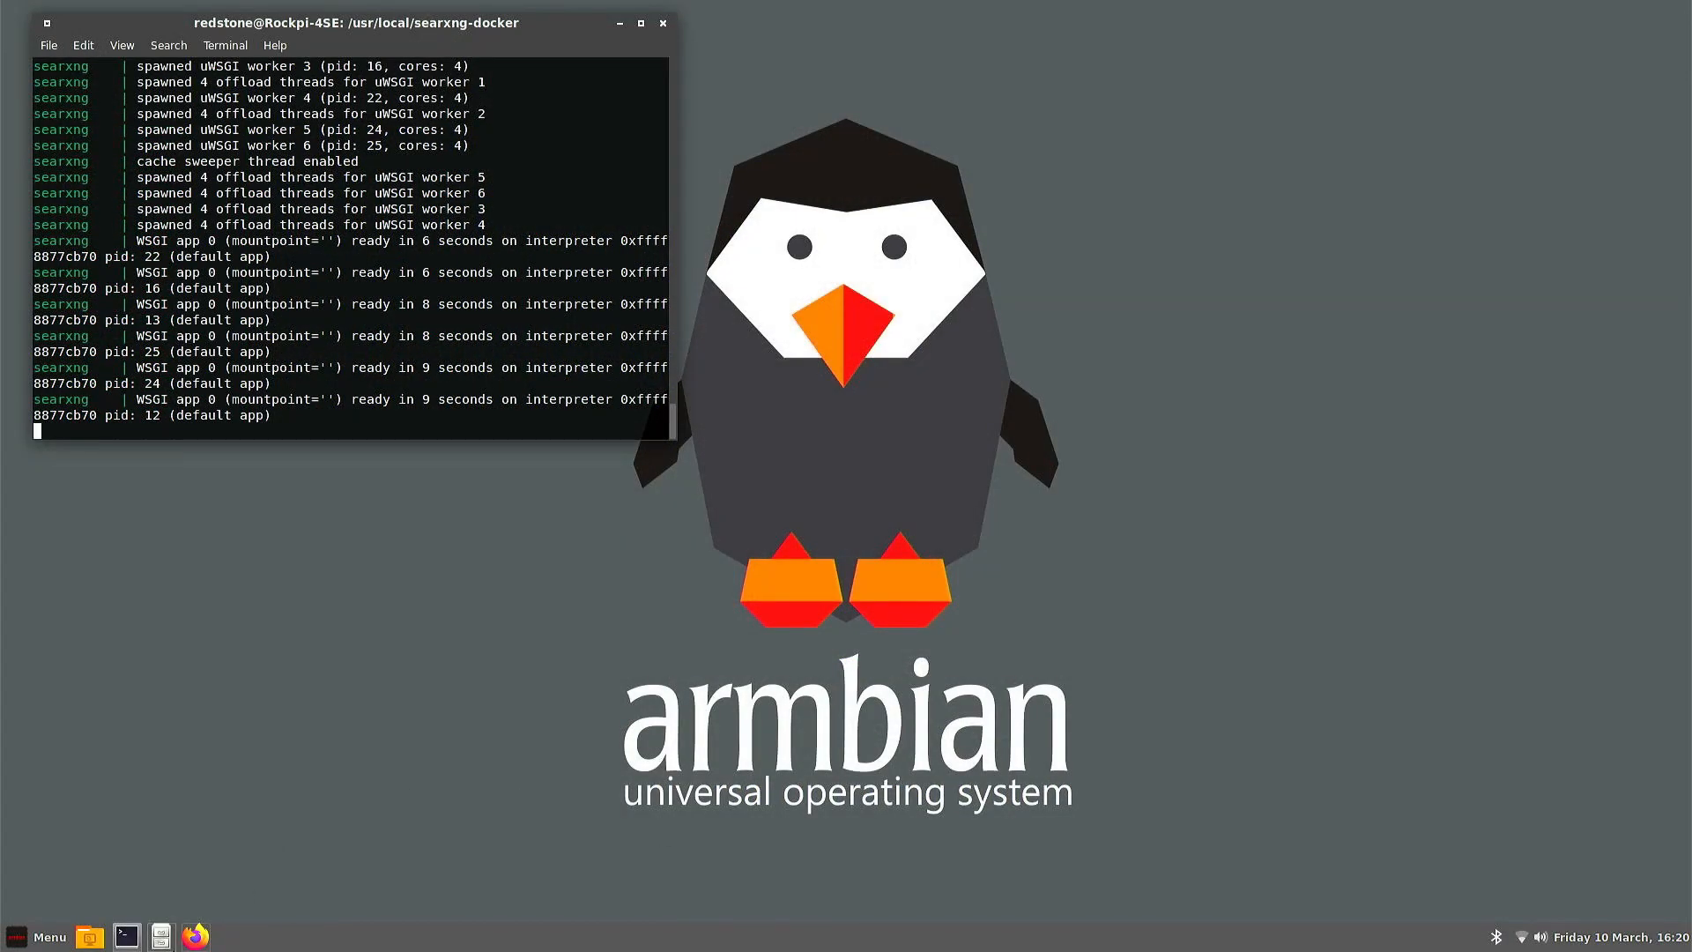
Step: Open local SearXNG in Firefox, search for designspark, and scroll the results
{"action": "left_click", "coordinate": [196, 934]}
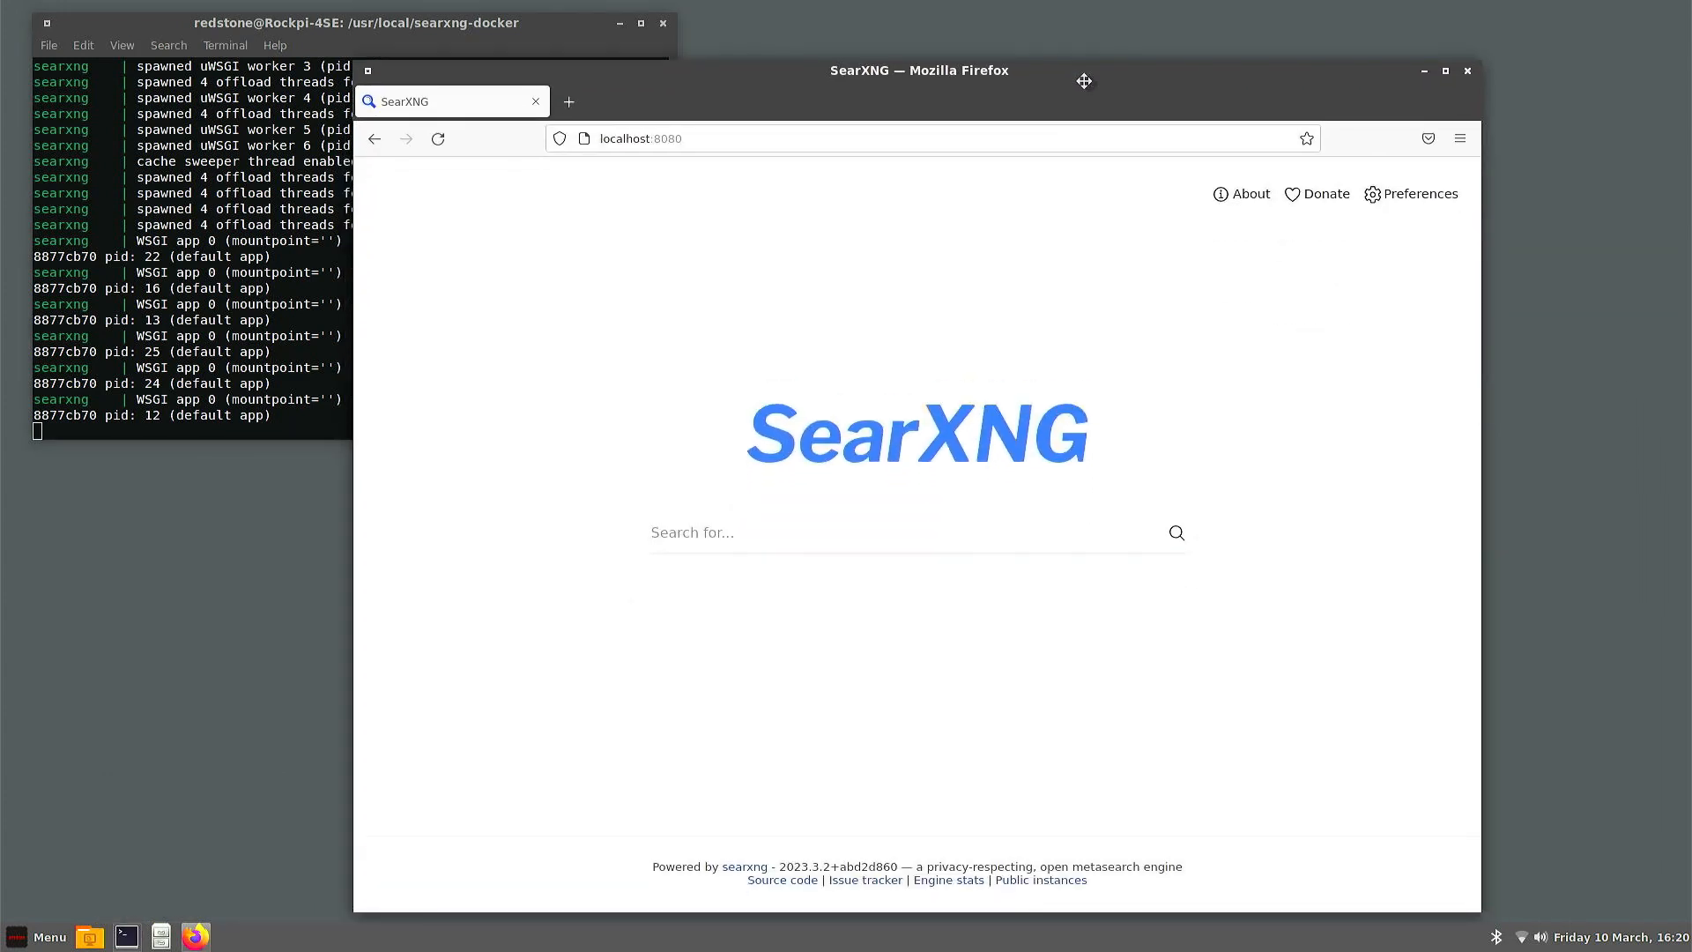
{"action": "mouse_move", "coordinate": [629, 187]}
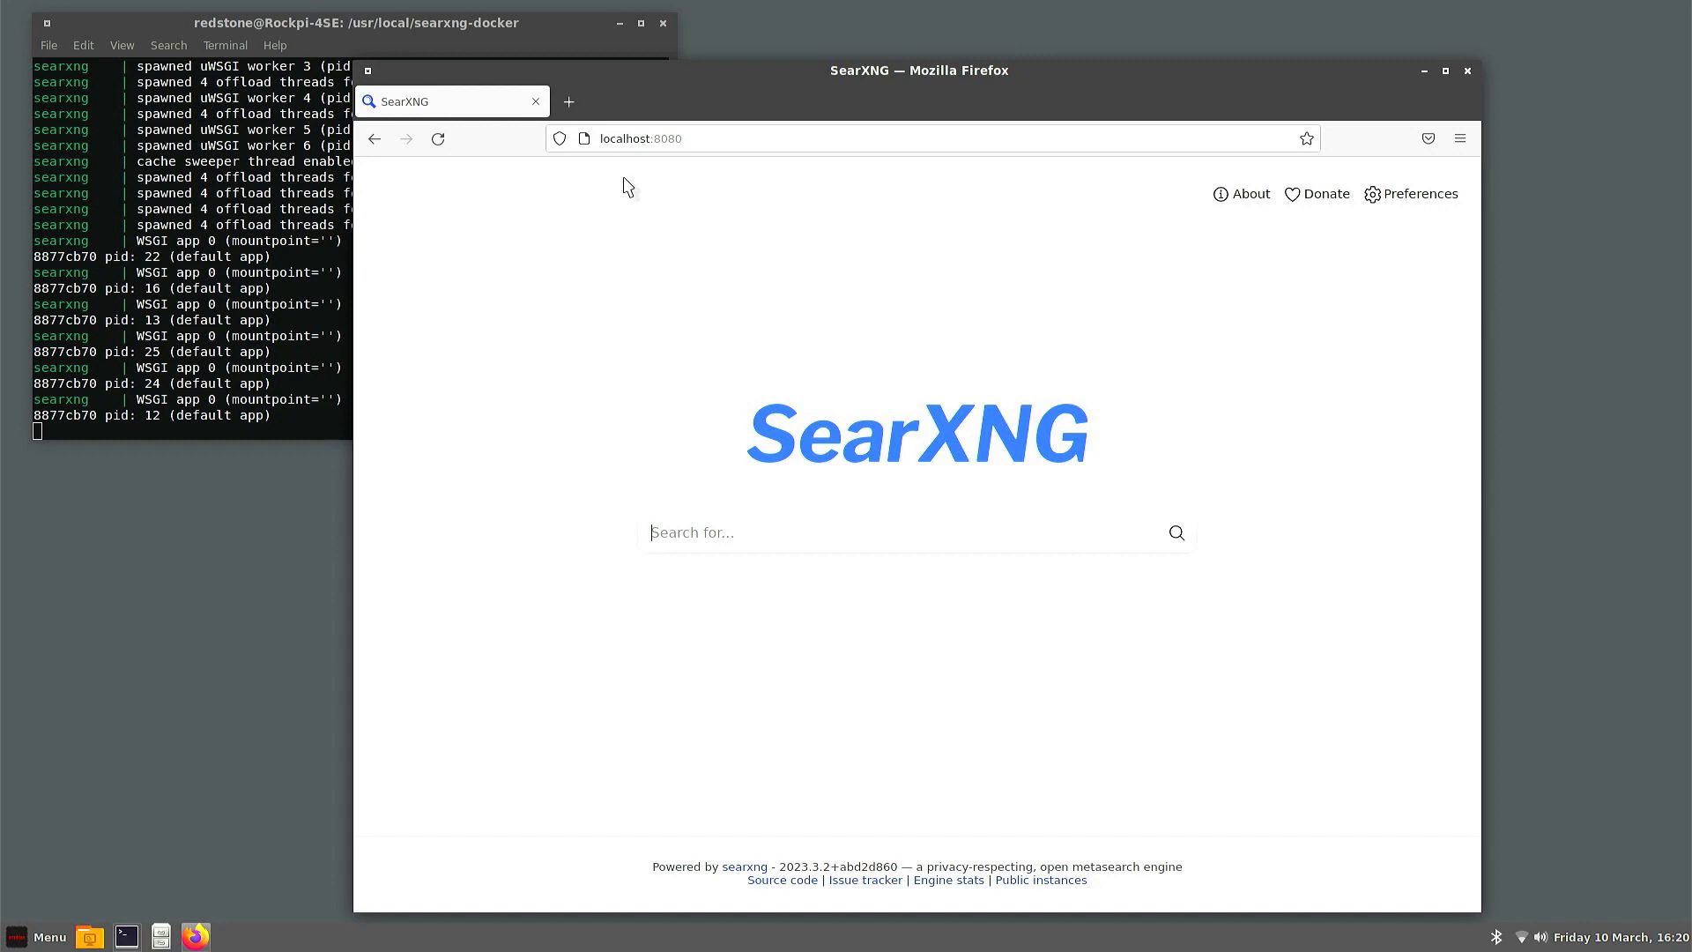
{"action": "mouse_move", "coordinate": [736, 540]}
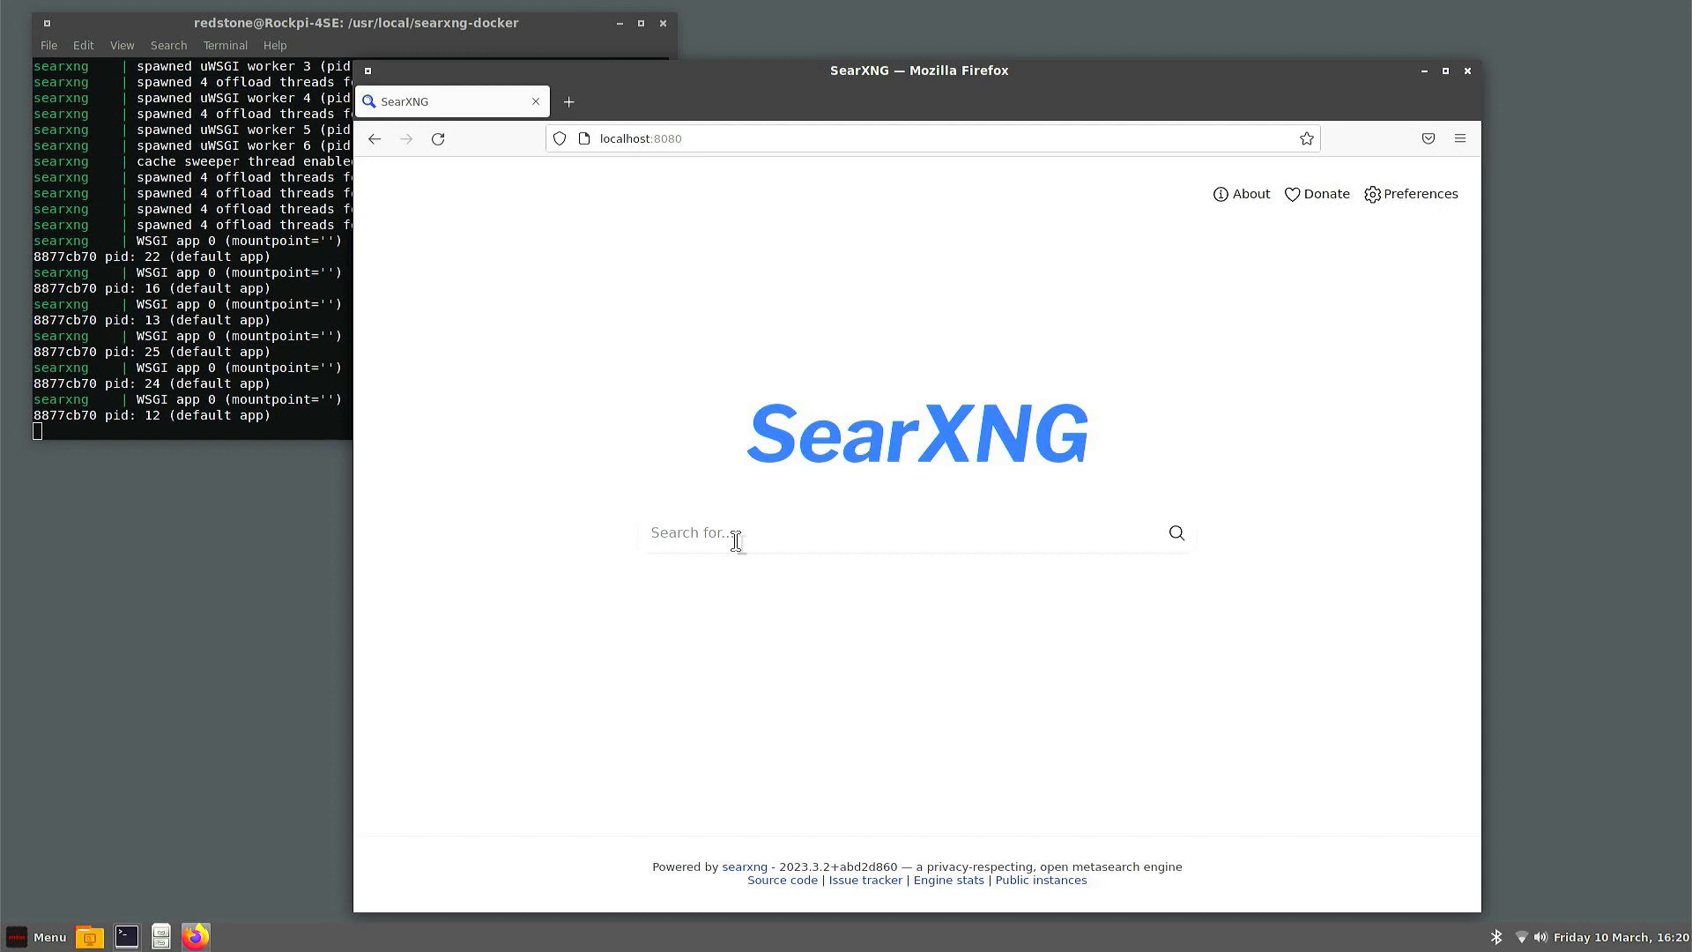
{"action": "type", "text": "designspark"}
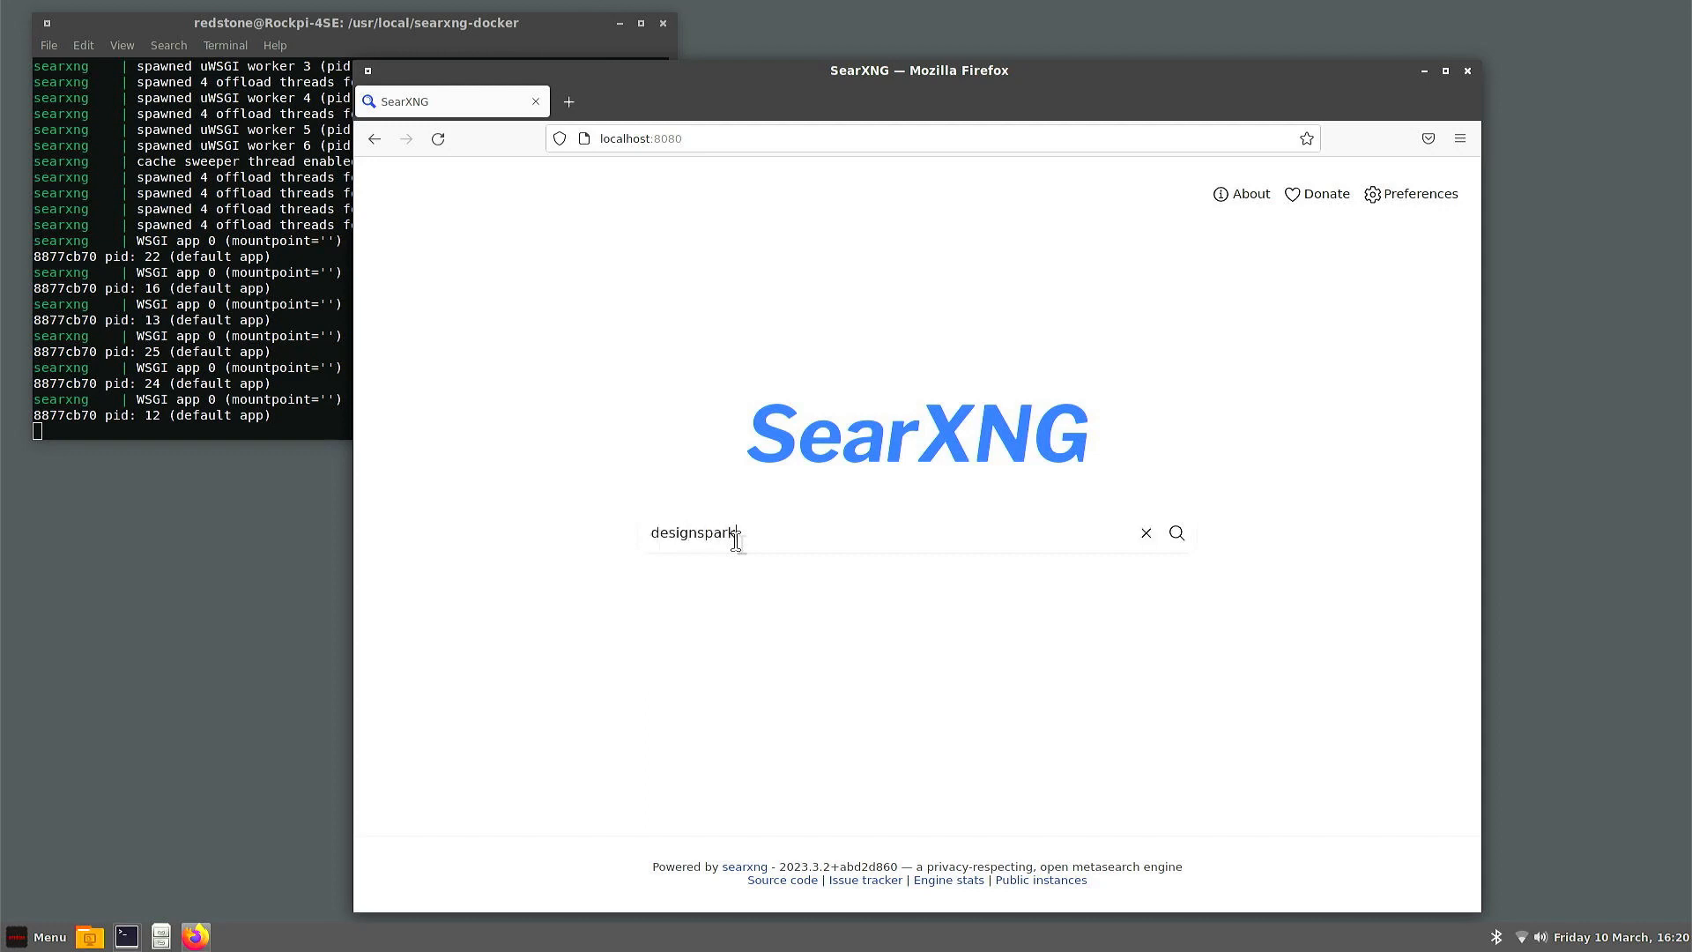
{"action": "left_click", "coordinate": [1176, 532]}
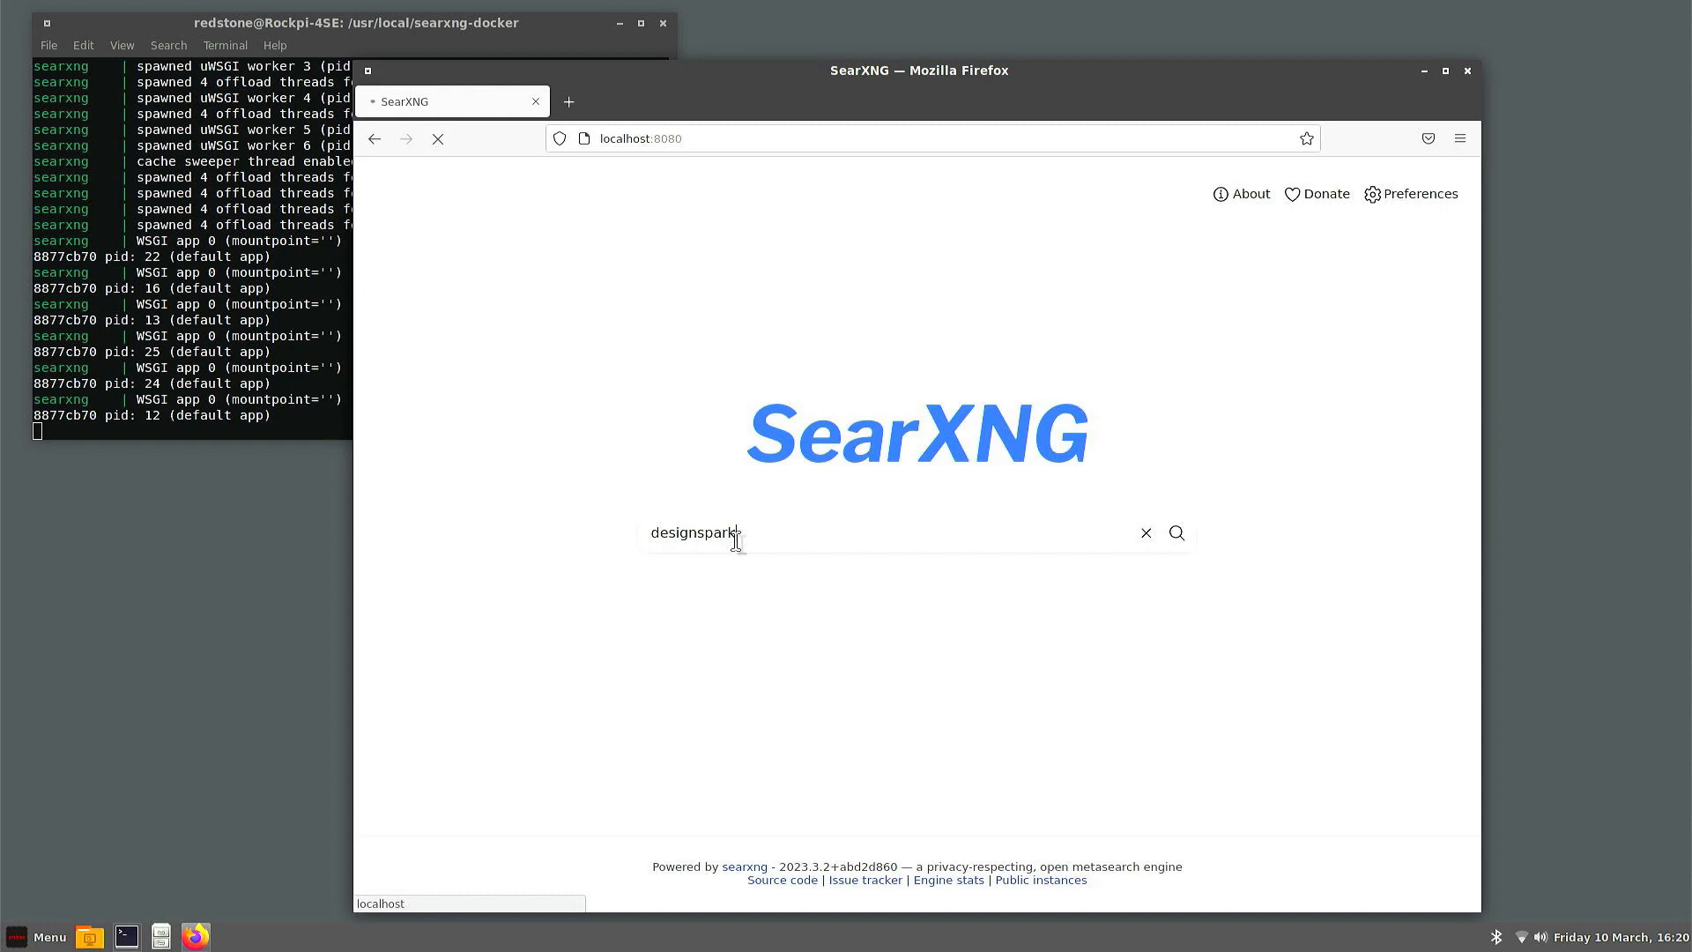
{"action": "key", "text": "Return"}
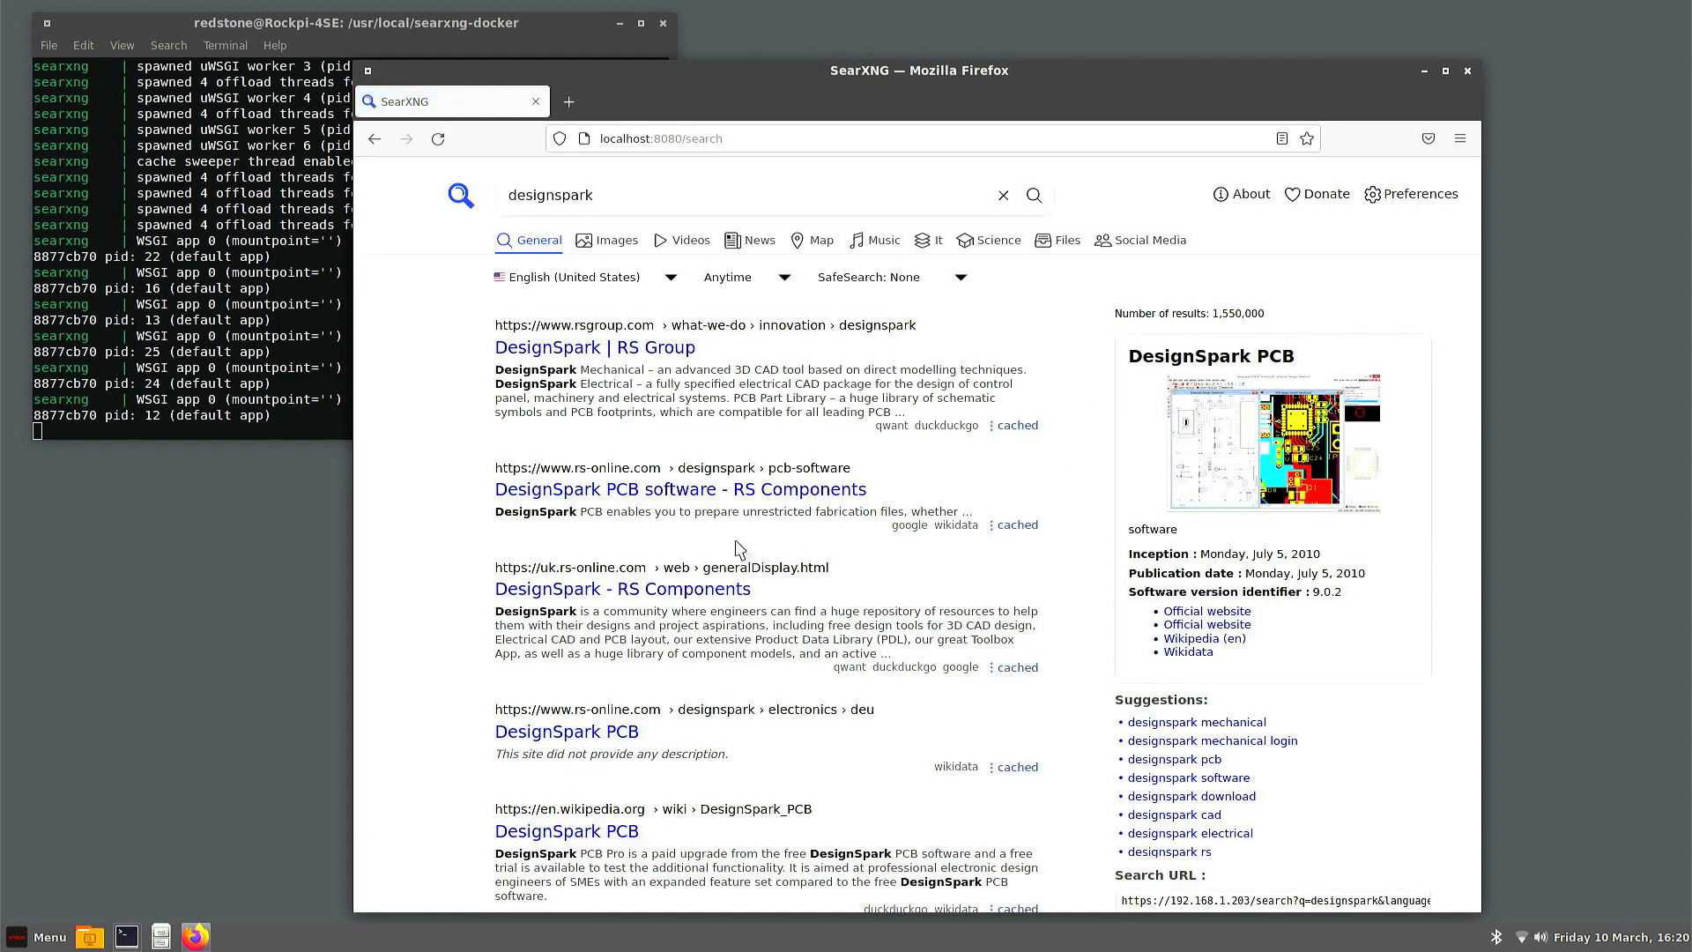
{"action": "mouse_move", "coordinate": [890, 542]}
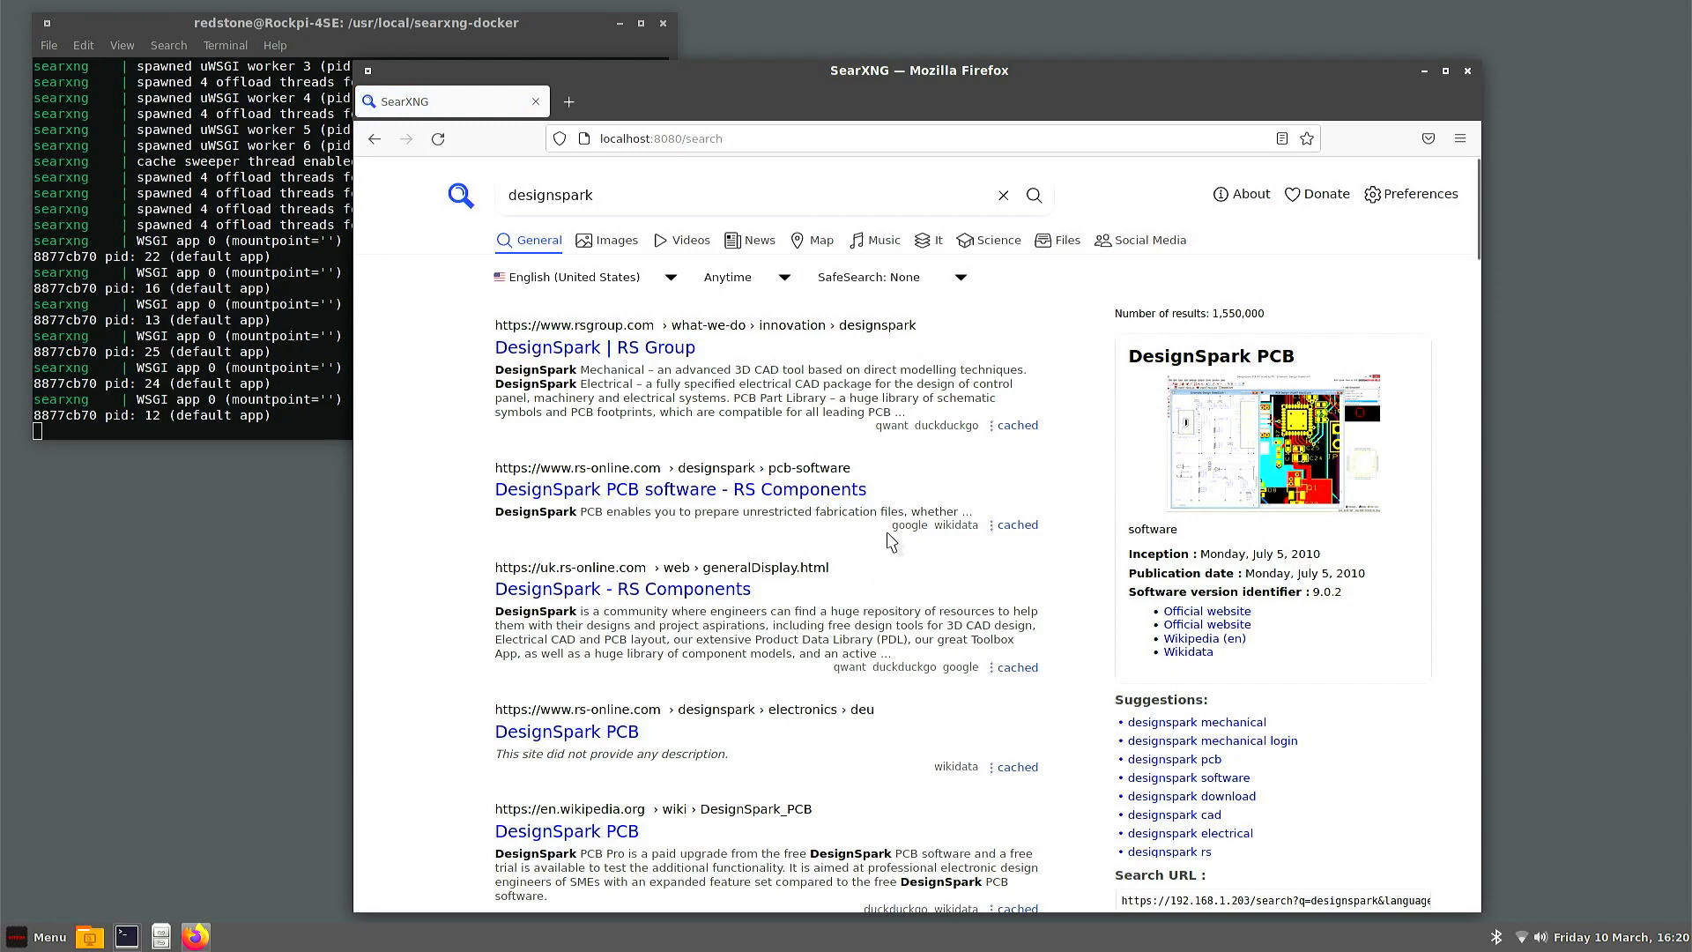
{"action": "mouse_move", "coordinate": [907, 441]}
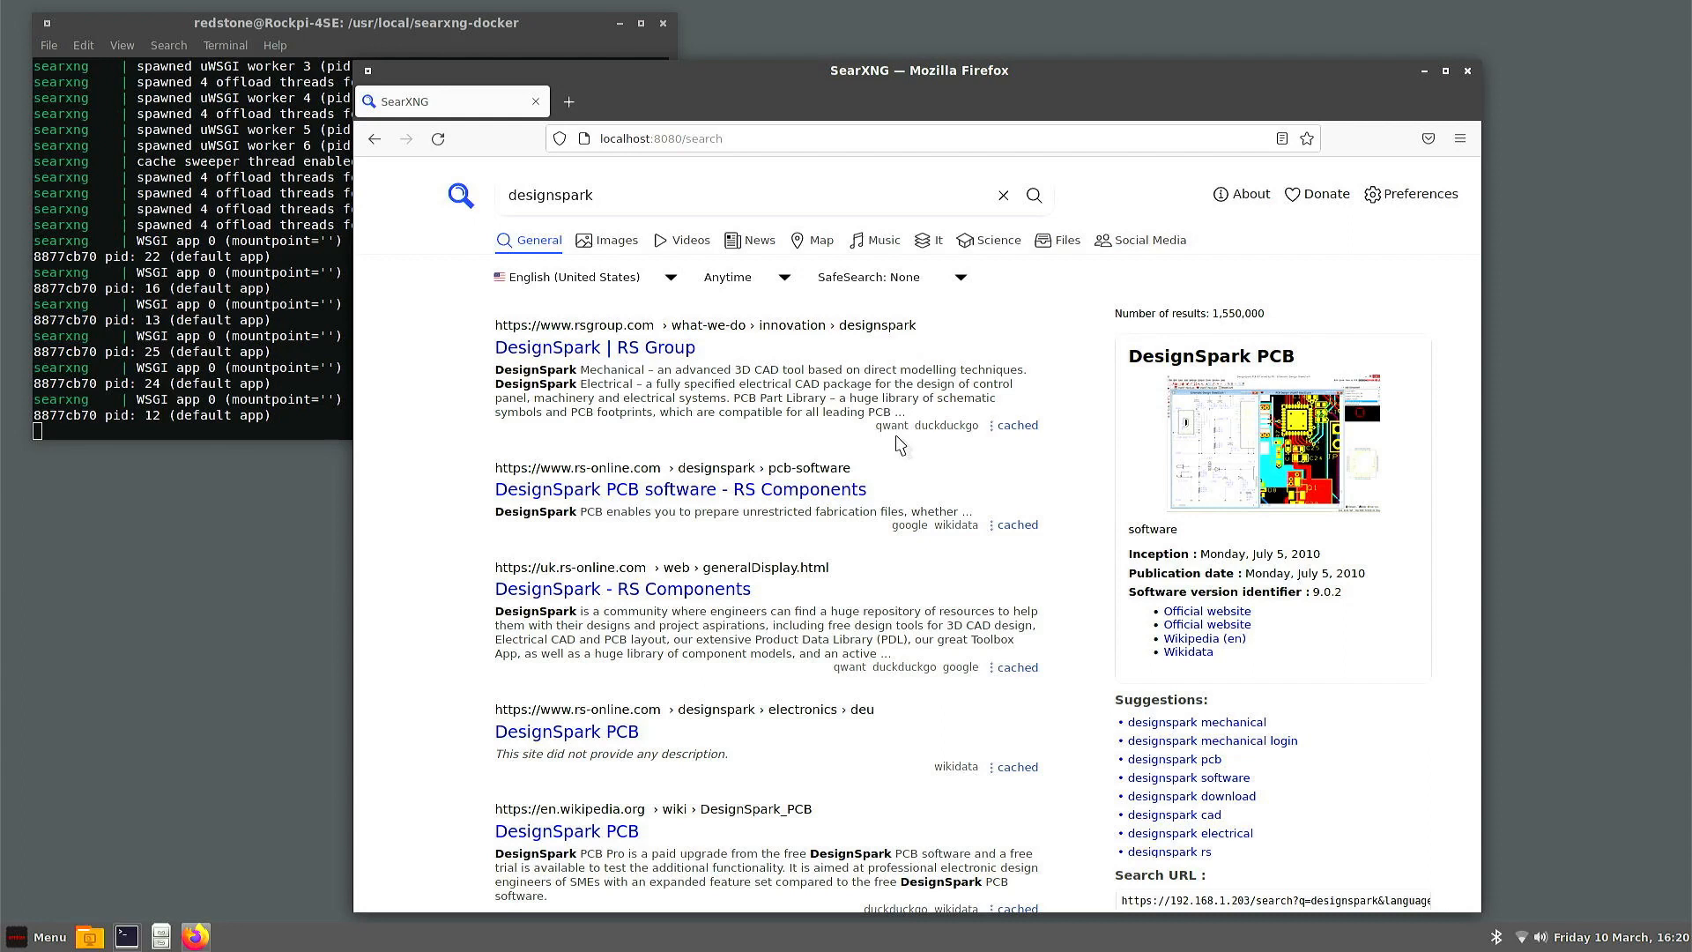
{"action": "mouse_move", "coordinate": [876, 797]}
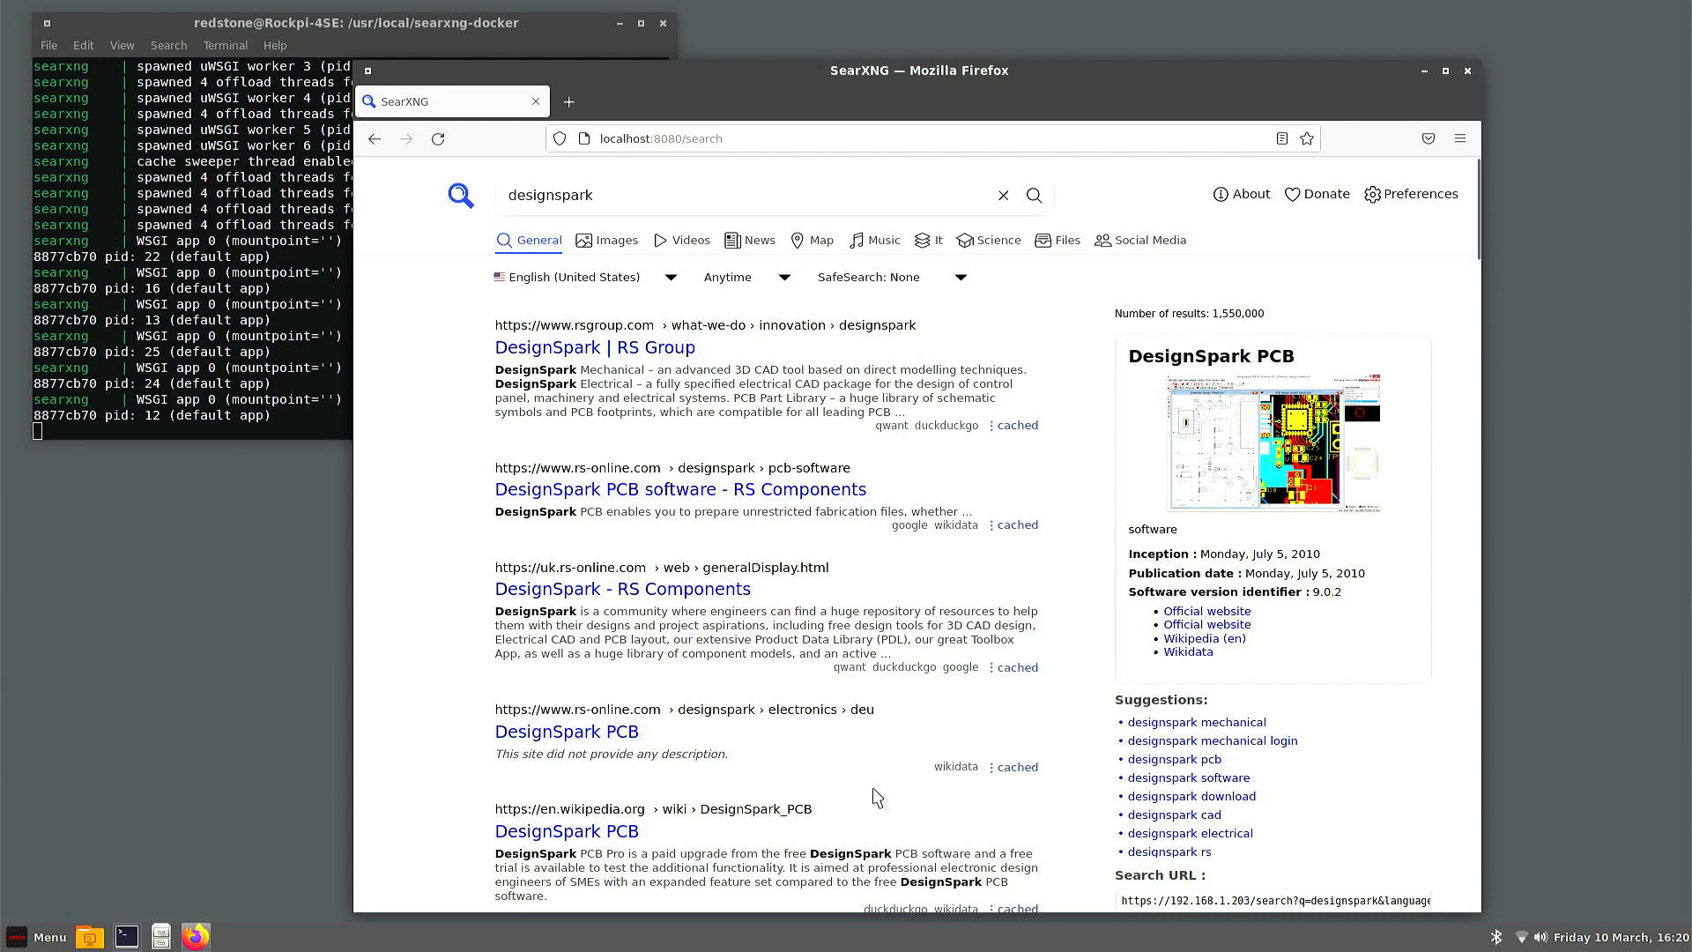
{"action": "scroll", "scroll_direction": "down", "scroll_amount": 3}
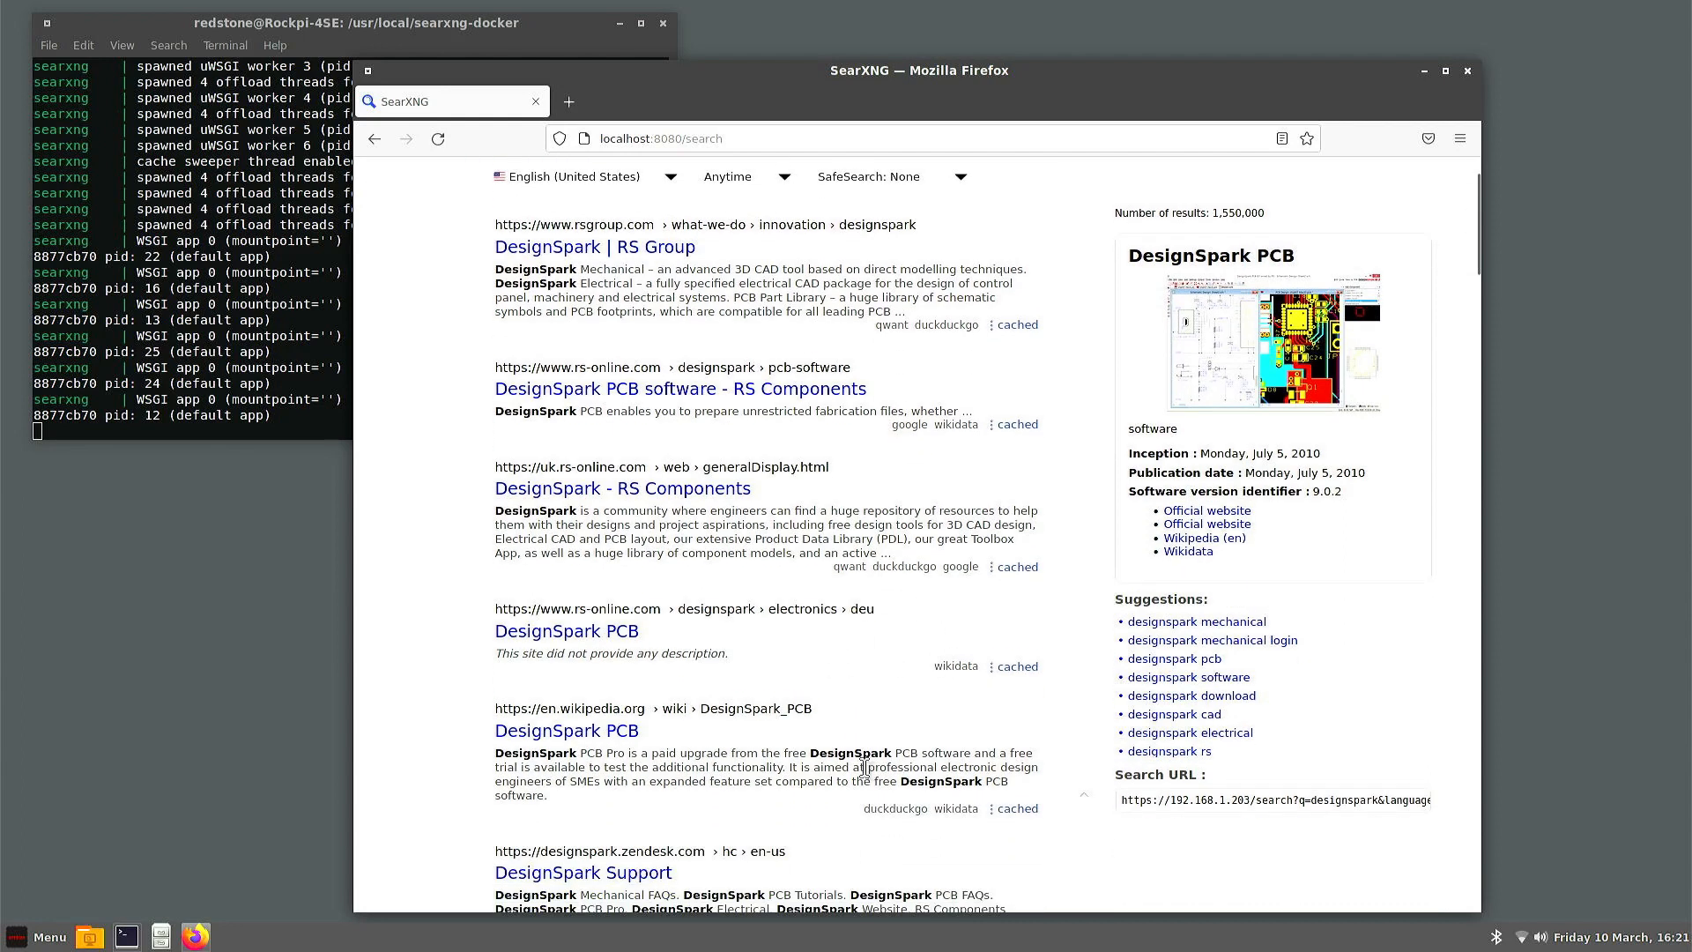
{"action": "scroll", "scroll_direction": "down", "scroll_amount": 3}
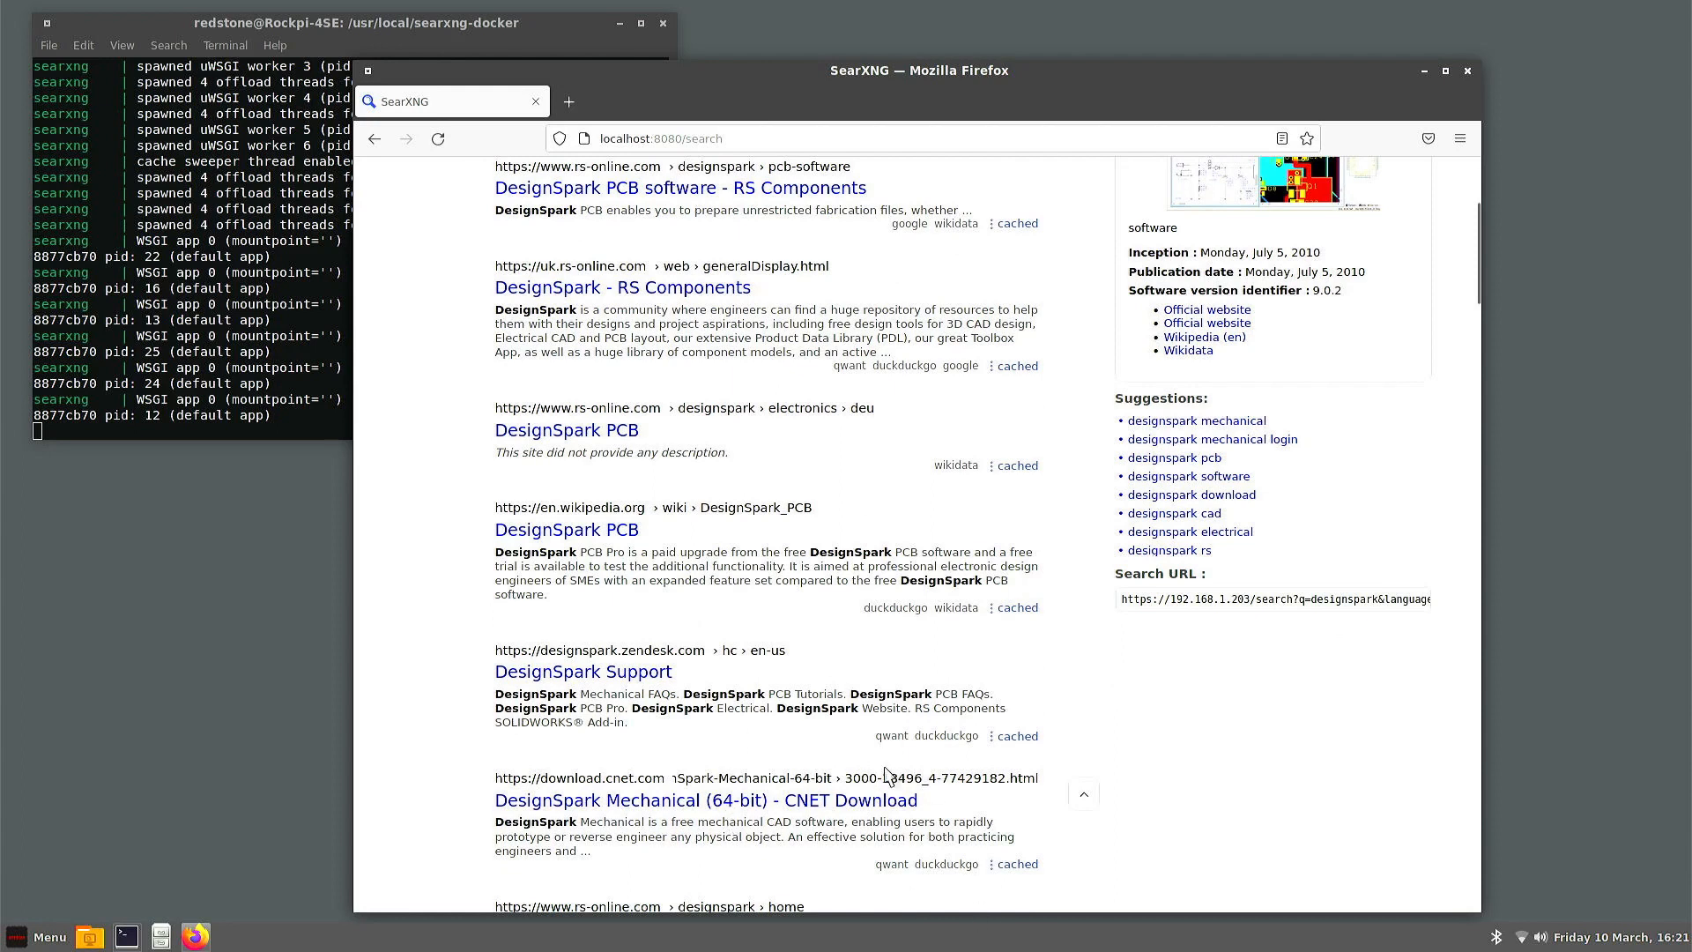
{"action": "scroll", "scroll_direction": "up", "scroll_amount": 3}
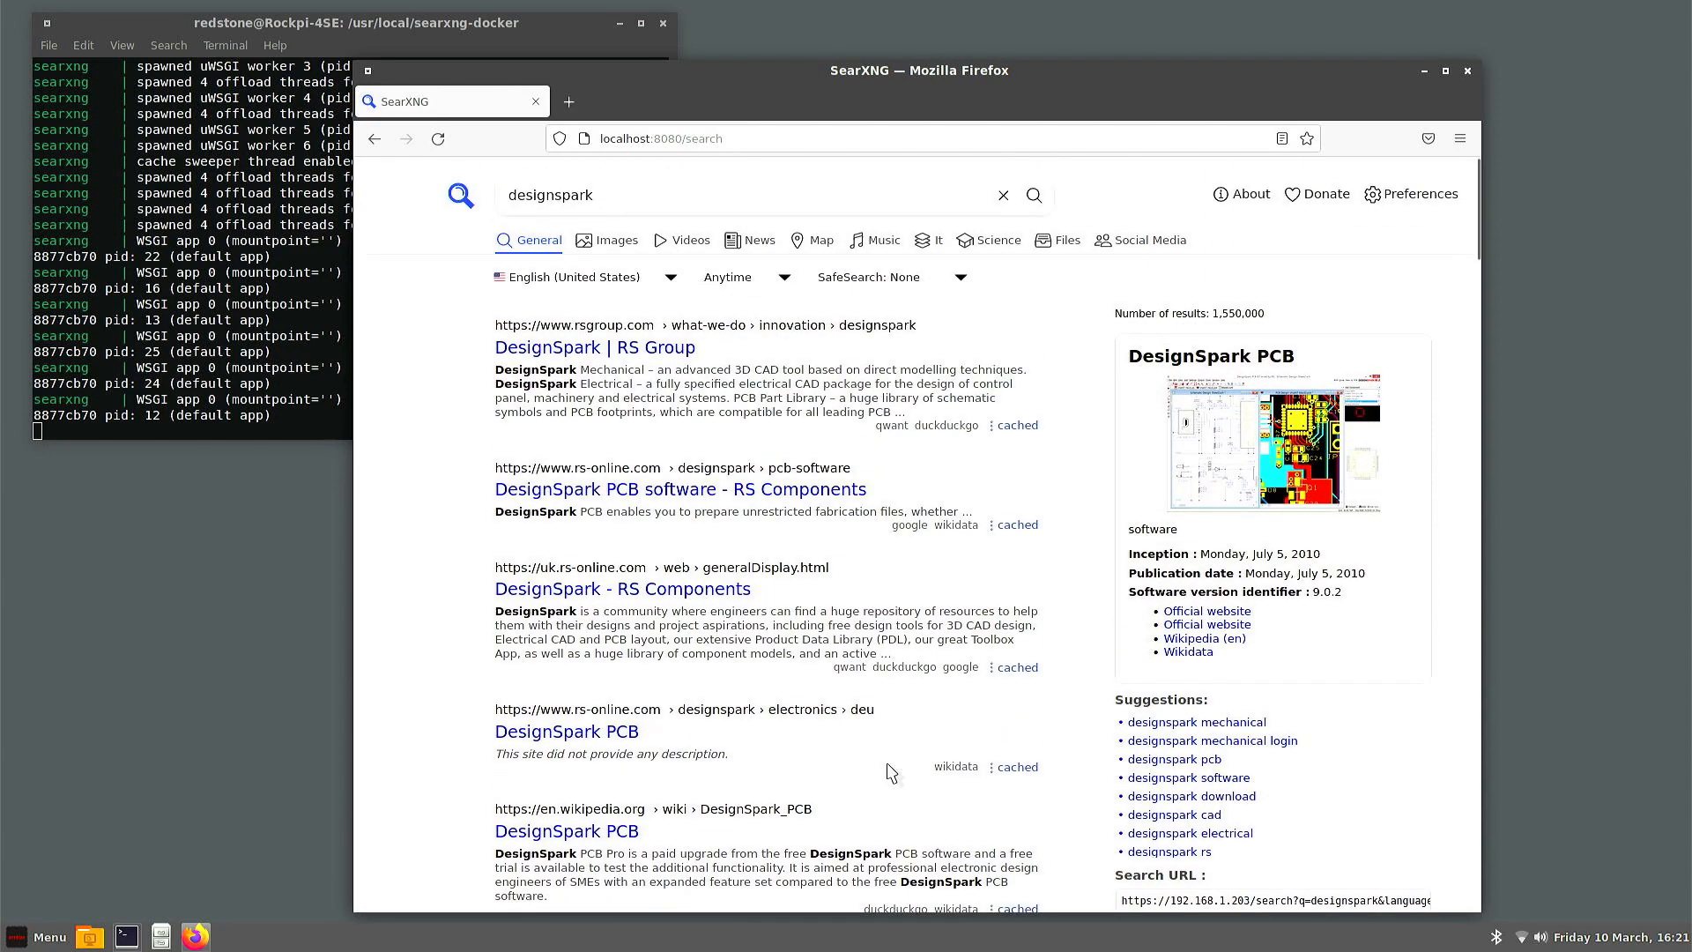
{"action": "mouse_move", "coordinate": [1030, 714]}
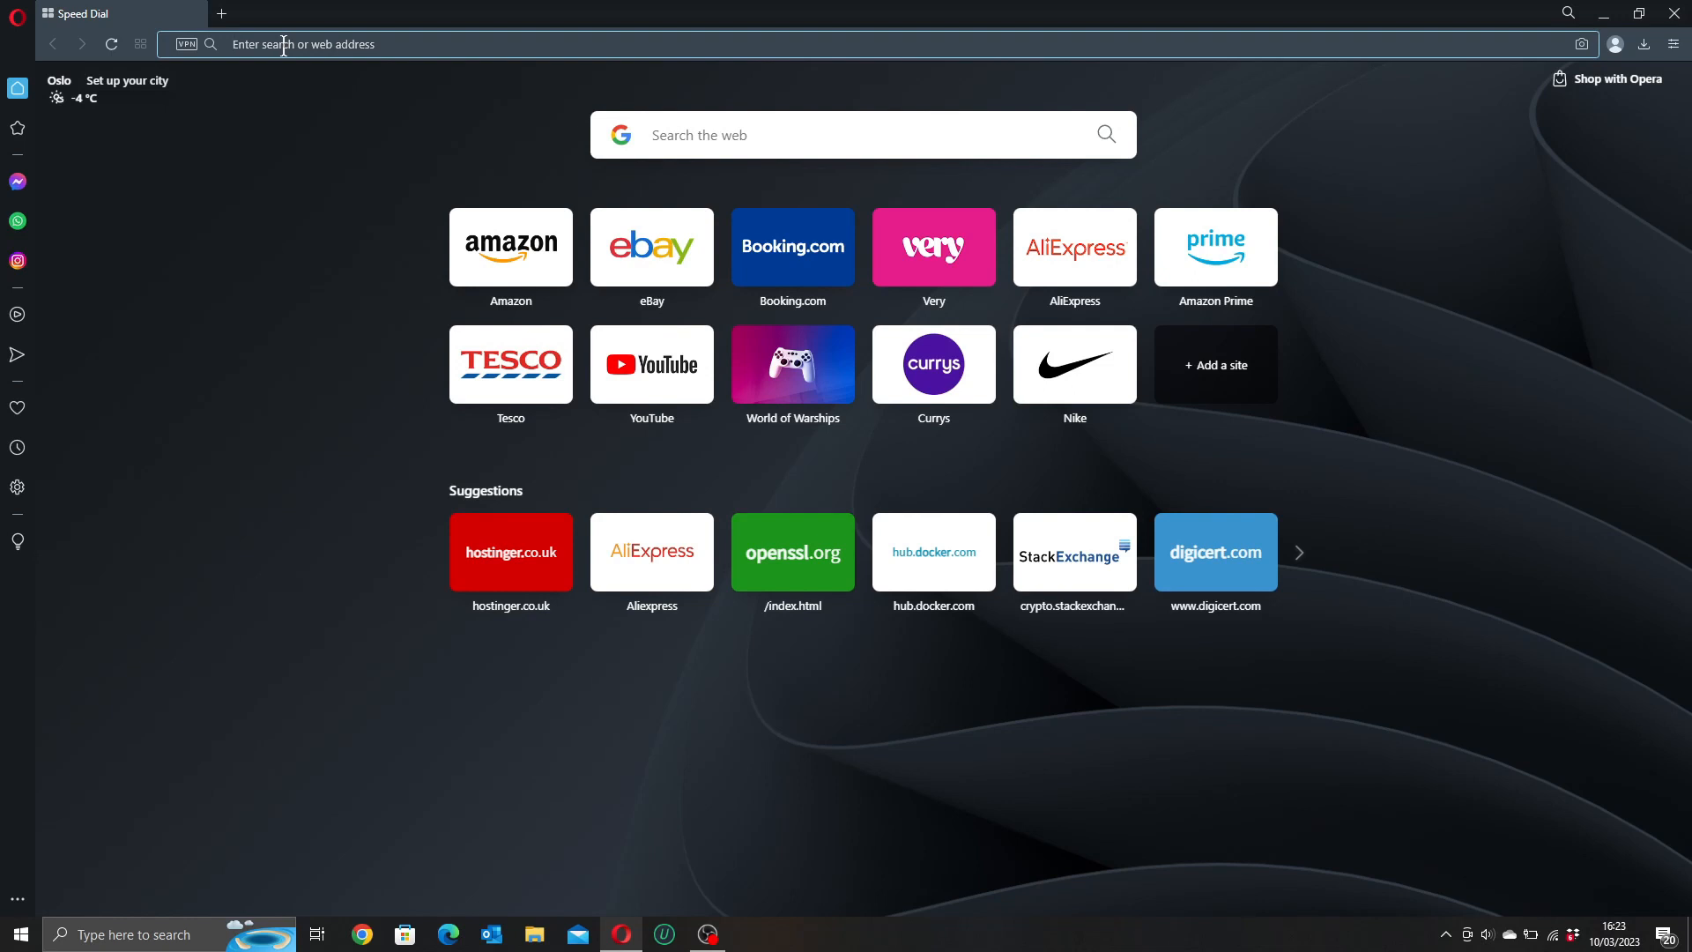
Step: From Opera on the laptop, open SearXNG at 192.168.1.203 and search for coffee
{"action": "type", "text": "192.168.1.203"}
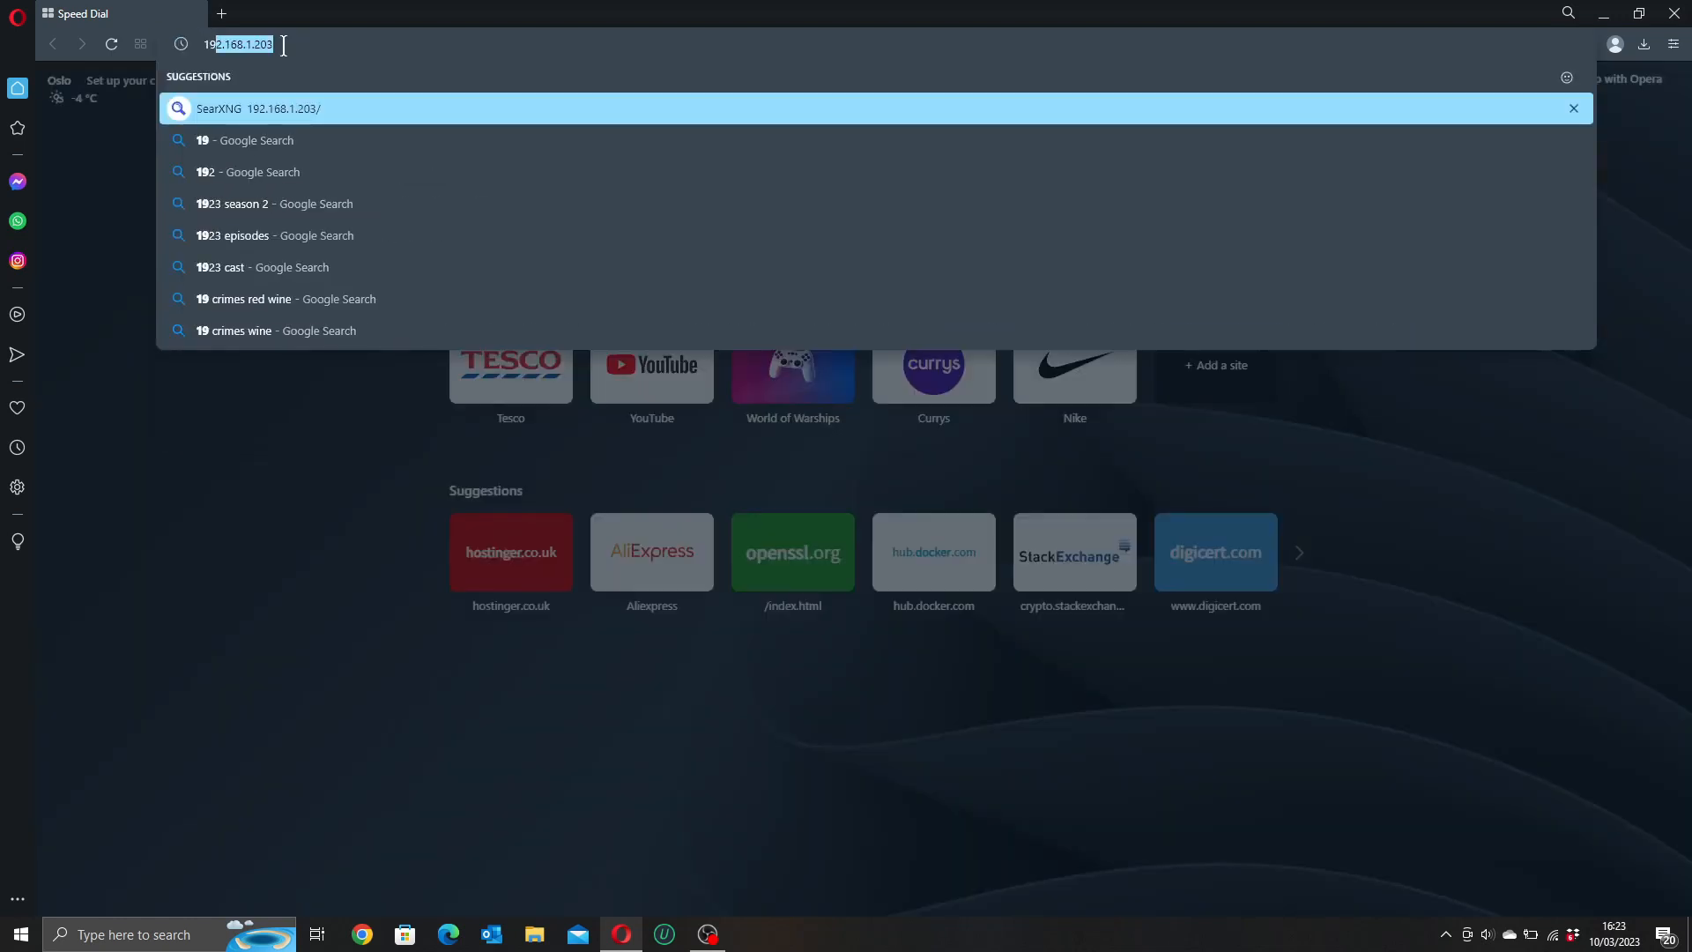
{"action": "left_click", "coordinate": [259, 44]}
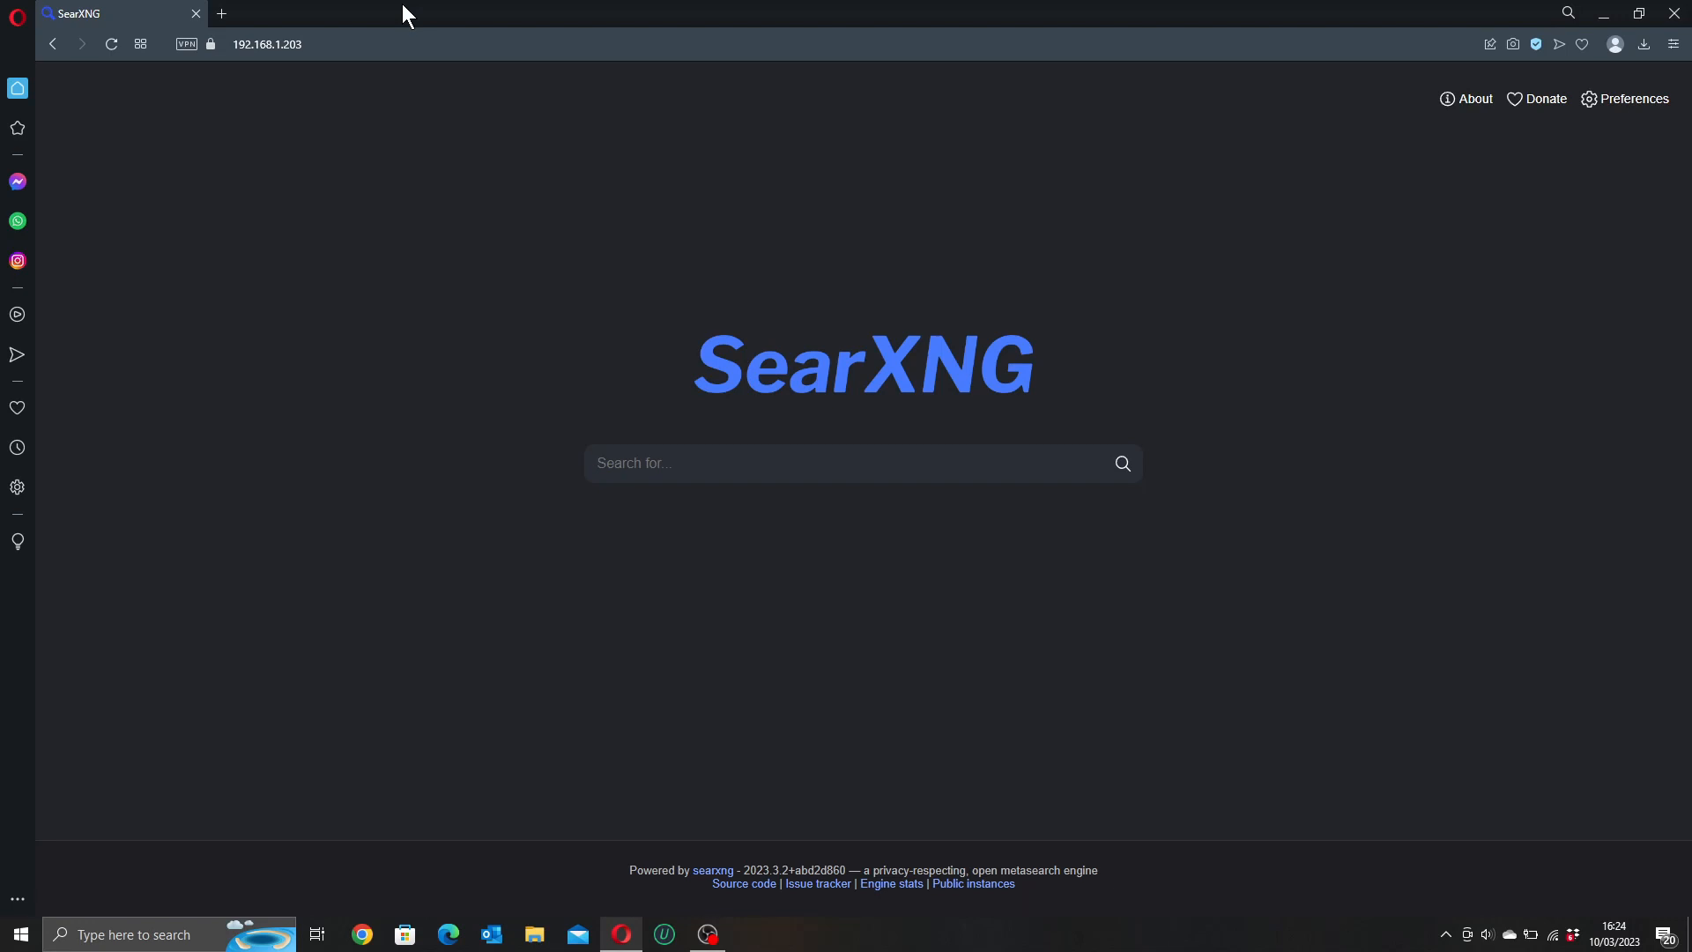
{"action": "type", "text": "co"}
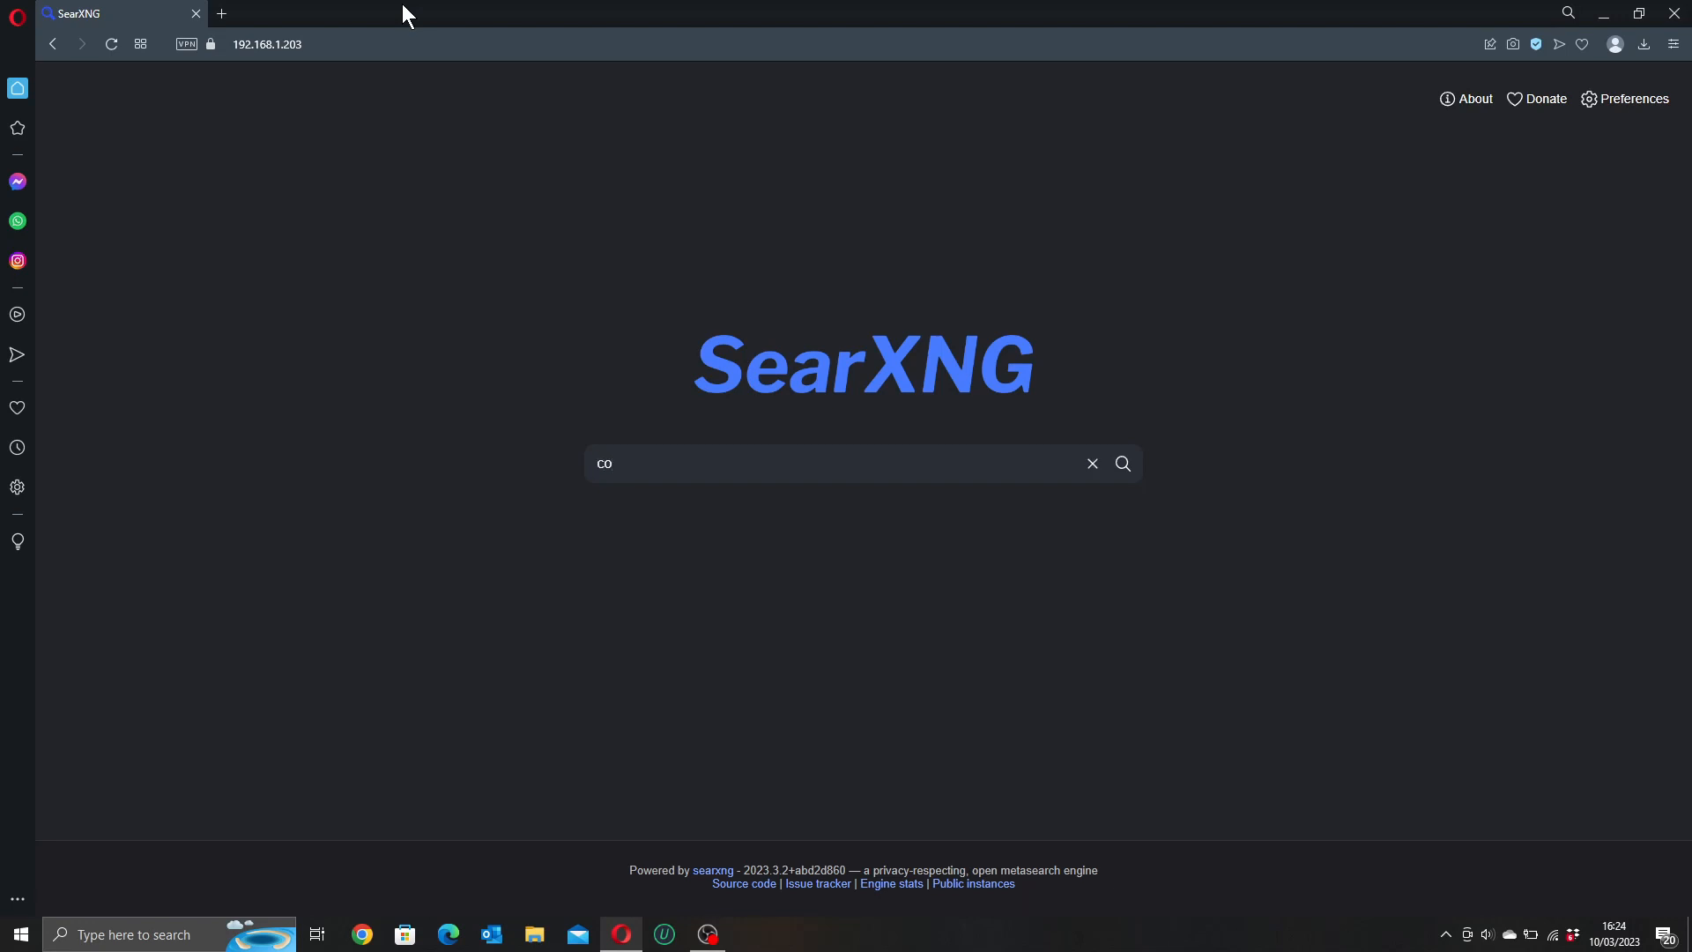
{"action": "type", "text": "ffee"}
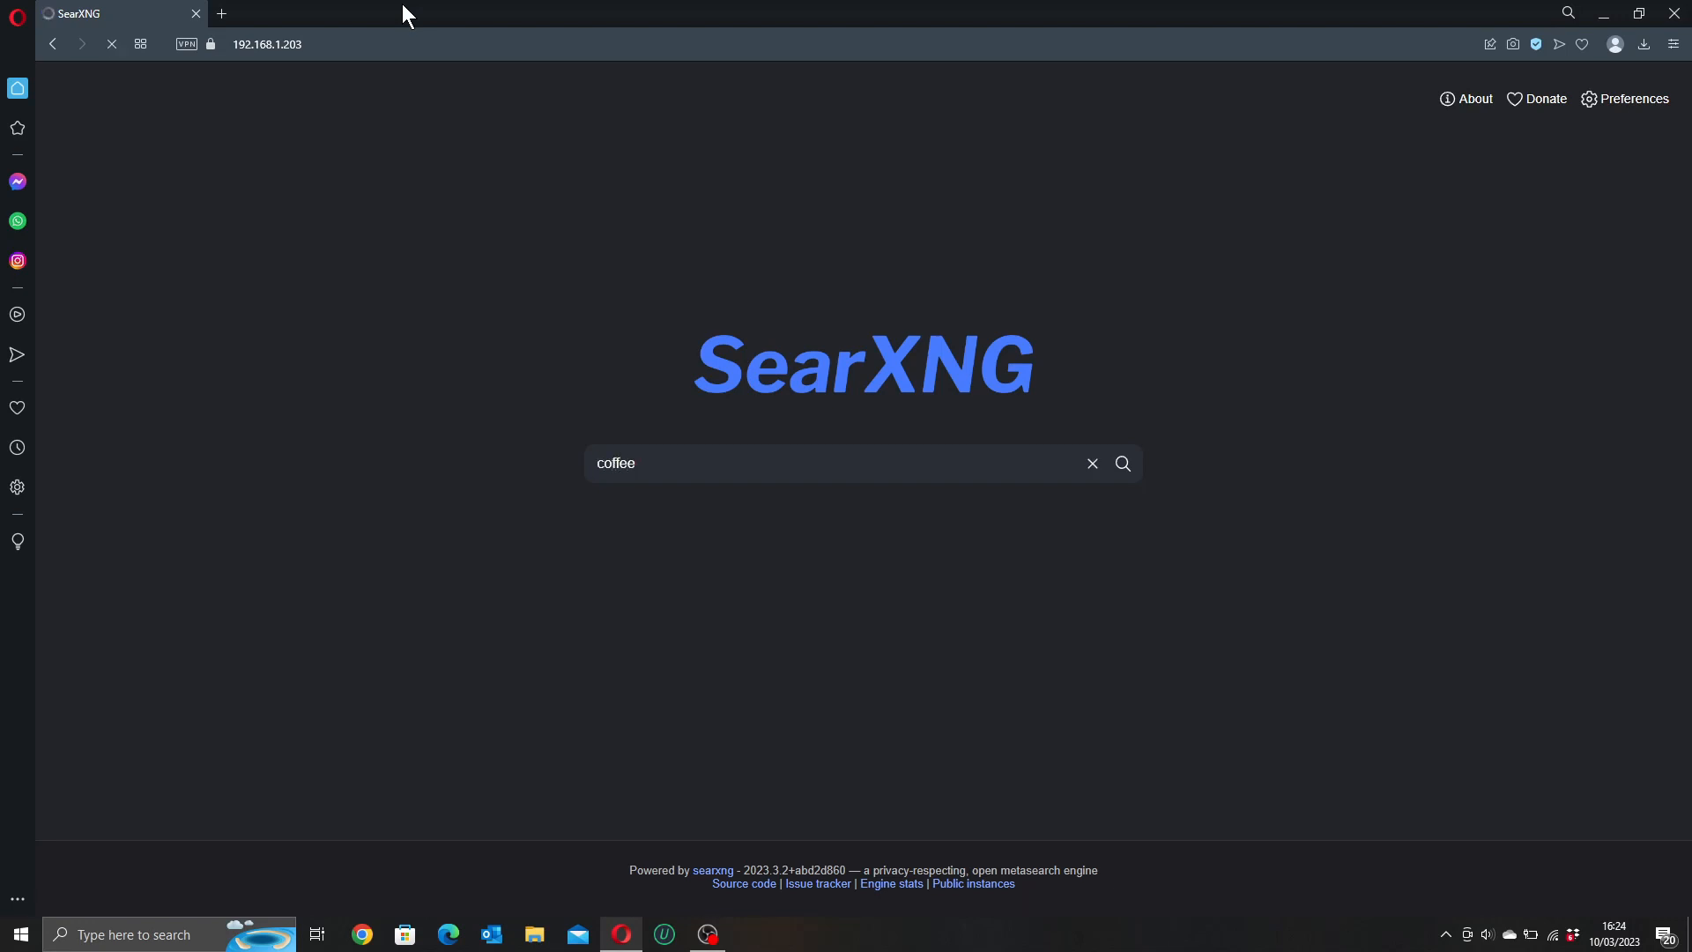
{"action": "left_click", "coordinate": [1121, 463]}
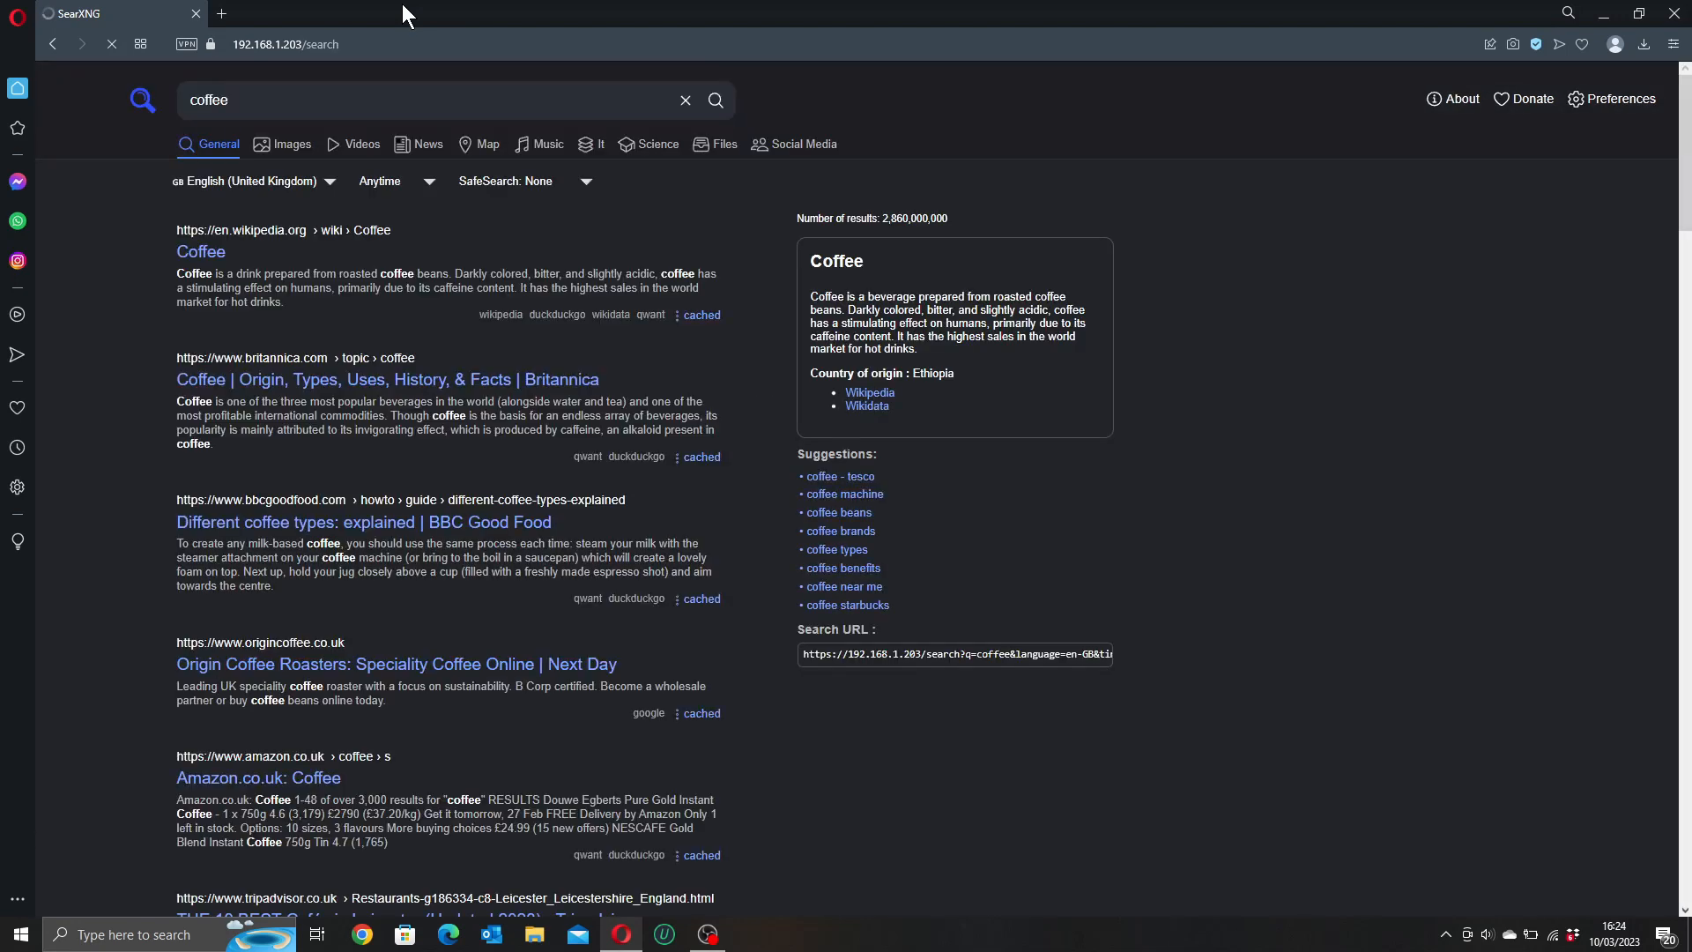